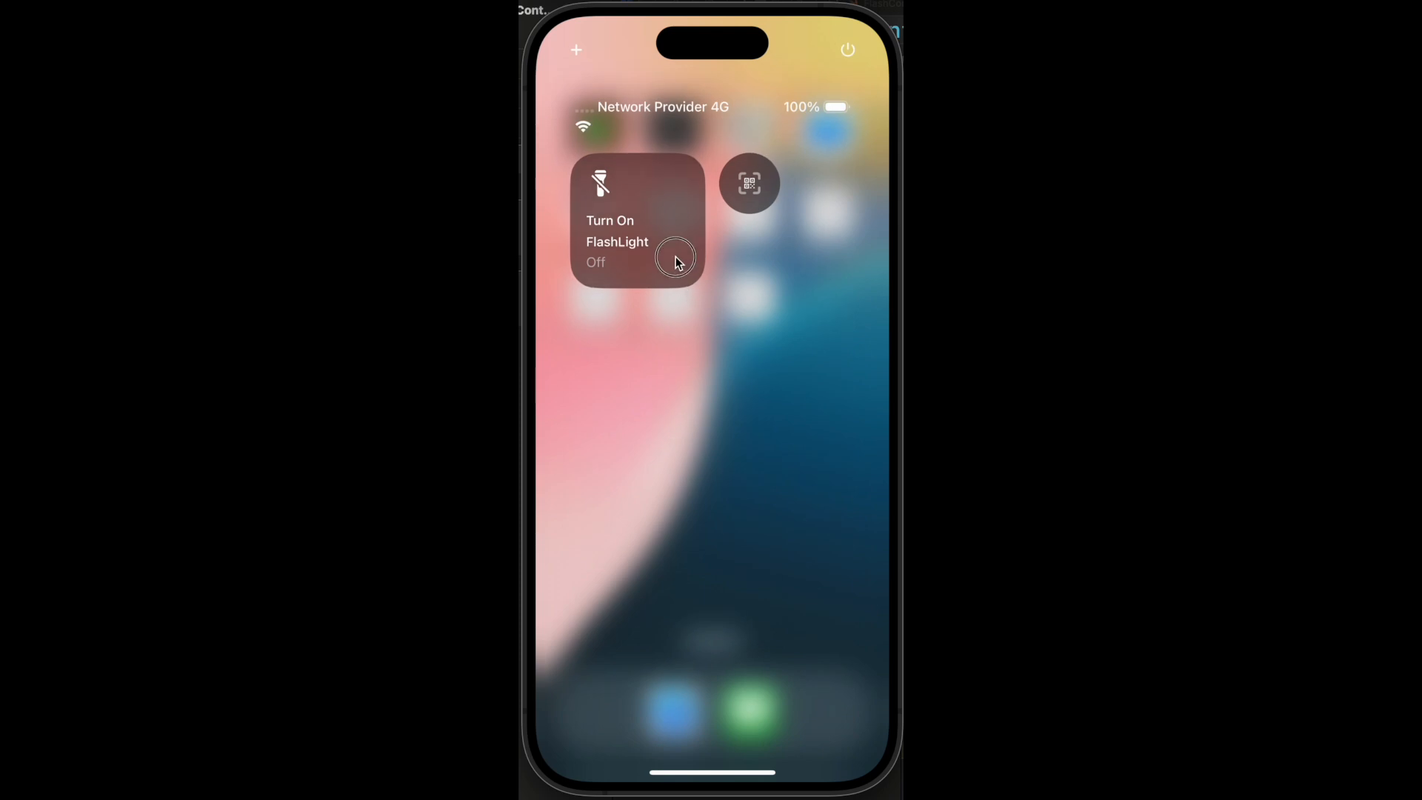
# Toggle the FlashLight control on and off in the simulator's Control Center.
pyautogui.click(635, 221)
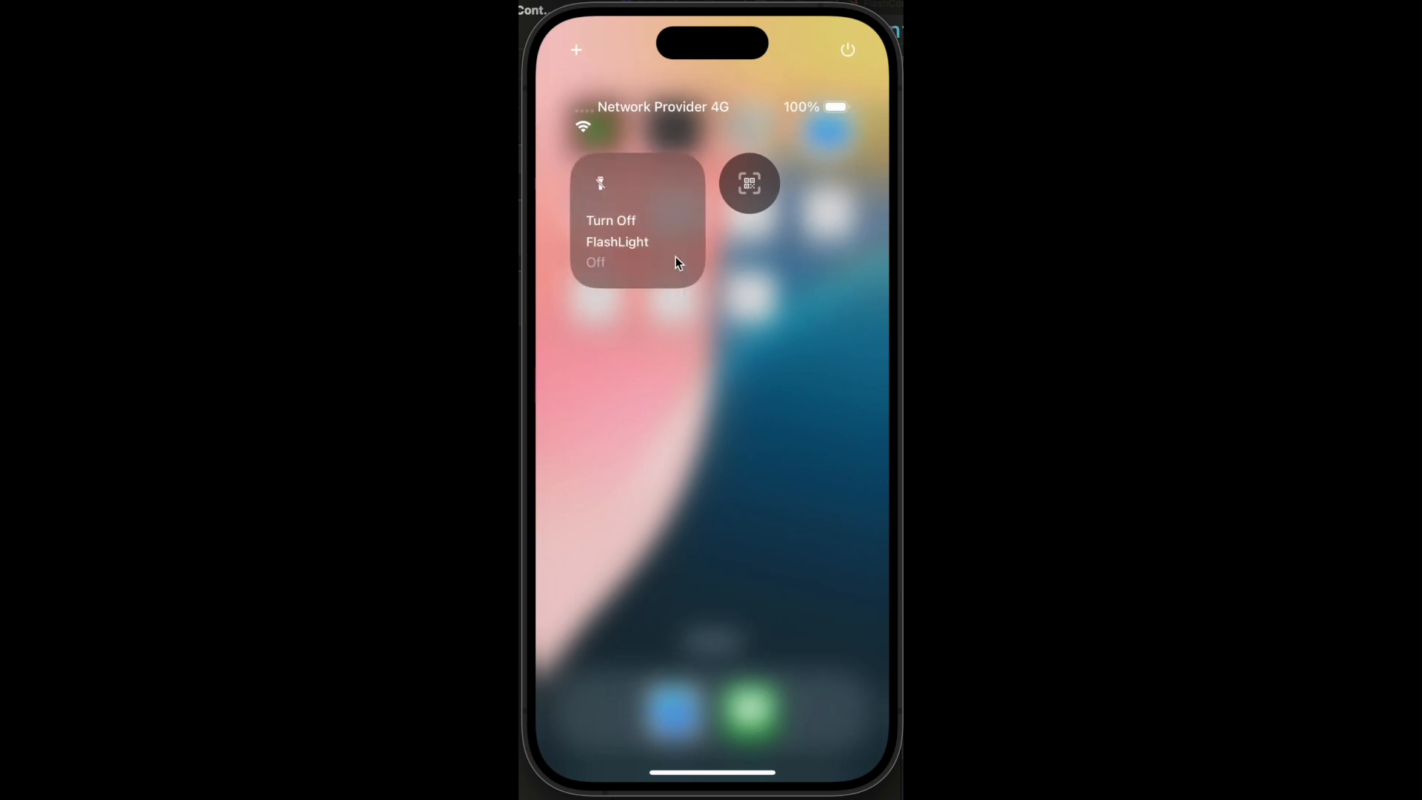
pyautogui.click(635, 218)
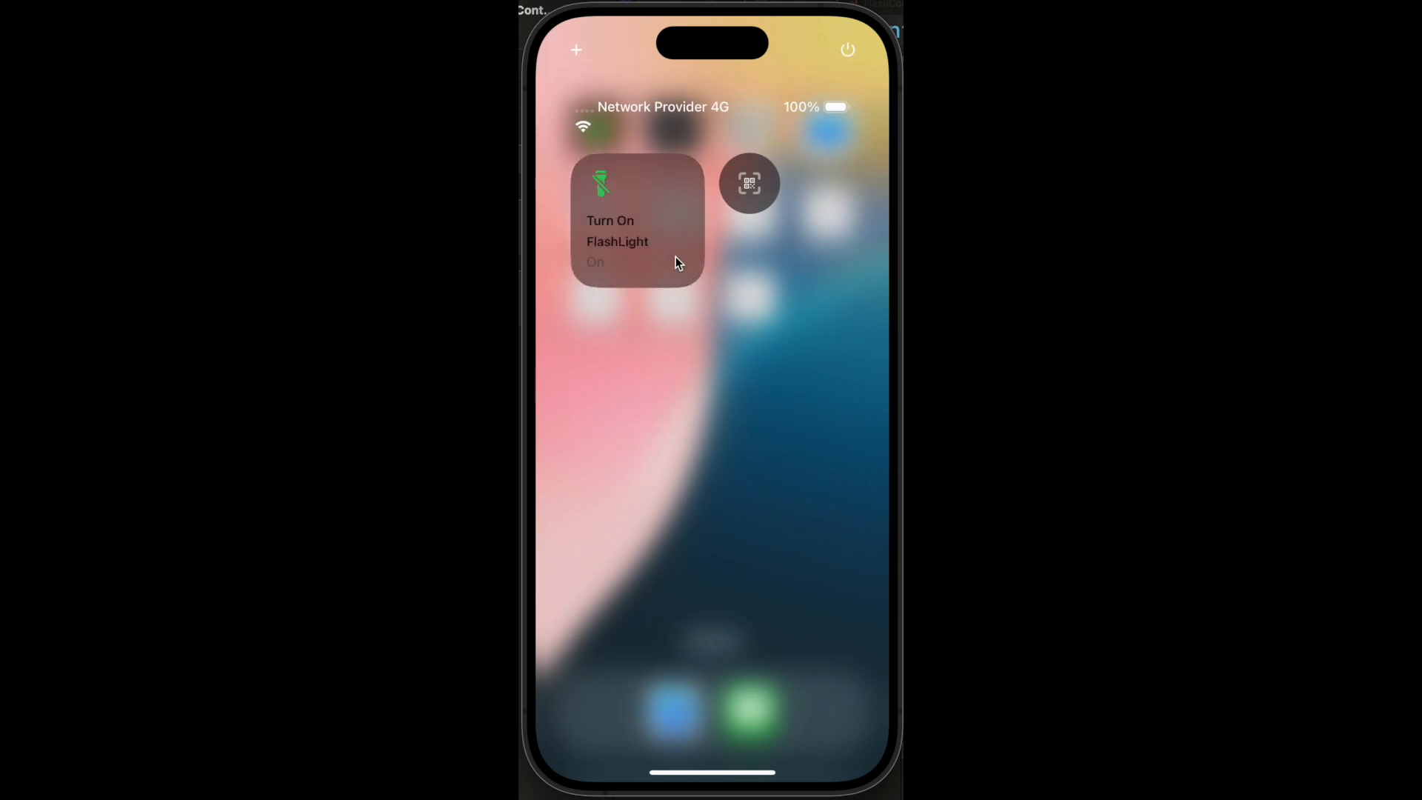
pyautogui.click(637, 218)
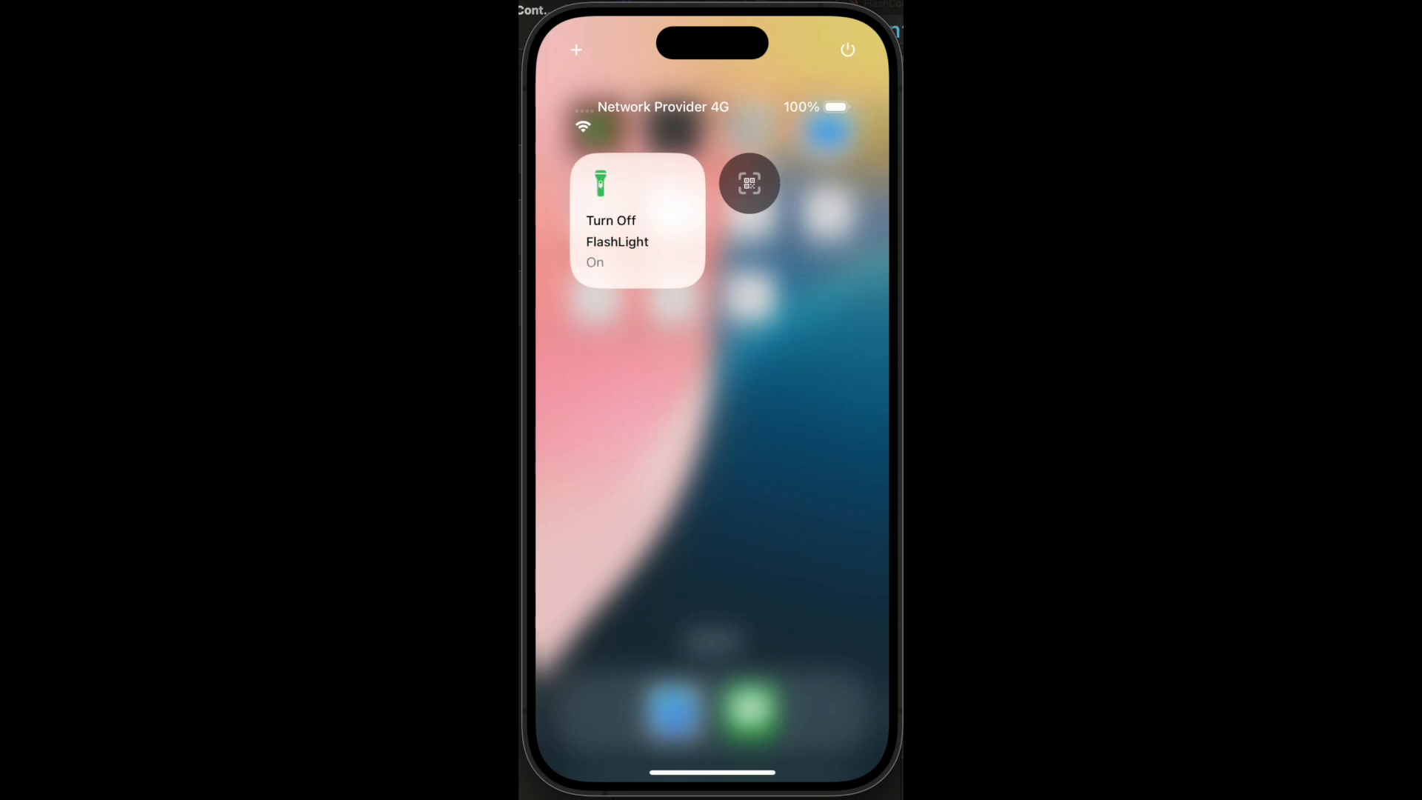
pyautogui.moveTo(687, 197)
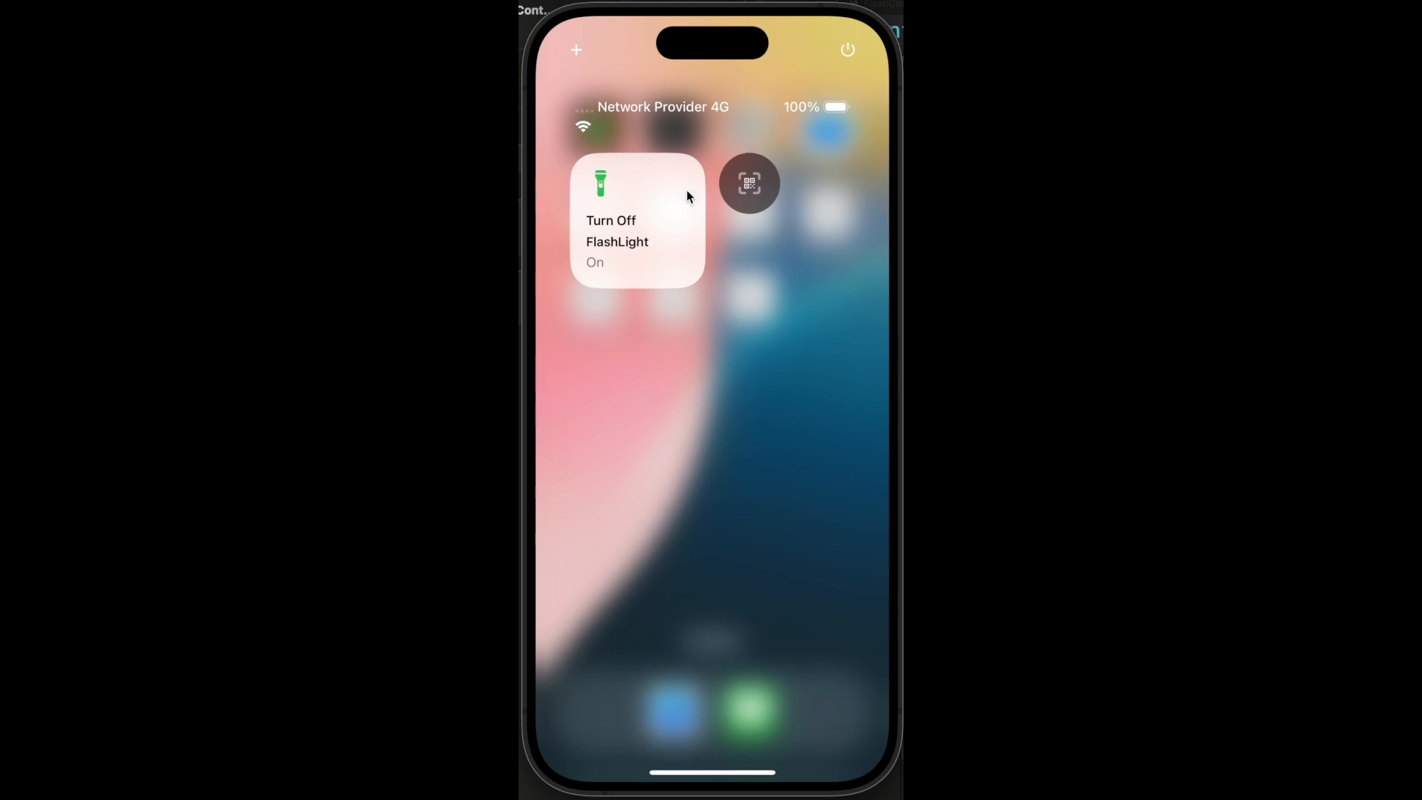
pyautogui.click(635, 219)
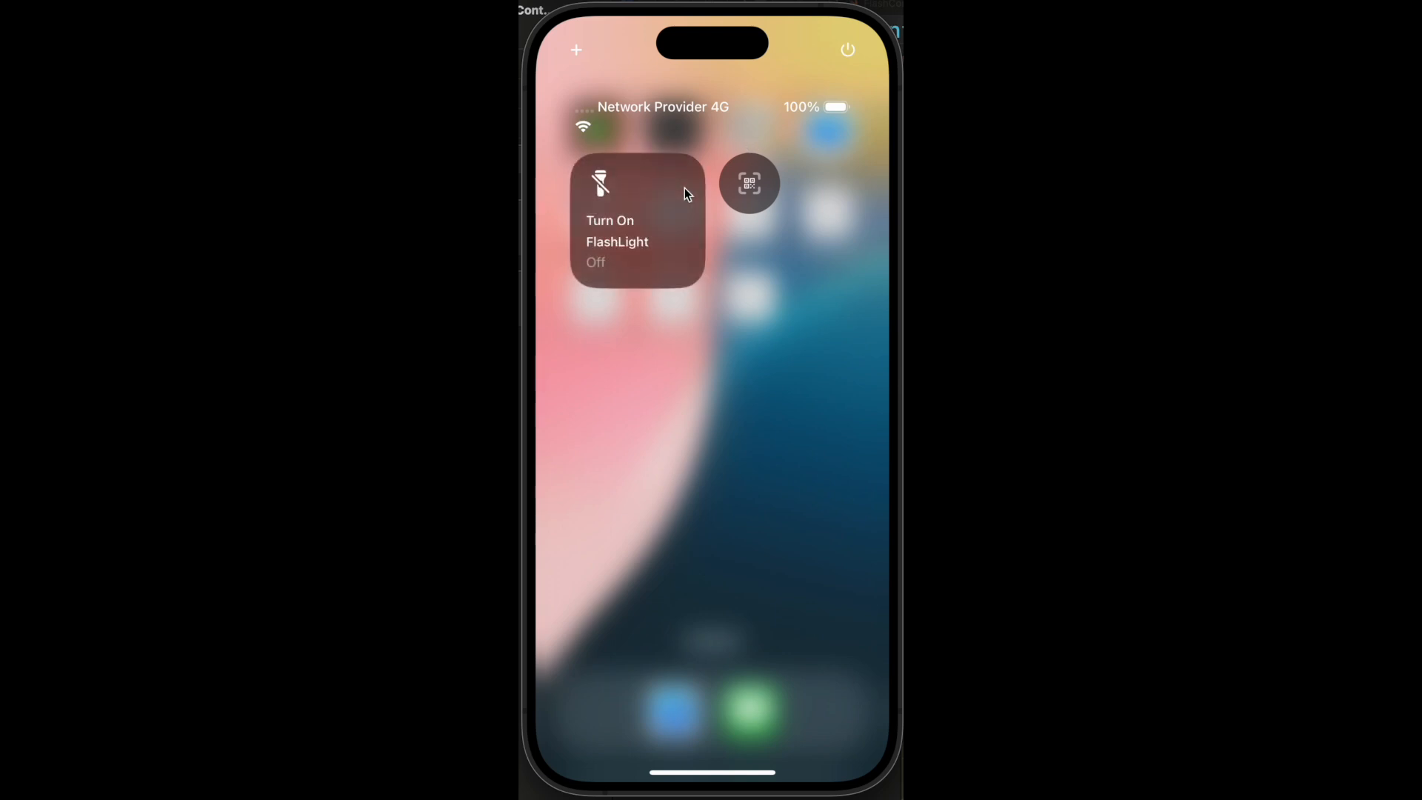
pyautogui.click(694, 304)
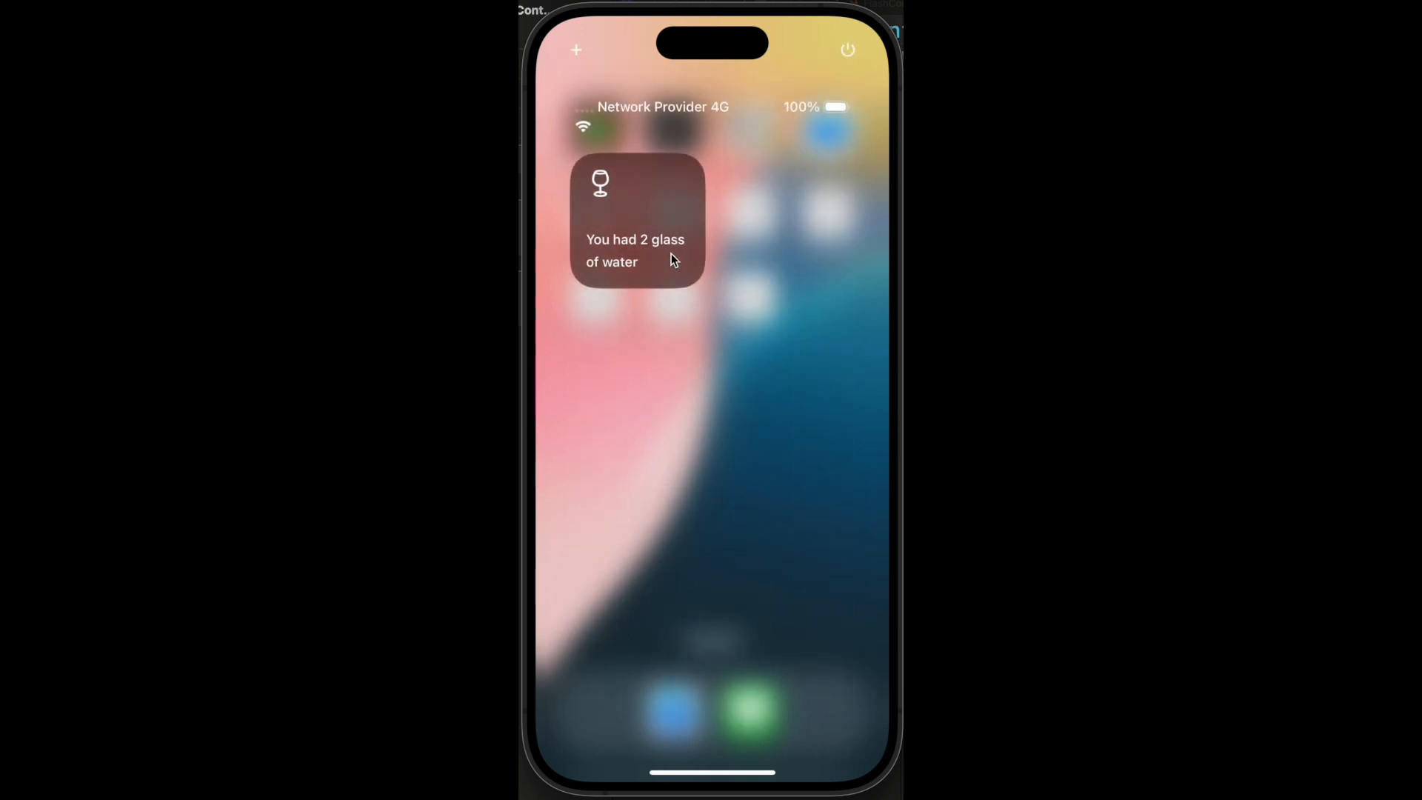
# Log glasses on the water control until it reads 6 glasses.
pyautogui.click(635, 218)
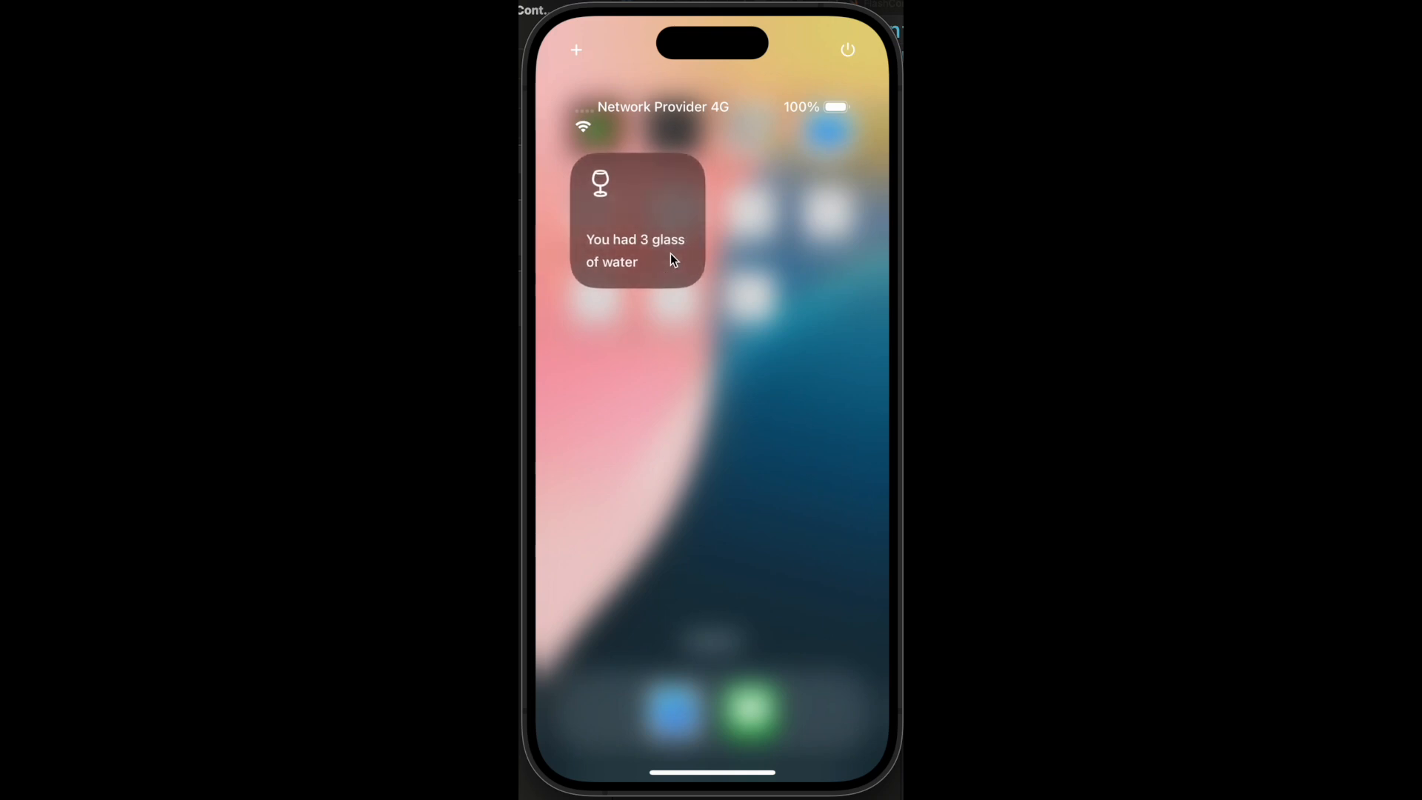
pyautogui.click(635, 217)
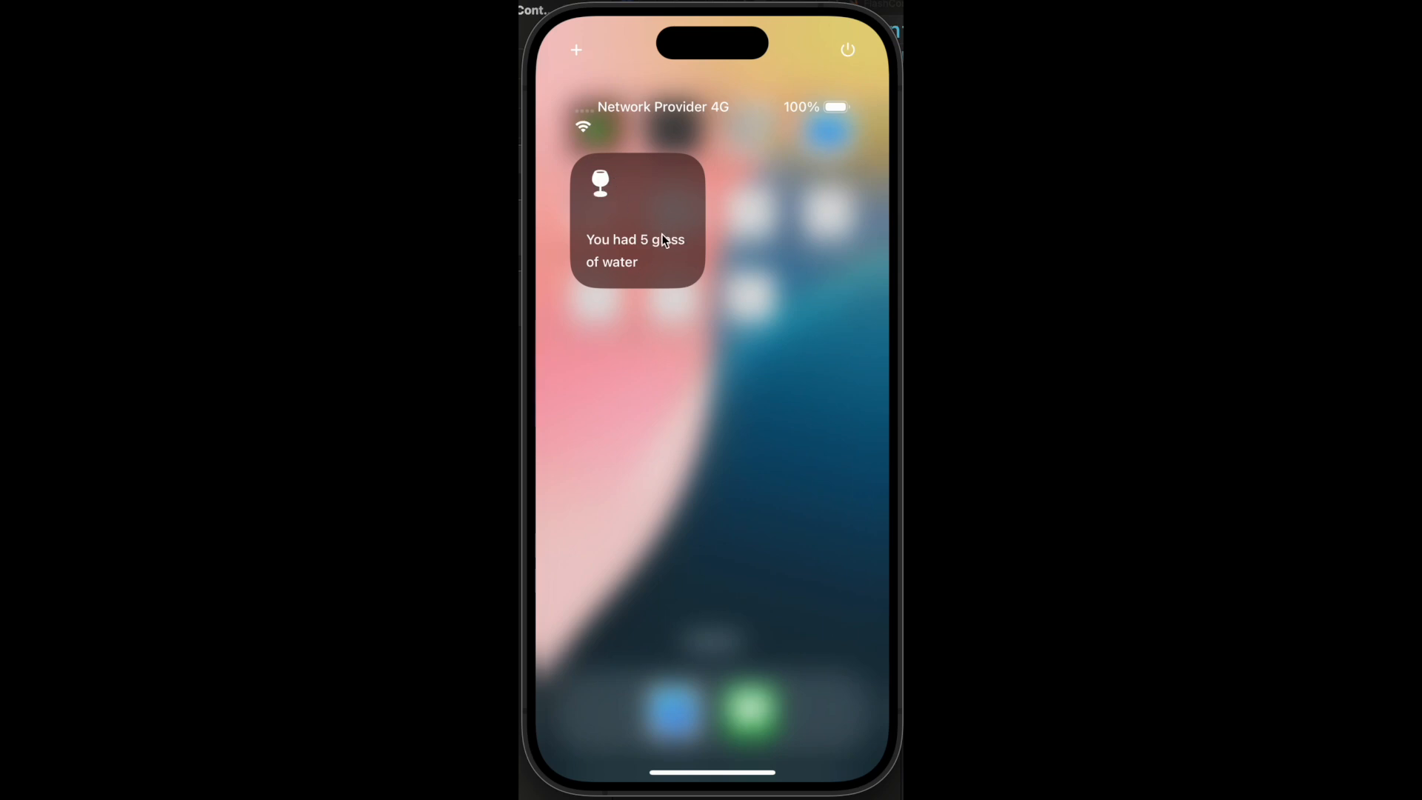
pyautogui.click(635, 222)
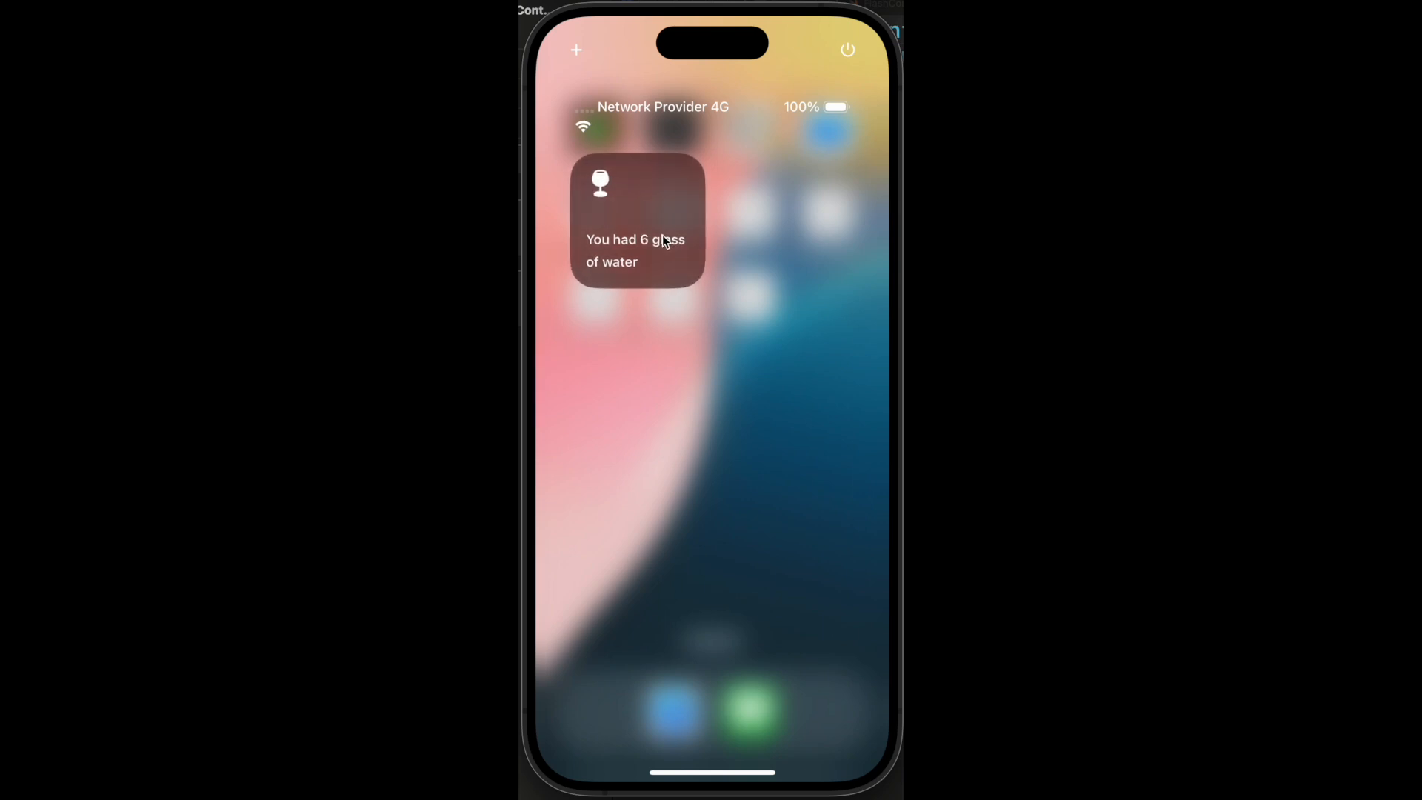
pyautogui.moveTo(812, 96)
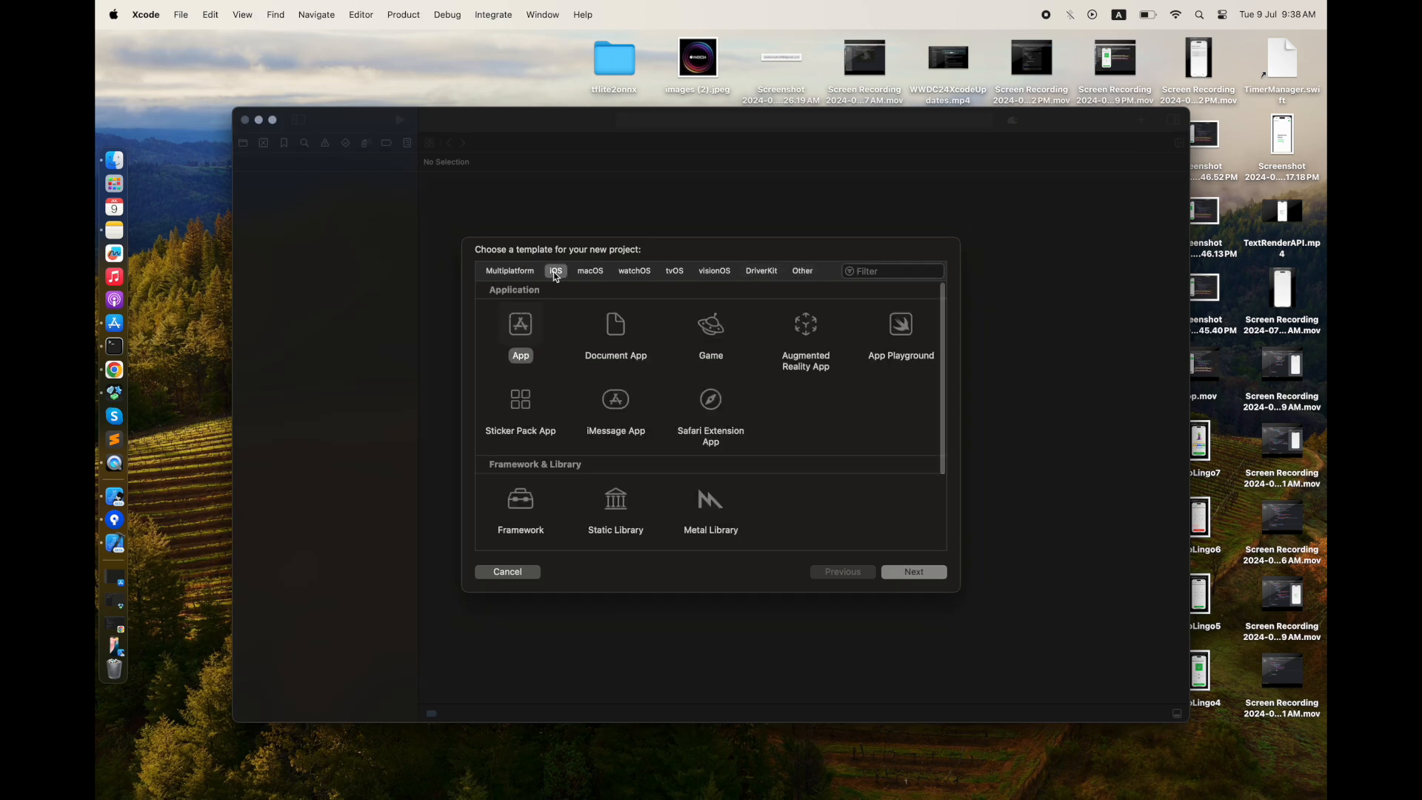
# Create the ExploreControlCenter iOS App project and save it in the Development folder.
pyautogui.click(913, 571)
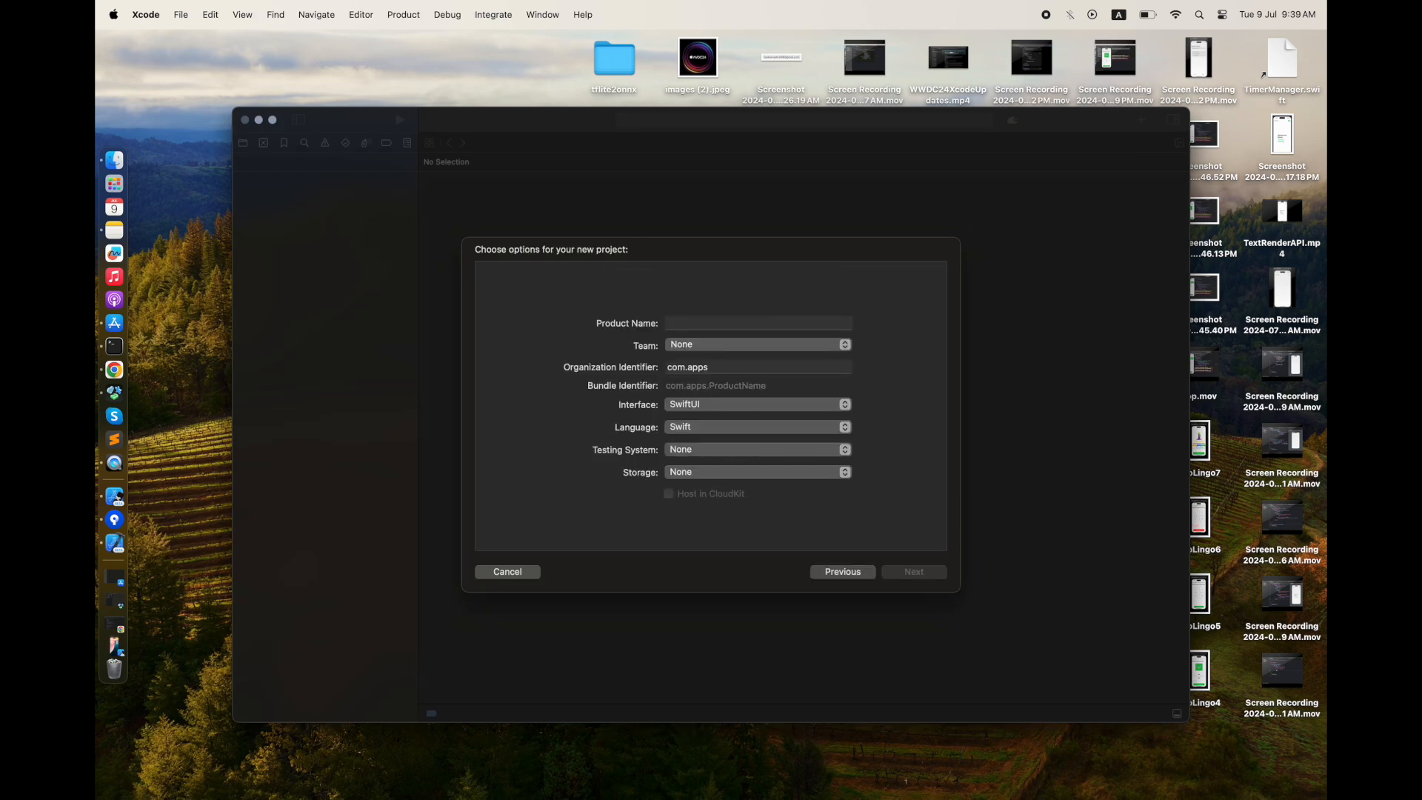
pyautogui.write('ControlC')
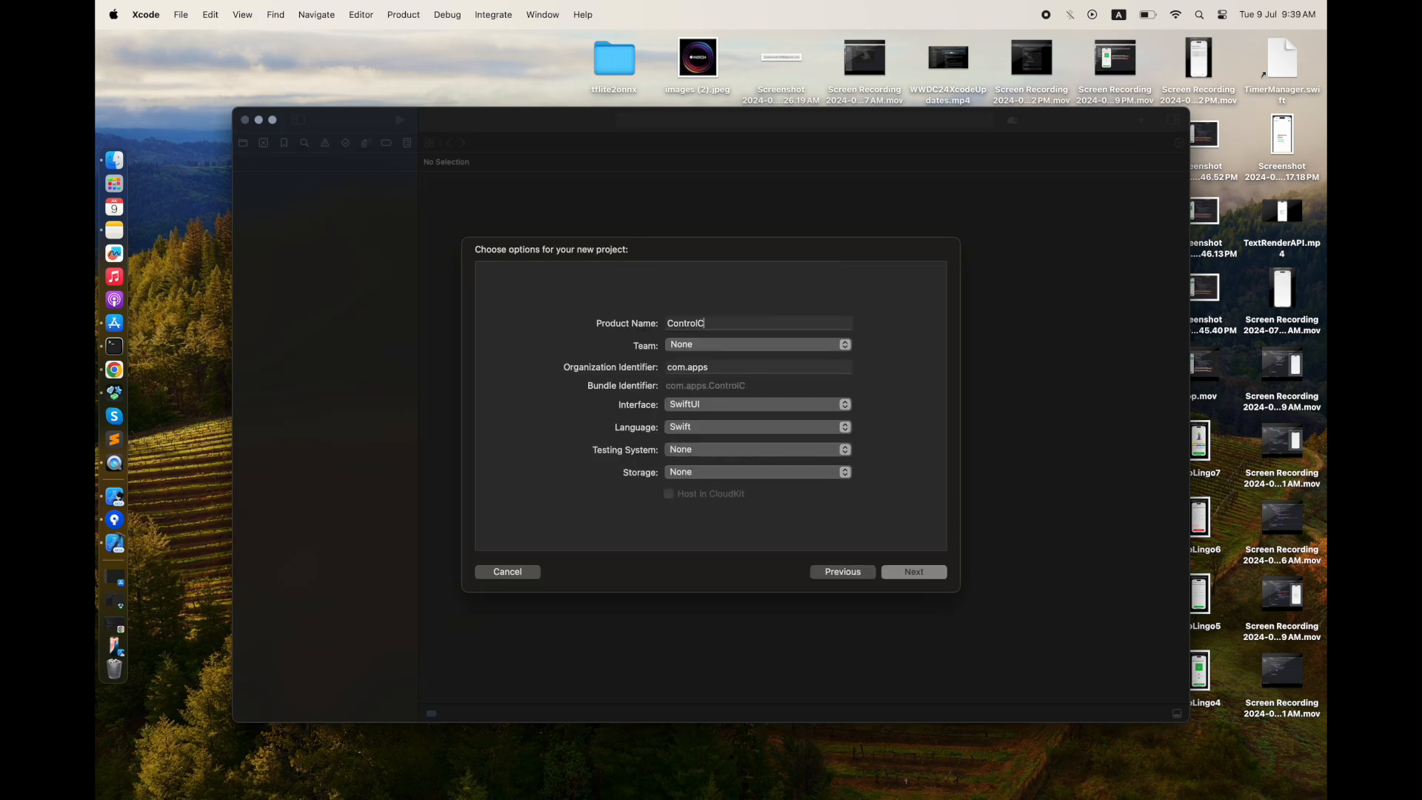
pyautogui.write('ExpControlCenter')
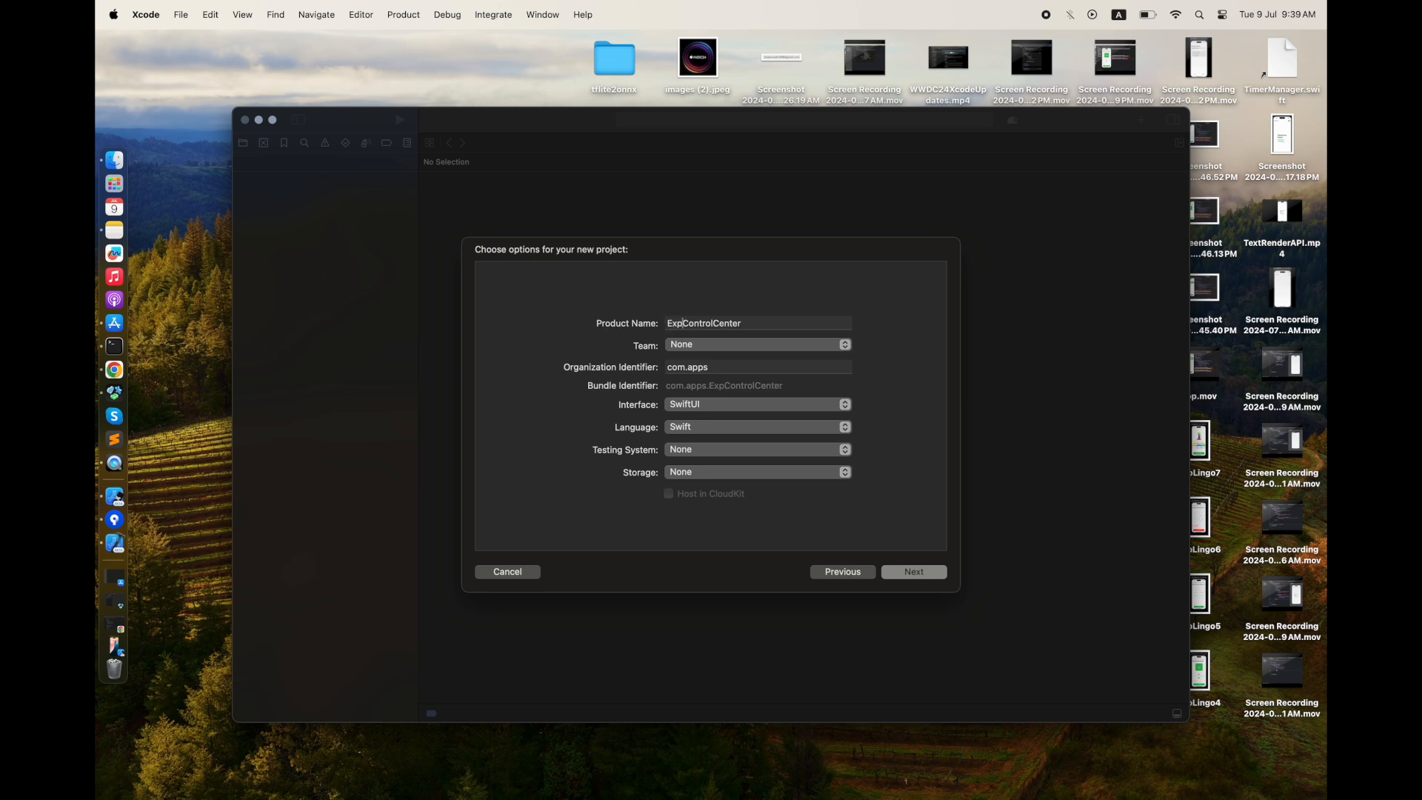
pyautogui.click(913, 571)
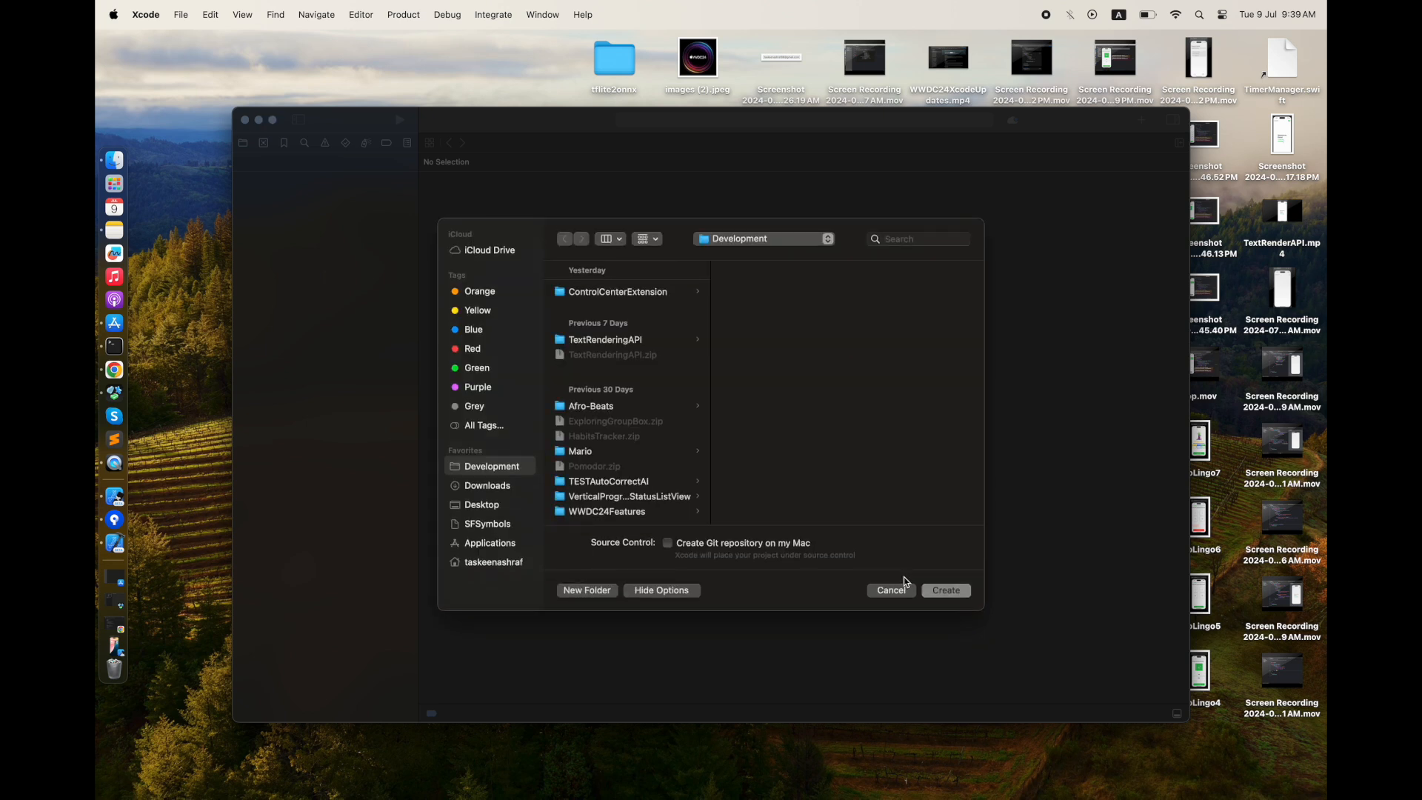
pyautogui.click(945, 589)
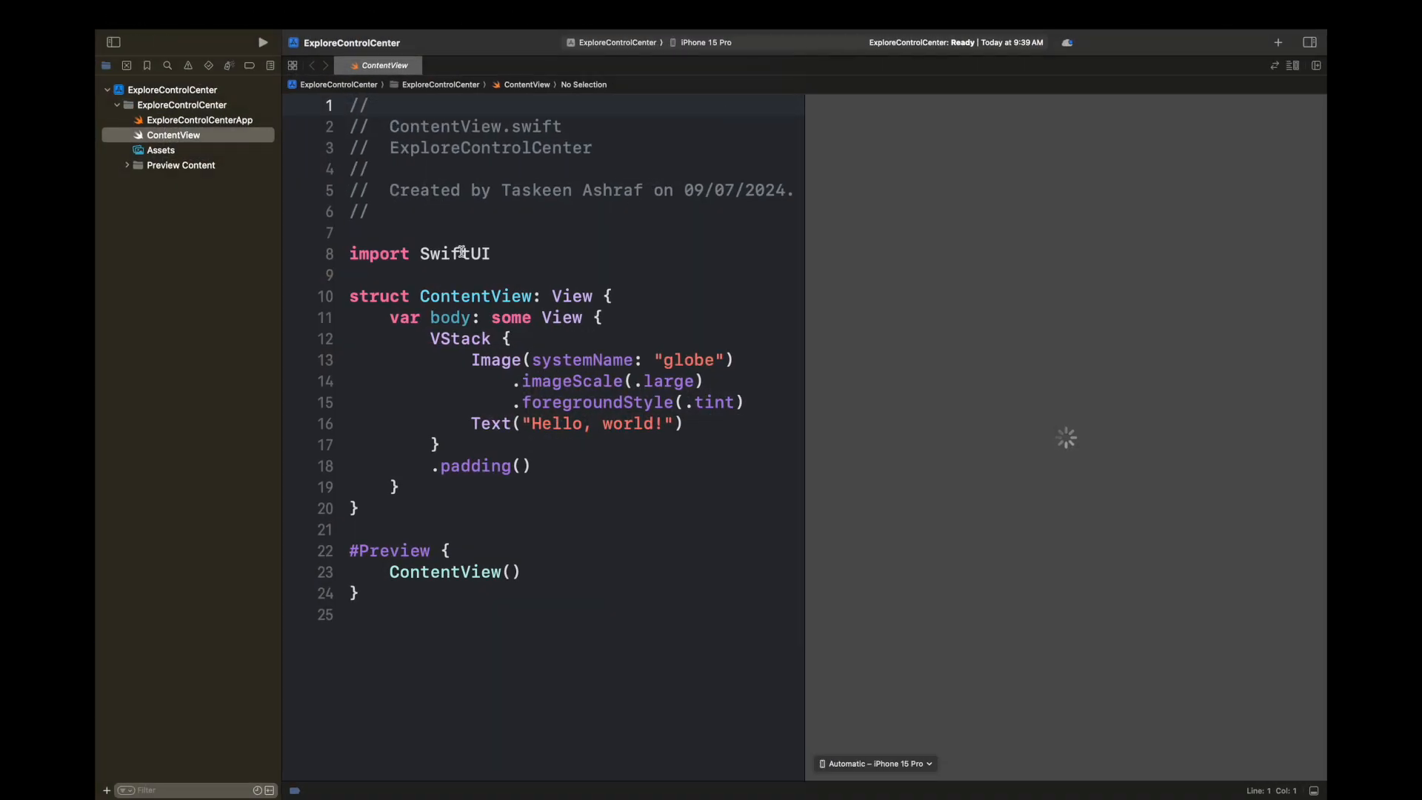
# Add a Widget Extension target named FlashControl with Include Control checked.
pyautogui.click(181, 15)
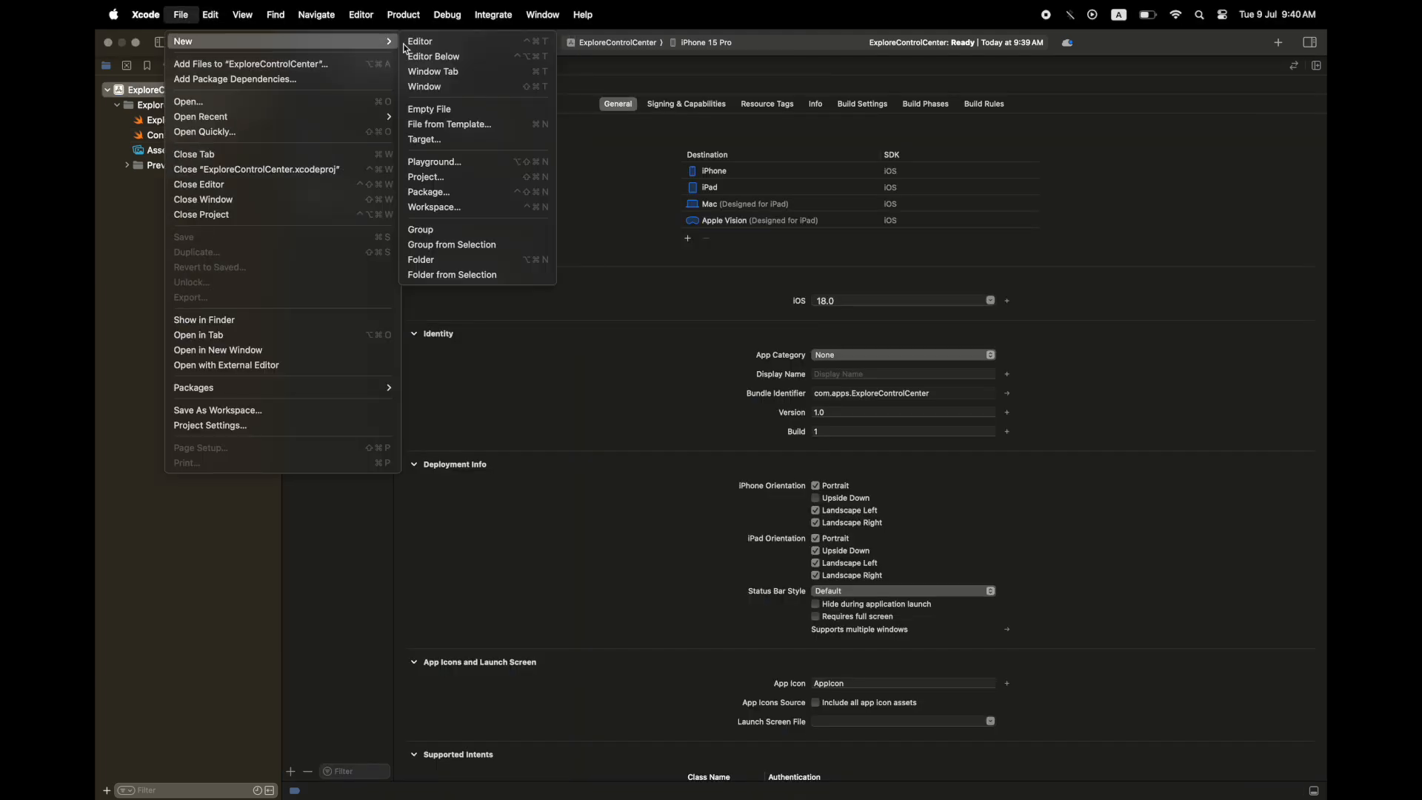
pyautogui.click(424, 138)
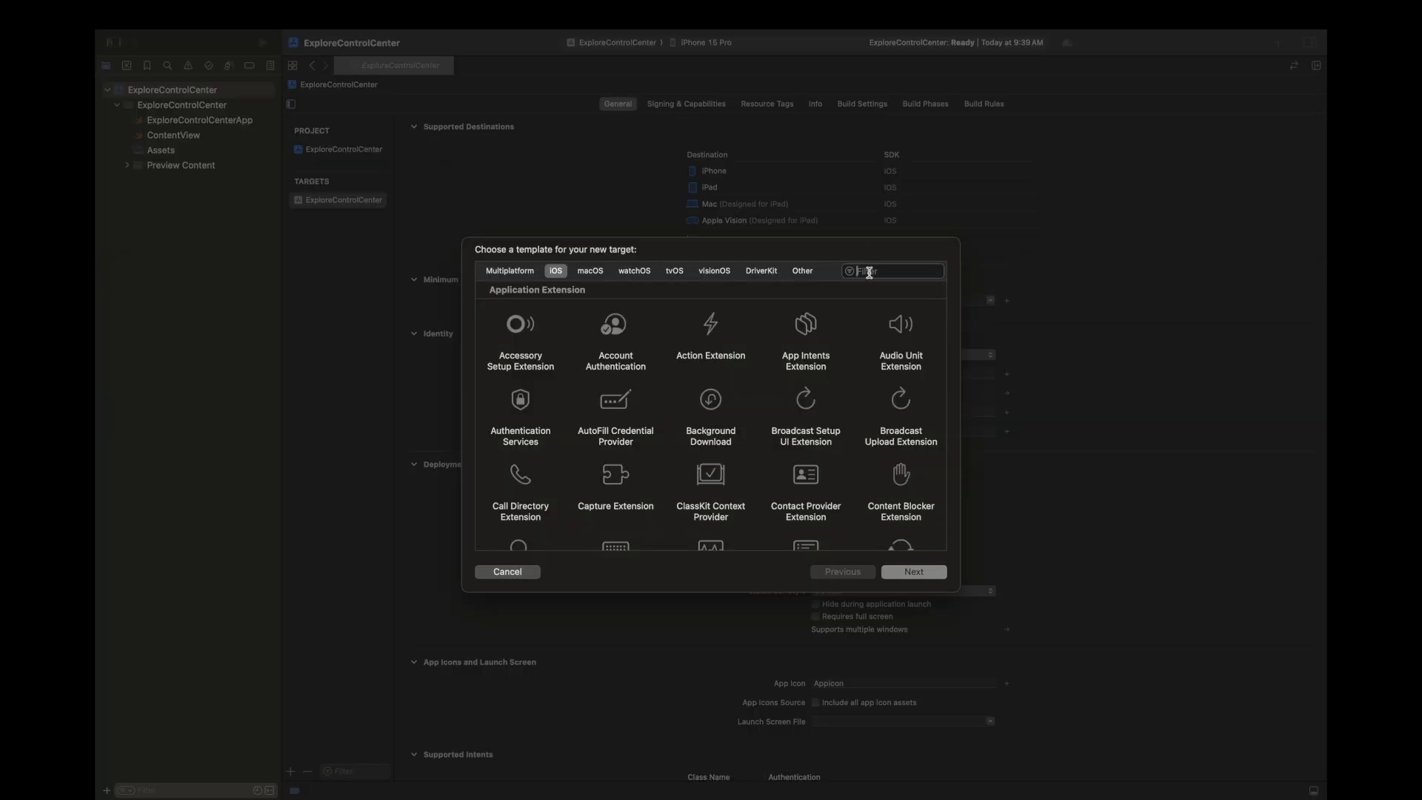
pyautogui.click(913, 571)
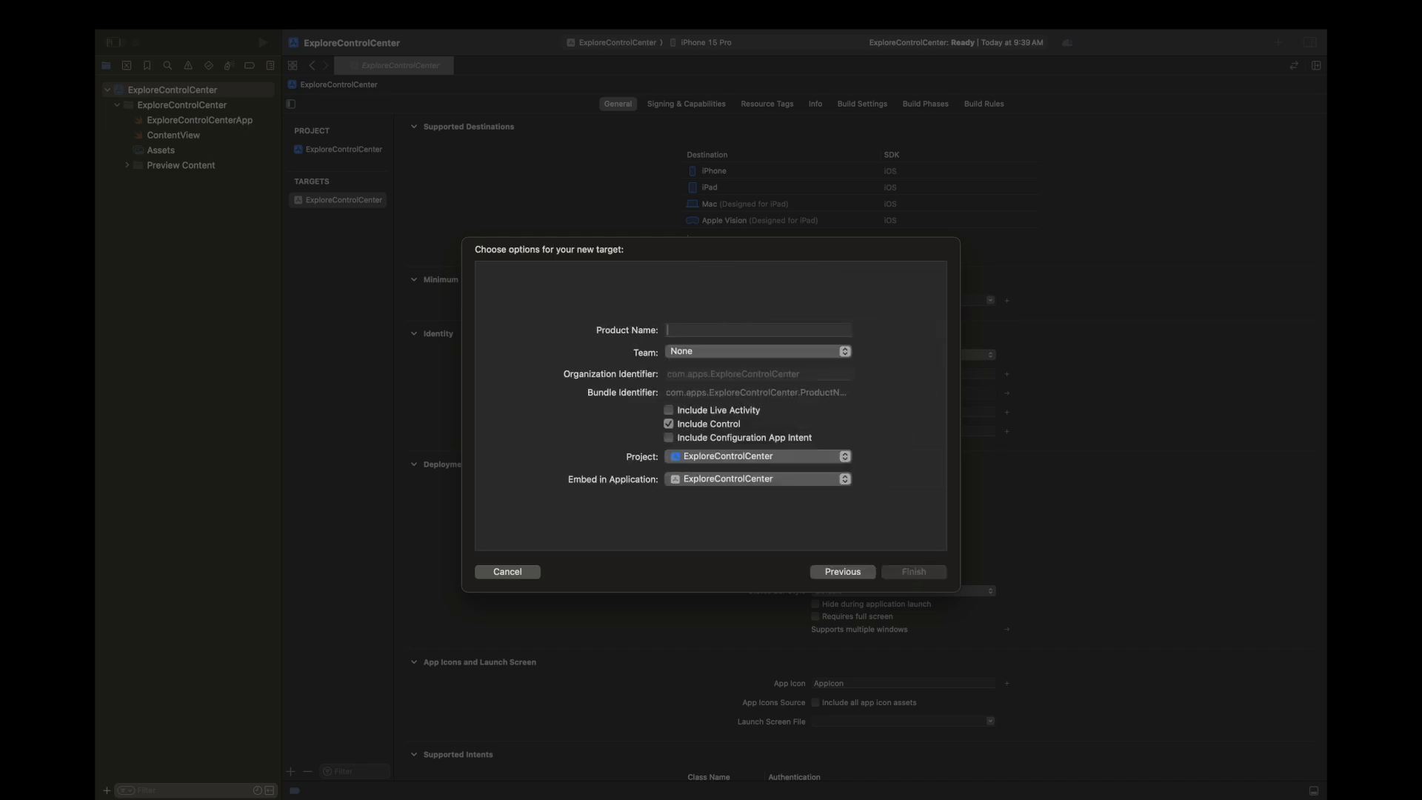
pyautogui.write('F')
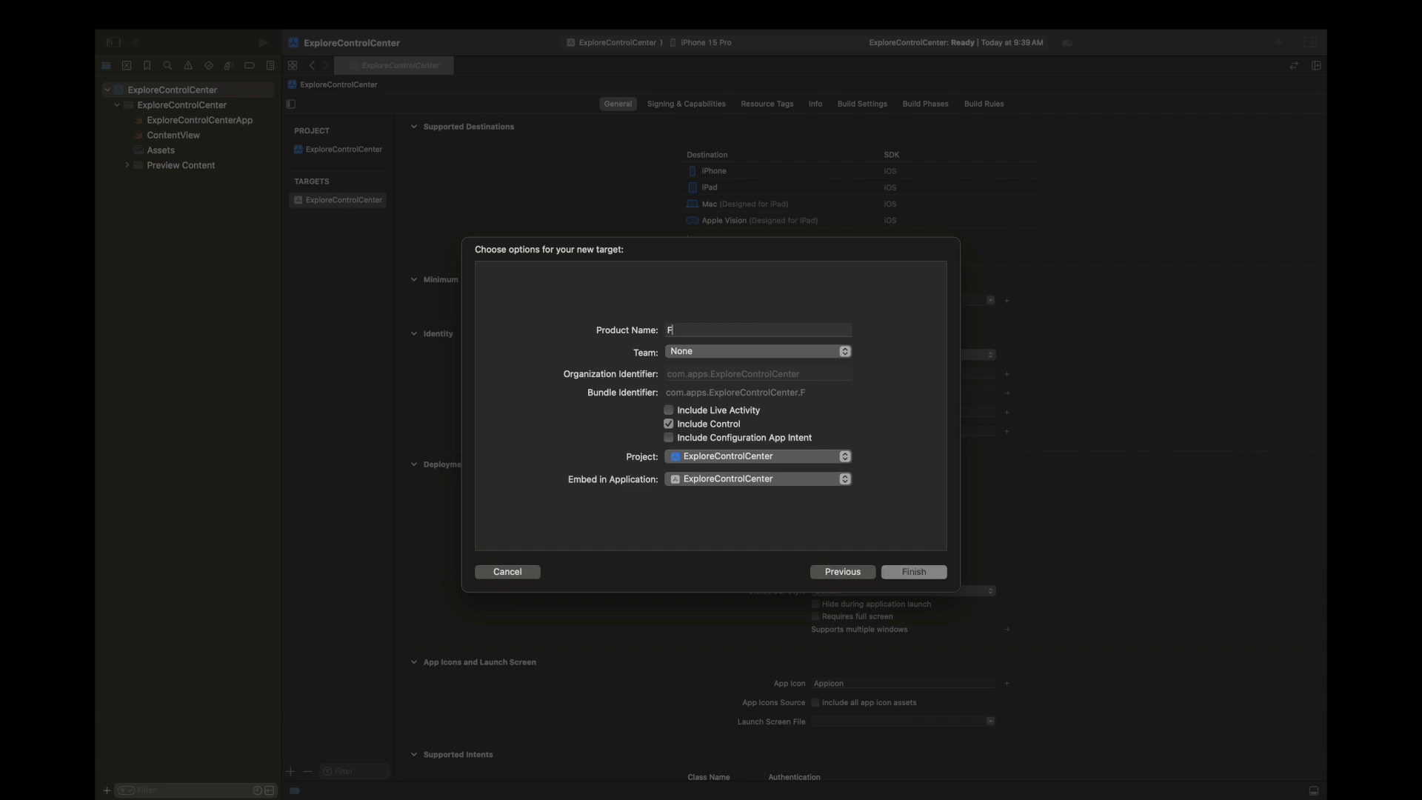
pyautogui.write('lashControl')
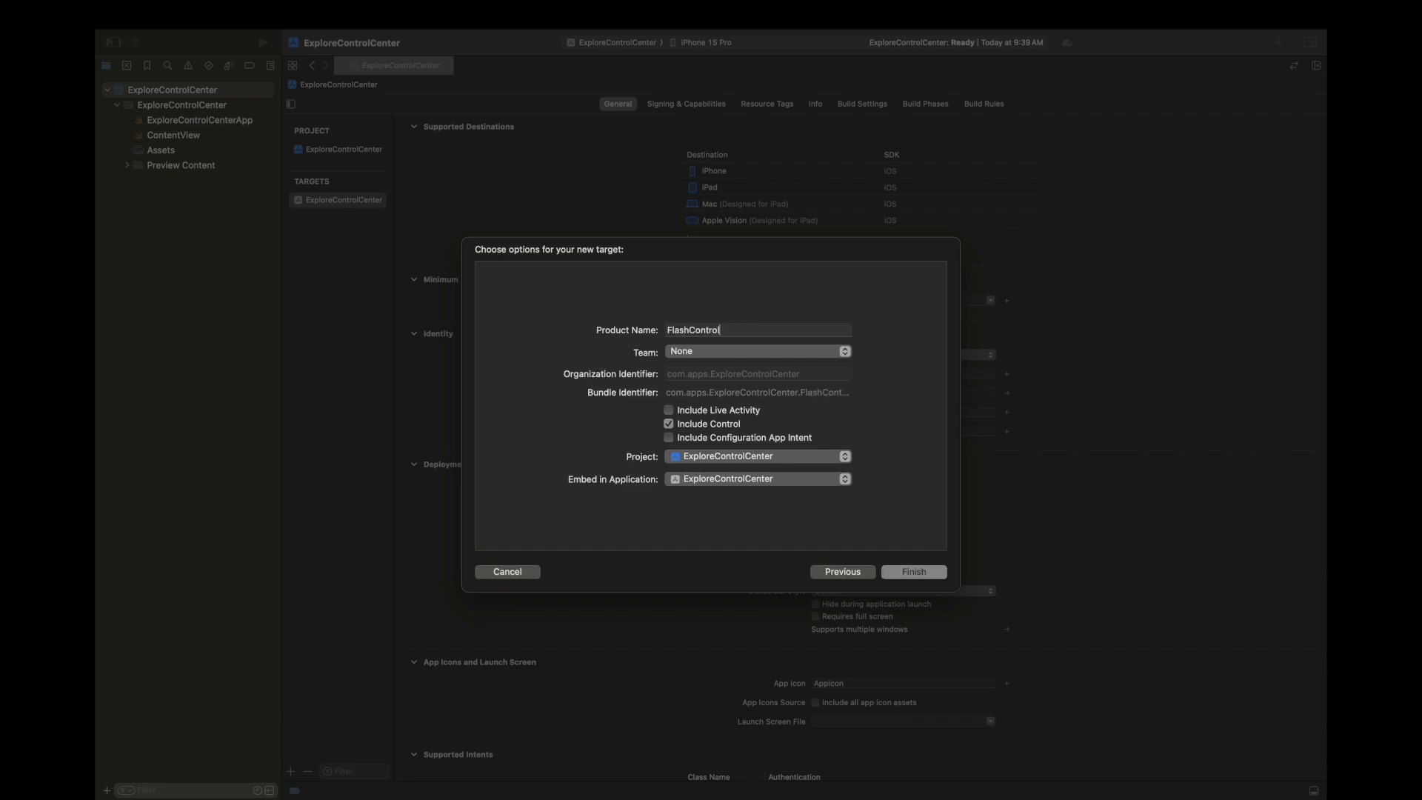
pyautogui.click(912, 571)
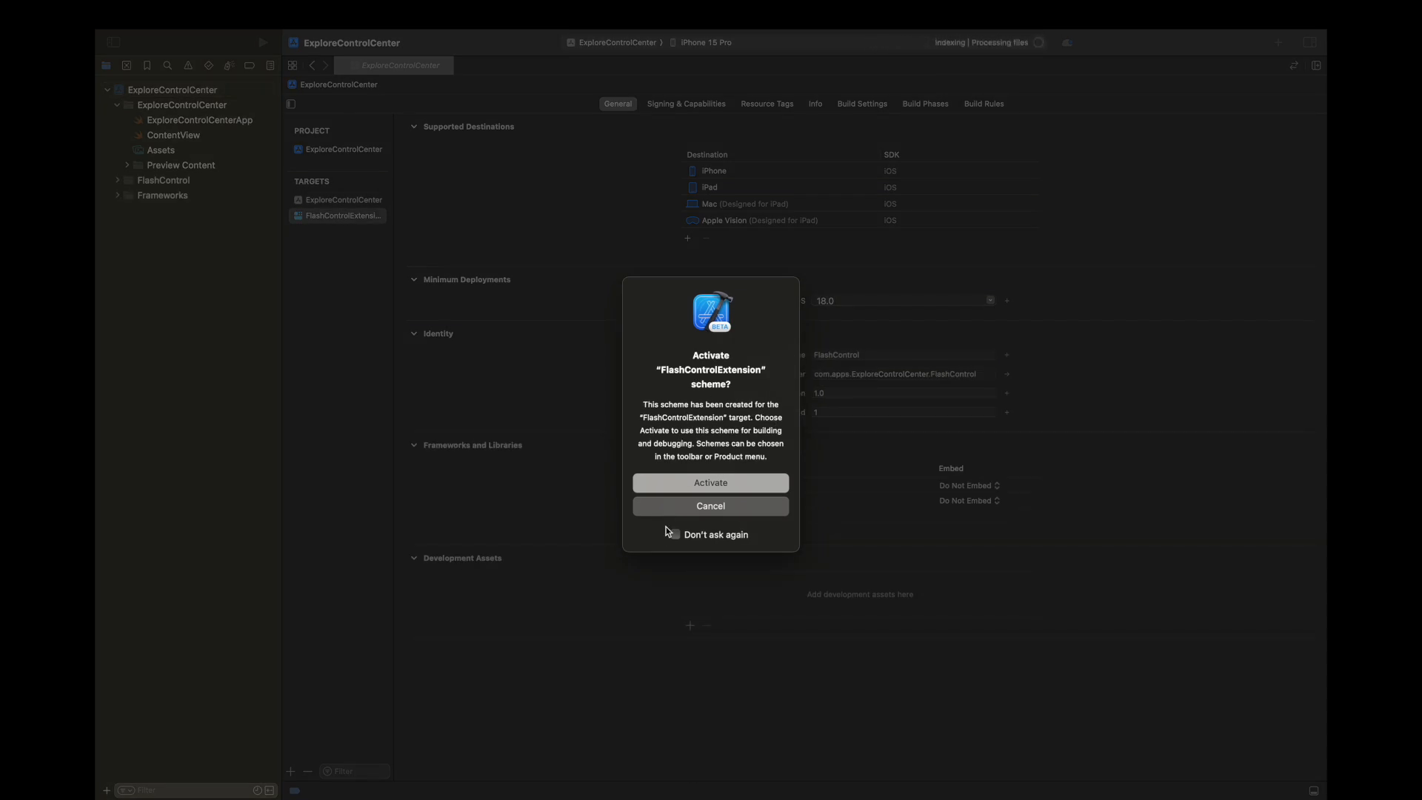
# Activate the FlashControlExtension scheme and delete the FlashControl() entry from FlashControlBundle.swift.
pyautogui.click(711, 482)
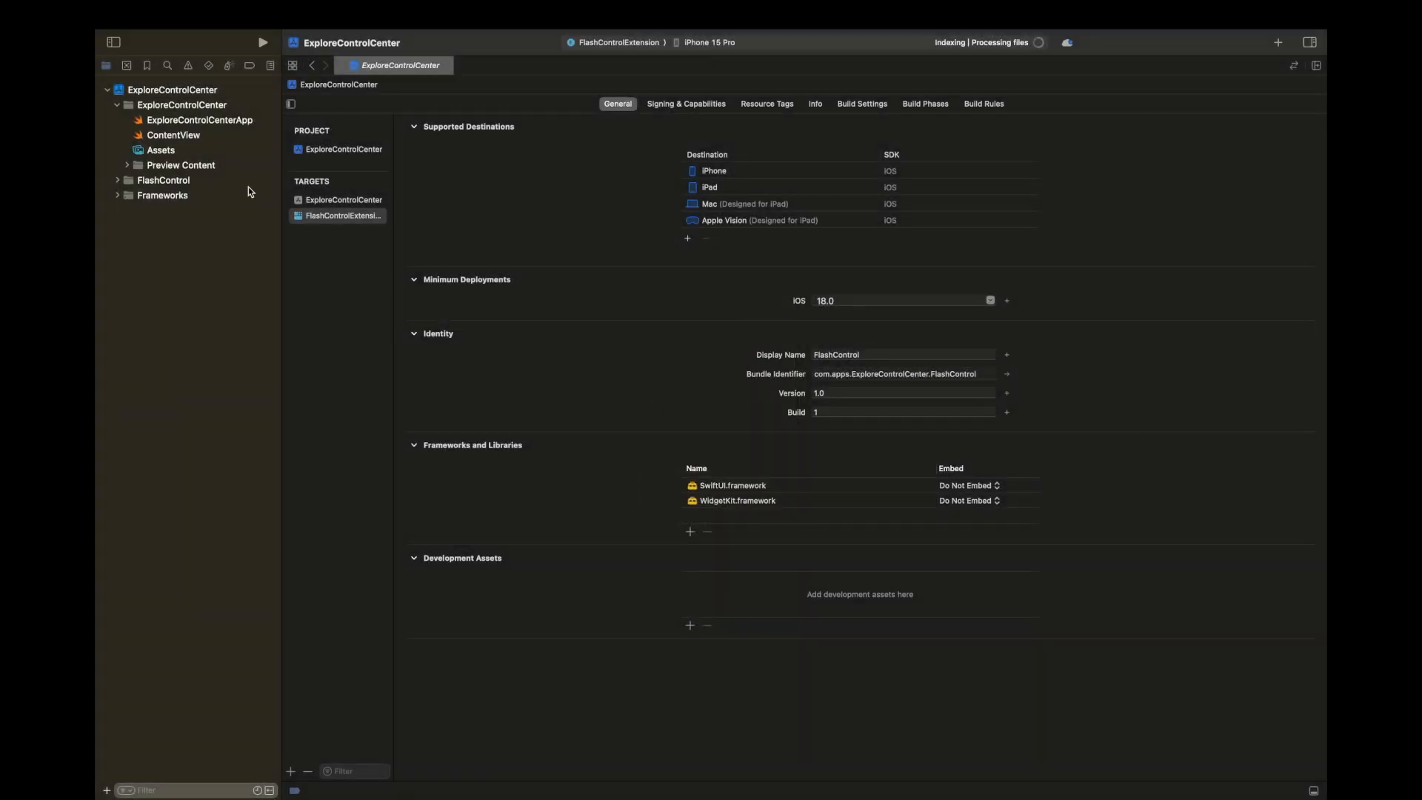
pyautogui.click(345, 199)
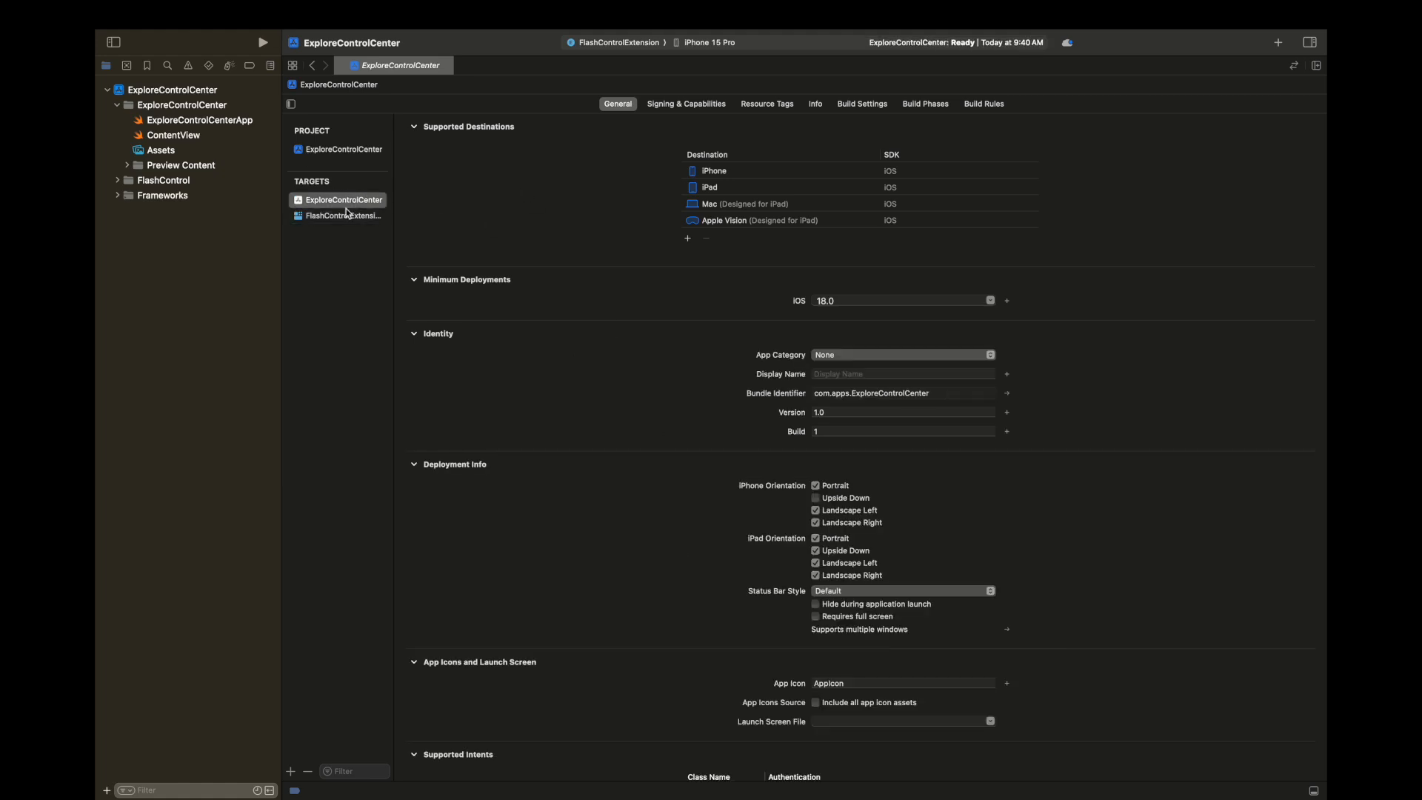
pyautogui.click(343, 215)
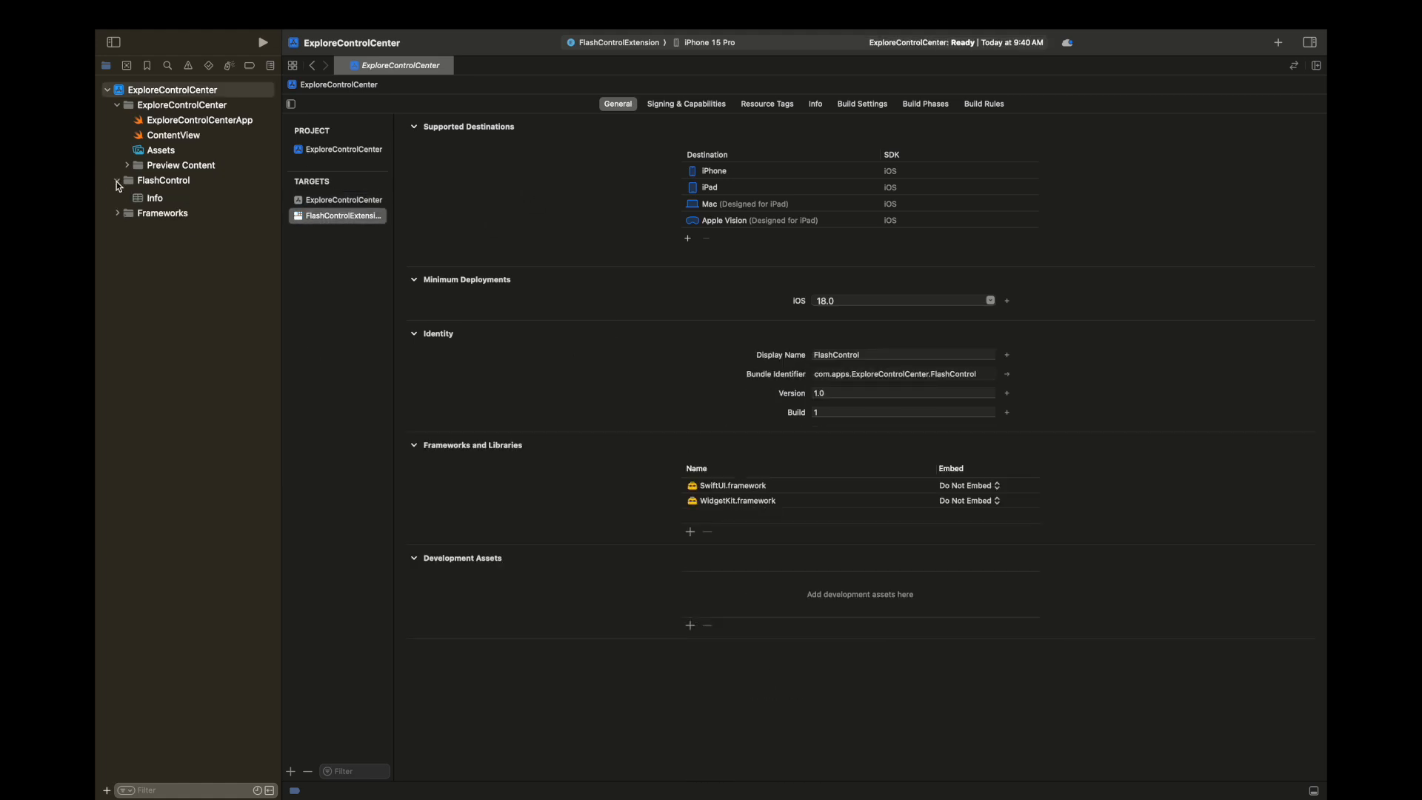
pyautogui.click(191, 209)
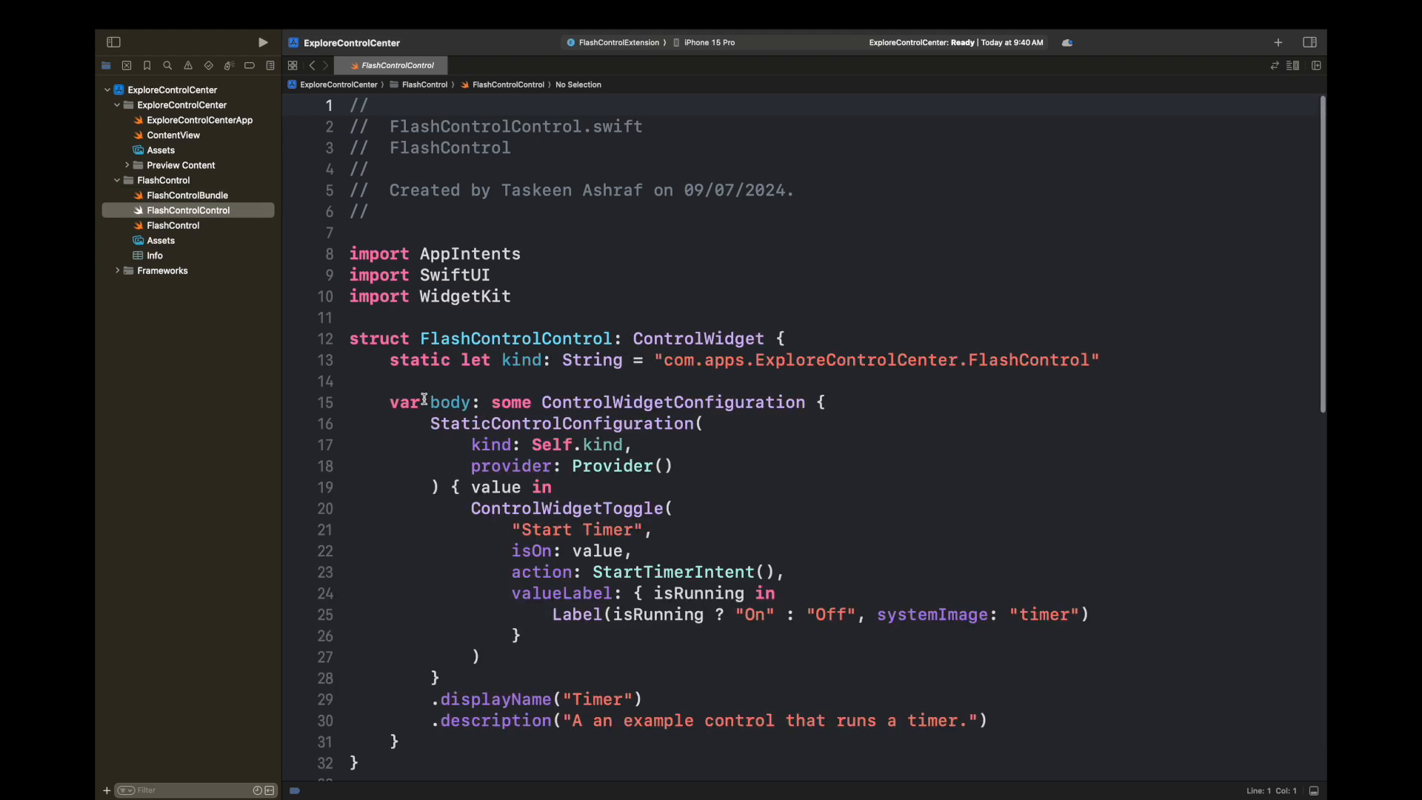
pyautogui.scroll(-3)
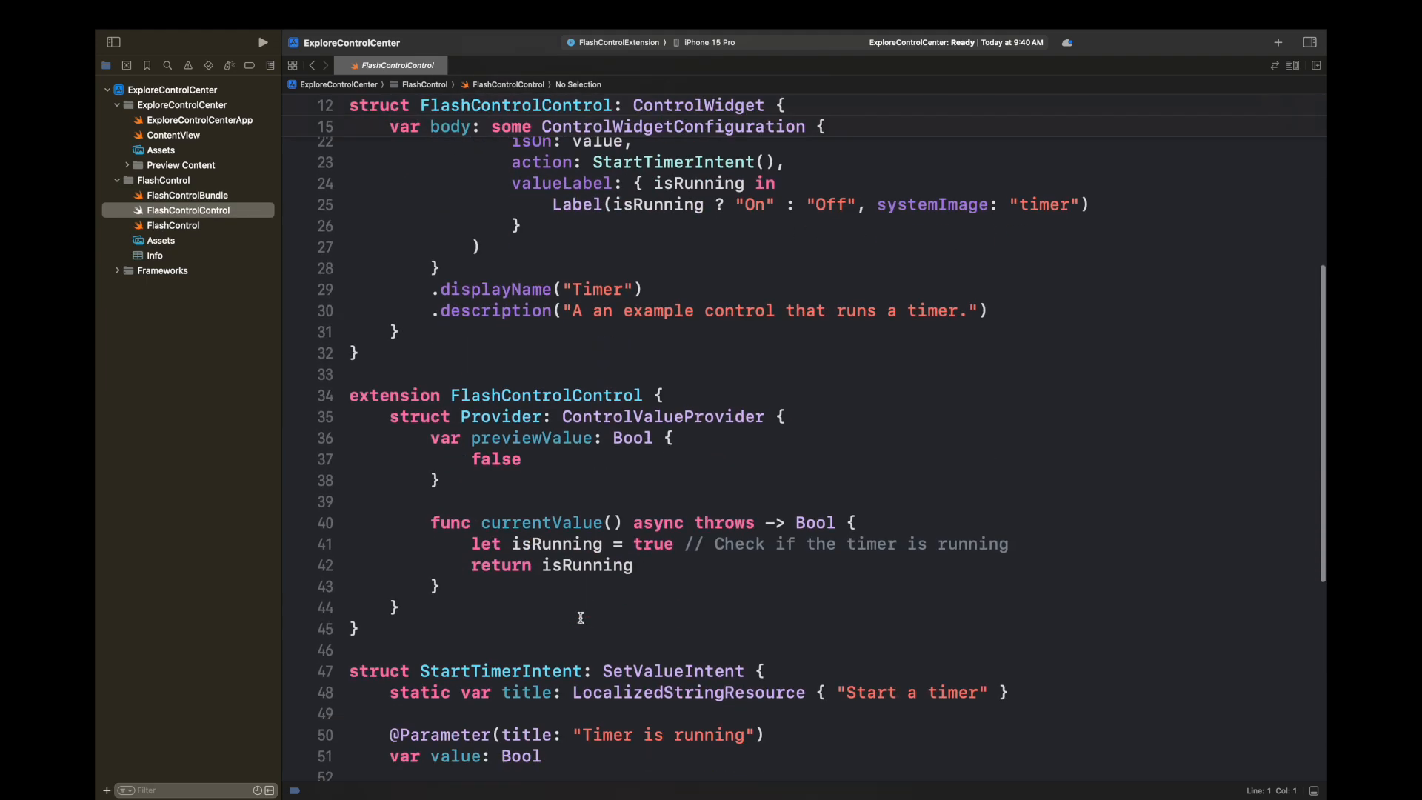
pyautogui.click(173, 226)
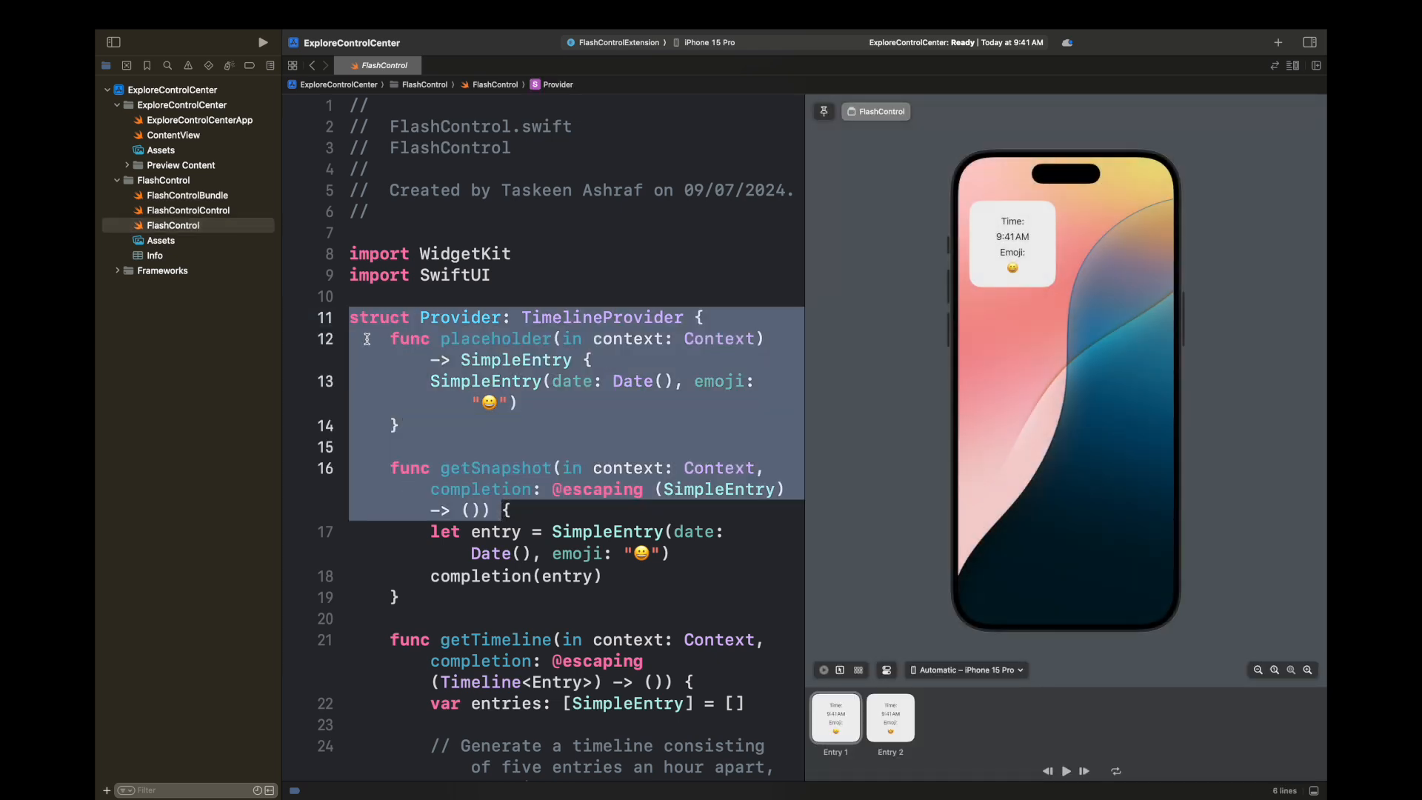
pyautogui.click(189, 194)
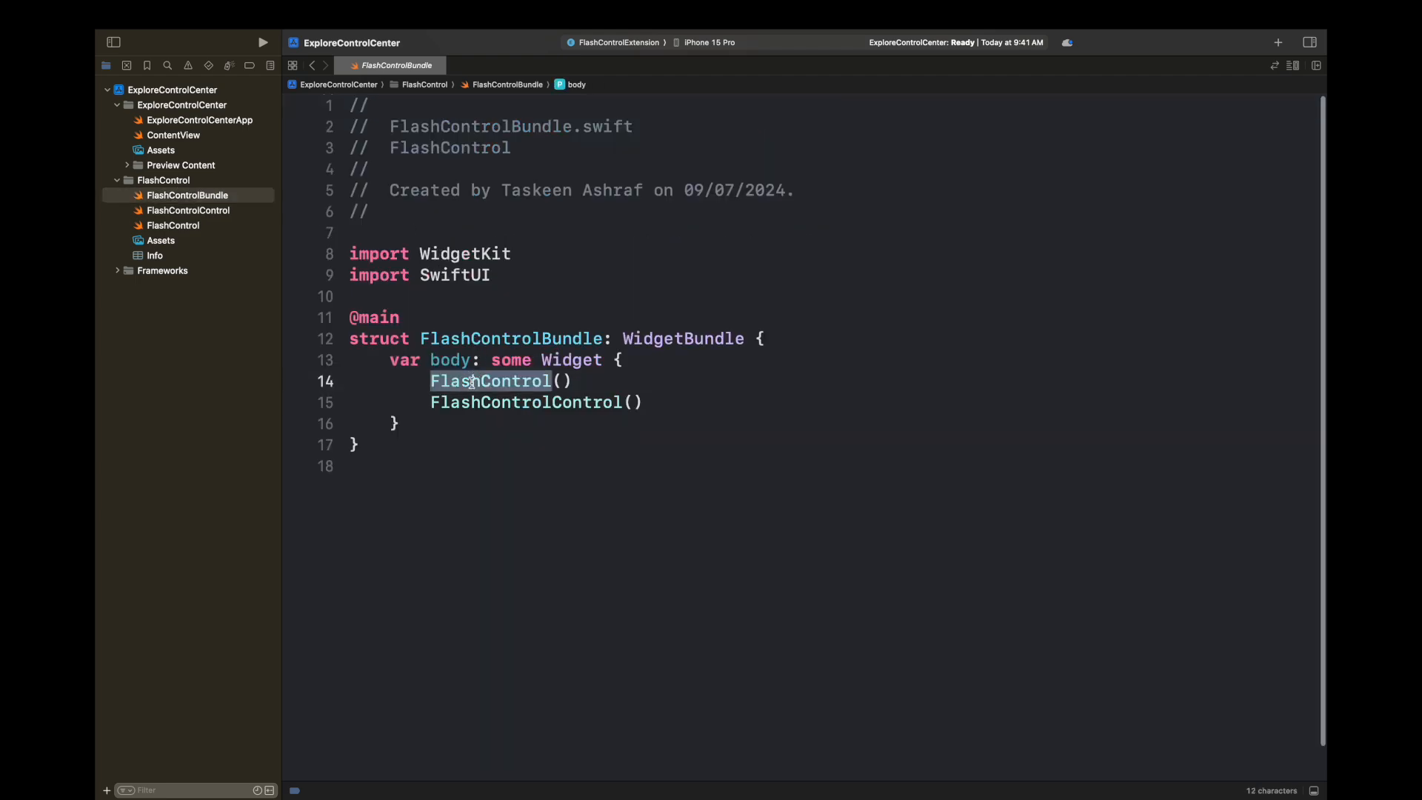
pyautogui.press('Delete')
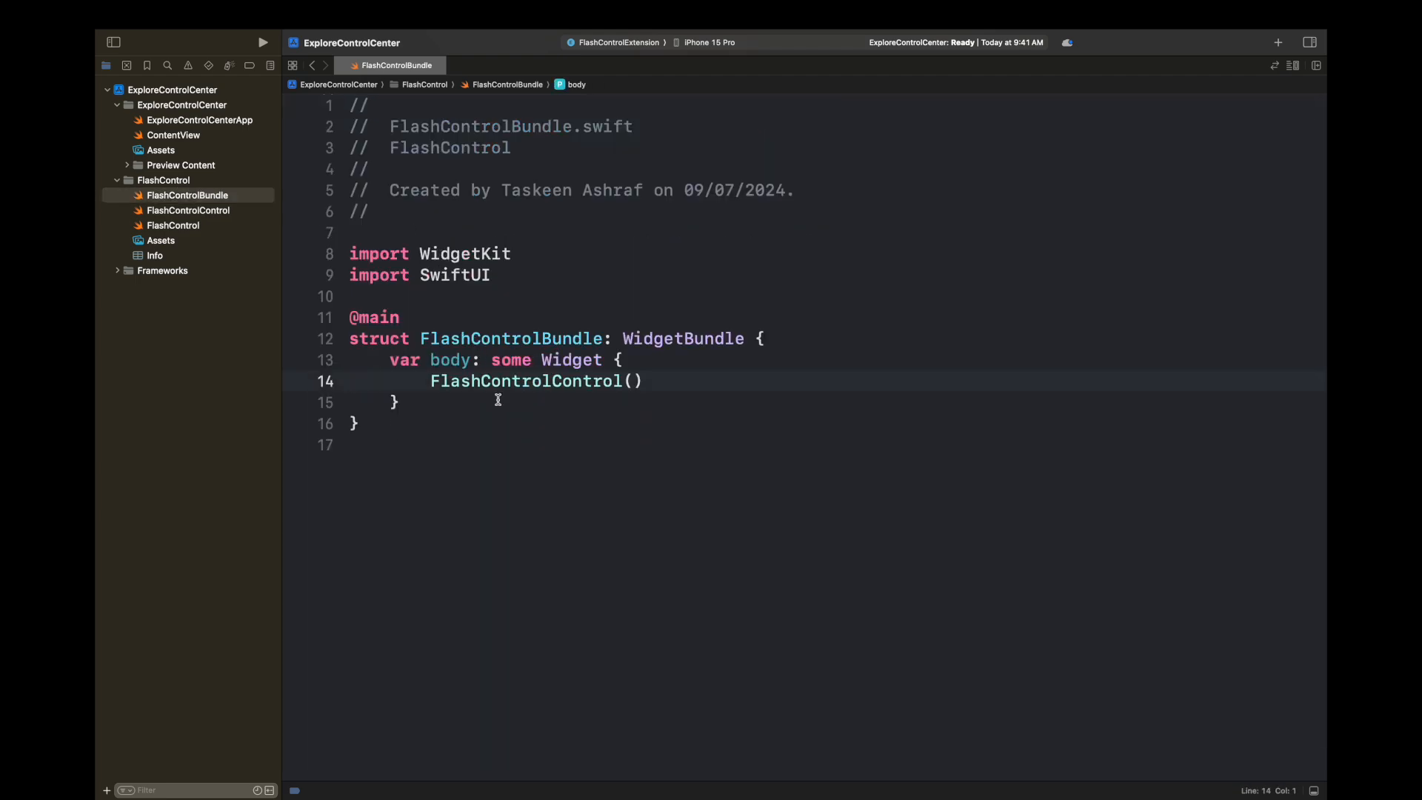
# Create a new ControlManager Swift file inside the FlashControl group.
pyautogui.click(190, 210)
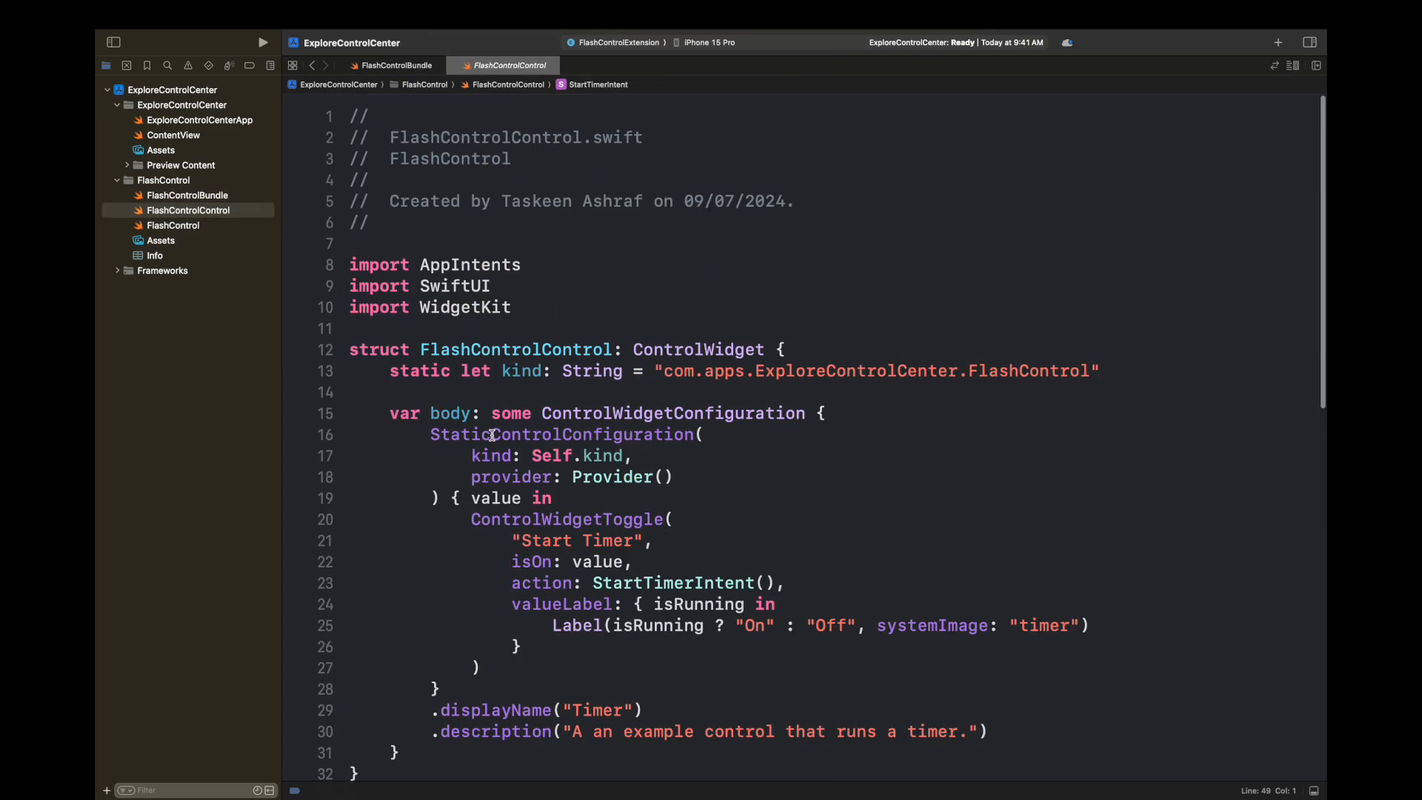
pyautogui.scroll(-3)
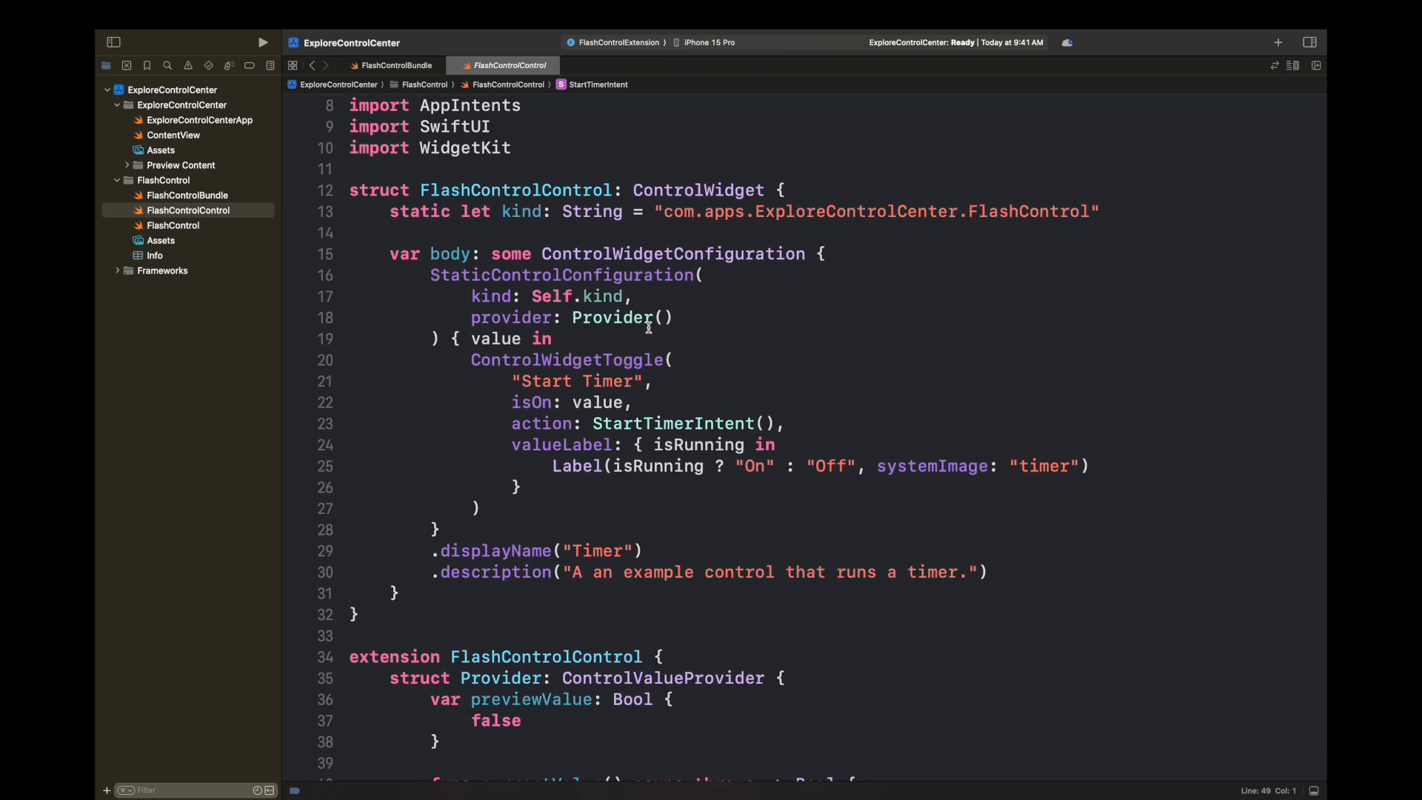
pyautogui.rightClick(166, 179)
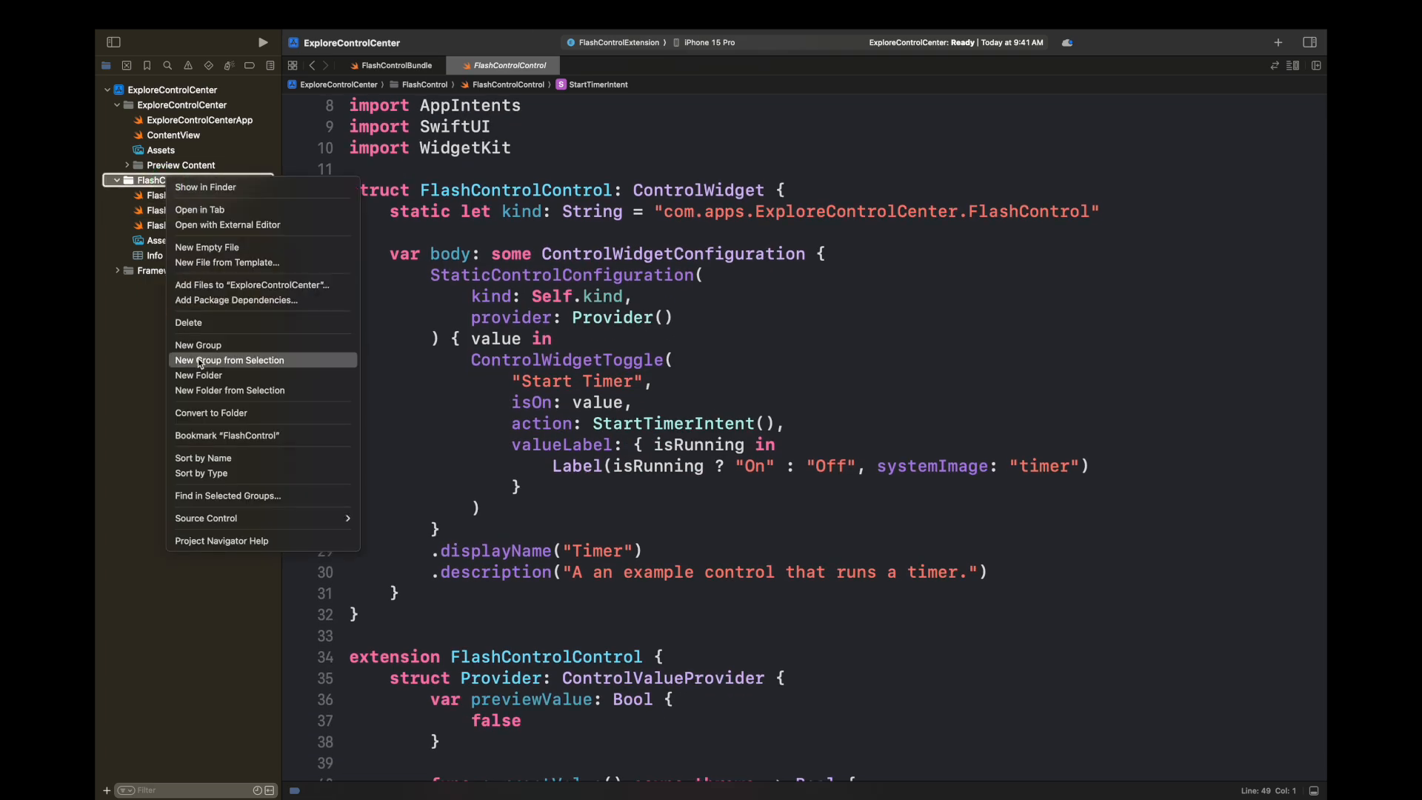
pyautogui.moveTo(187, 323)
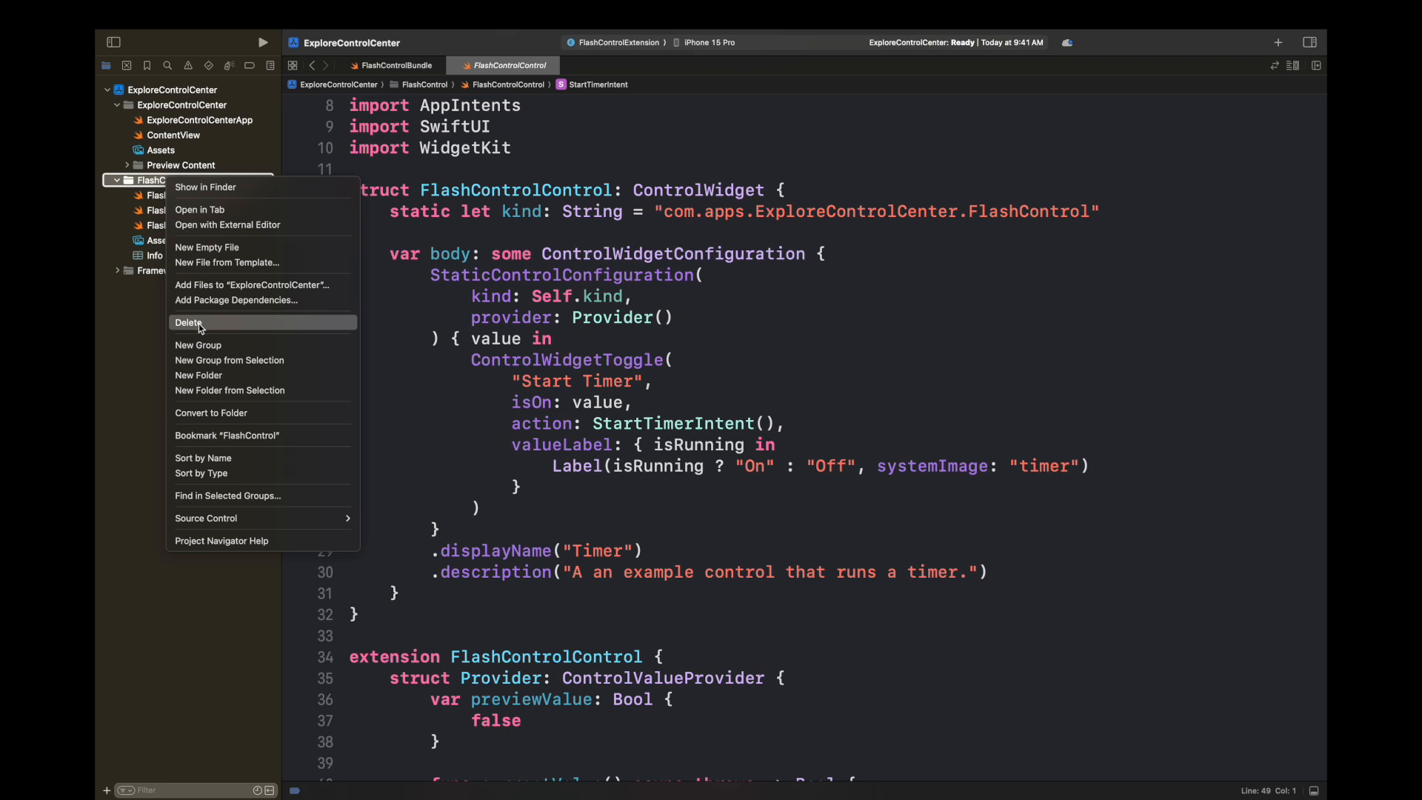
pyautogui.click(206, 246)
pyautogui.write('ControlManager')
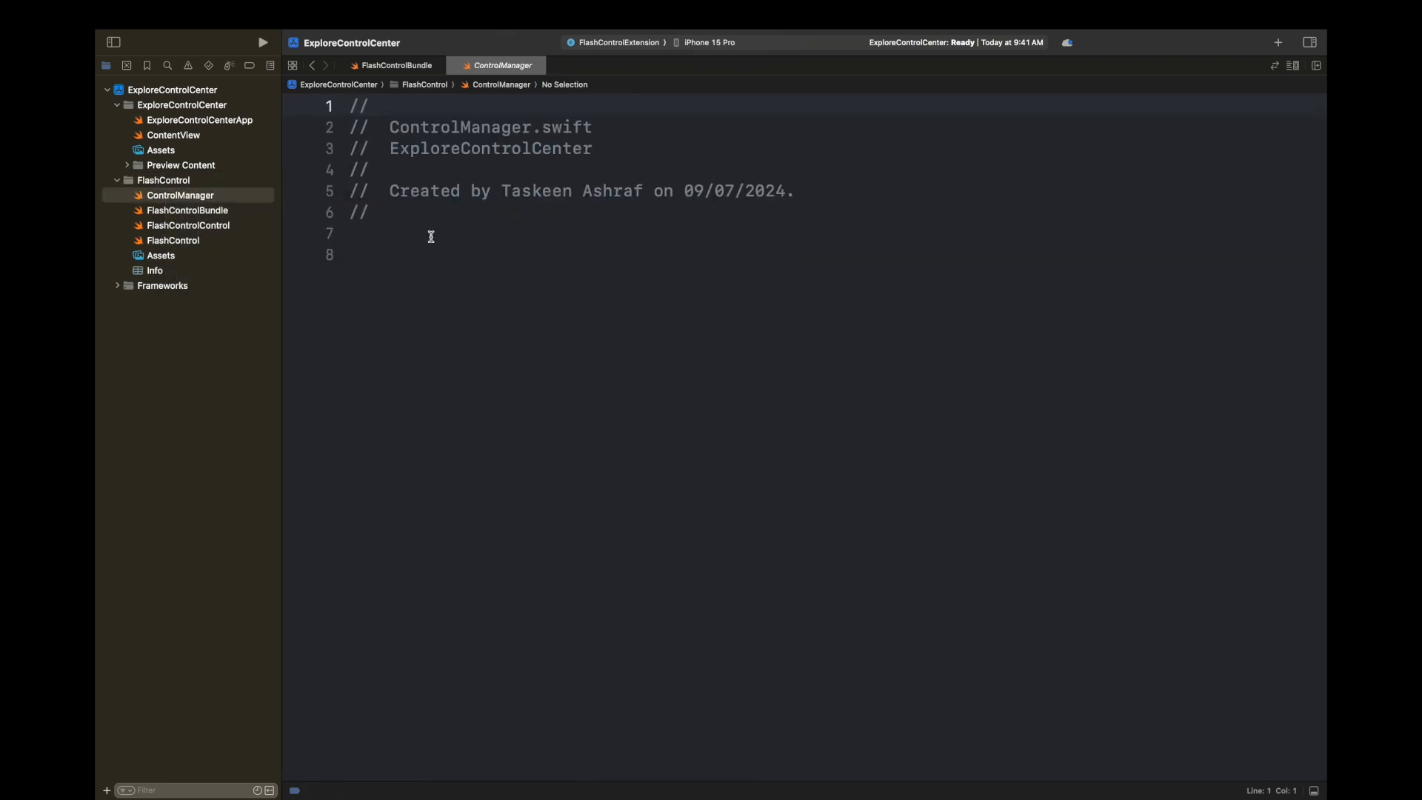
# Write class ControlManager with 'static let shared = ControlManager()' and 'var isRunning = false'.
pyautogui.write('class ControlManager{')
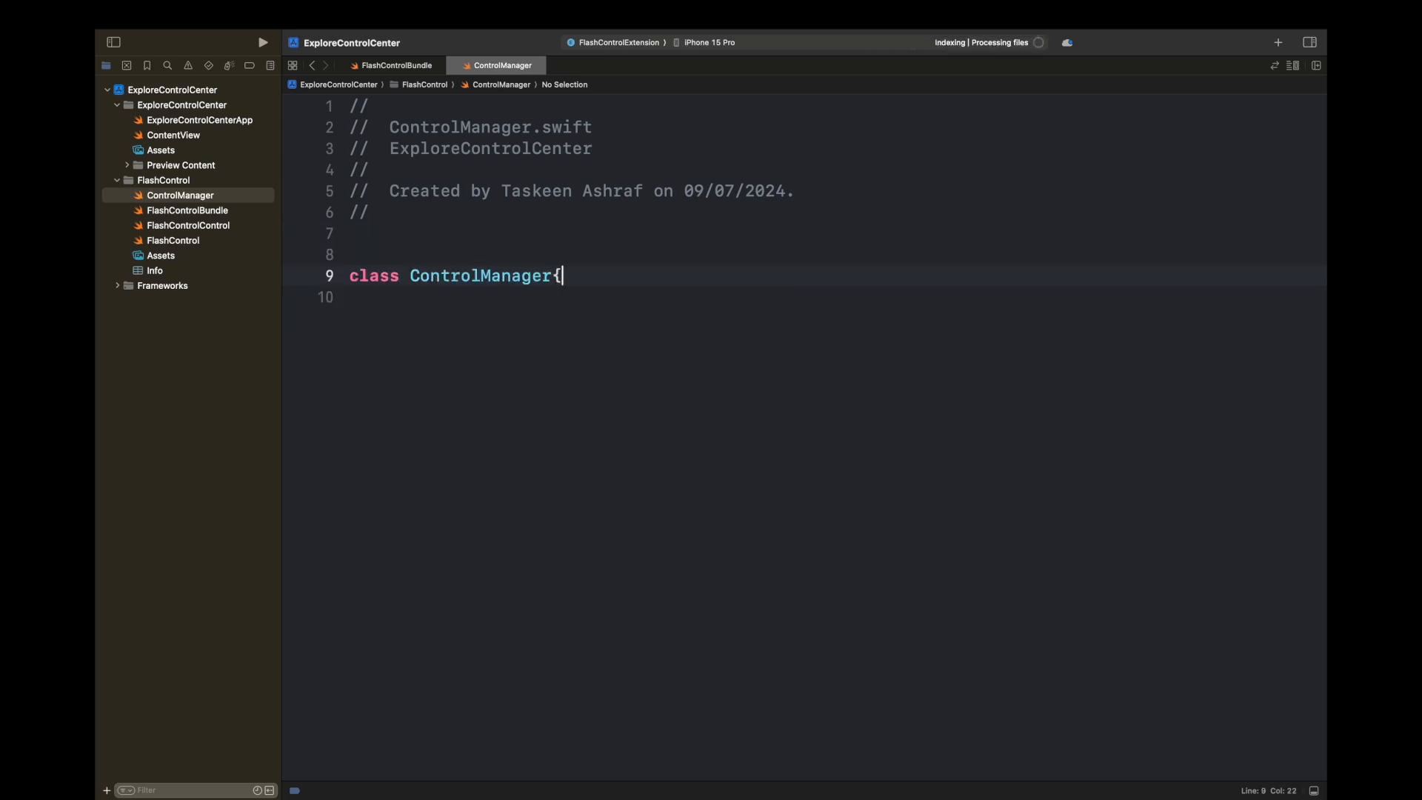
pyautogui.press('Return')
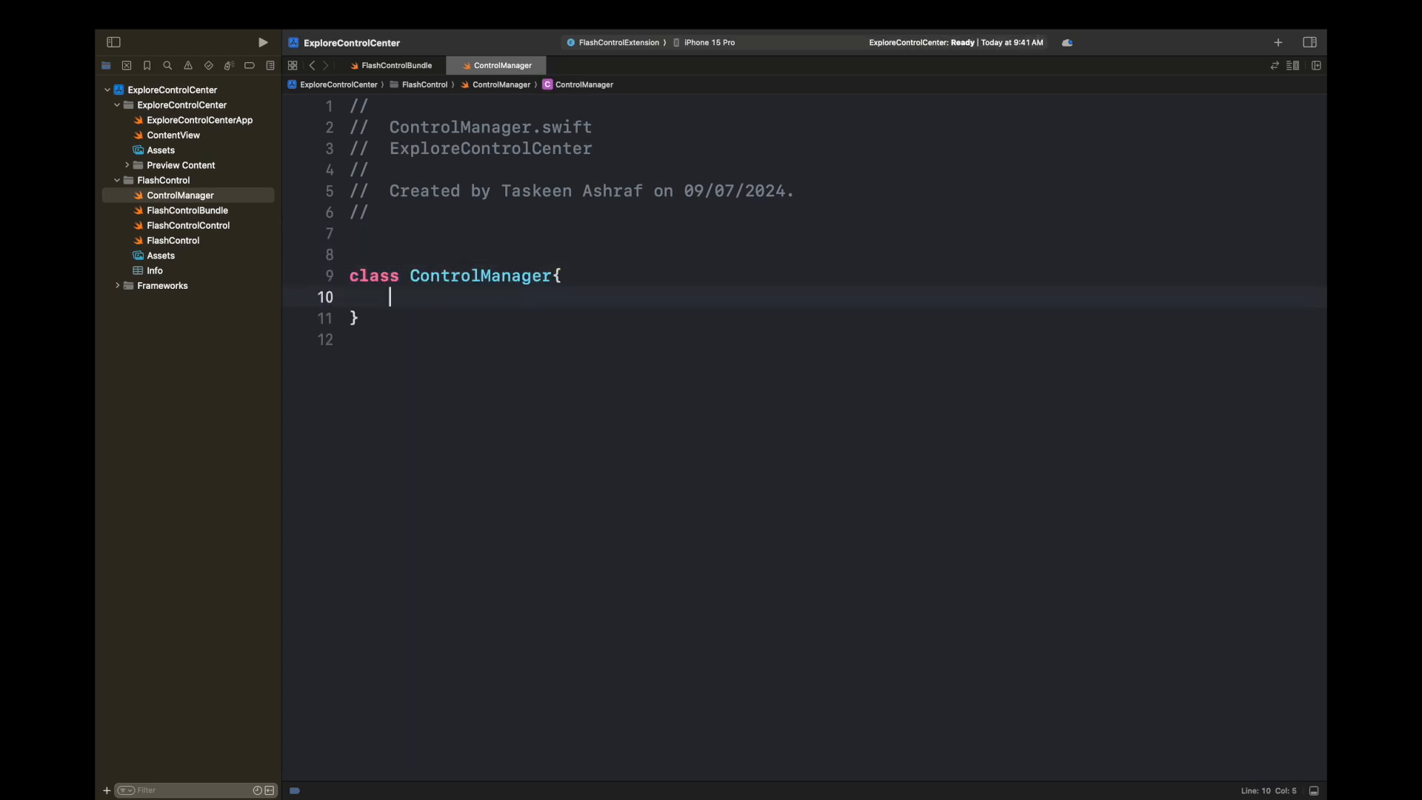
pyautogui.write('let stat')
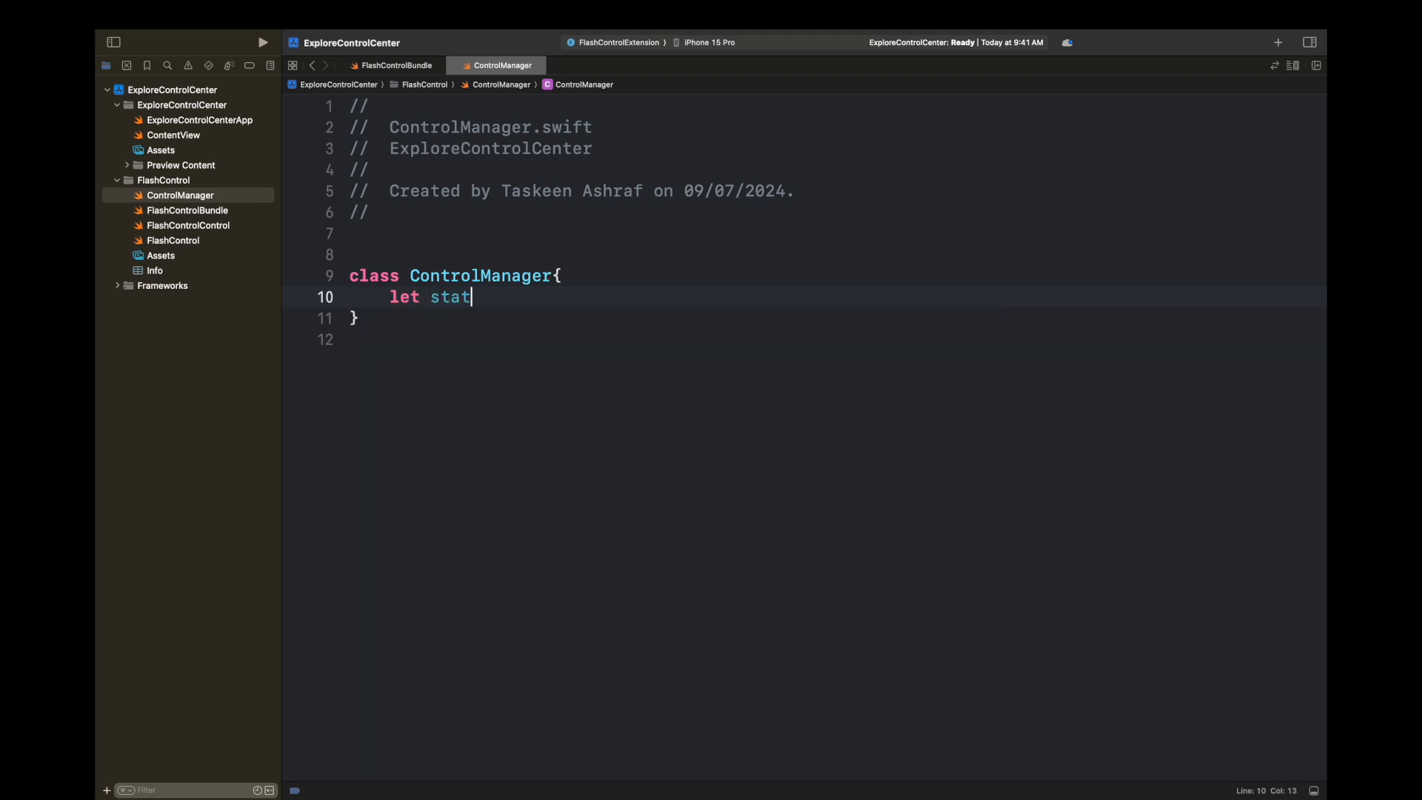
pyautogui.write('ic shared =')
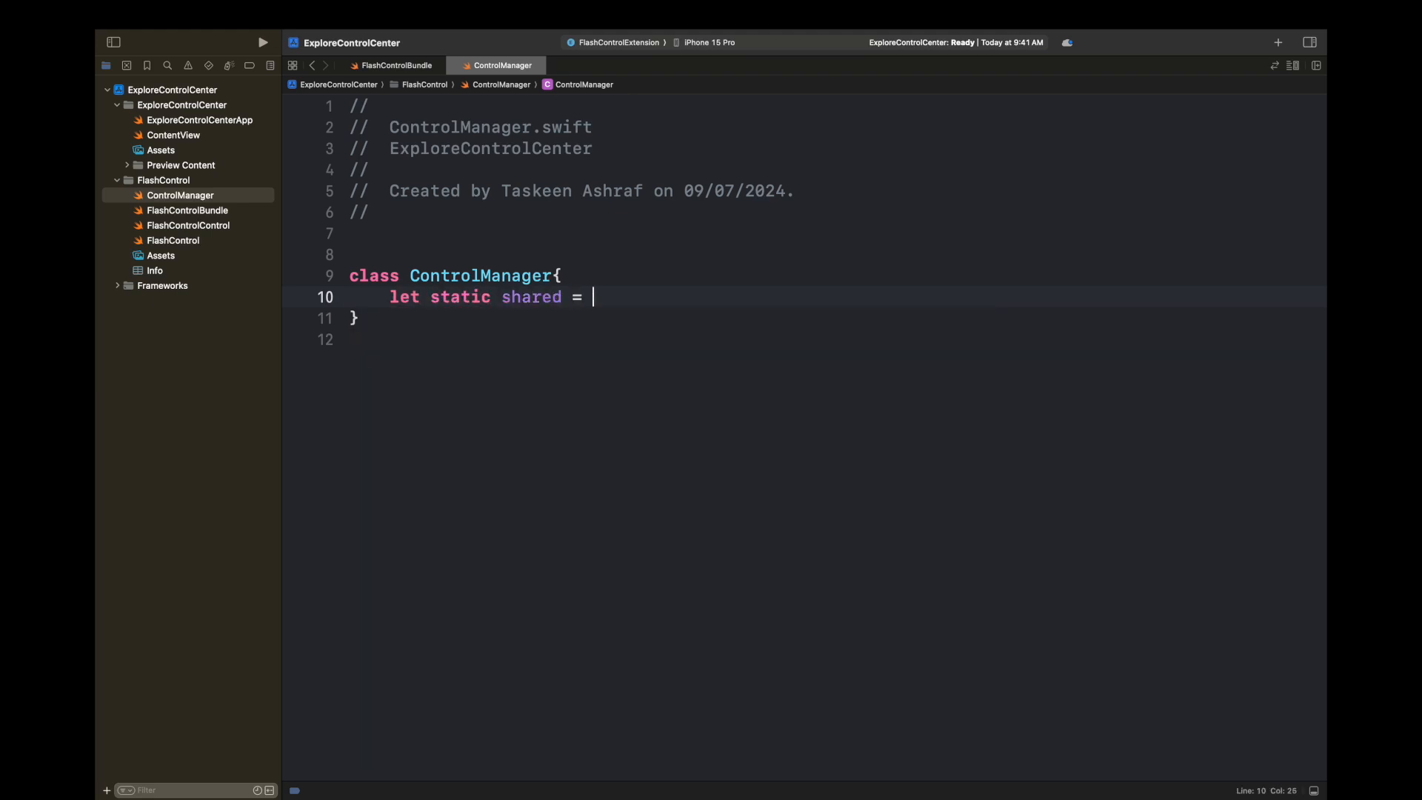
pyautogui.write('ControlManager()')
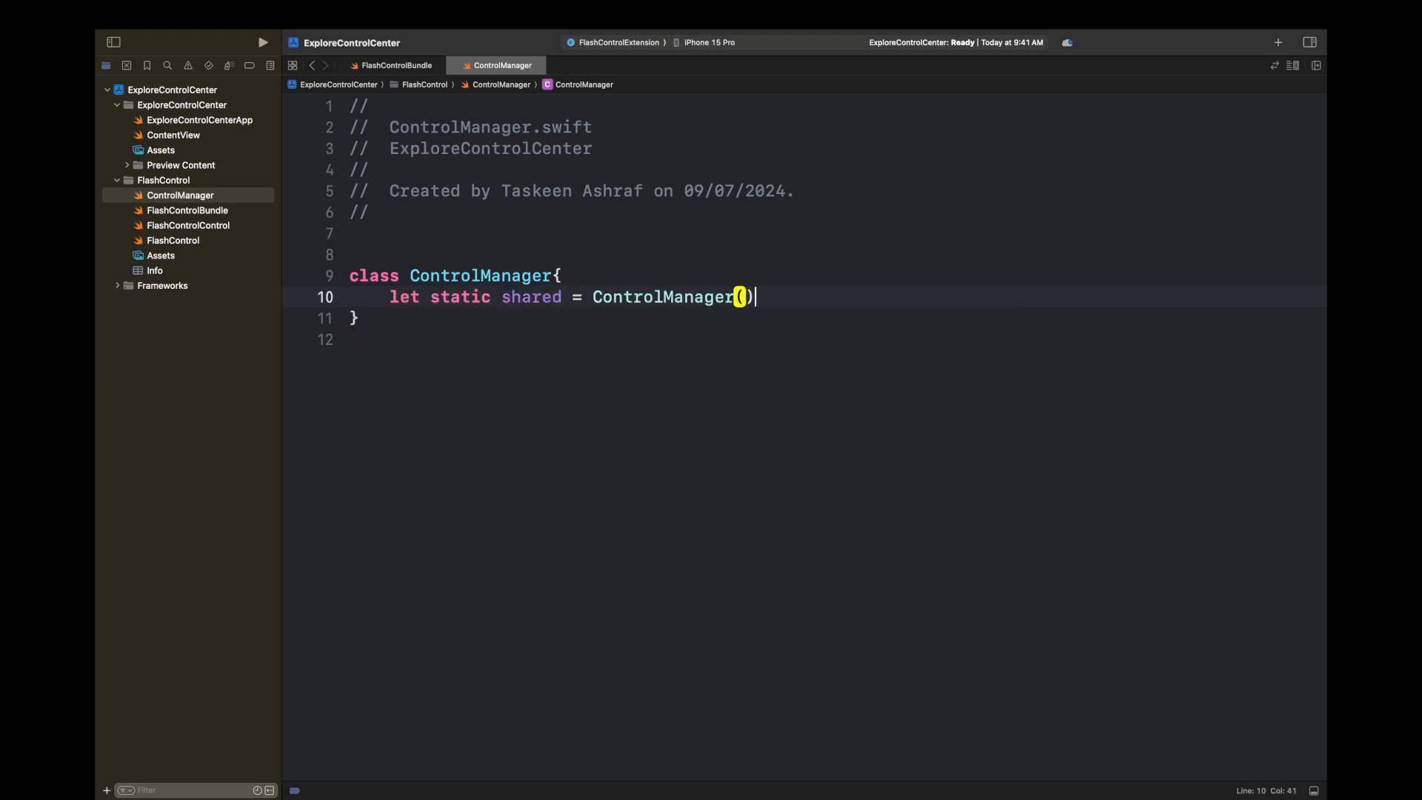
pyautogui.write('var isRunning = false')
pyautogui.write(' let')
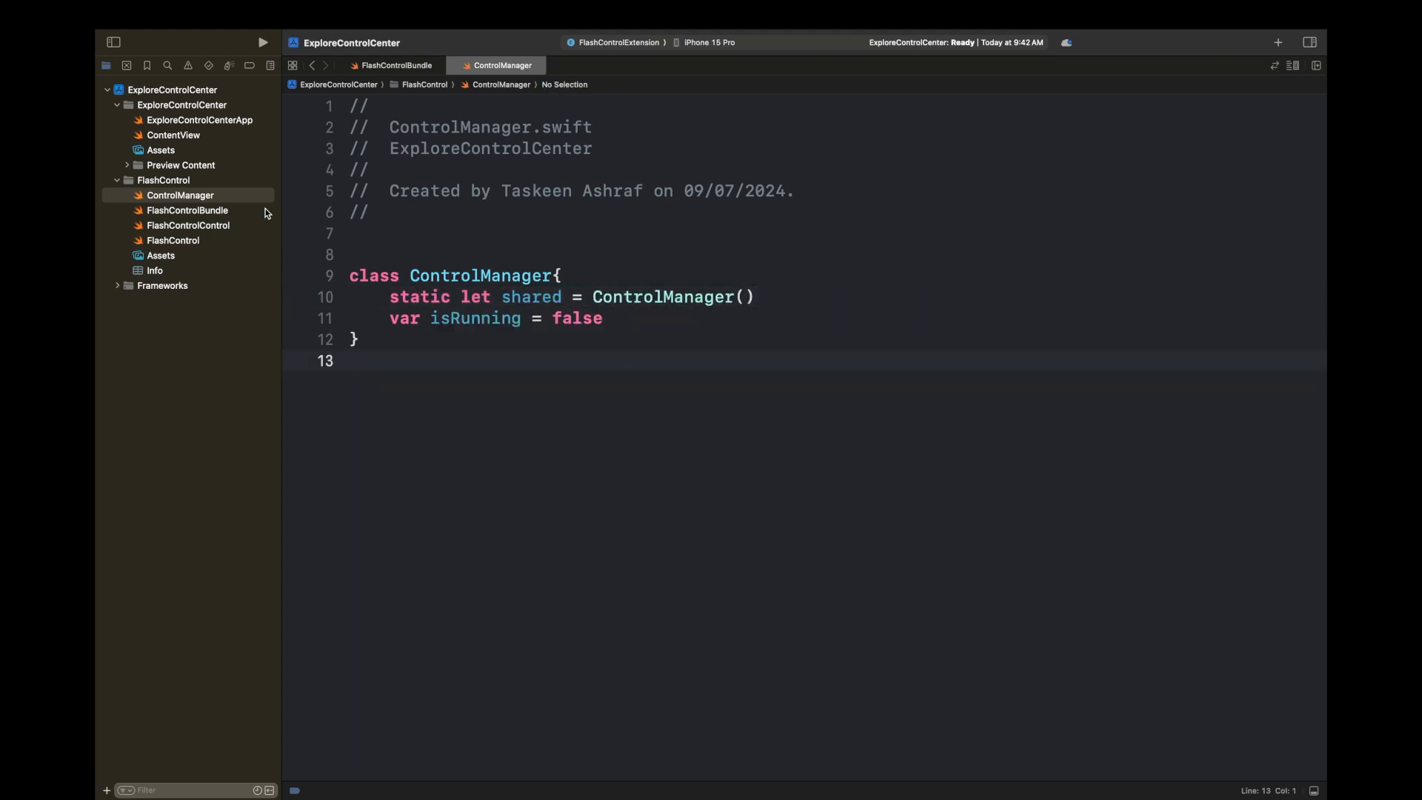
pyautogui.moveTo(215, 218)
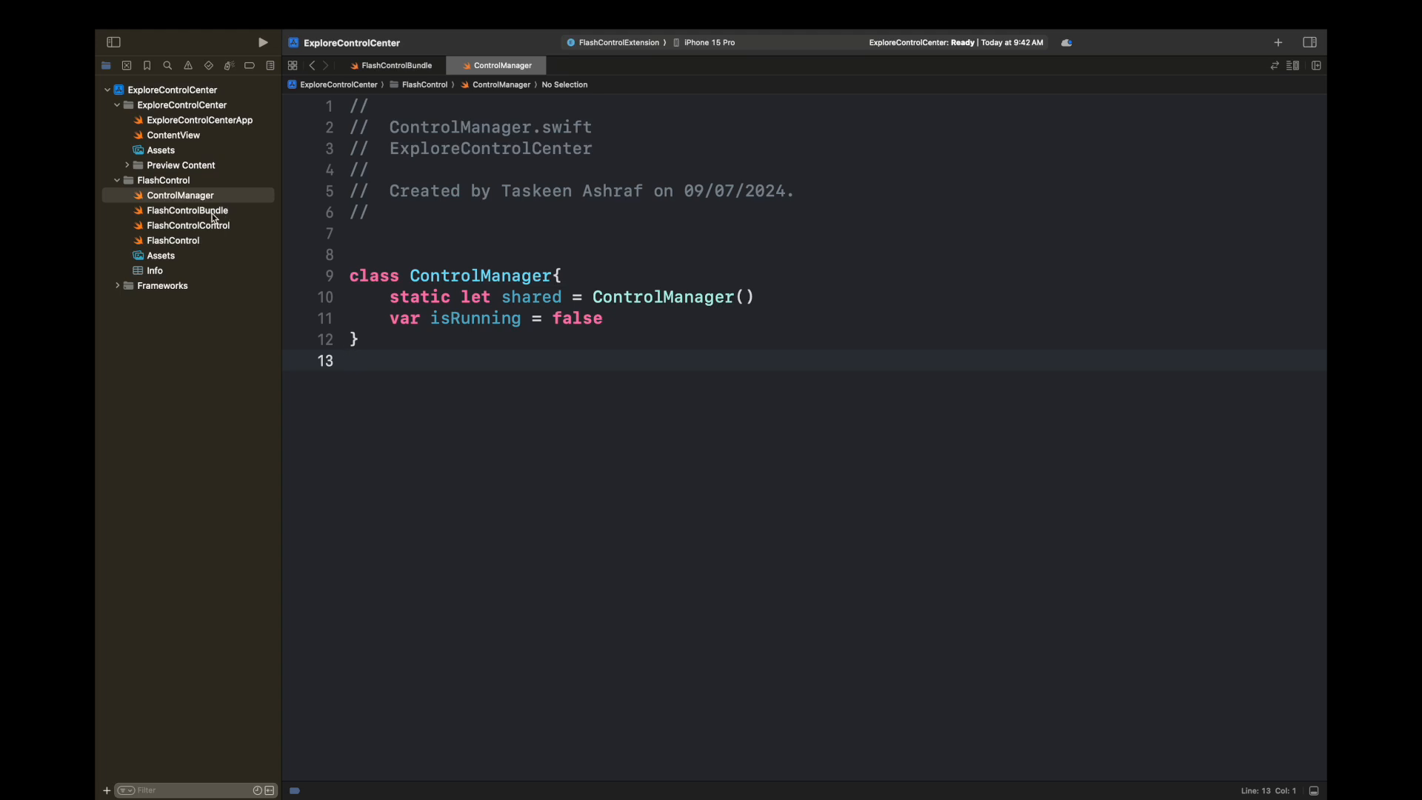
# Remove the Provider argument and value parameter, setting isOn to ControlManager.shared.isRunning.
pyautogui.click(191, 225)
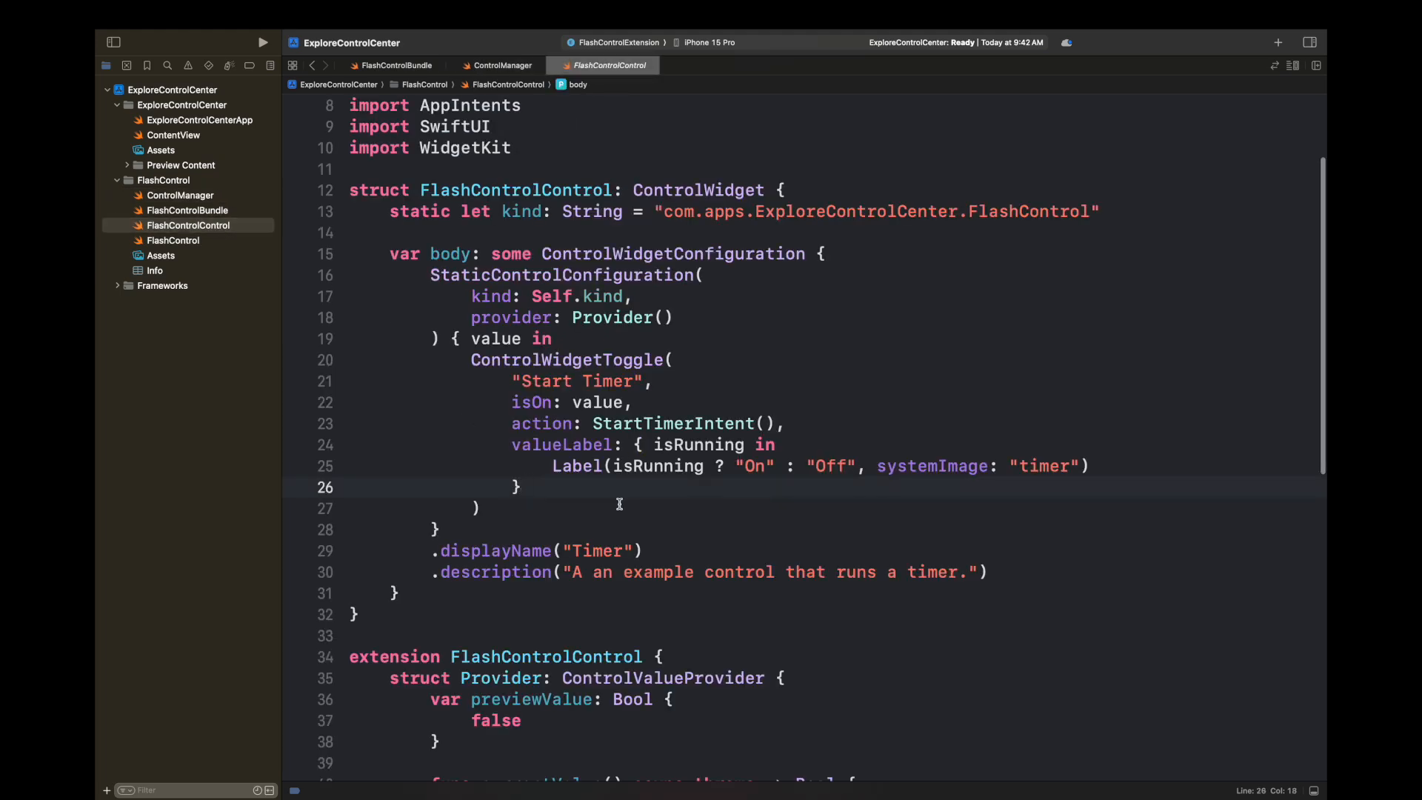
pyautogui.moveTo(843, 551)
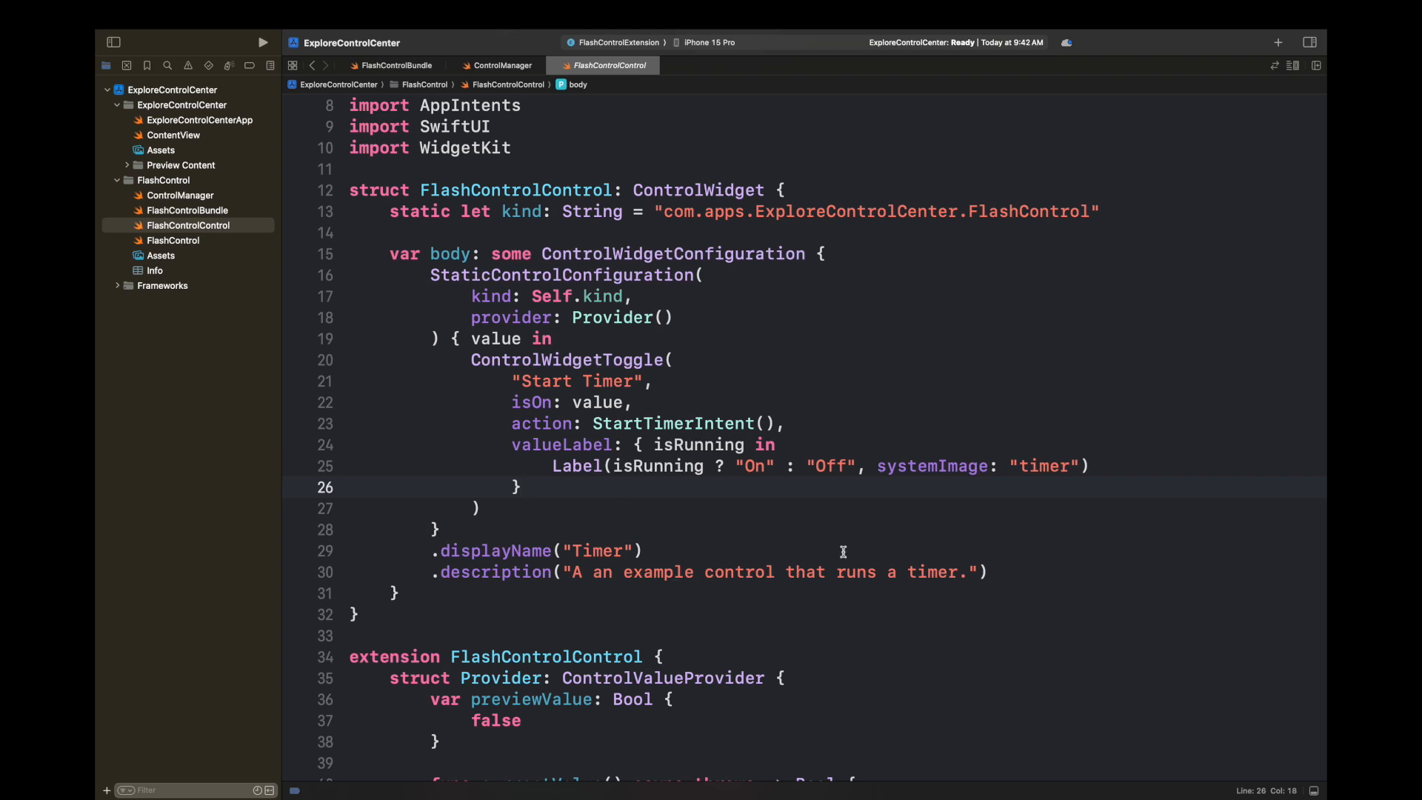
pyautogui.doubleClick(611, 316)
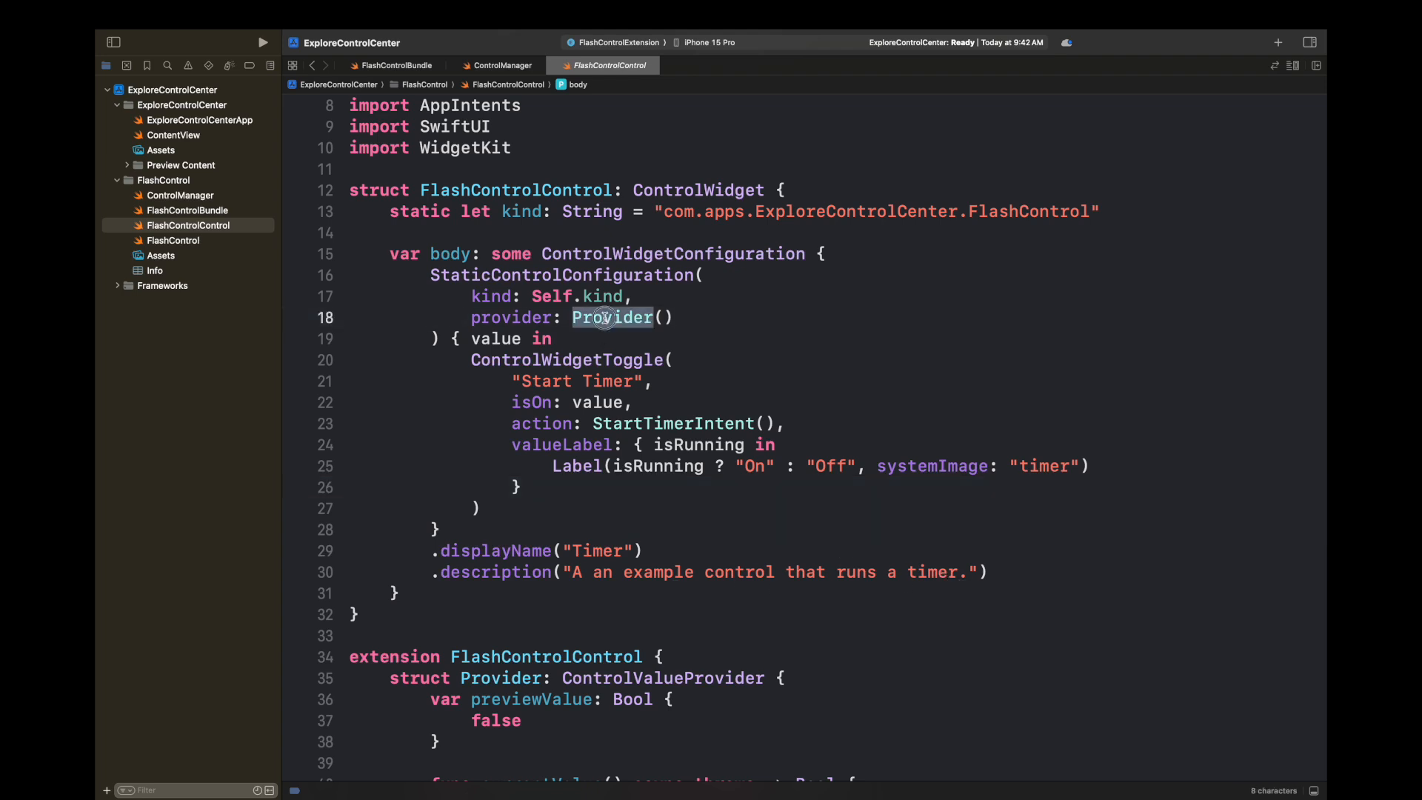
pyautogui.scroll(-3)
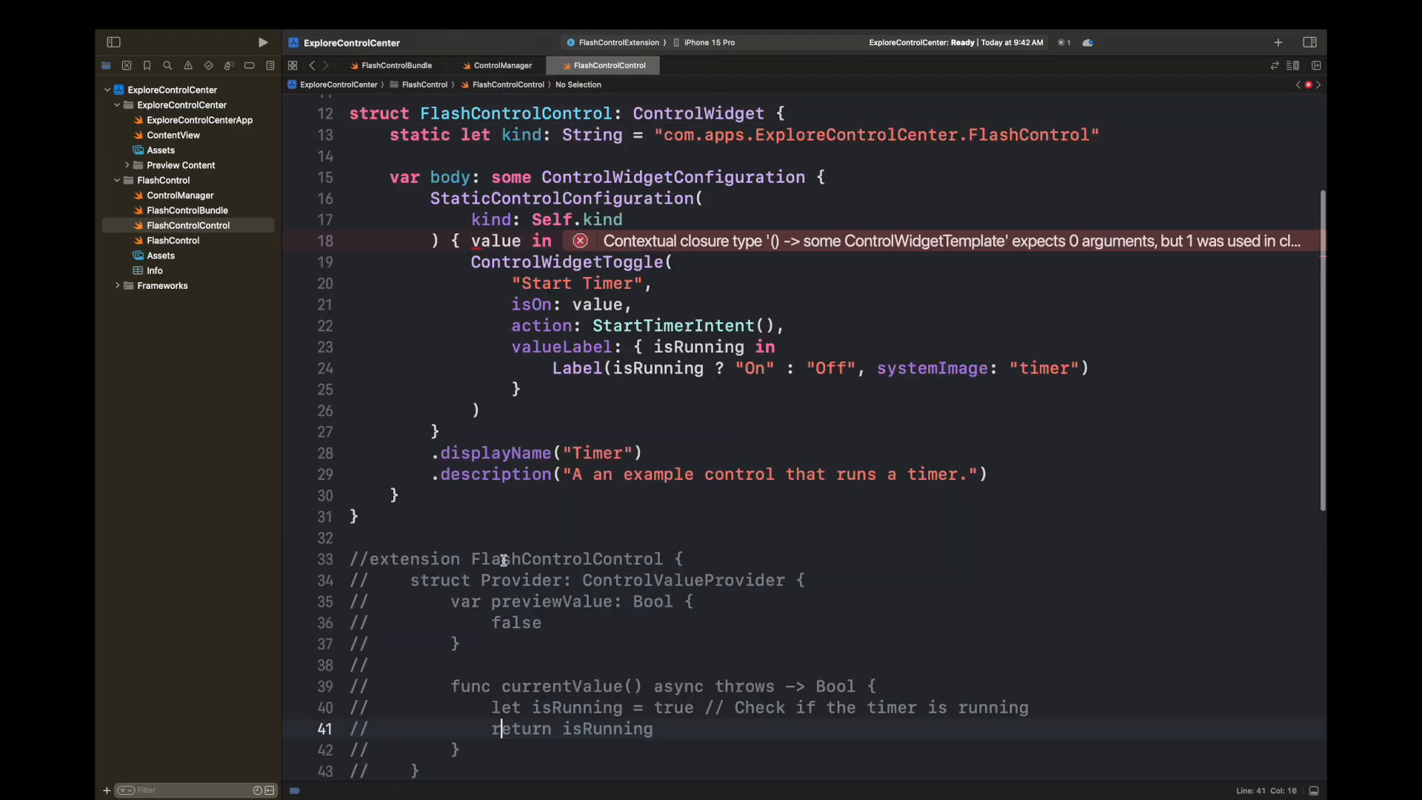
pyautogui.scroll(3)
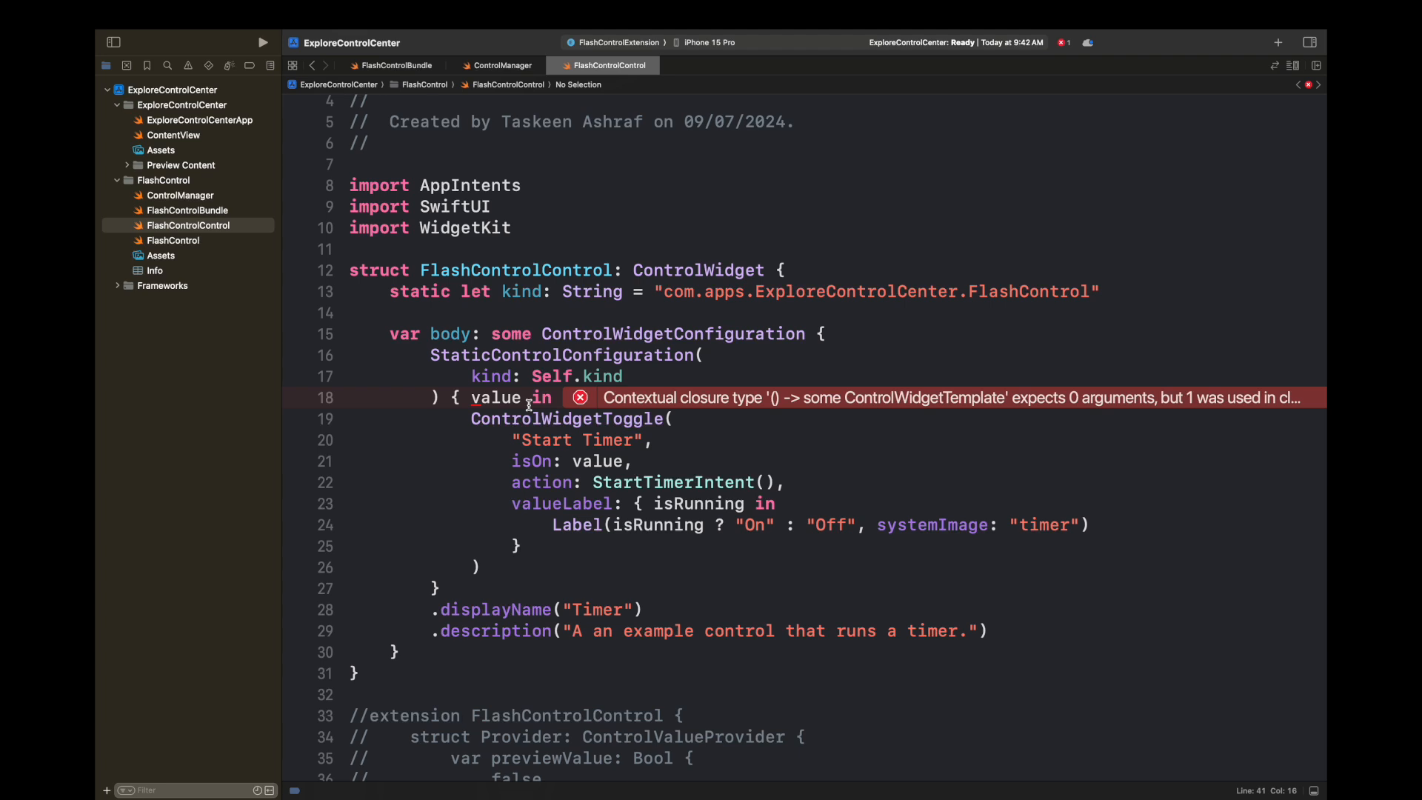
pyautogui.click(551, 397)
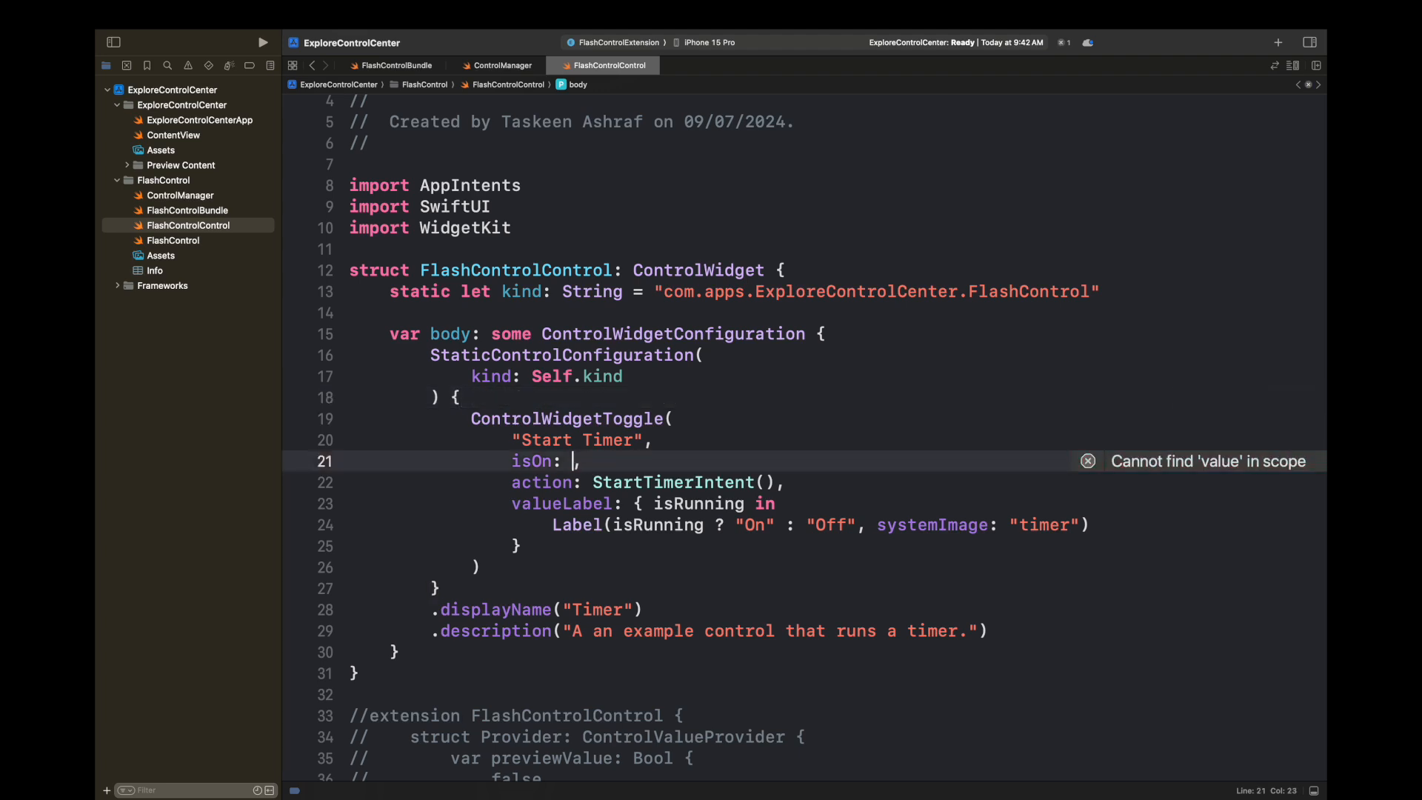
pyautogui.write('Cont')
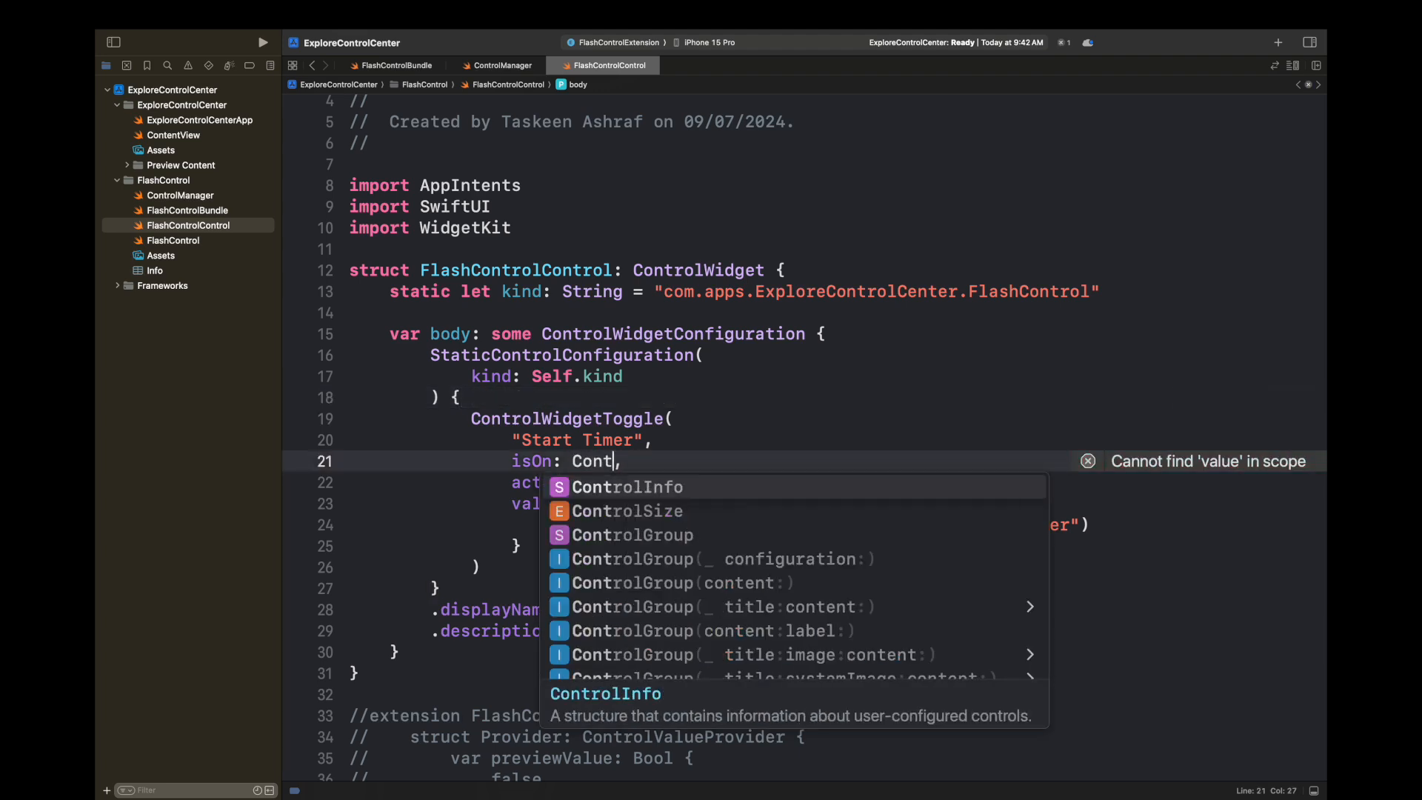
pyautogui.write('rolManager.shared.isRunning')
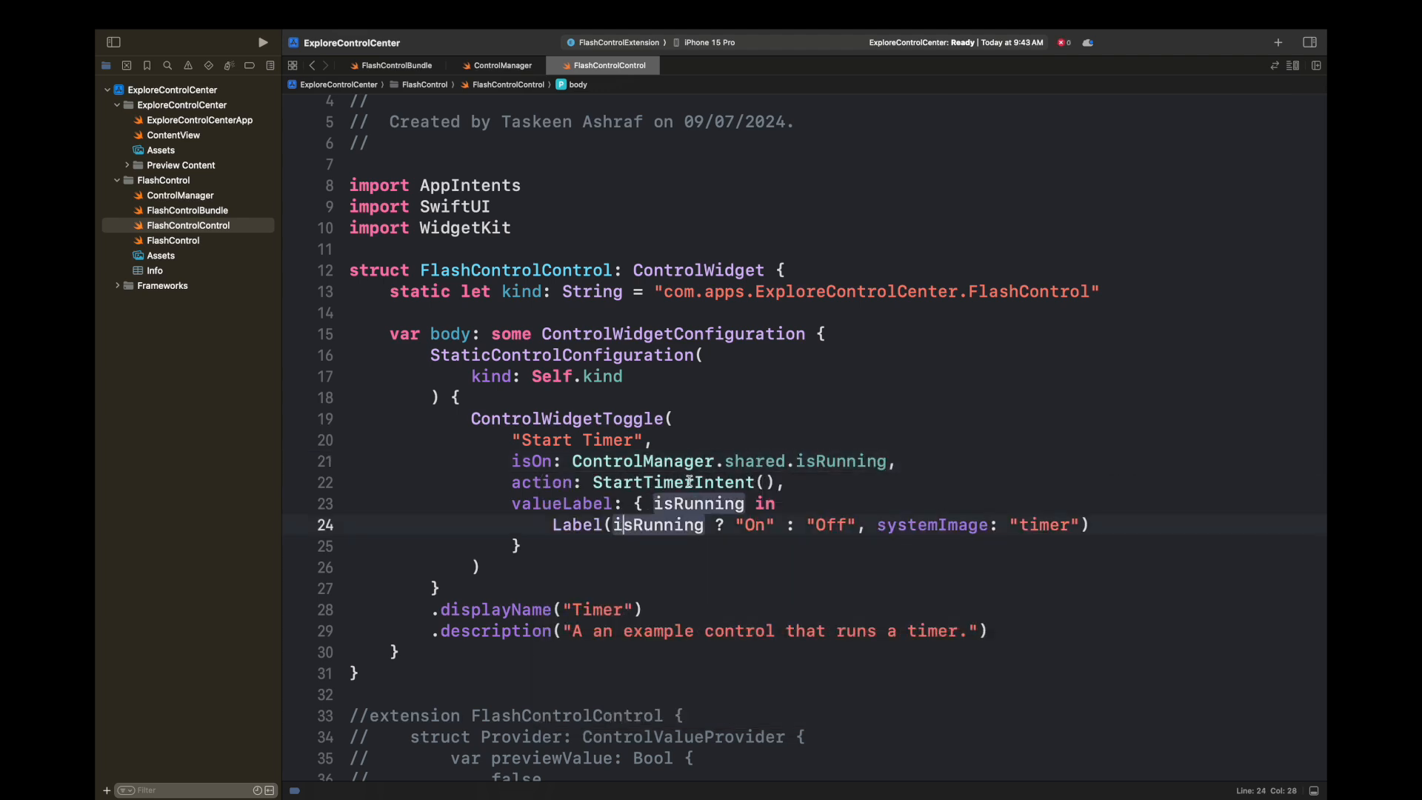
# Retitle the FlashControlIntent parameter to 'Flashlight is On'.
pyautogui.scroll(-3)
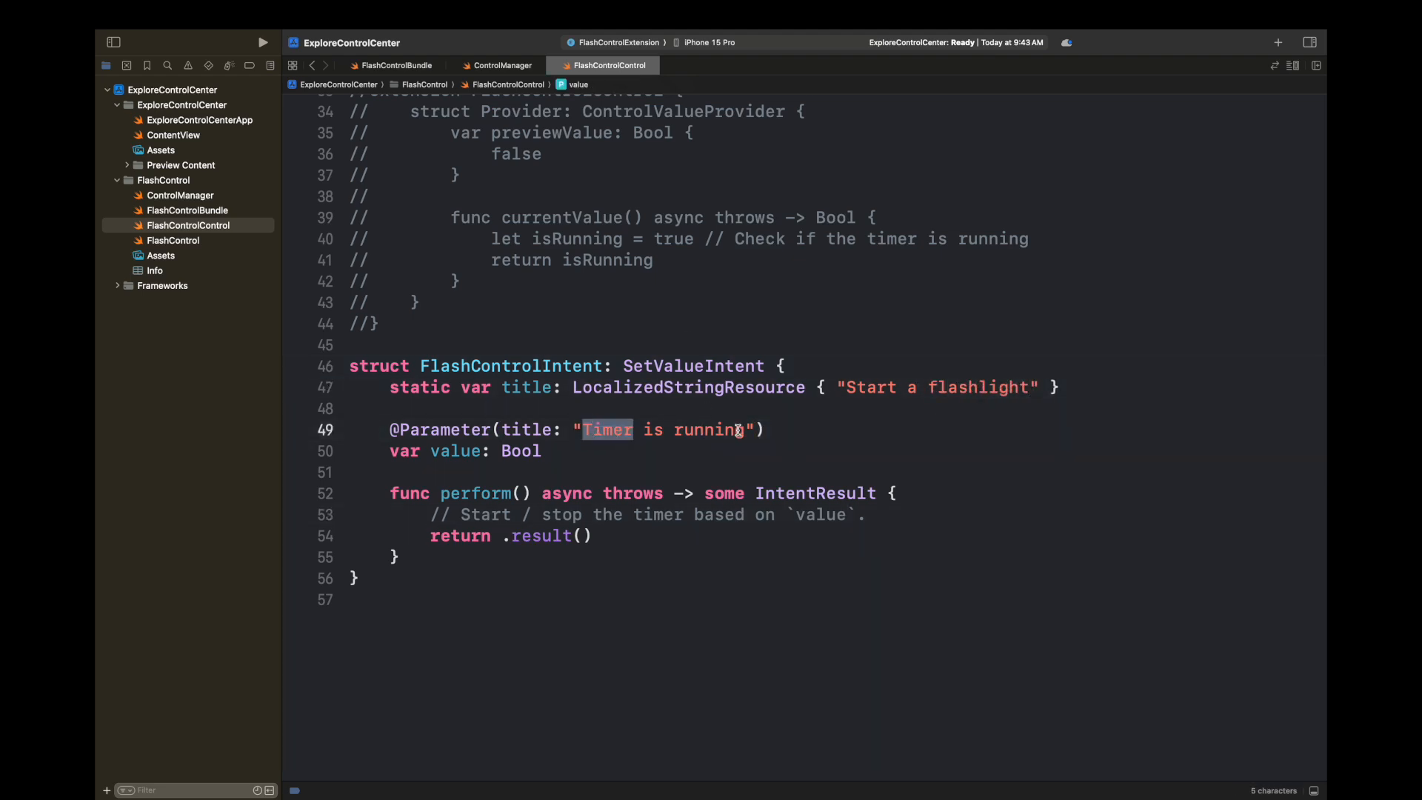
pyautogui.write('Flashlight')
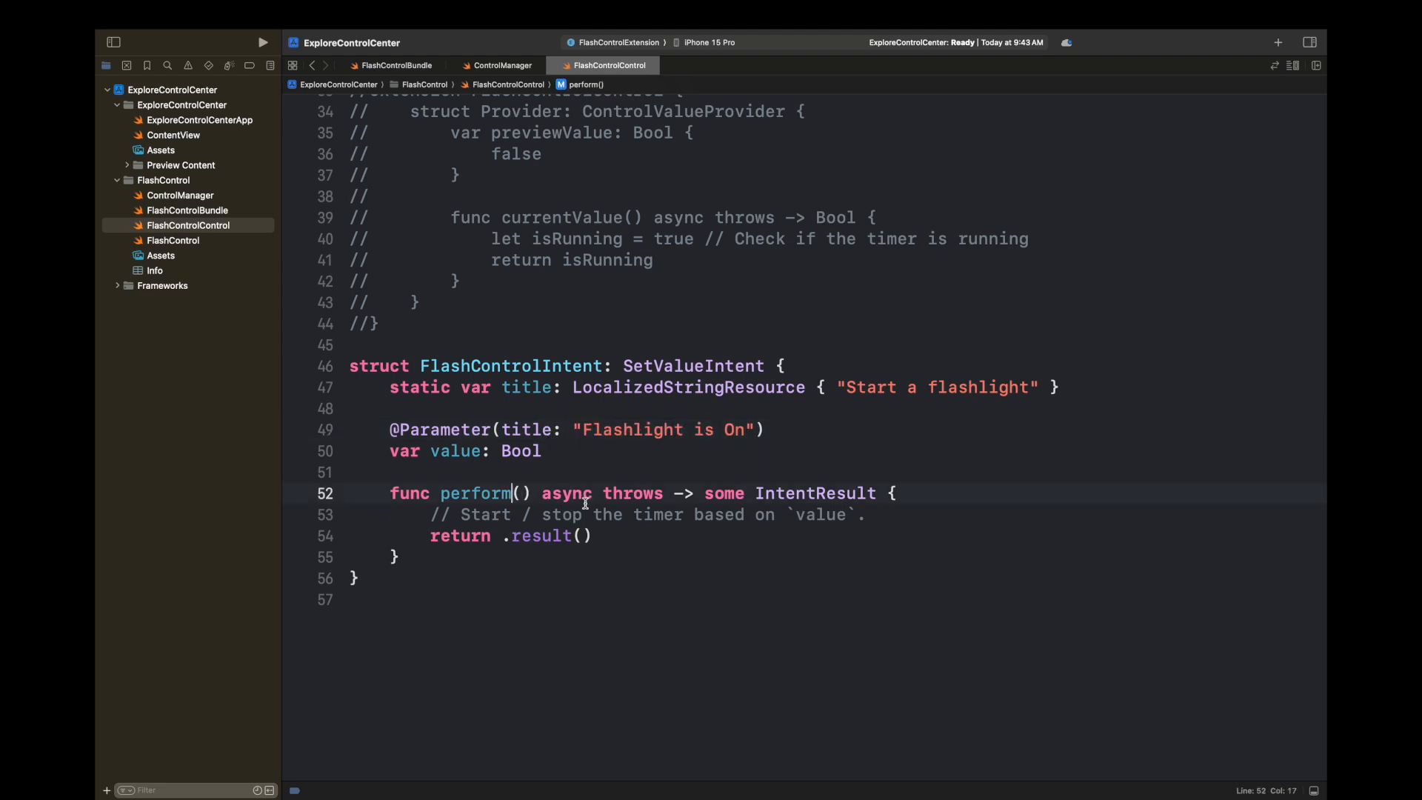
pyautogui.write('is')
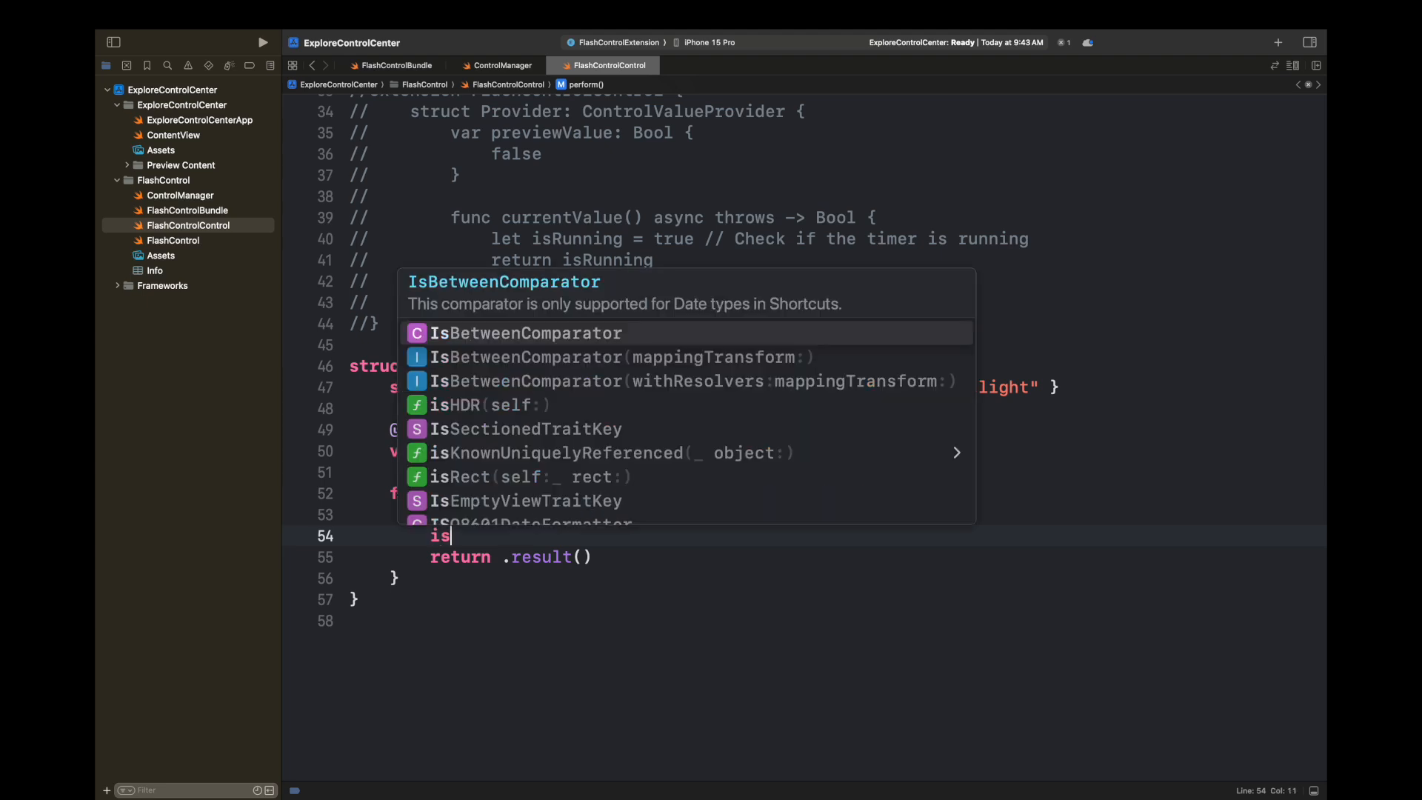
# Make perform() set ControlManager.shared.isRunning to value.
pyautogui.write('FlashControl.s')
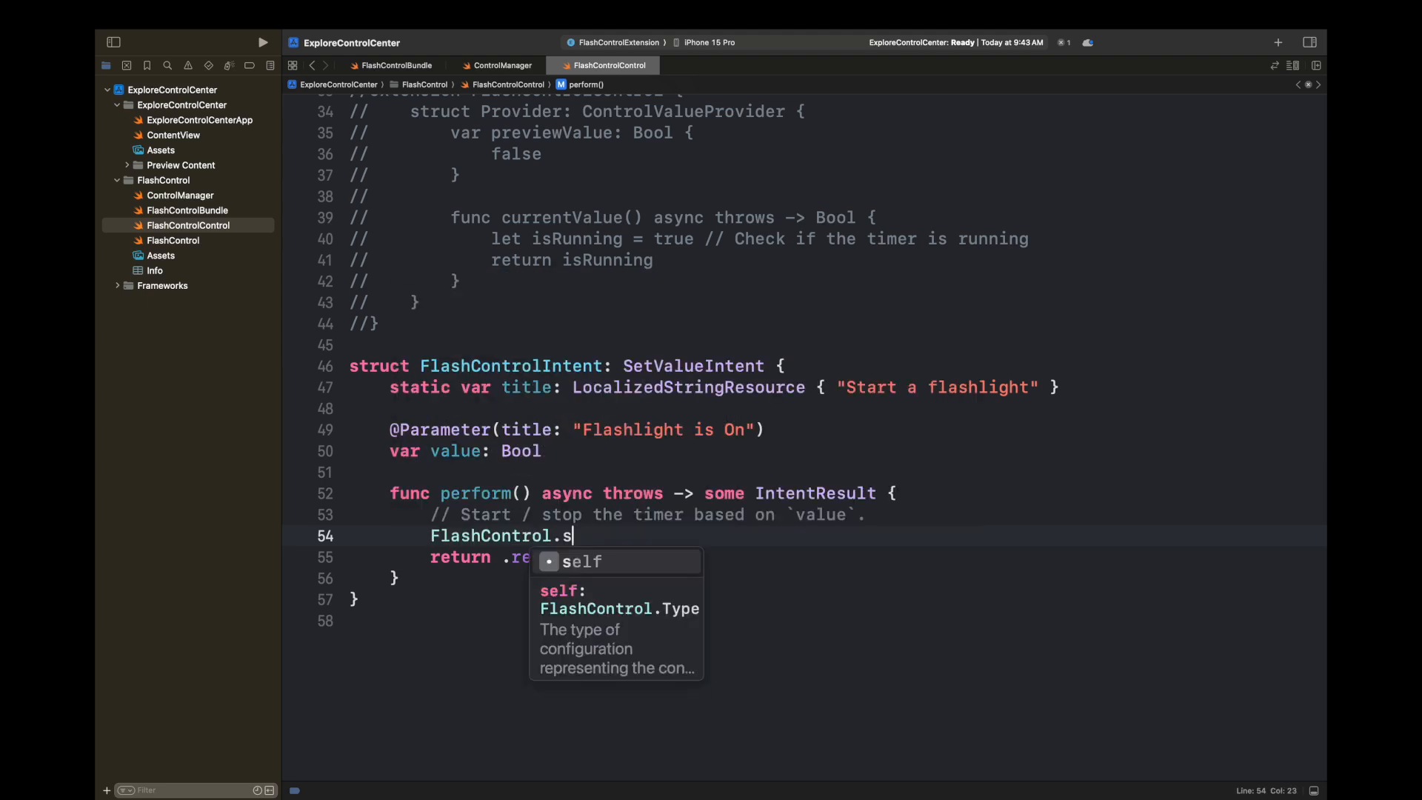
pyautogui.write('hared.')
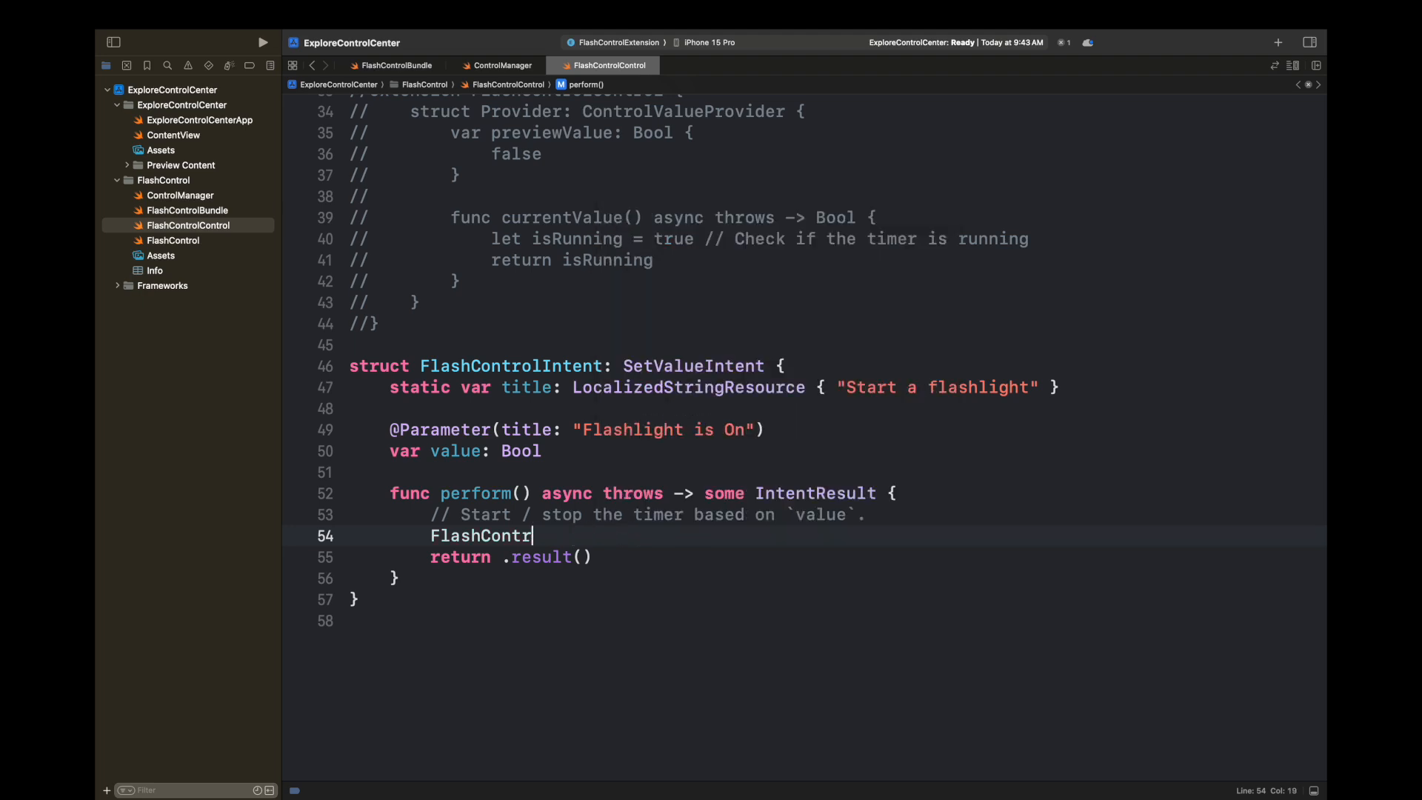
pyautogui.write('ControlManager.shared.isRunning = true')
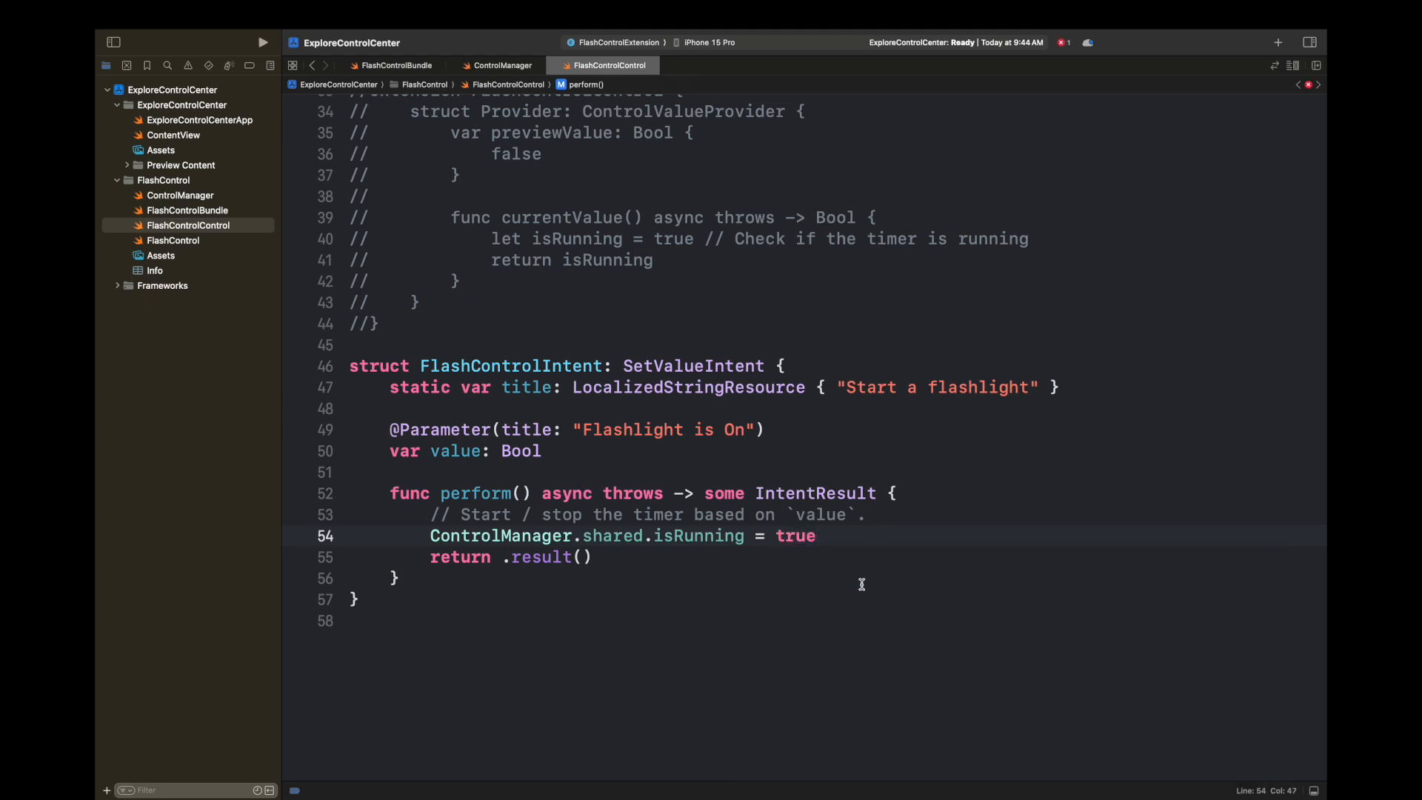
pyautogui.doubleClick(795, 535)
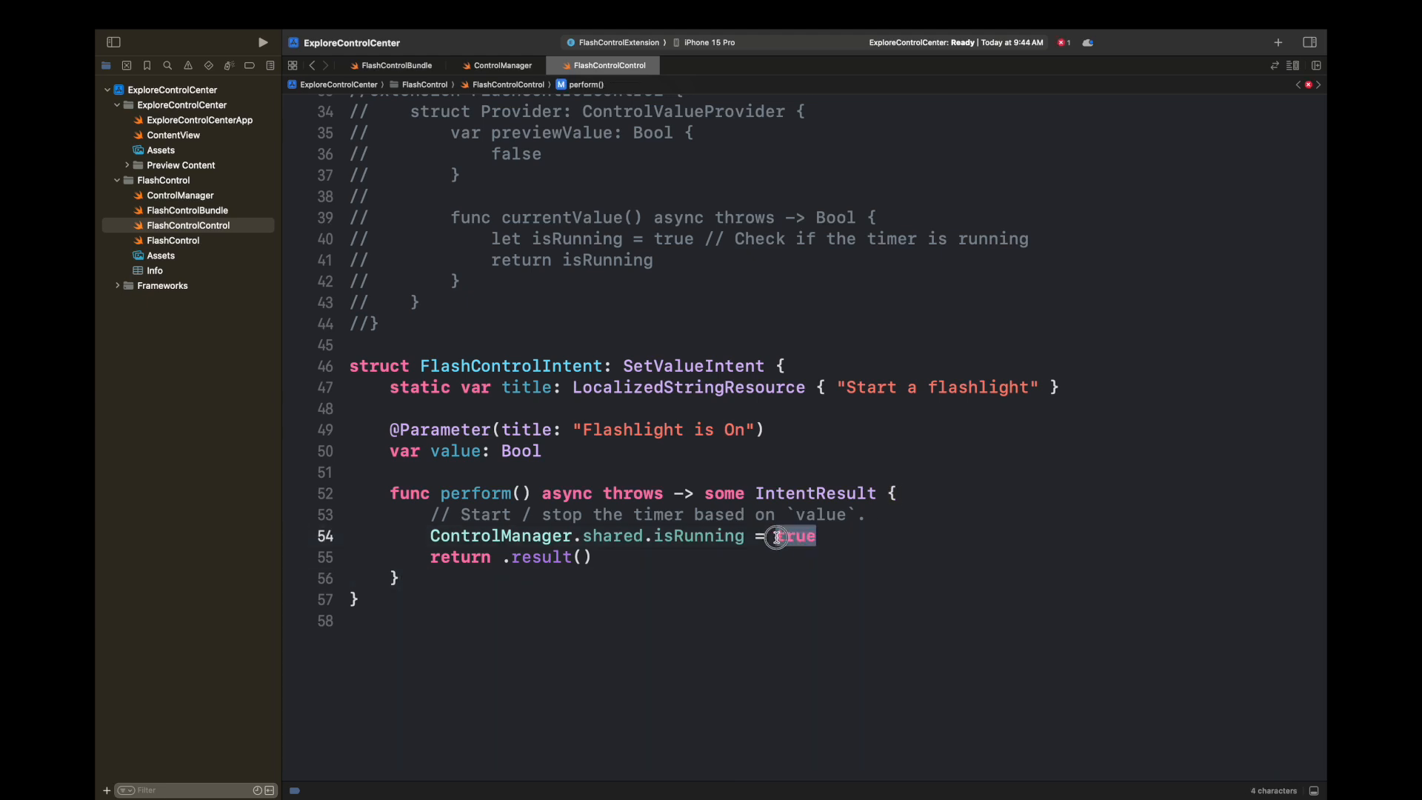
pyautogui.write('value')
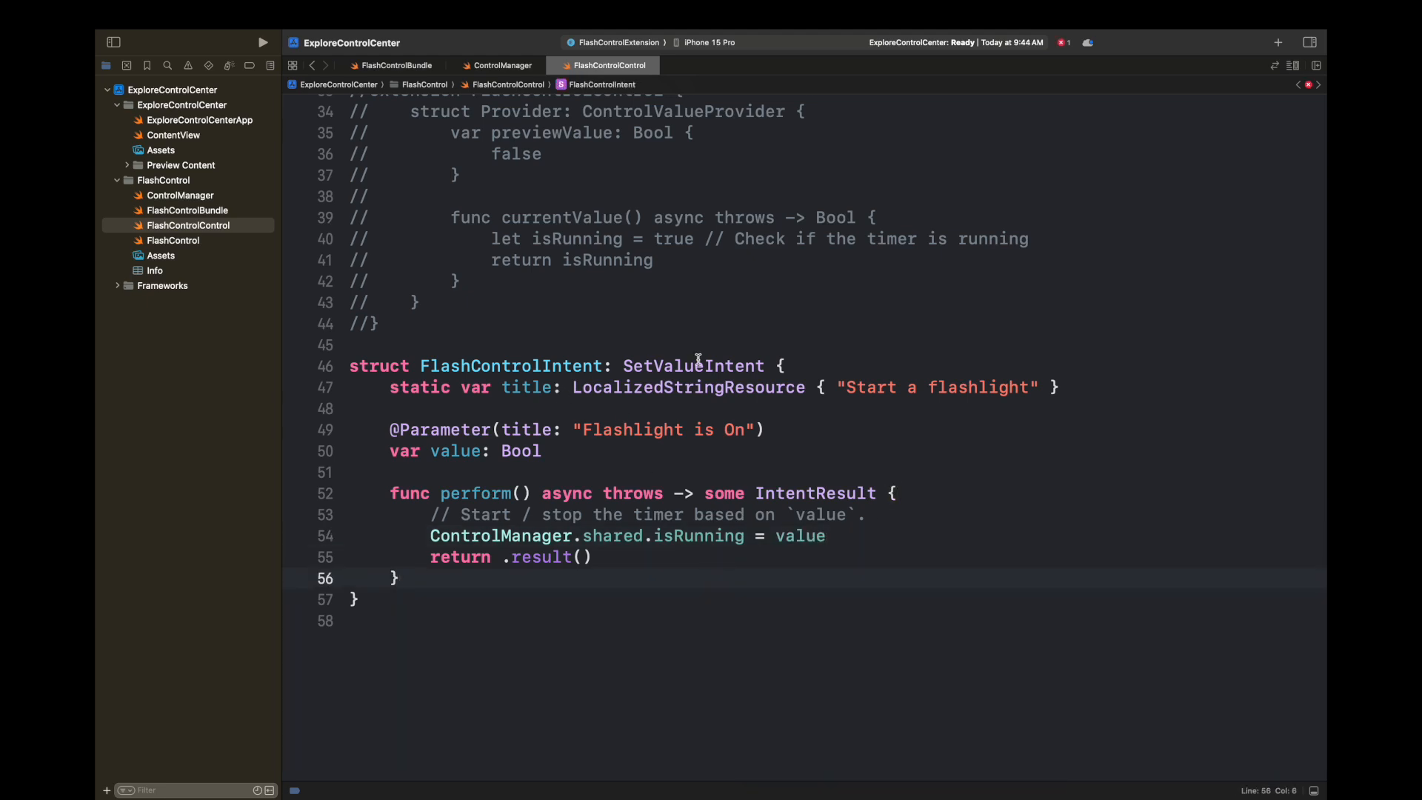
pyautogui.scroll(3)
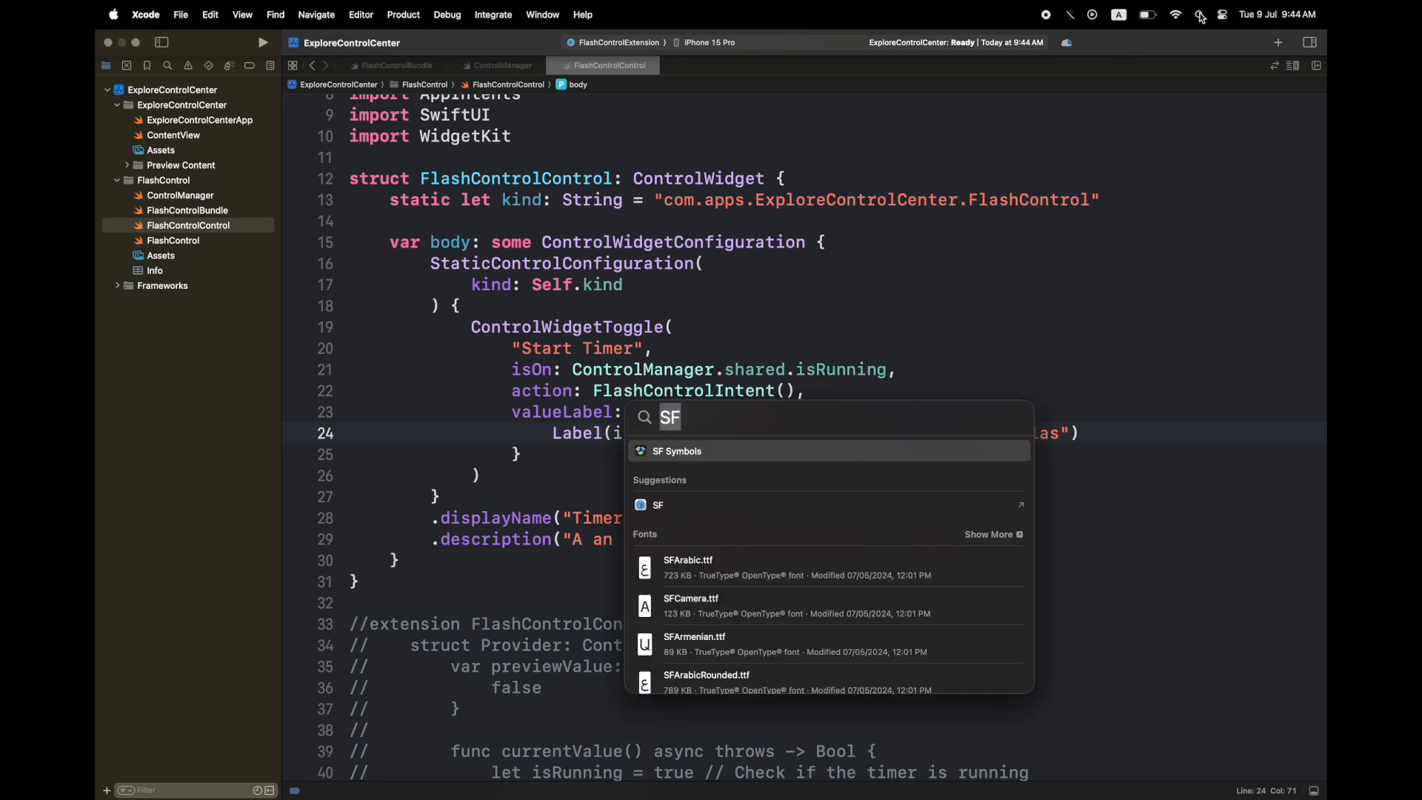
# Search SF Symbols for flashlight and select flashlight.on.fill to see its details.
pyautogui.click(676, 451)
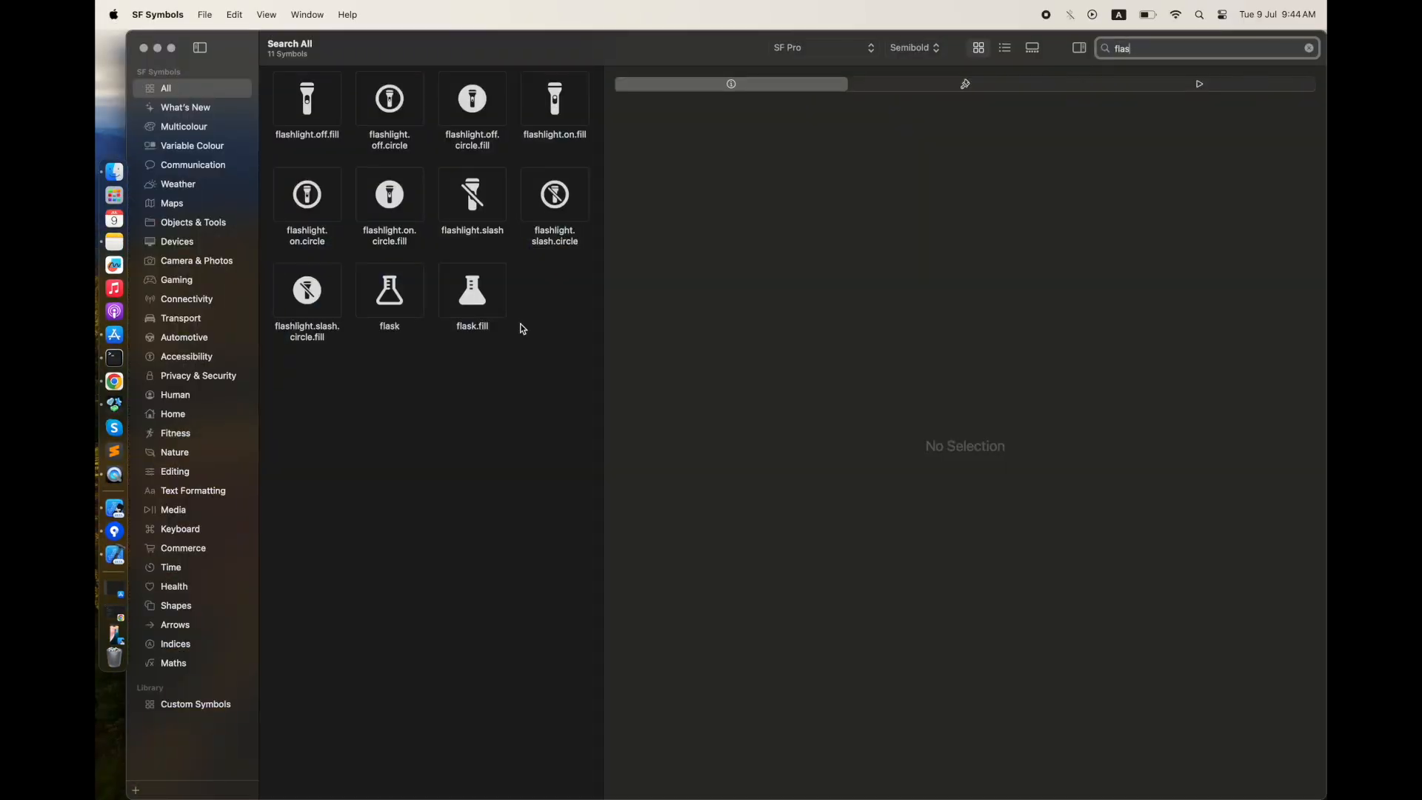
pyautogui.moveTo(432, 214)
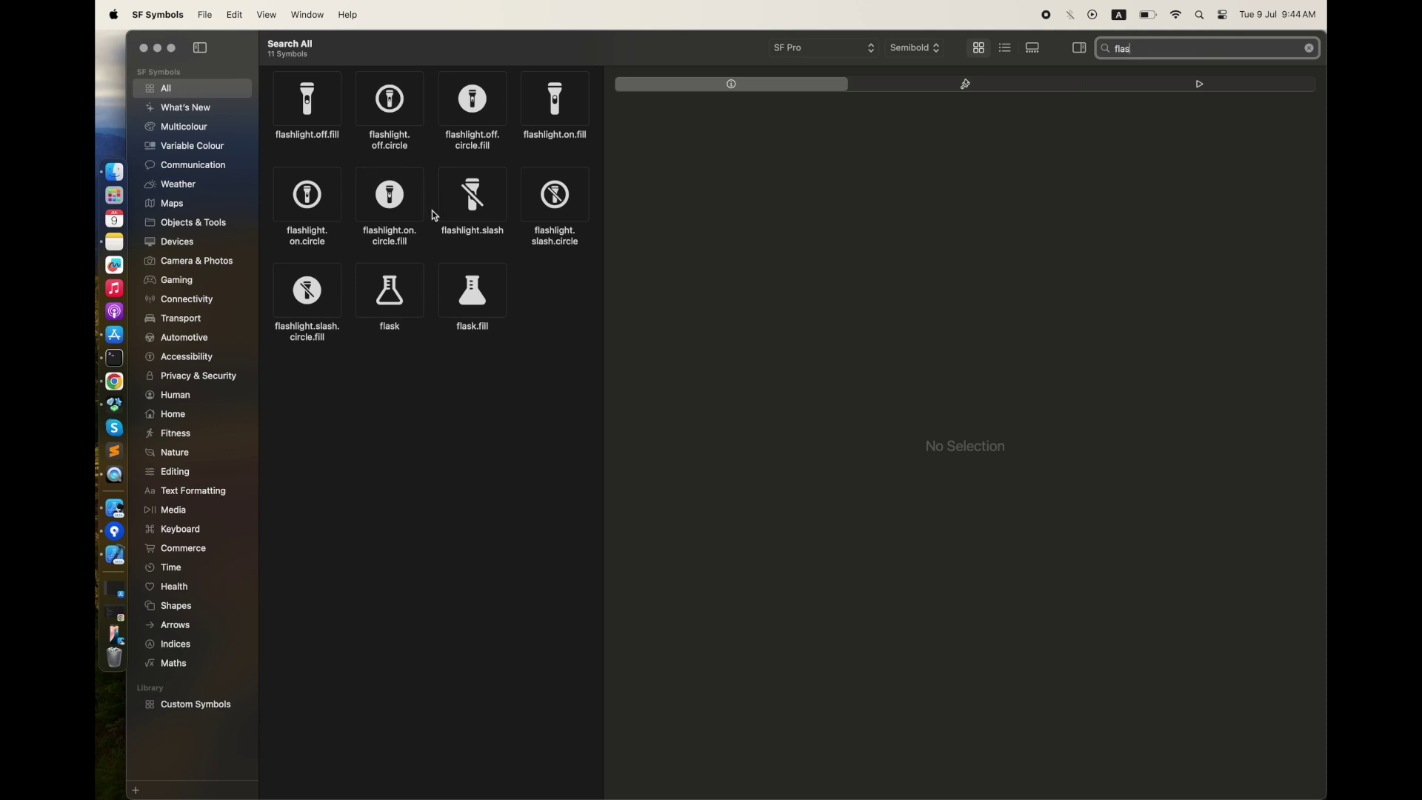
pyautogui.moveTo(492, 236)
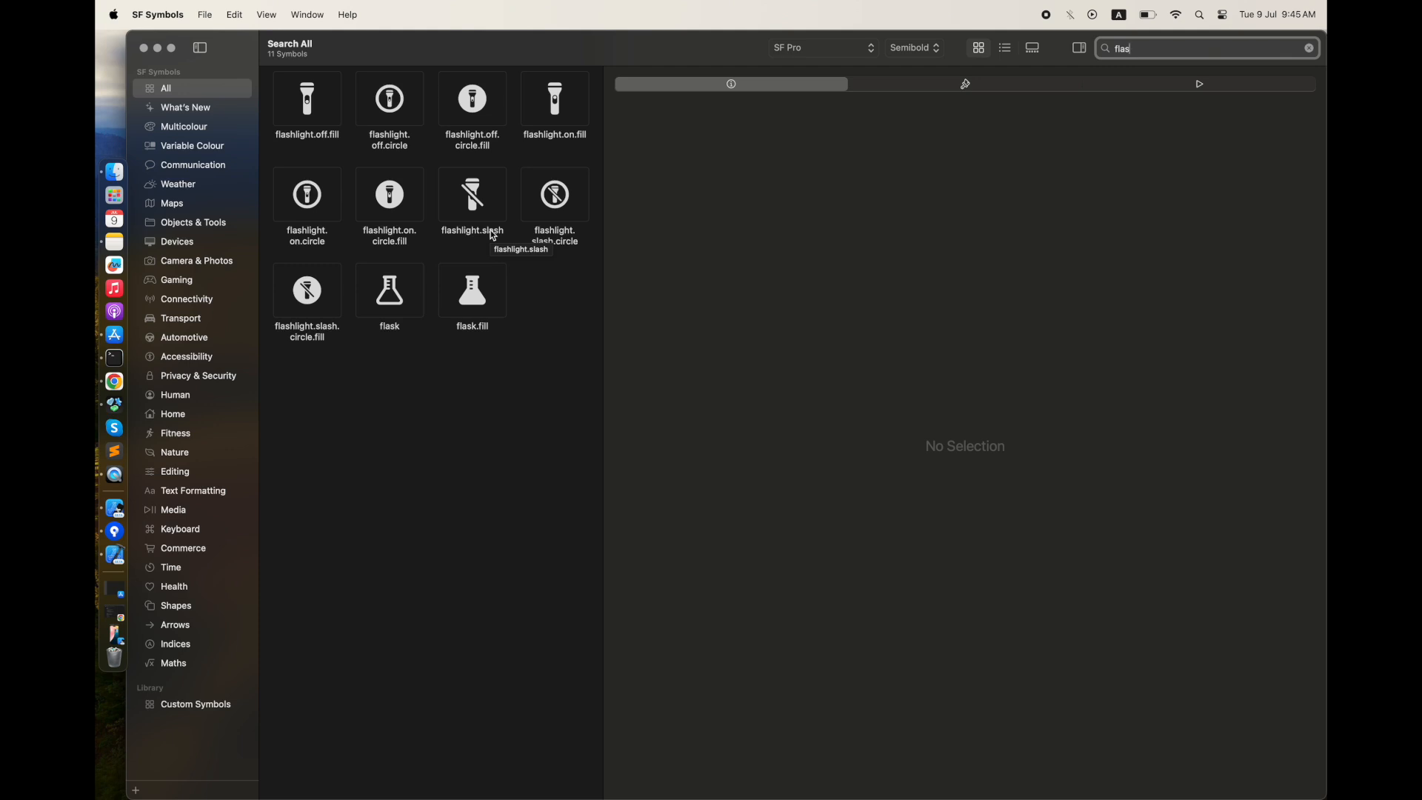
pyautogui.rightClick(554, 98)
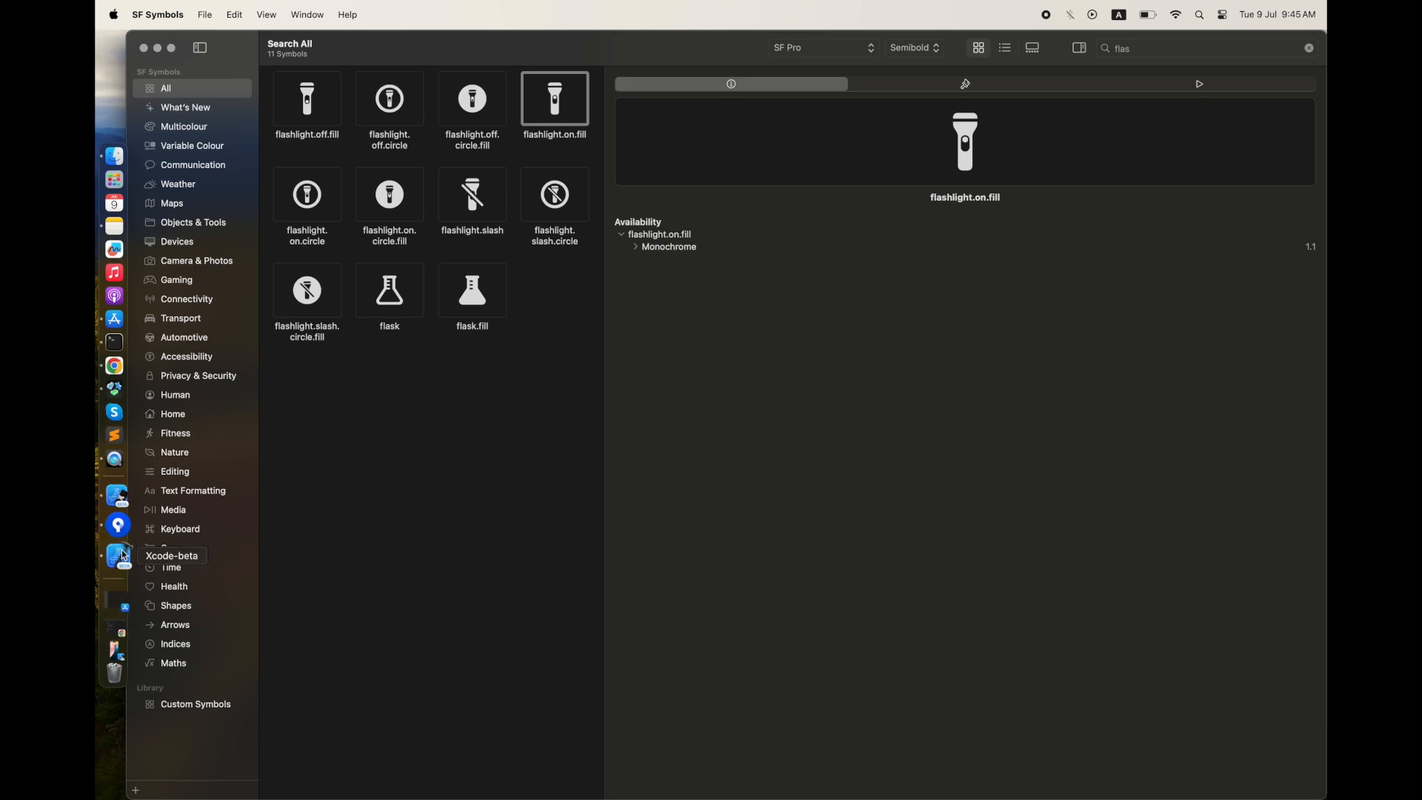
# Set the control's systemImage to "flashlight.on.fill" and run the extension.
pyautogui.click(121, 555)
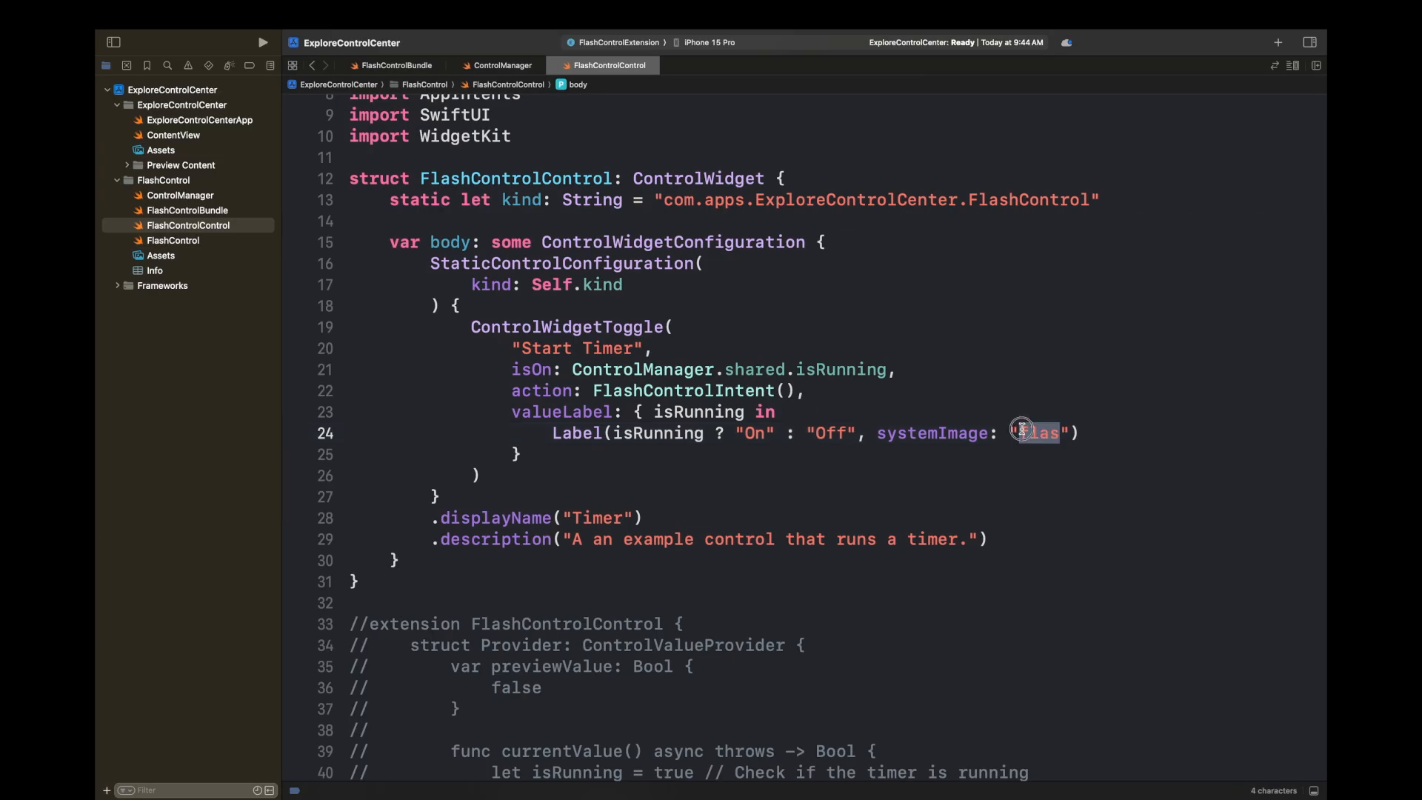
pyautogui.write('flashlight.on.fill')
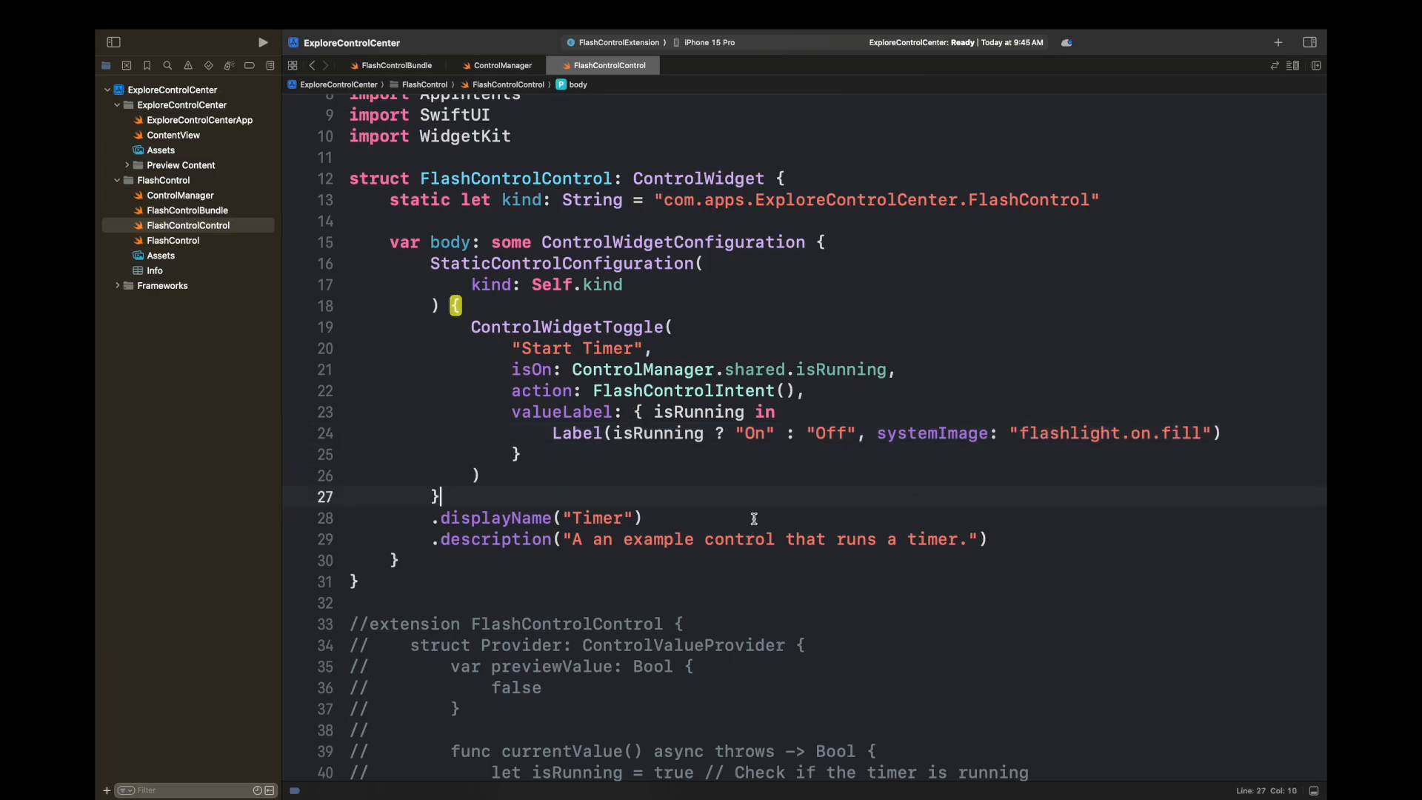
pyautogui.click(262, 43)
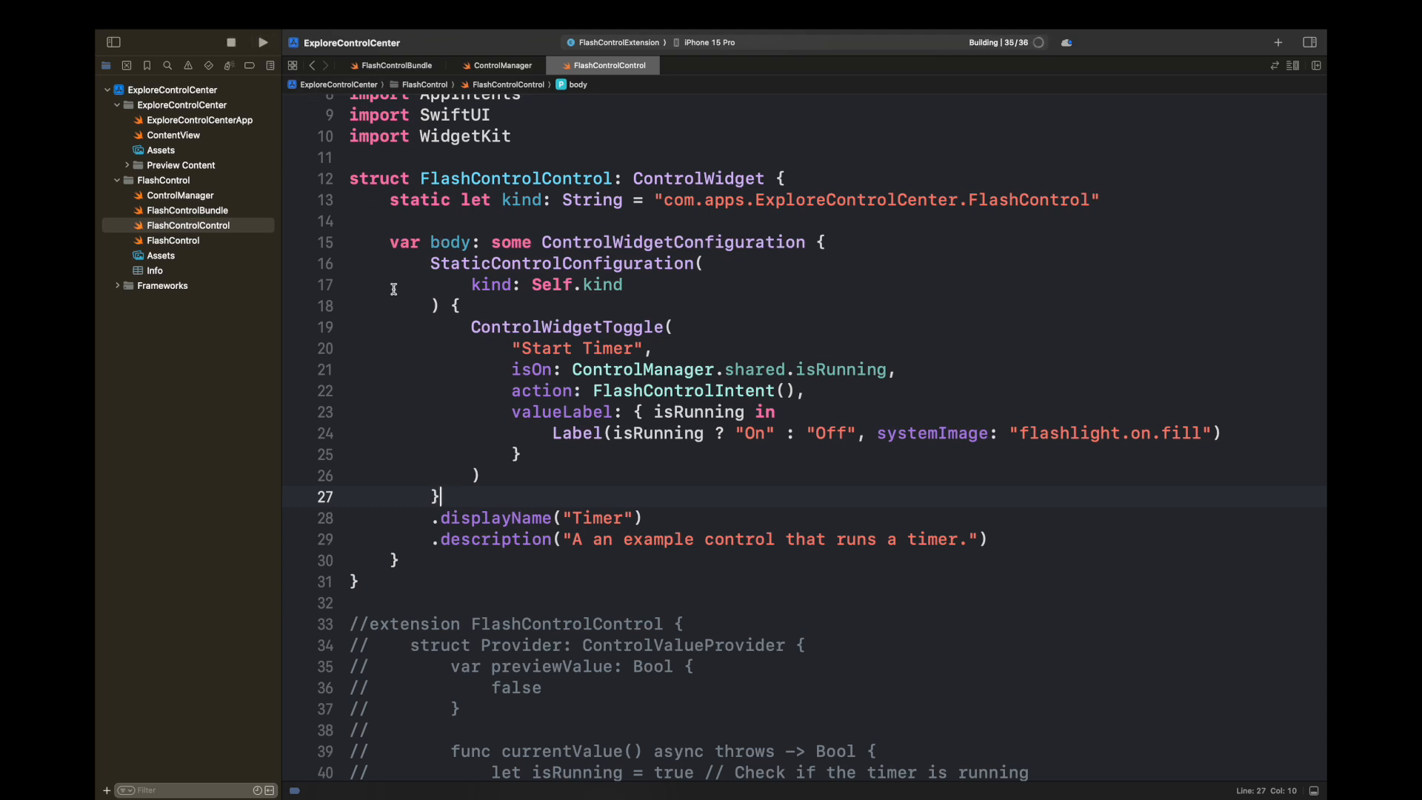
# Retitle the control from "Start Timer" to "Turn On FlashLight" and run it again.
pyautogui.click(263, 43)
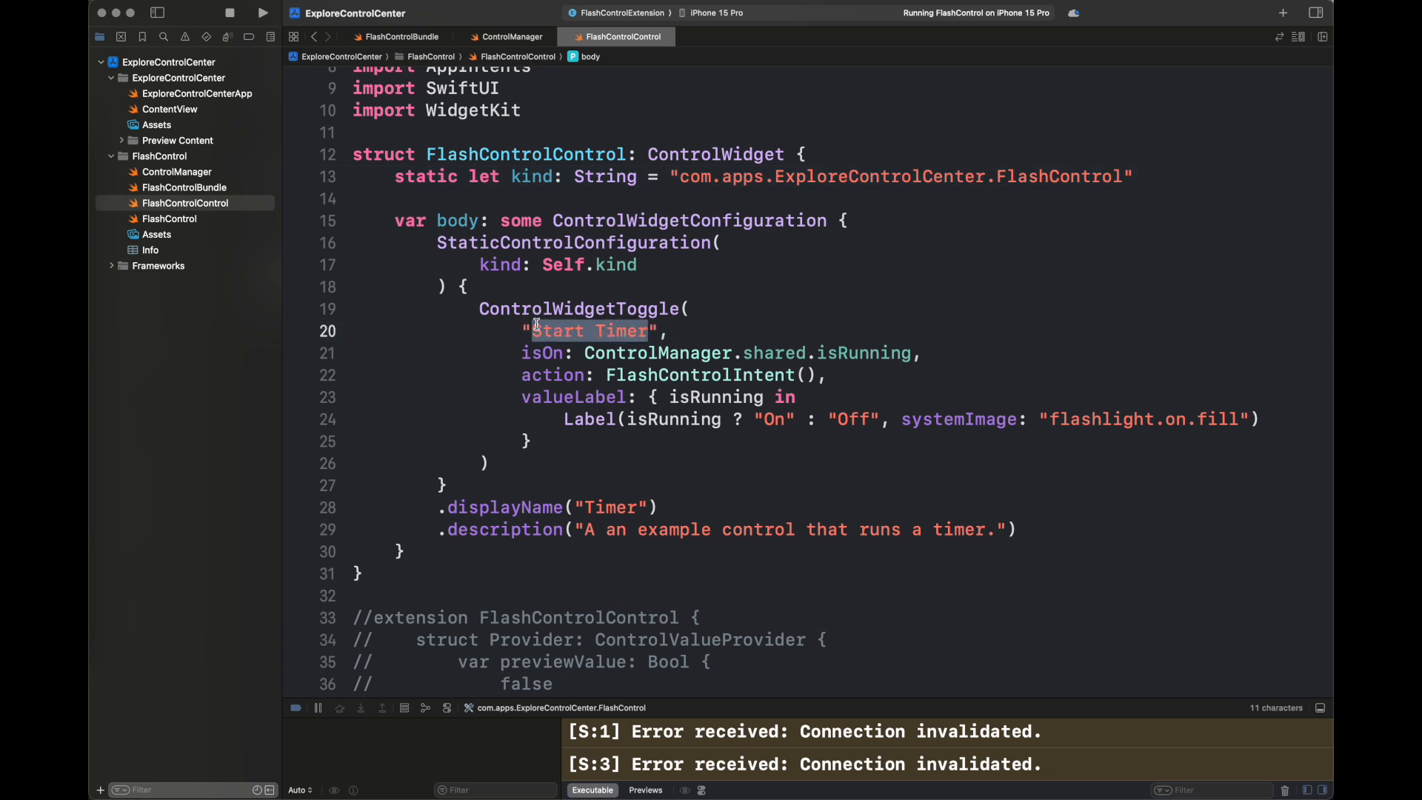
pyautogui.write('Turn On FlashLight",')
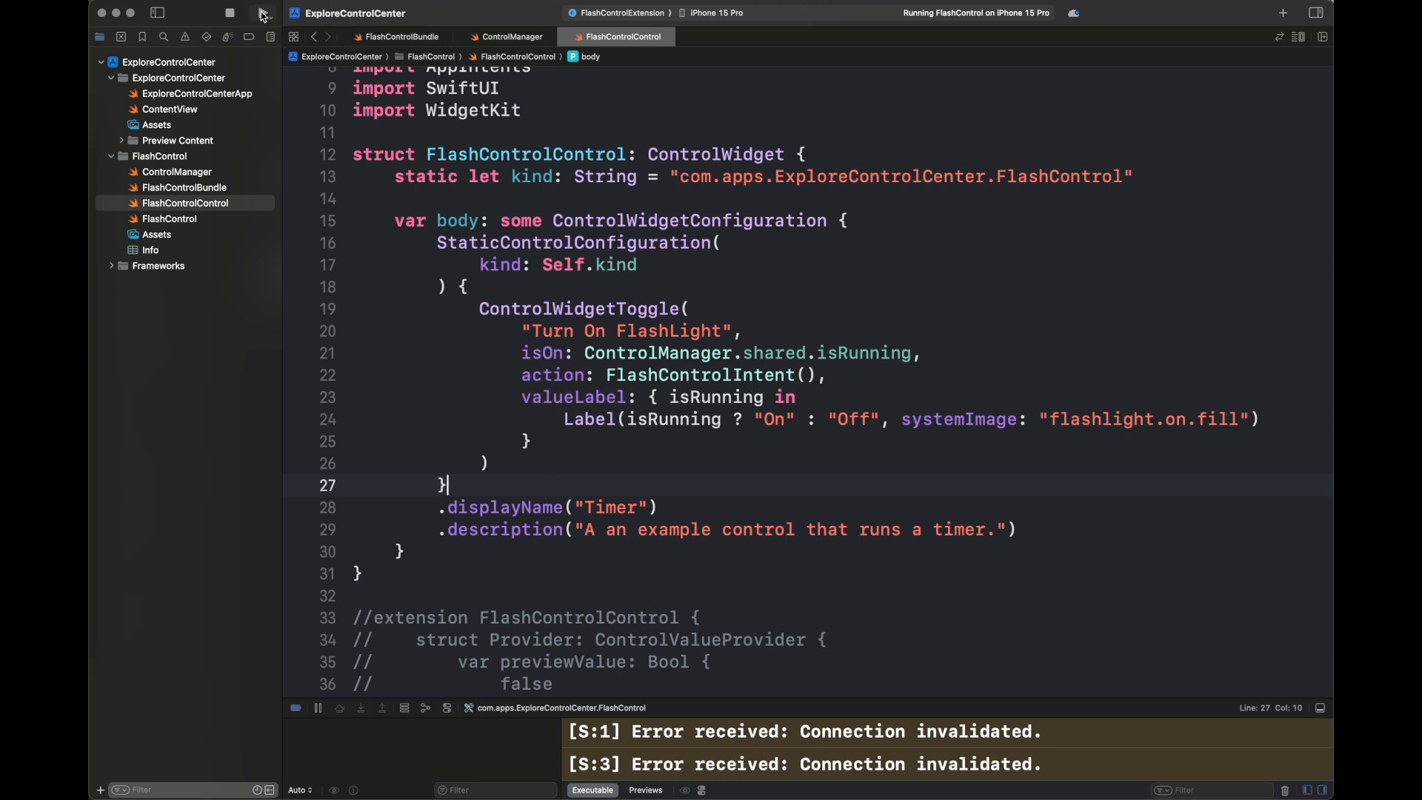
pyautogui.click(229, 13)
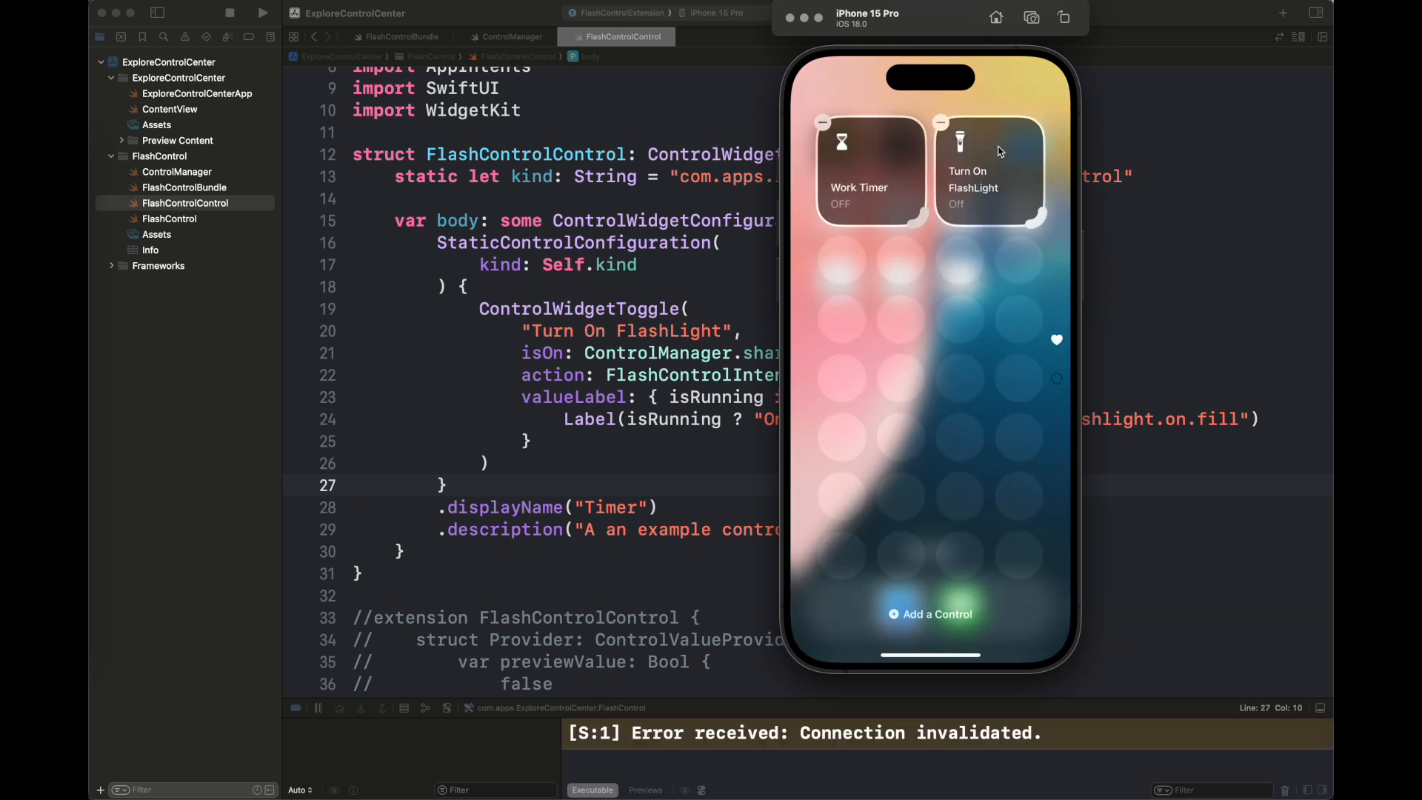
# Switch the Turn On FlashLight control on in Control Center, then toggle it again.
pyautogui.click(989, 173)
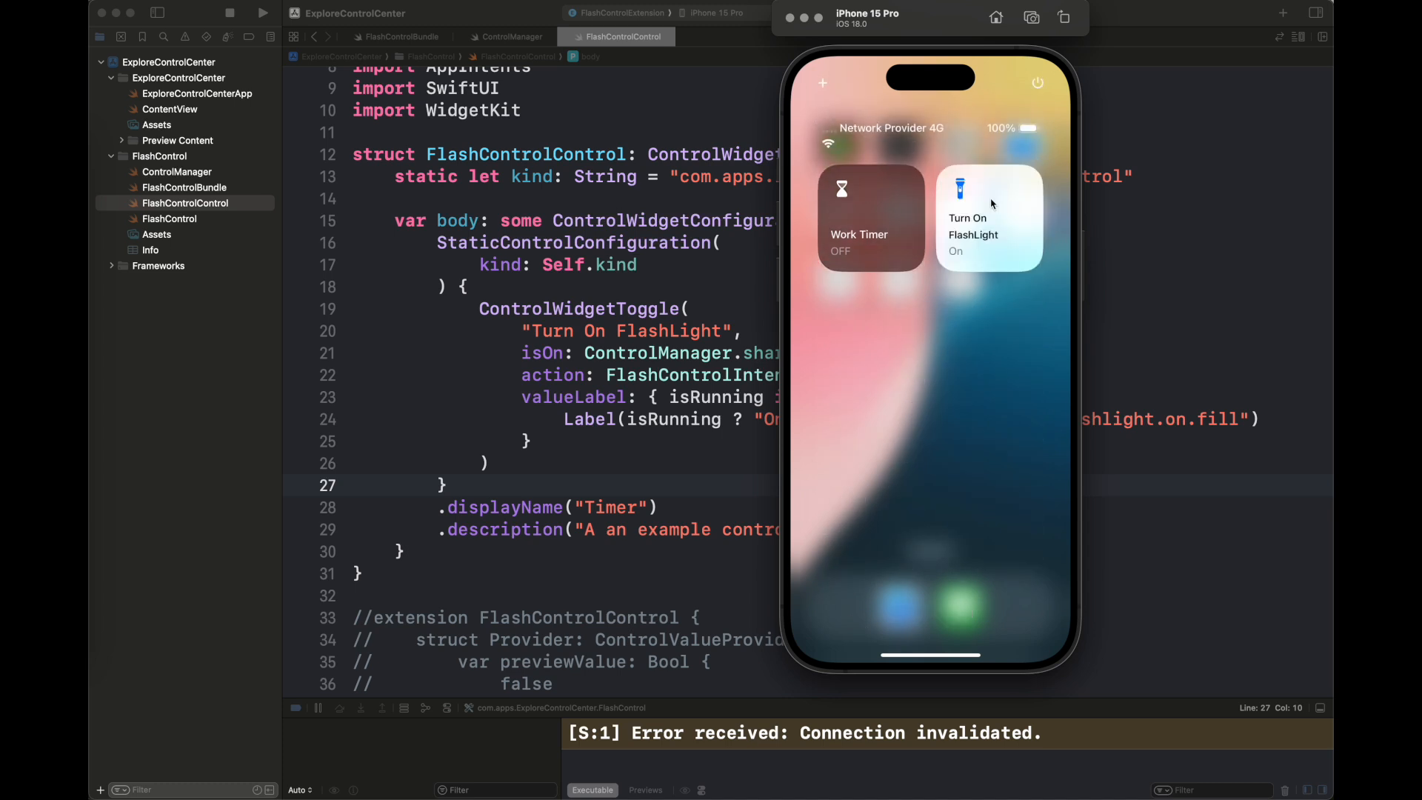
pyautogui.click(988, 209)
pyautogui.write('\\(isRunning ? "On" : "Off")')
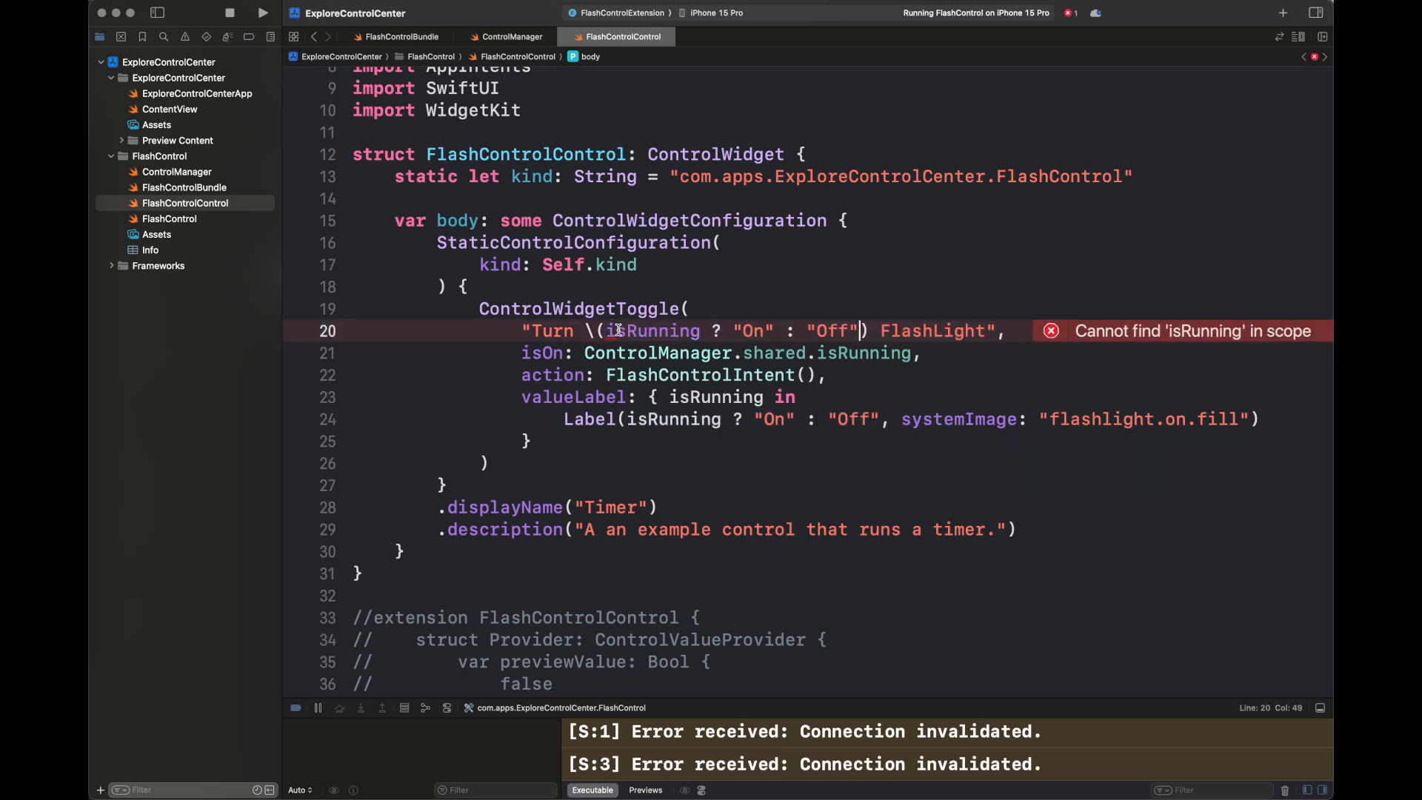
# Base the title on ControlManager.shared.isRunning and rename the control FlashLight.
pyautogui.doubleClick(654, 314)
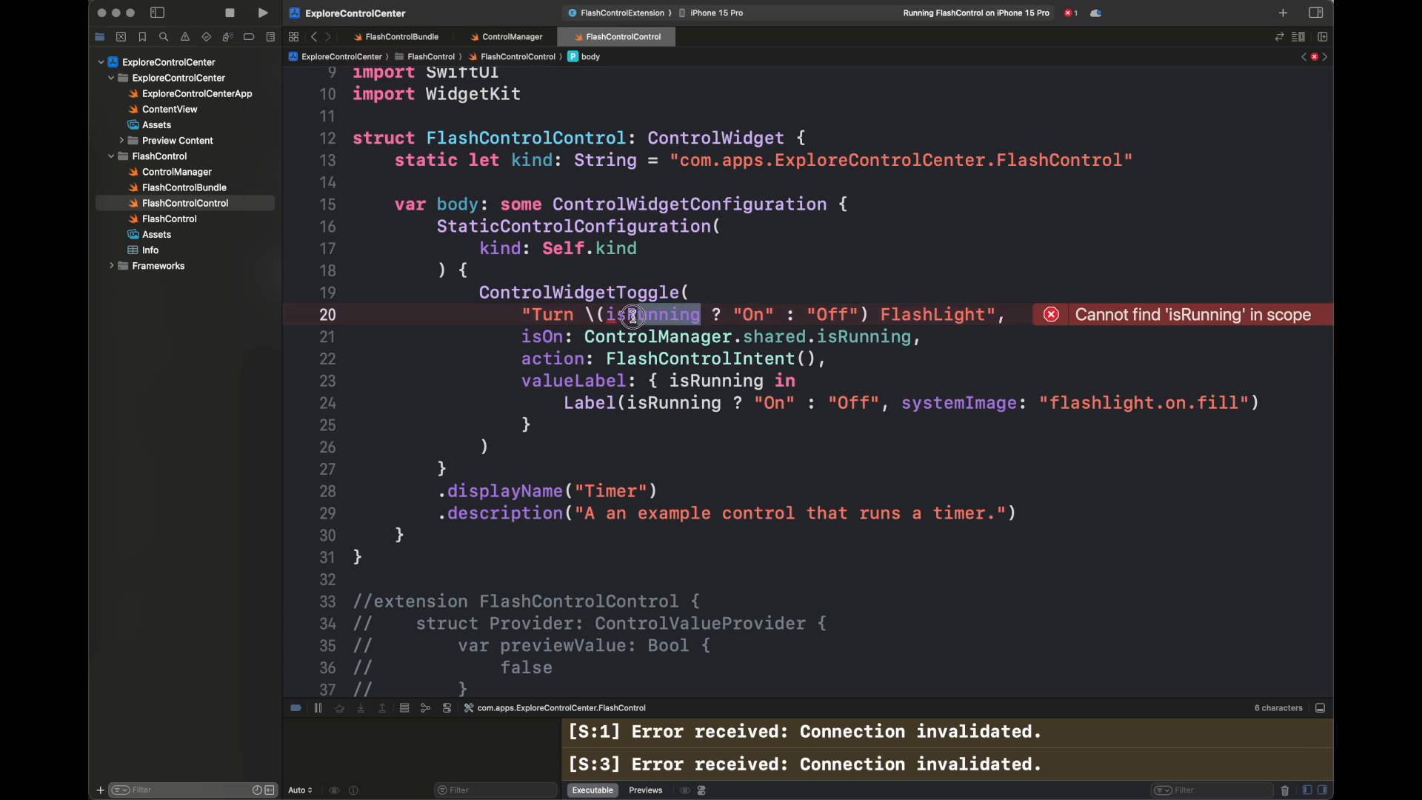
pyautogui.write('ControlManager.shared.')
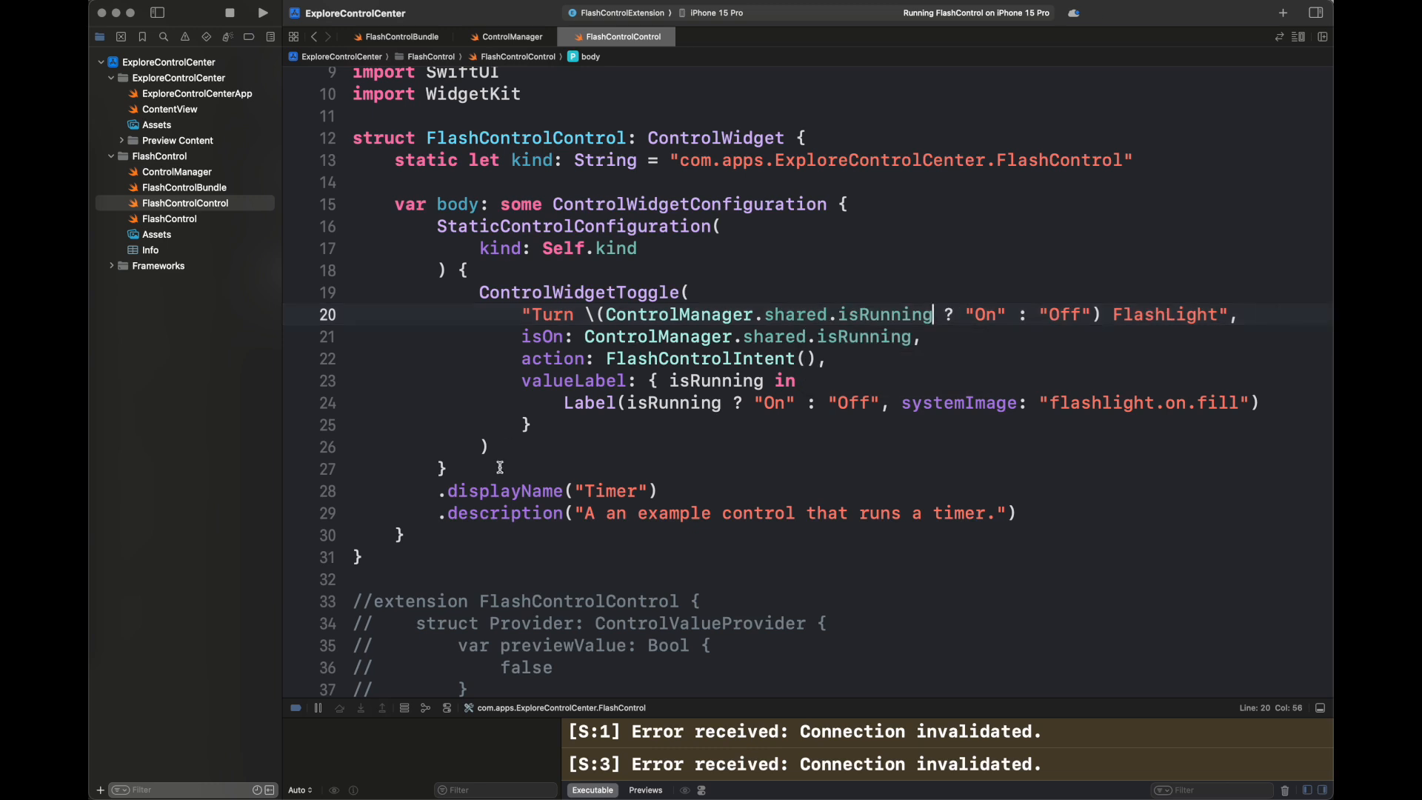
pyautogui.doubleClick(607, 490)
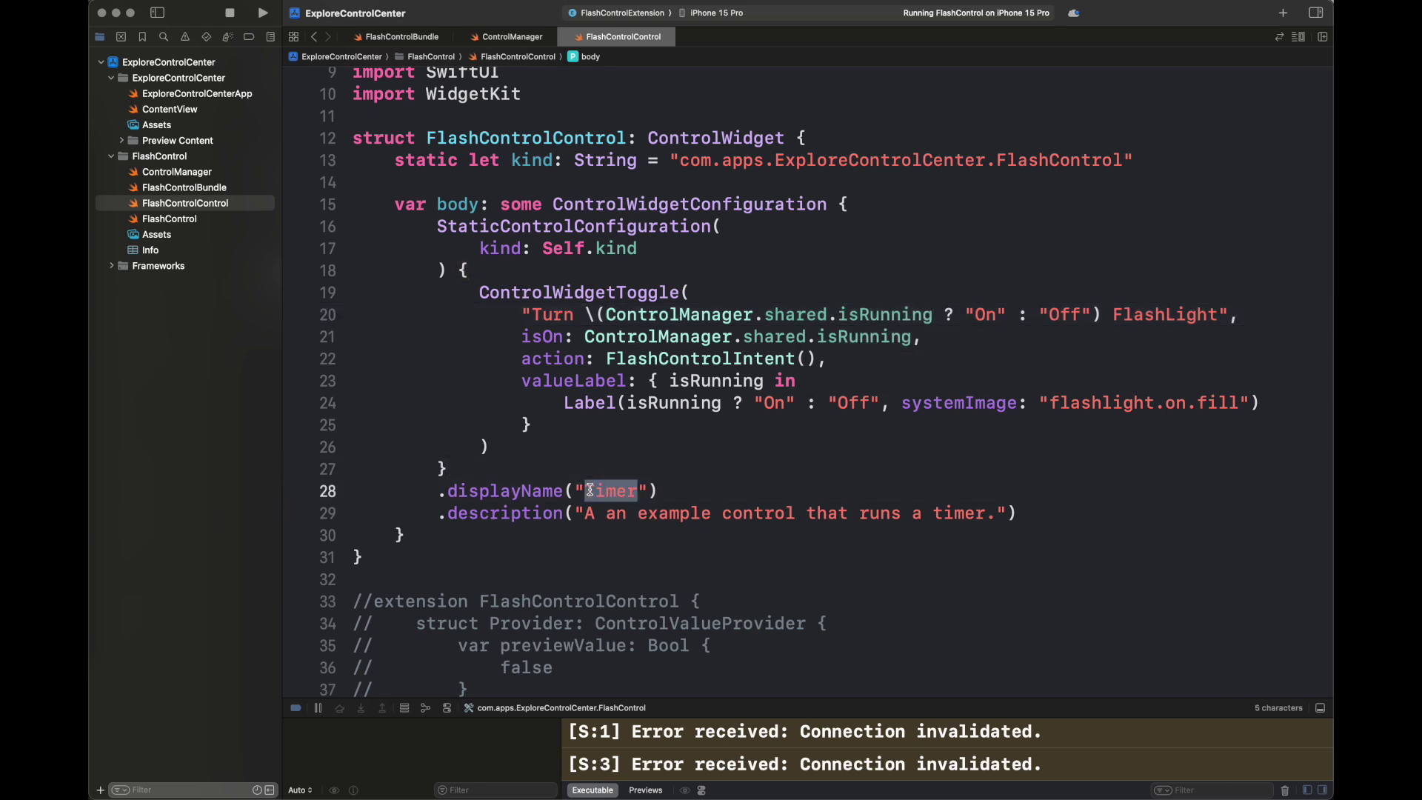
pyautogui.write('FlashLight')
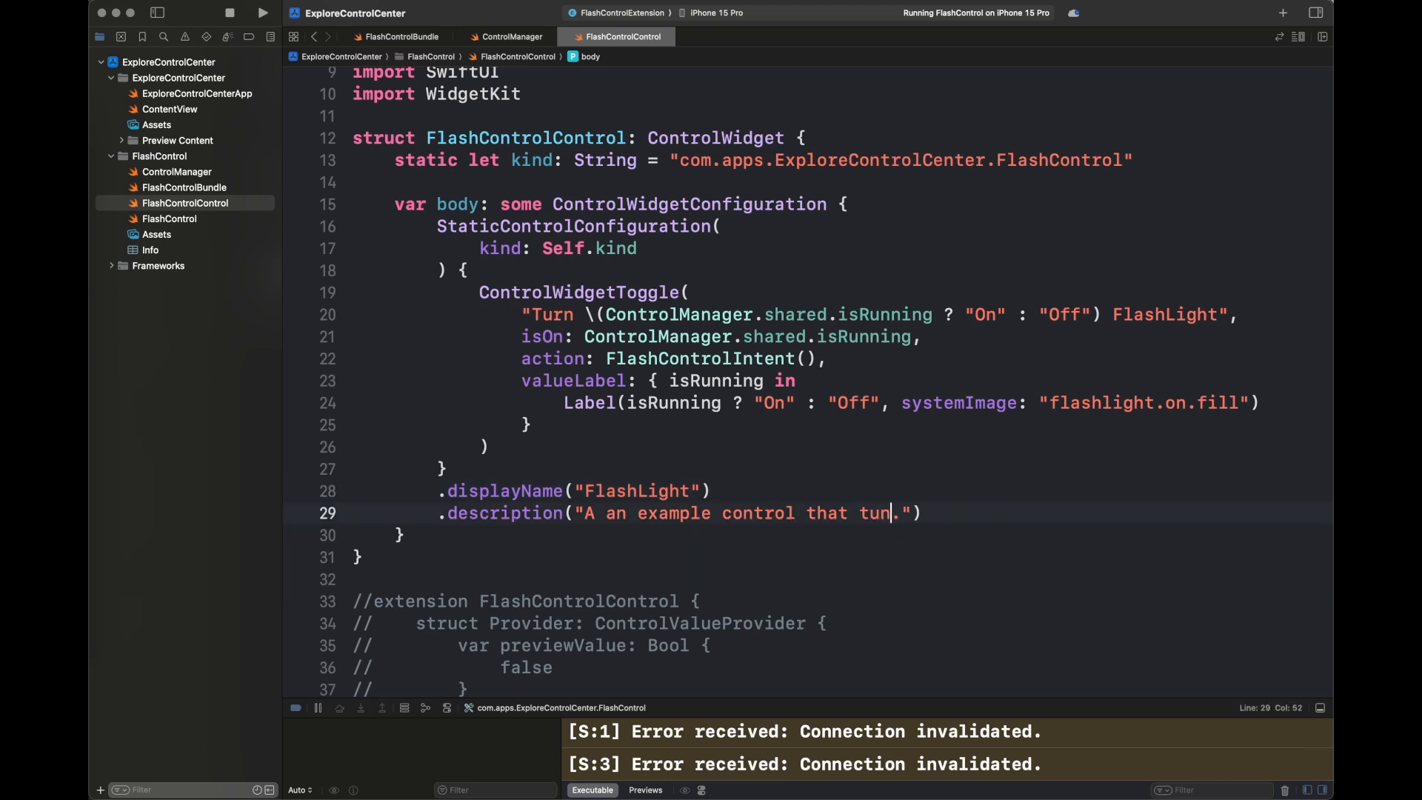
# Describe the control as turning the flashlight on/off and give it a green tint.
pyautogui.write('ns on/off')
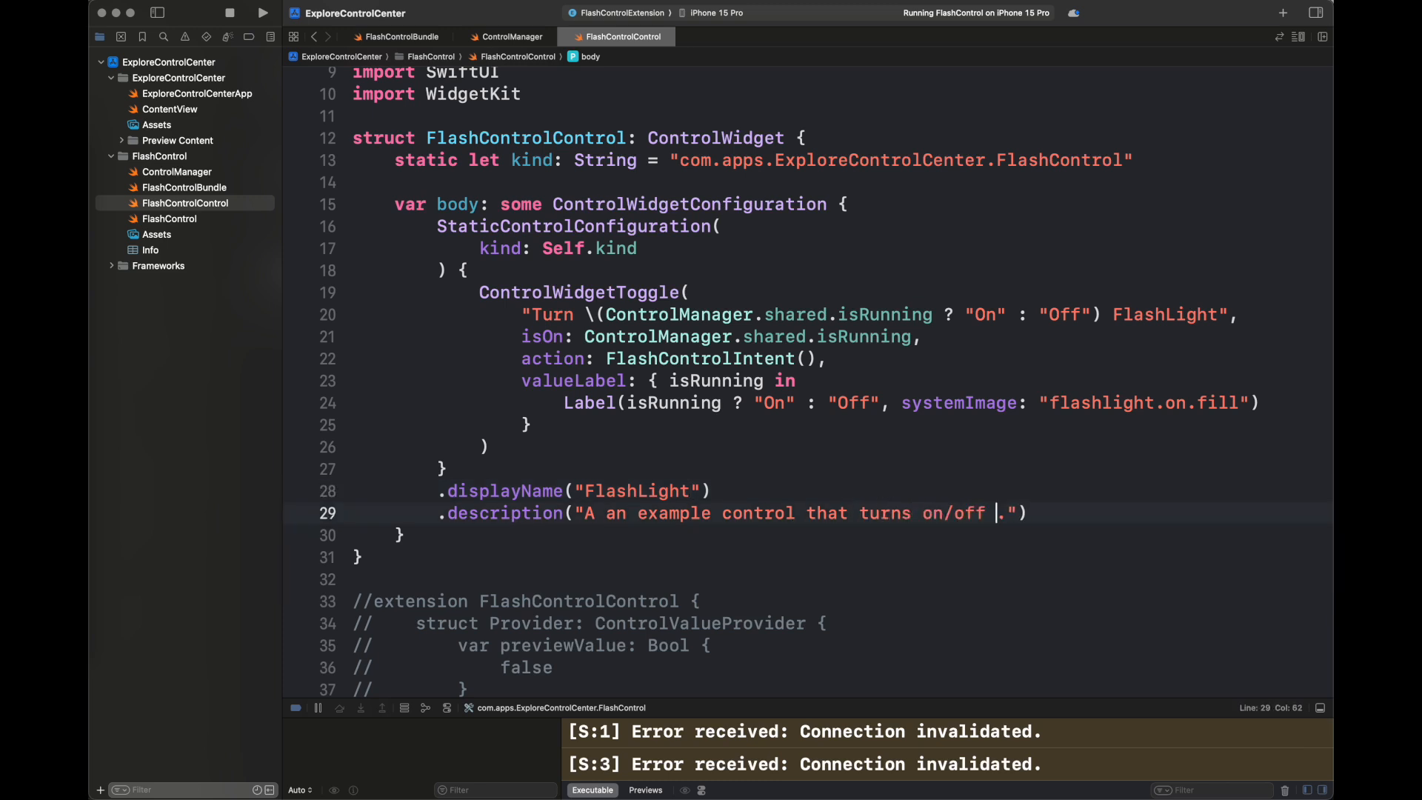
pyautogui.write('flaslight')
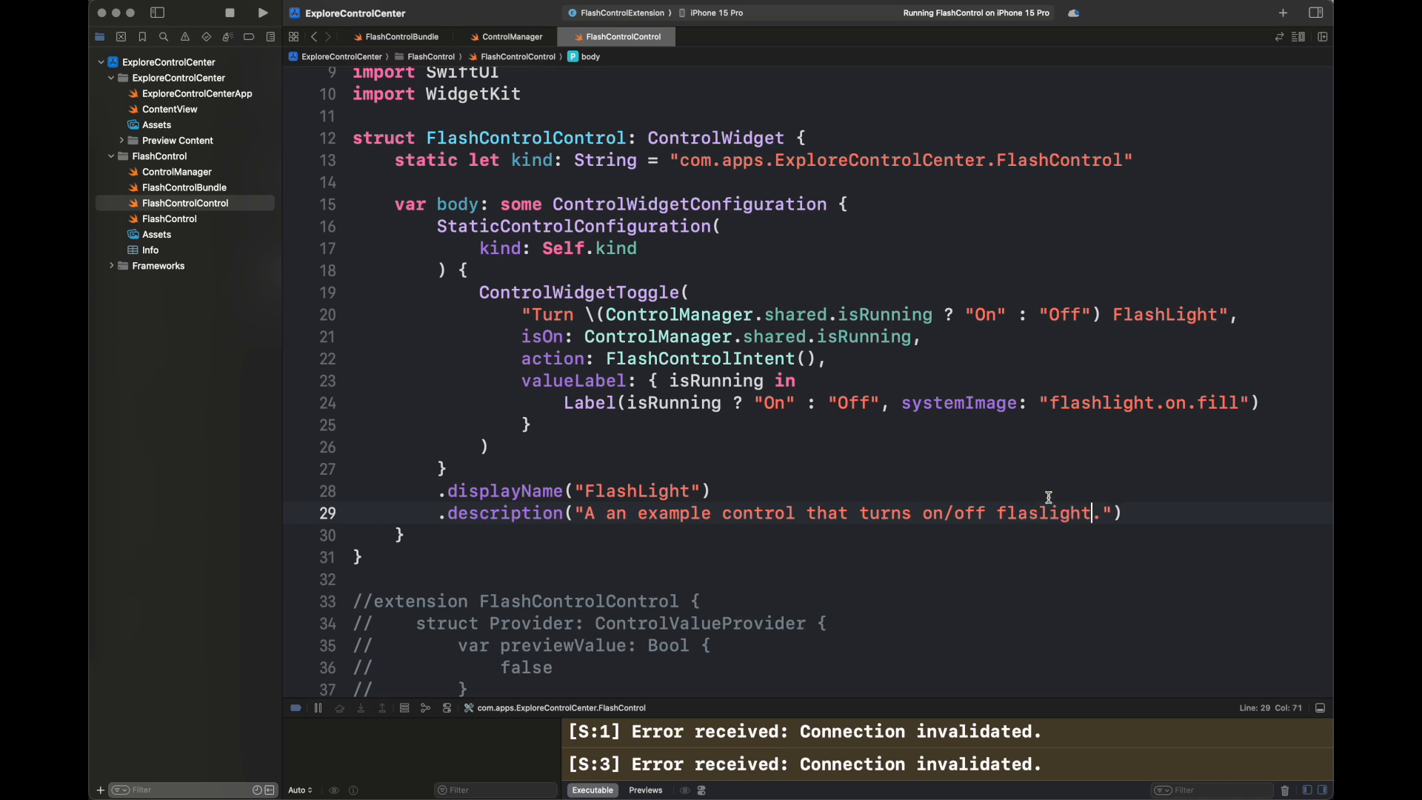
pyautogui.write('.tint(.green')
pyautogui.write('h')
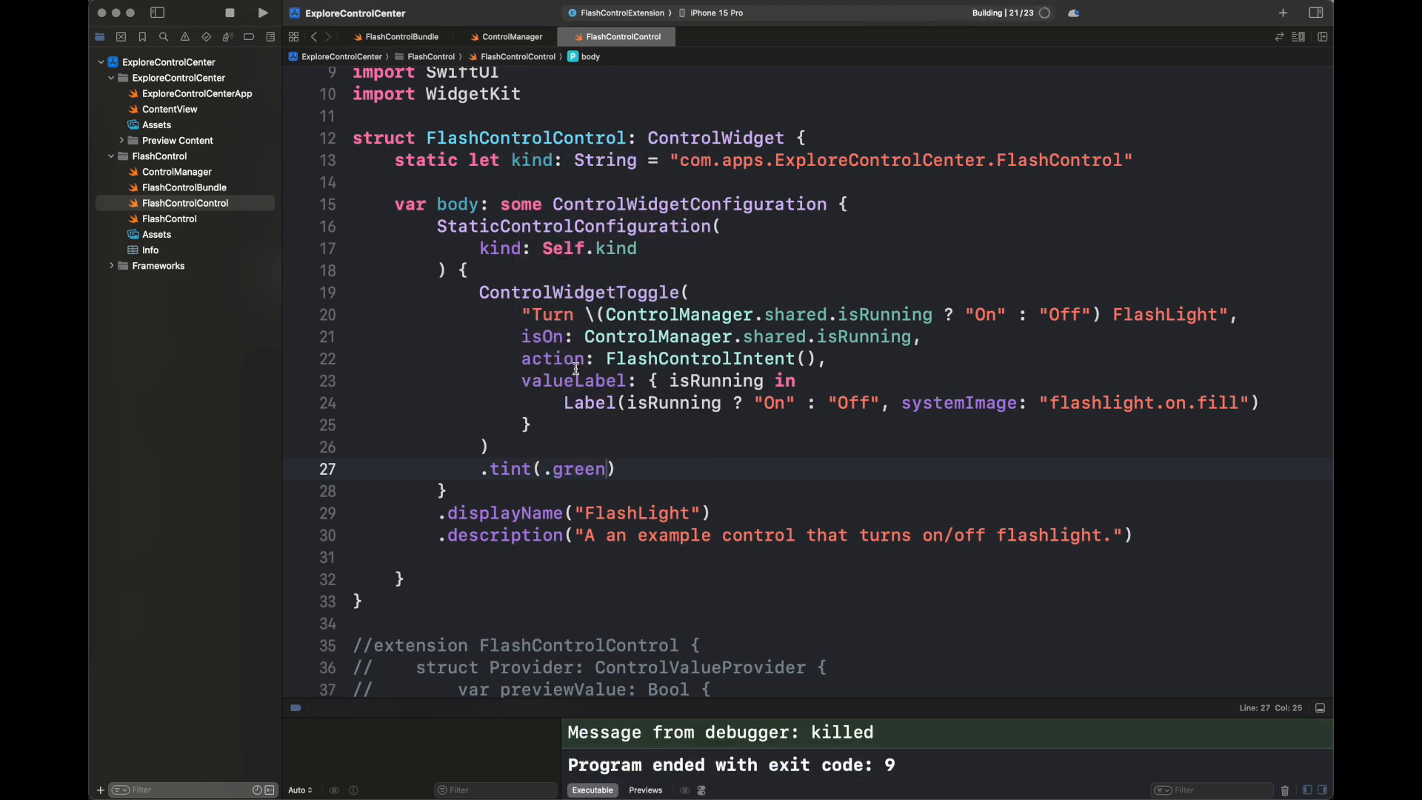
# Rebuild and tap the FlashLight control, which now reads Turn Off FlashLight.
pyautogui.click(262, 12)
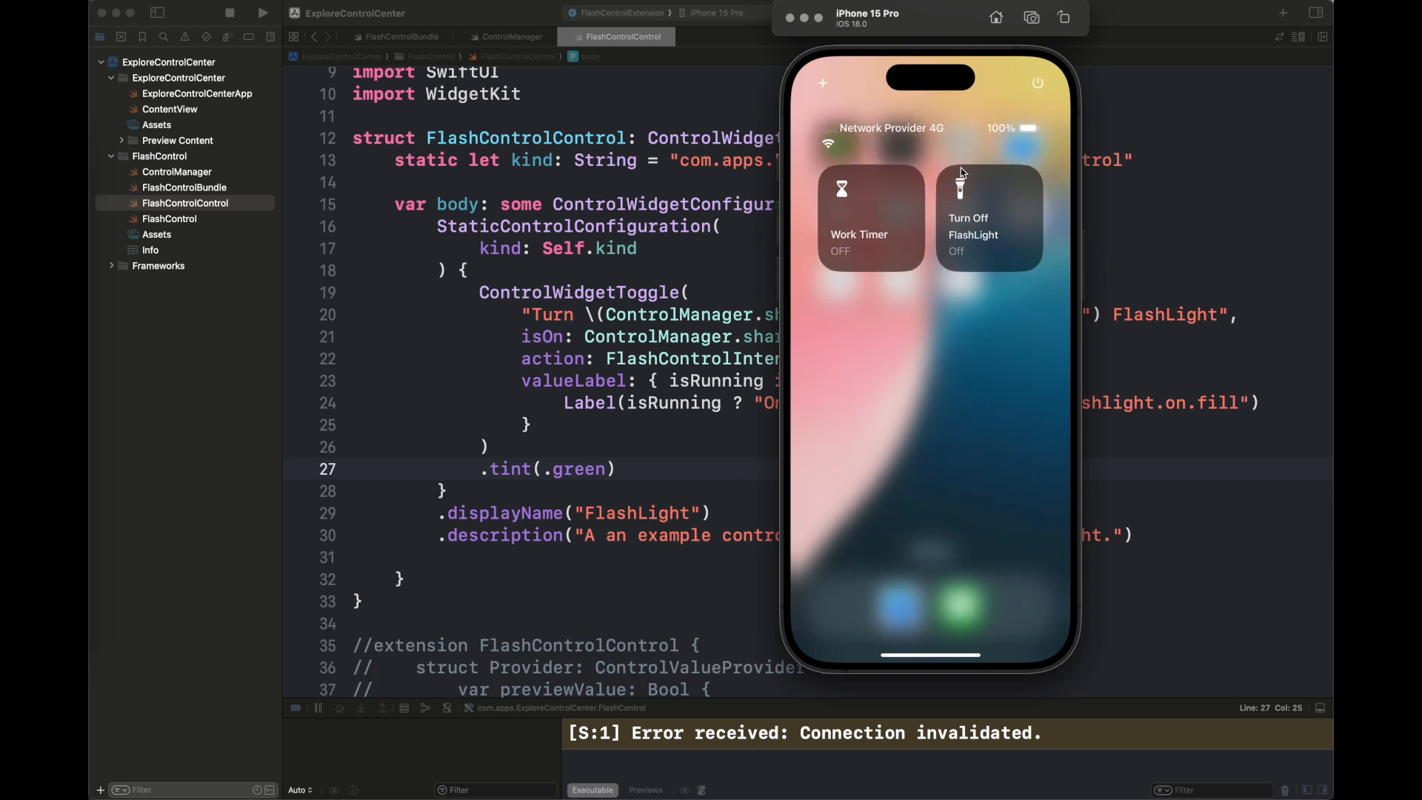
pyautogui.moveTo(1011, 211)
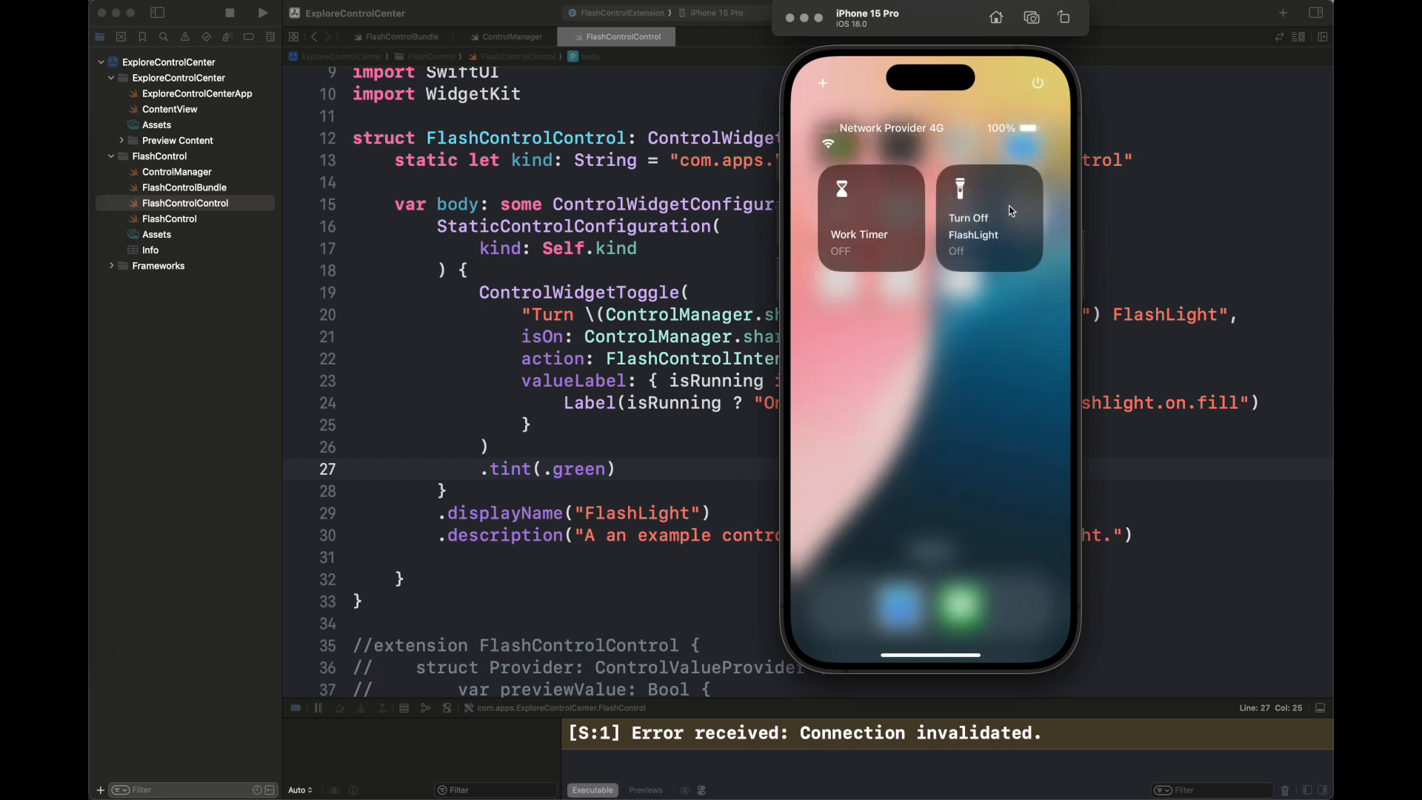
pyautogui.click(987, 215)
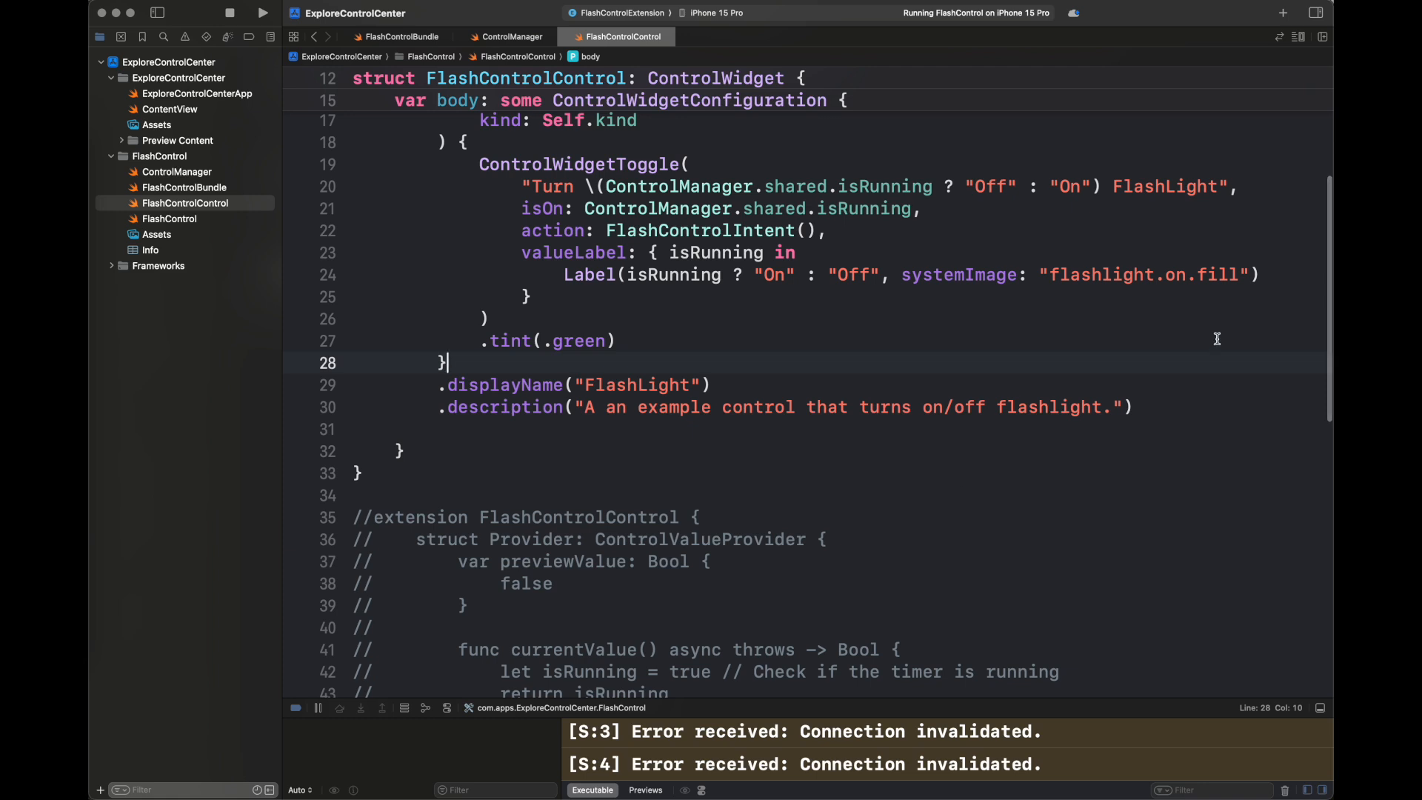
pyautogui.moveTo(956, 368)
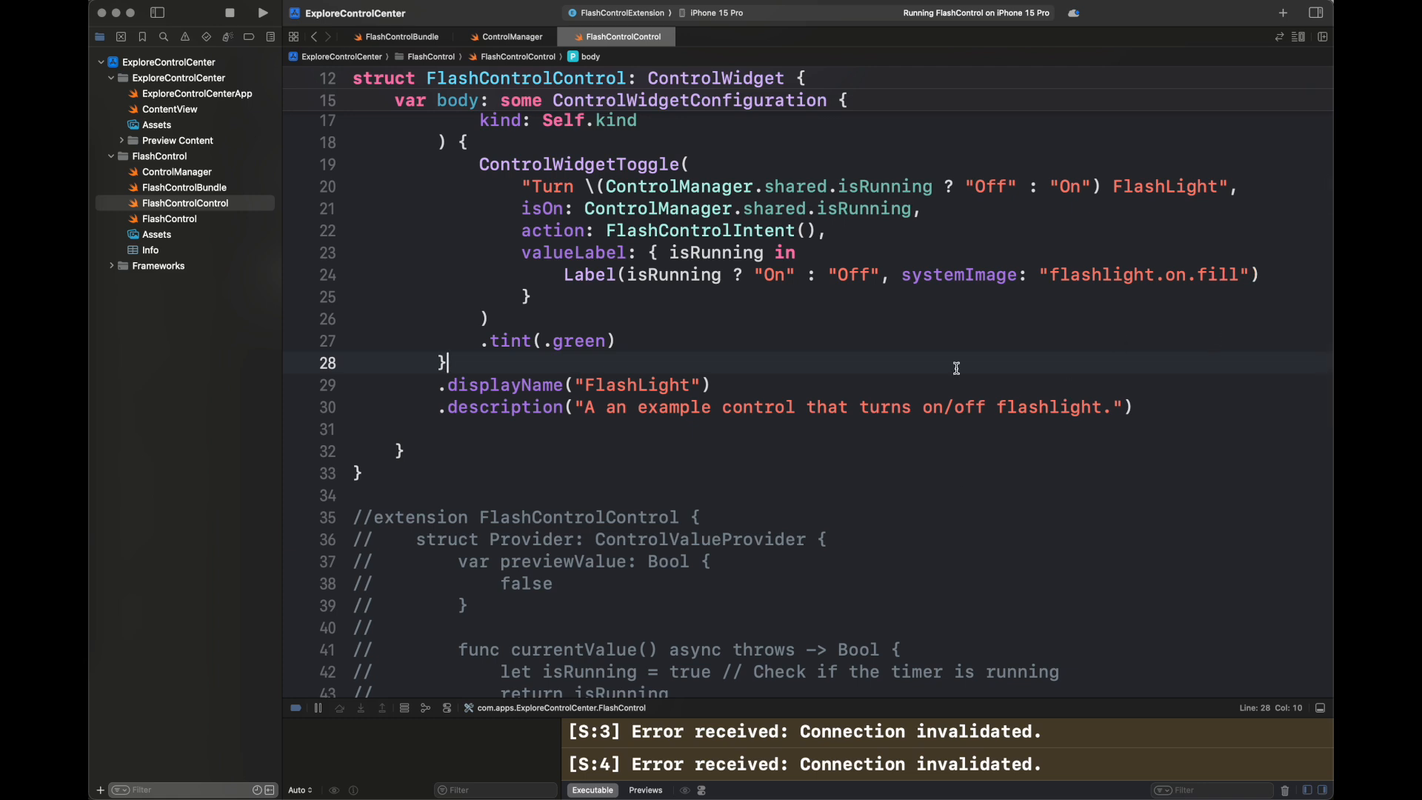
pyautogui.moveTo(1226, 275)
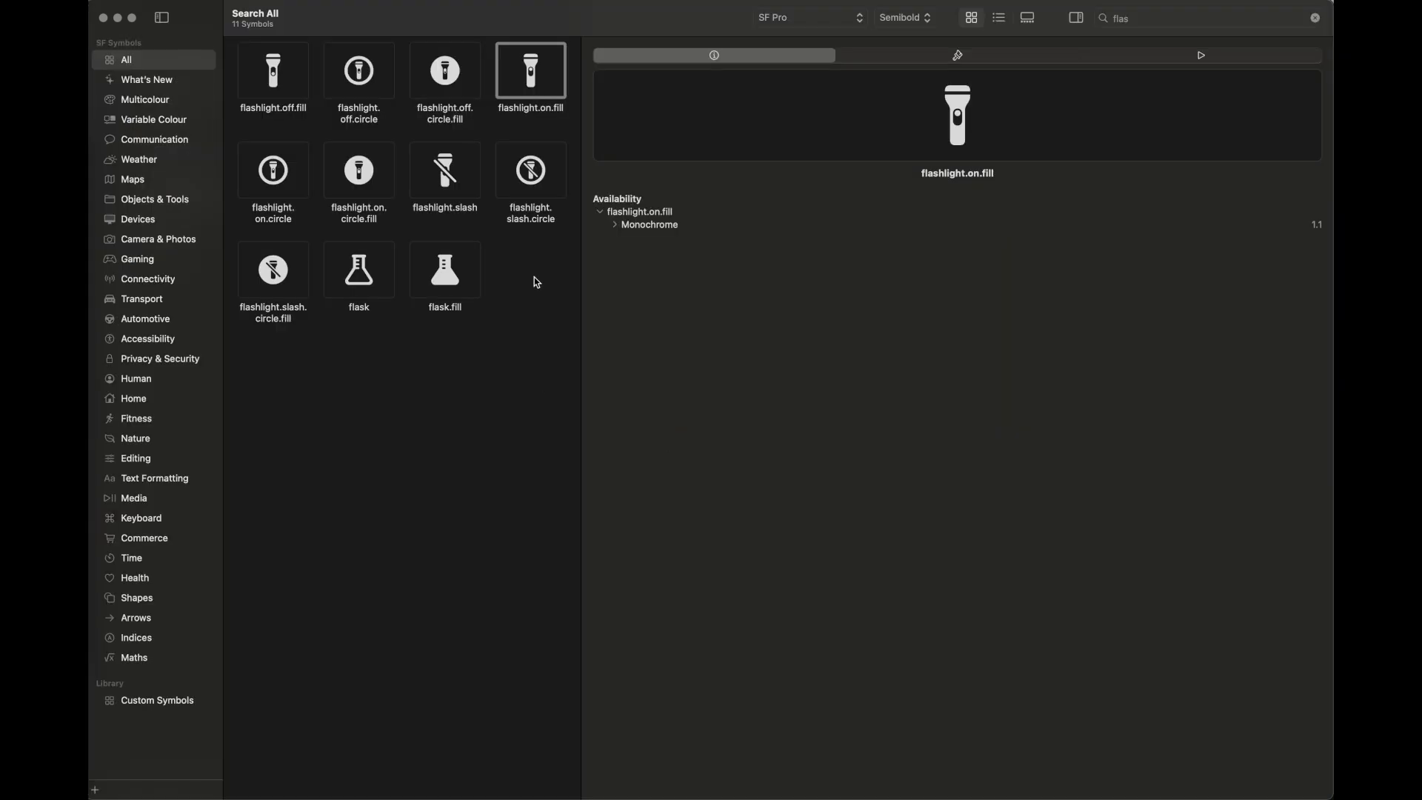
# Copy flashlight.slash and switch systemImage between flashlight.on.fill and flashlight.slash by running state.
pyautogui.rightClick(444, 170)
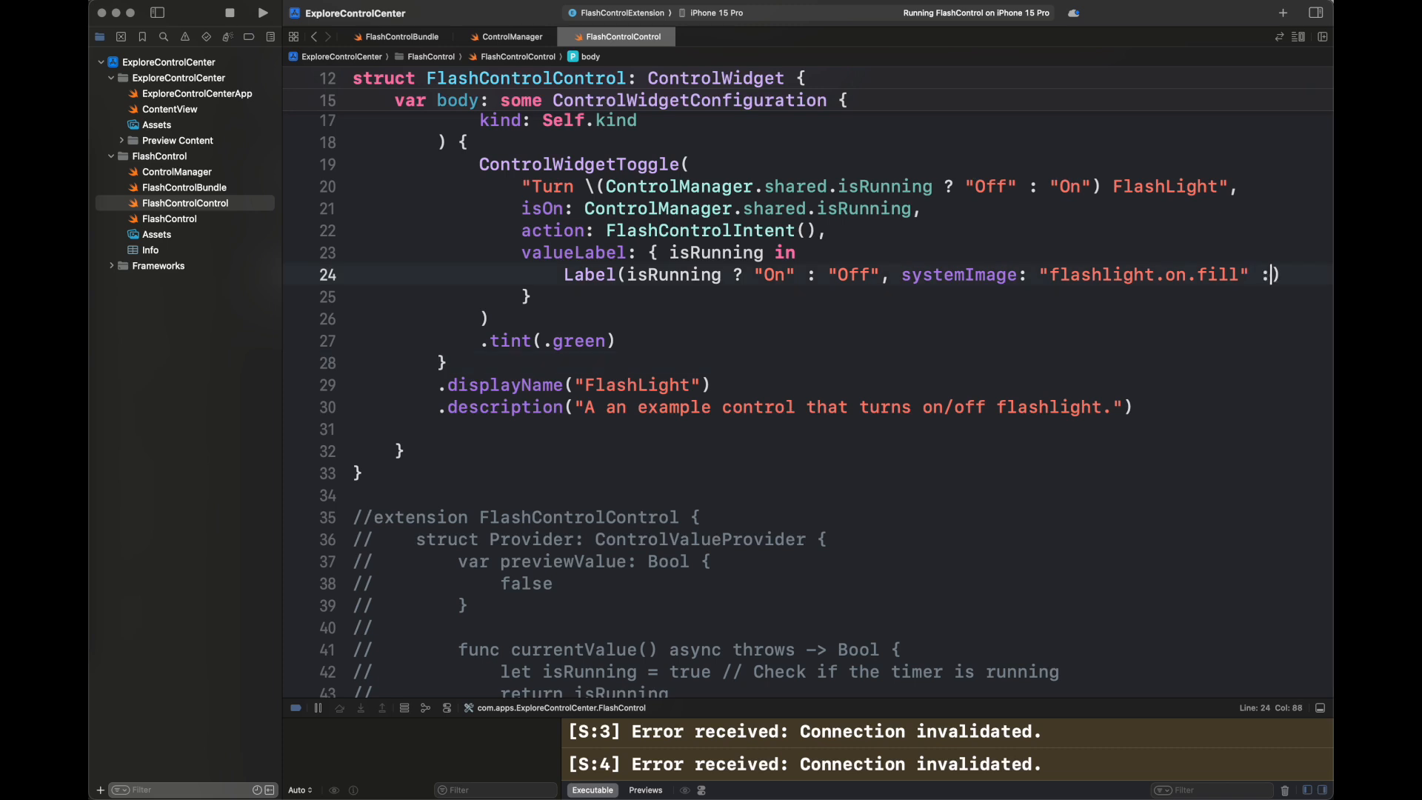
pyautogui.write(': "flashlight.slash")')
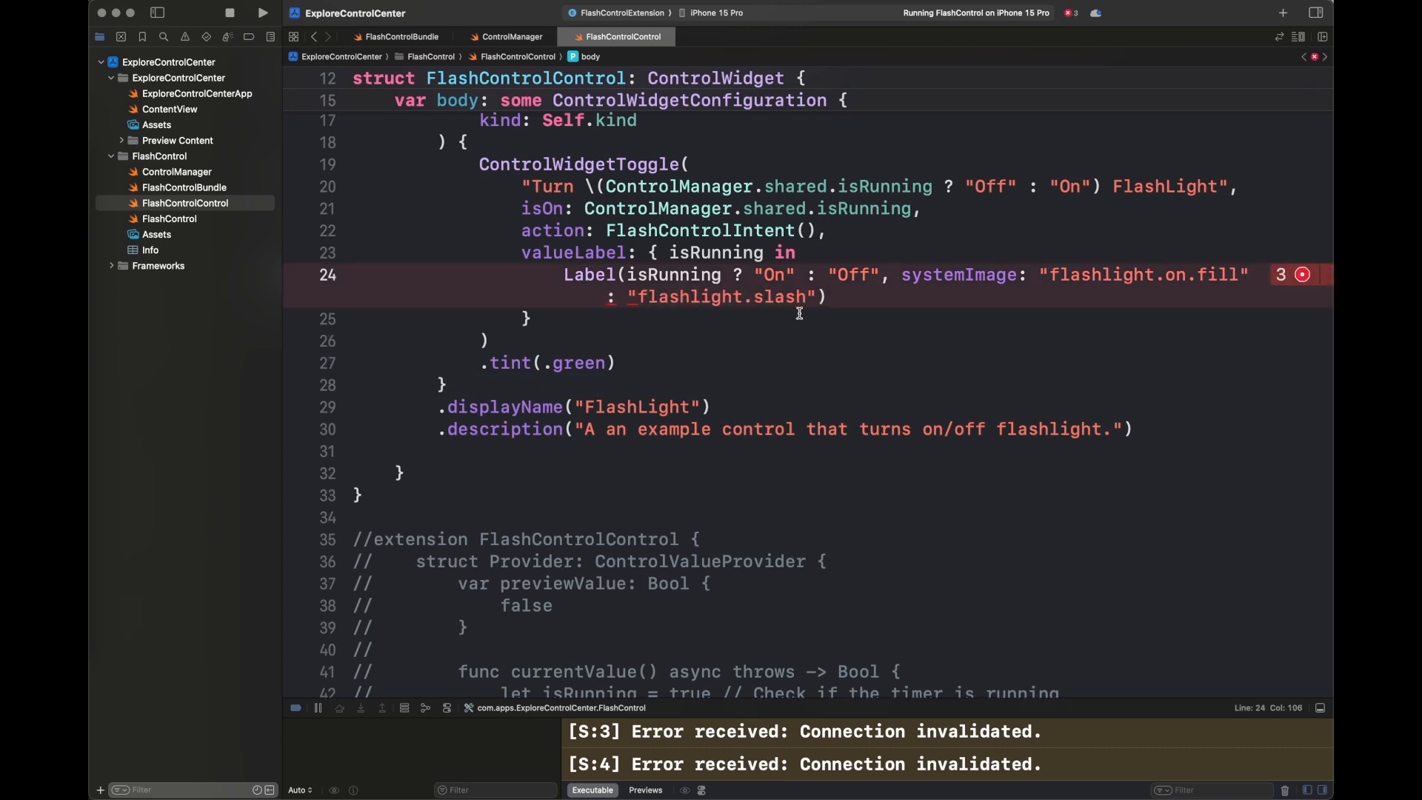
pyautogui.doubleClick(675, 275)
pyautogui.write('!isRunning ? ')
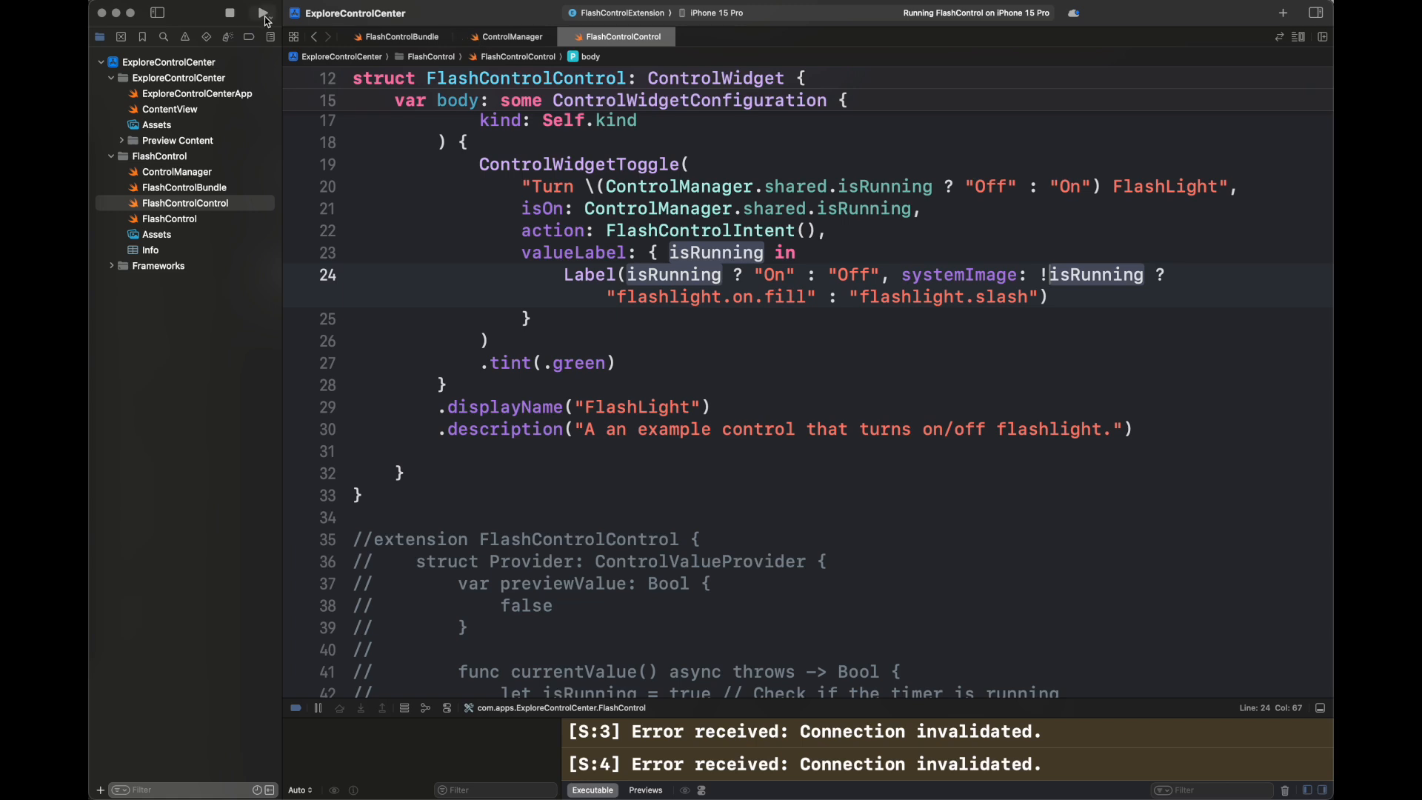
# Run the updated control and toggle it on and off twice in the simulator.
pyautogui.click(263, 12)
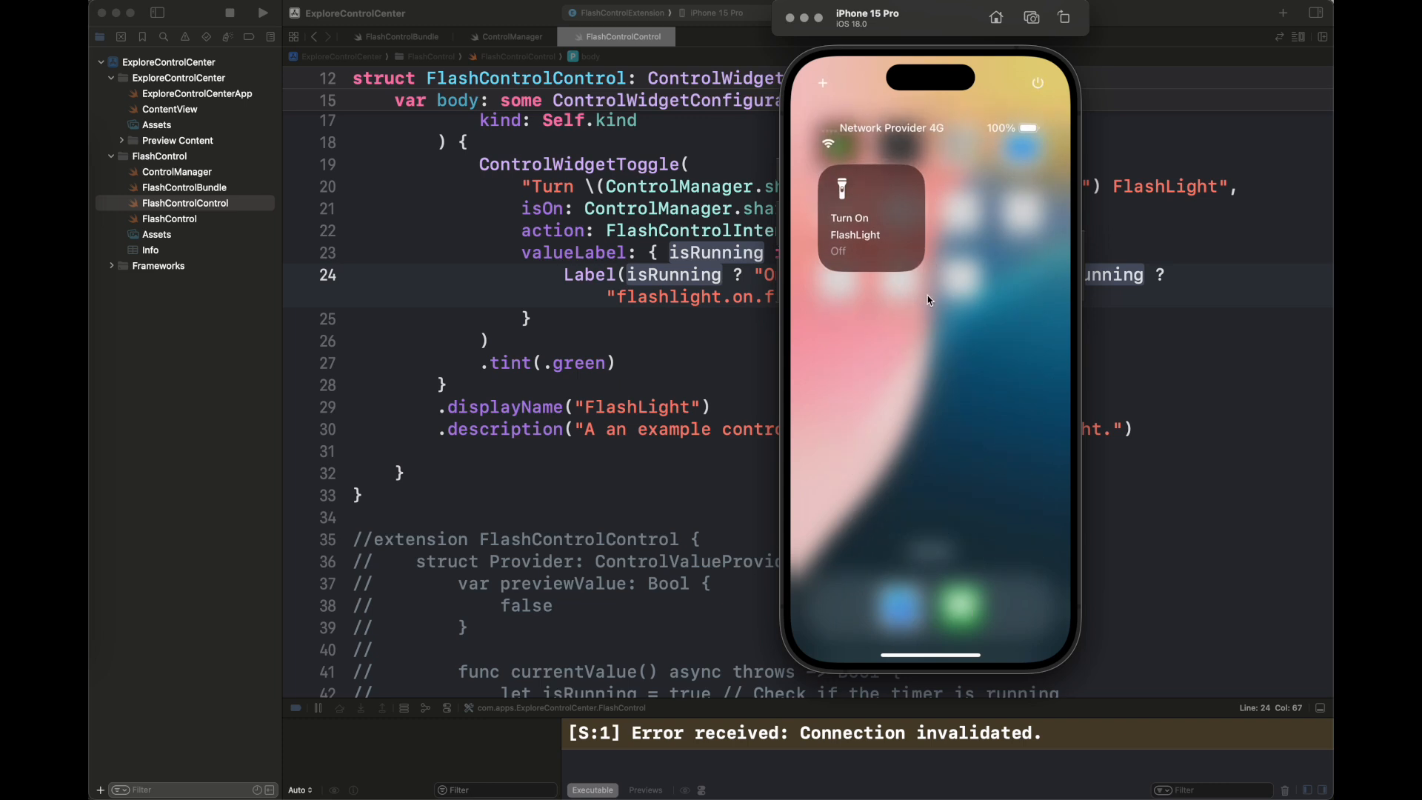
pyautogui.click(870, 217)
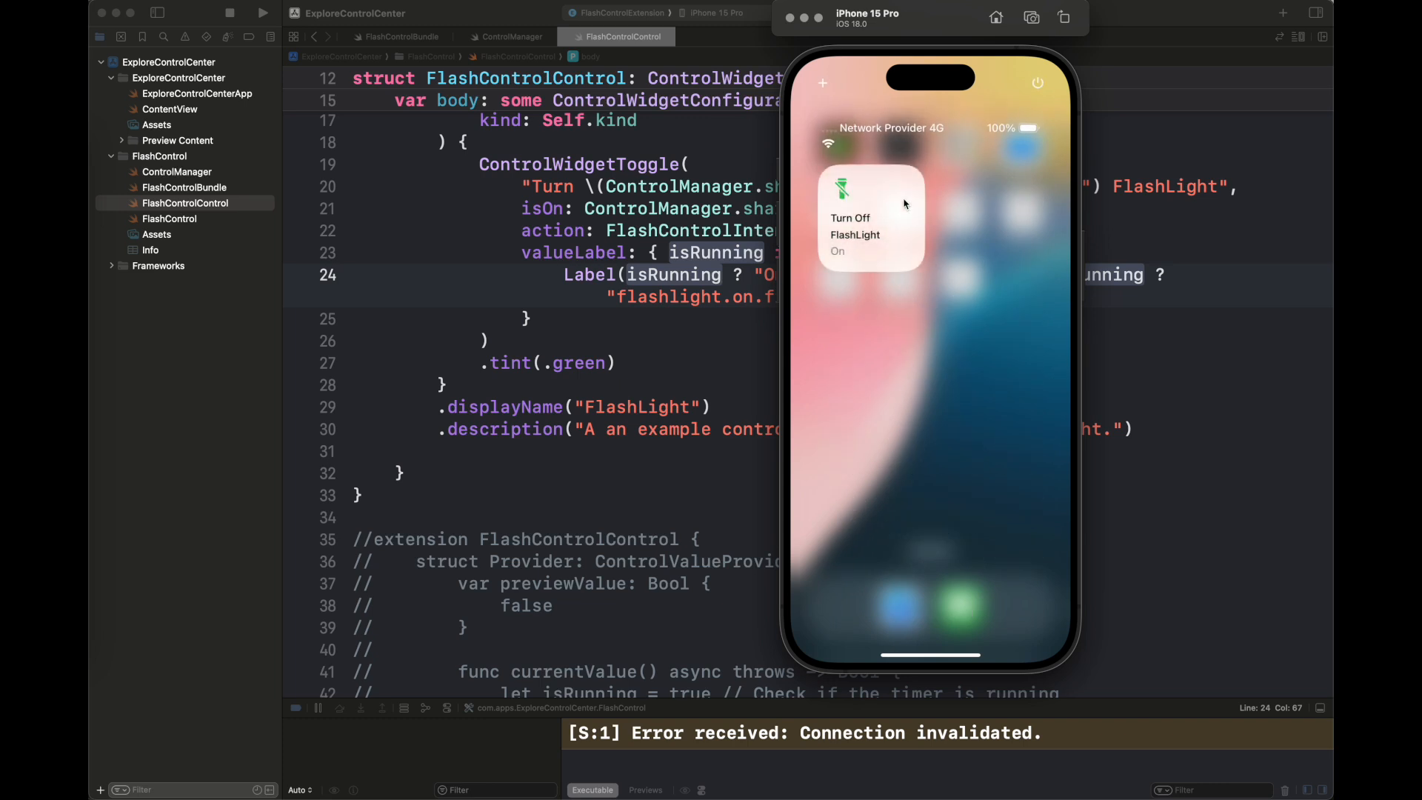
pyautogui.click(870, 218)
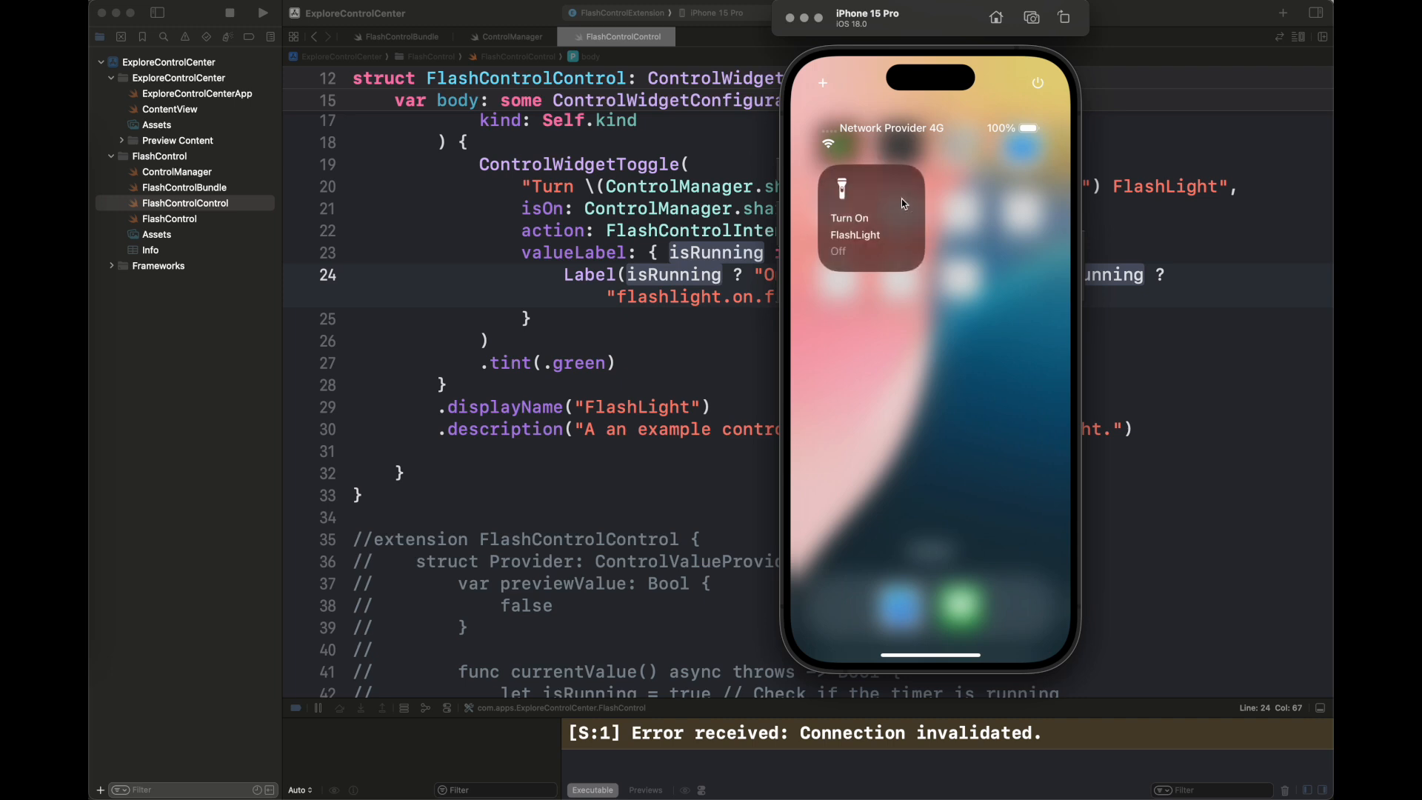
pyautogui.click(869, 216)
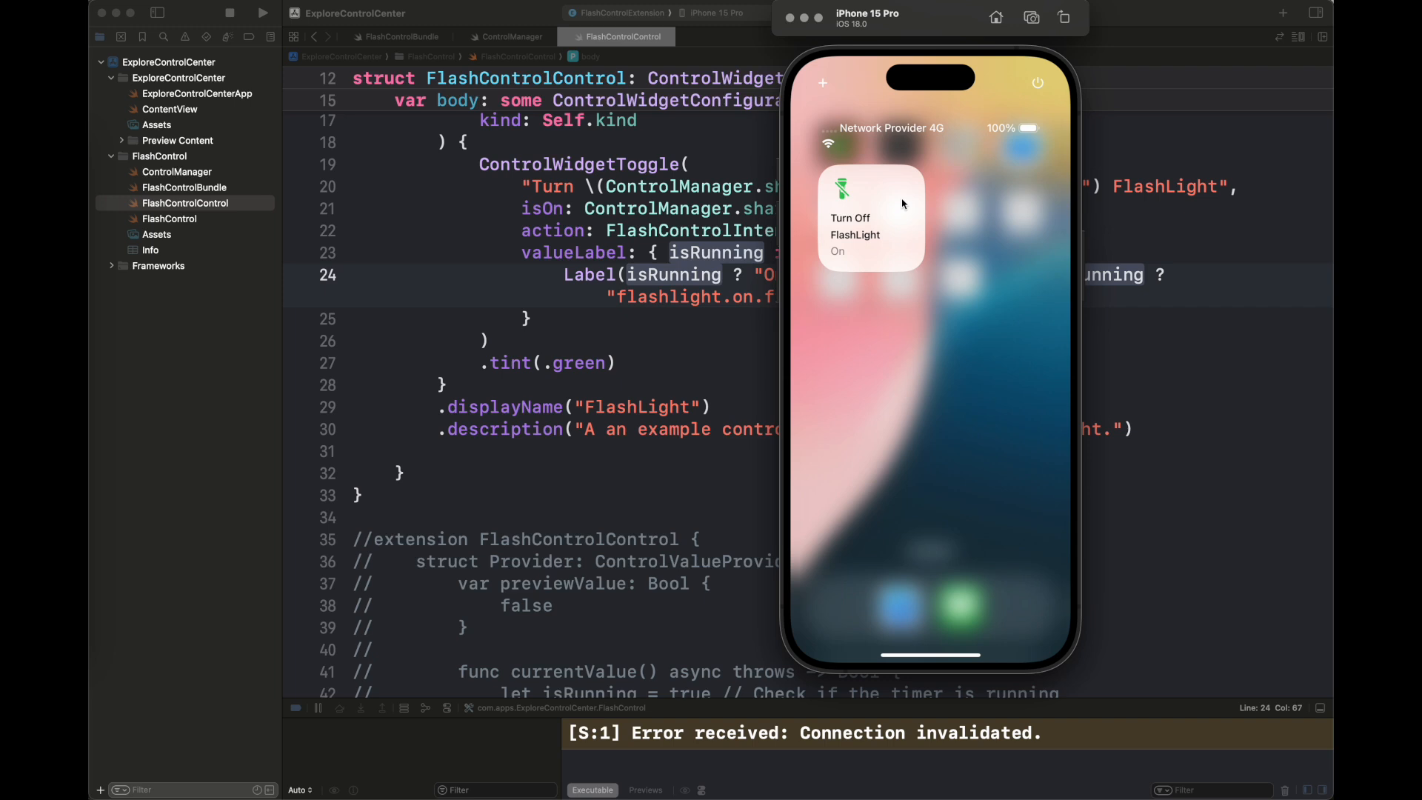
pyautogui.click(869, 217)
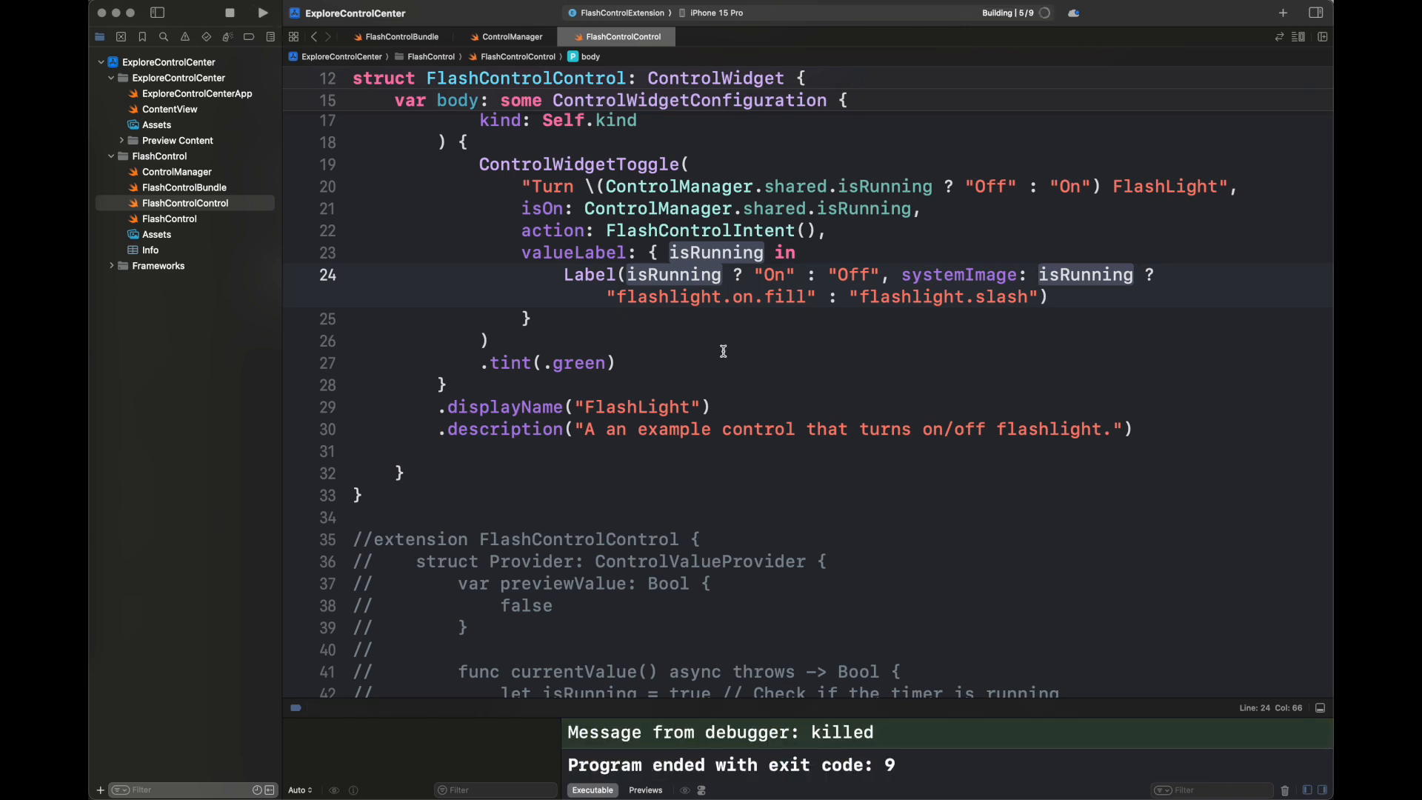
# Re-add the FlashLight control via Control Center edit mode and toggle it on and off.
pyautogui.click(262, 13)
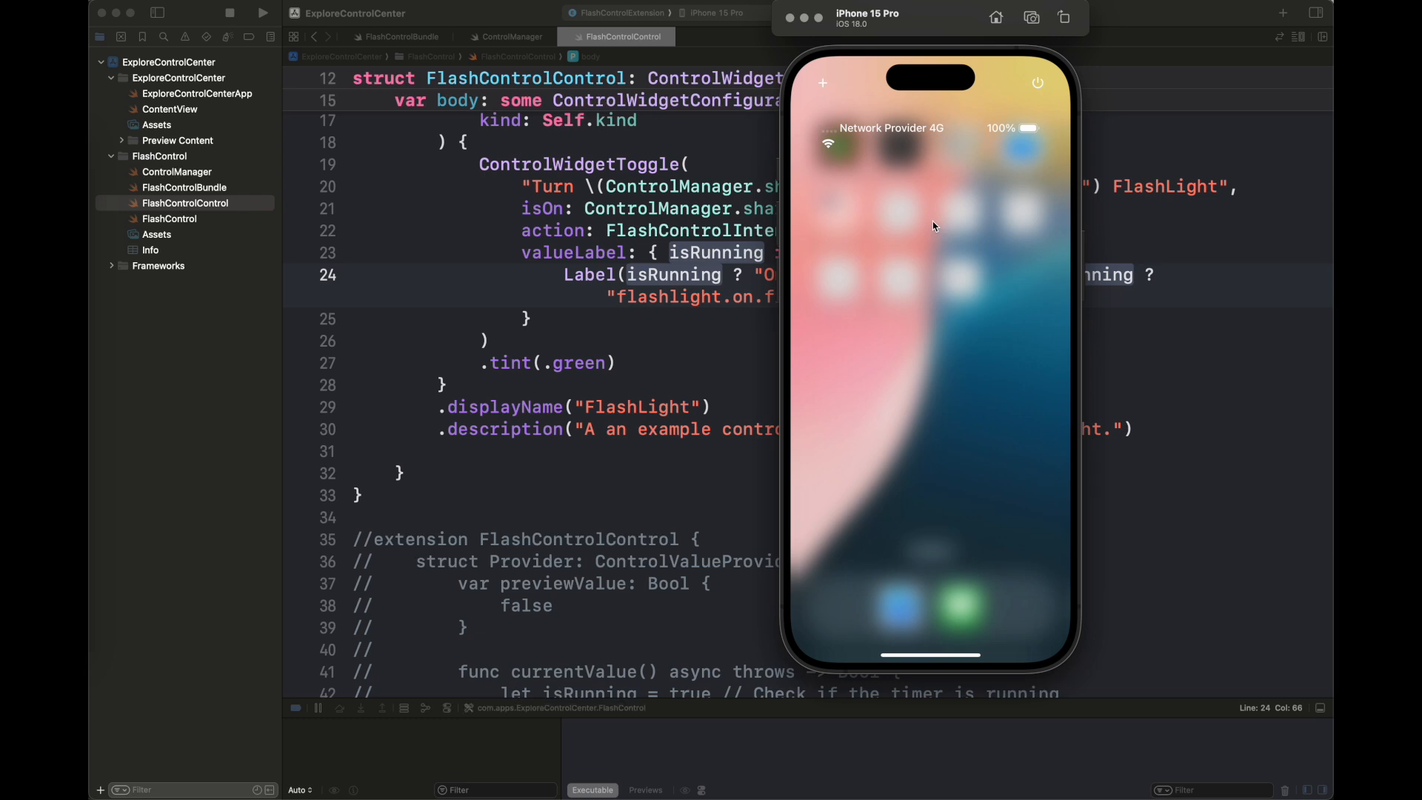
pyautogui.click(842, 188)
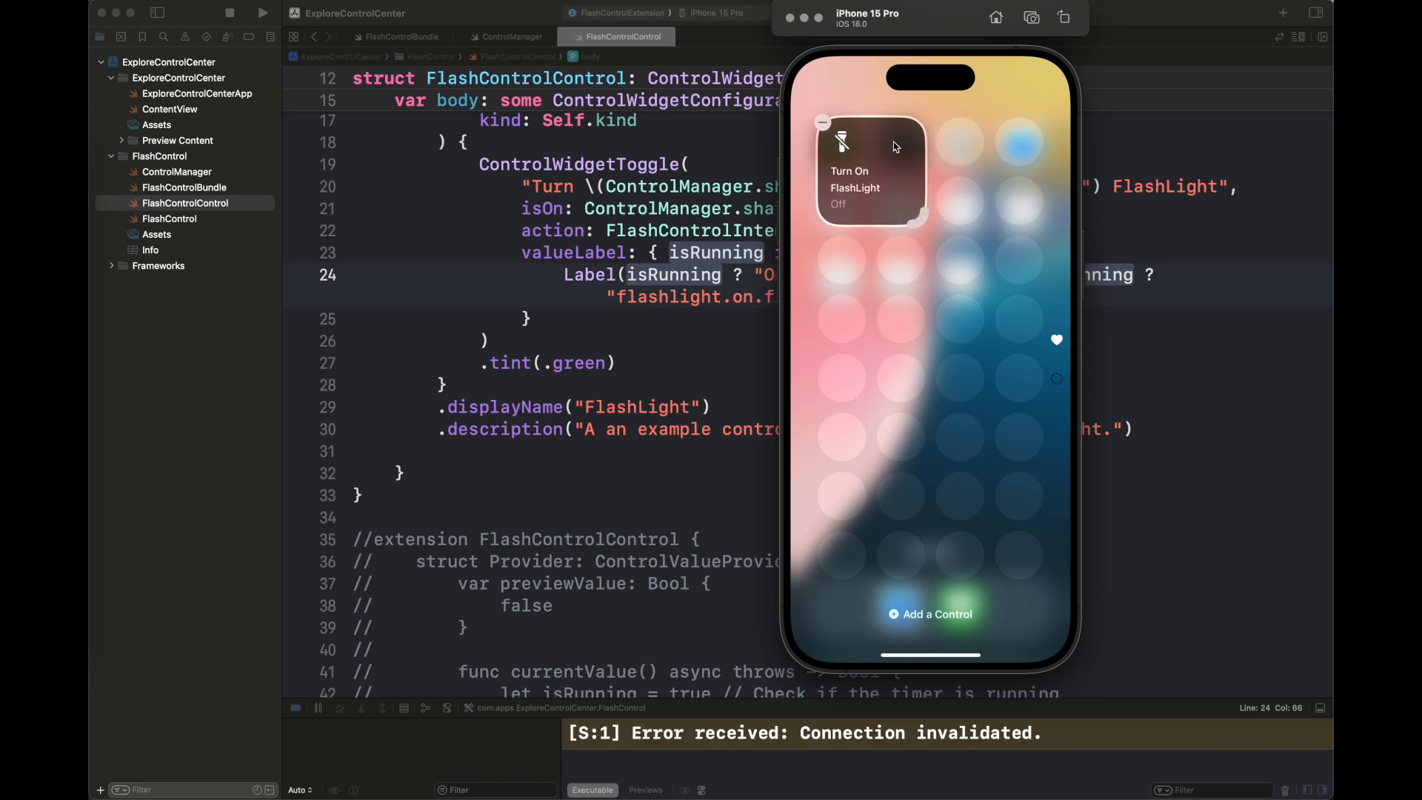
pyautogui.click(871, 173)
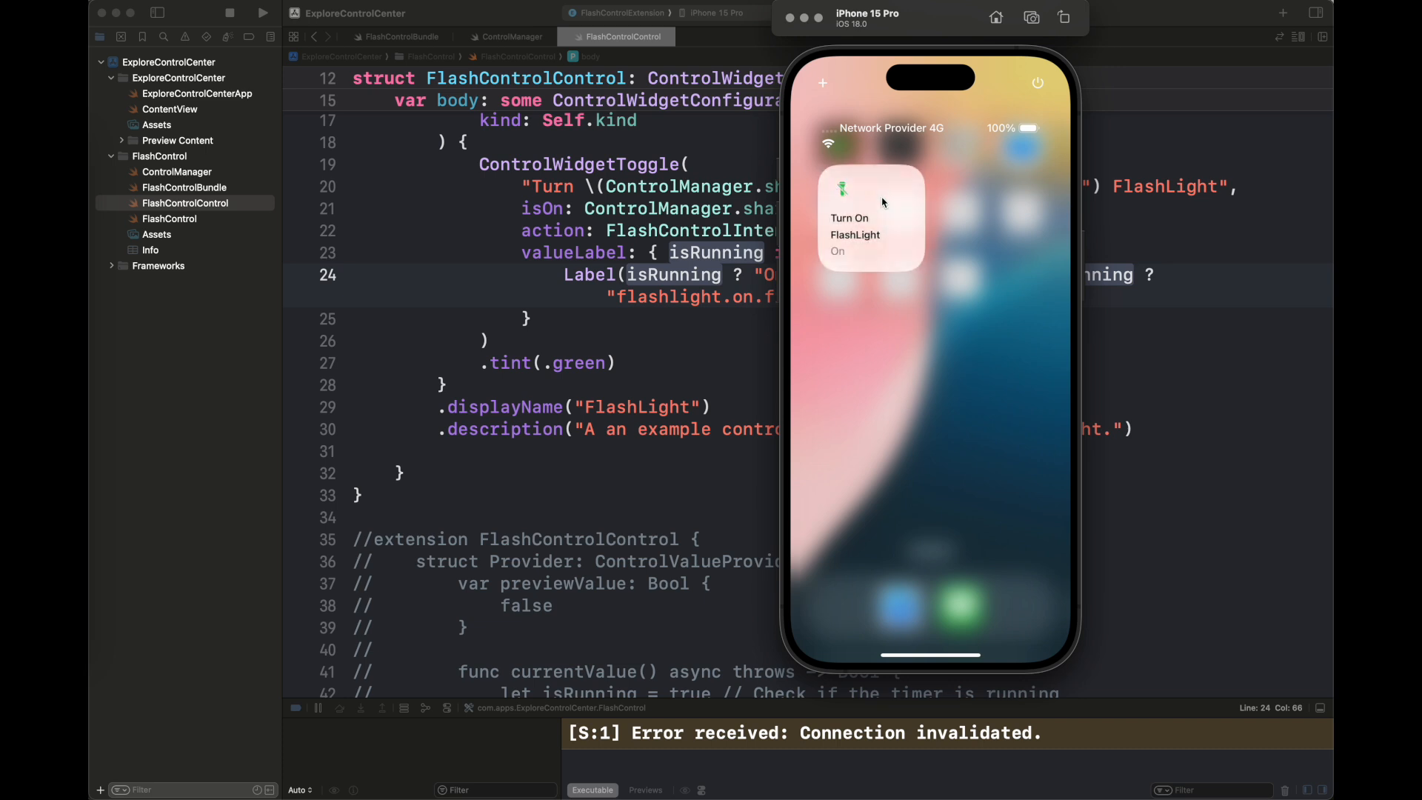
pyautogui.click(870, 217)
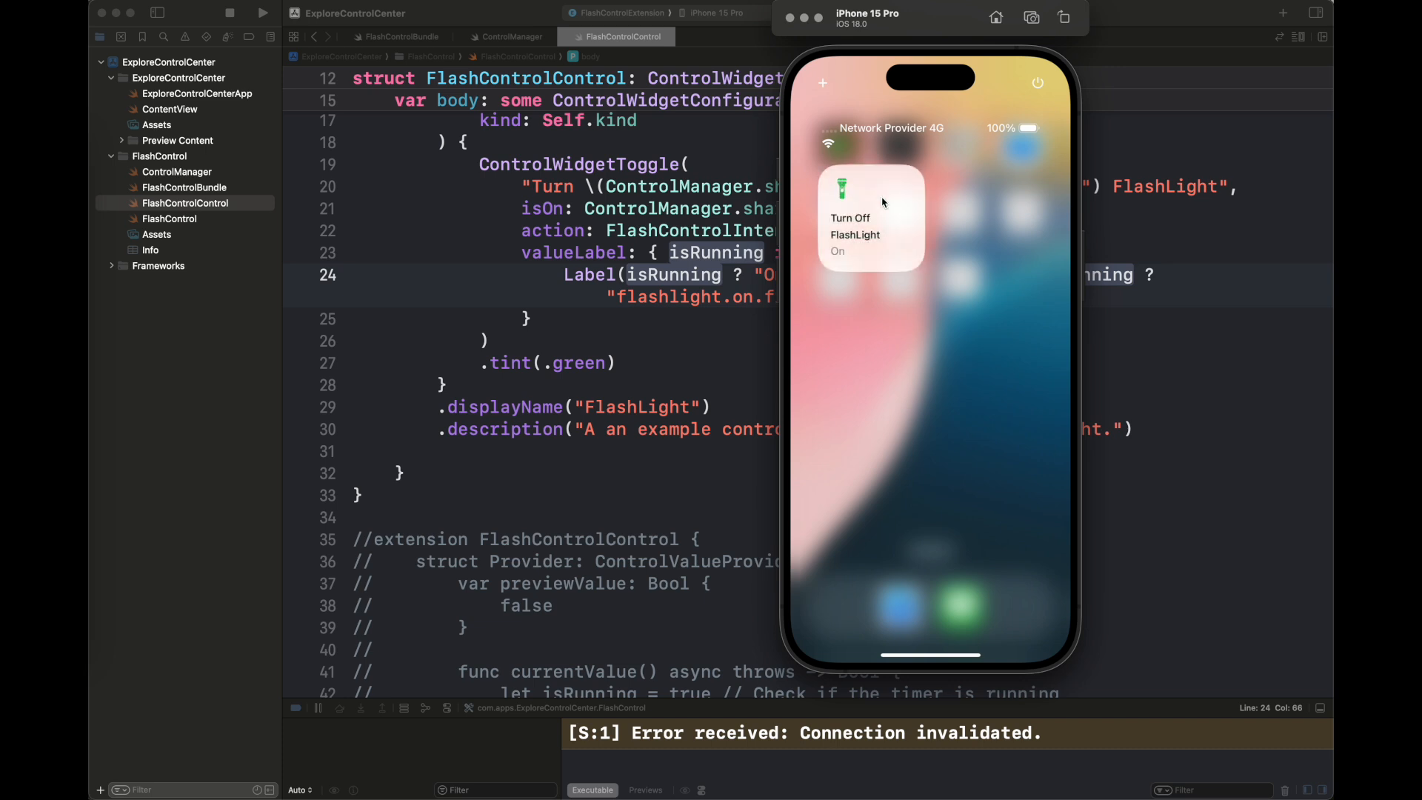
pyautogui.click(869, 202)
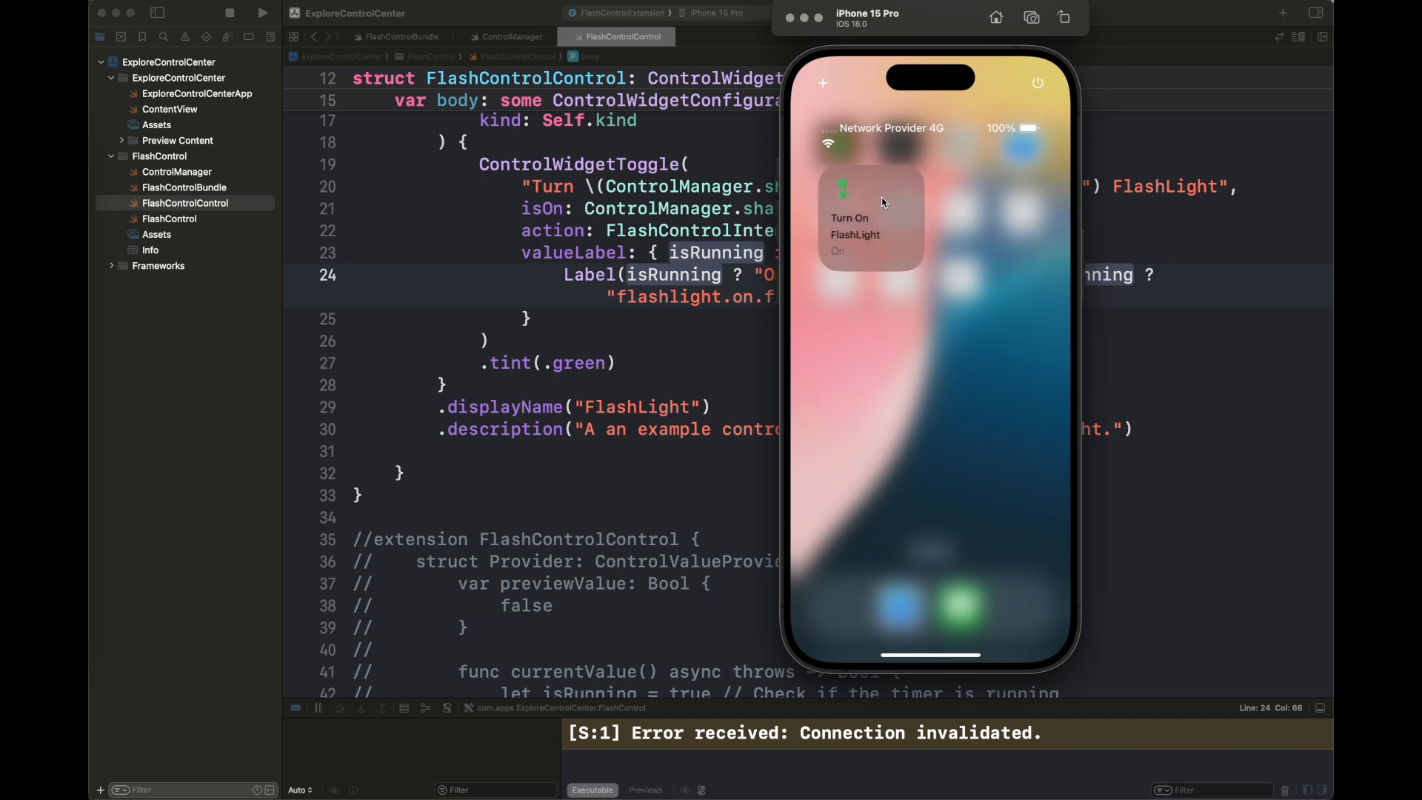
pyautogui.click(868, 209)
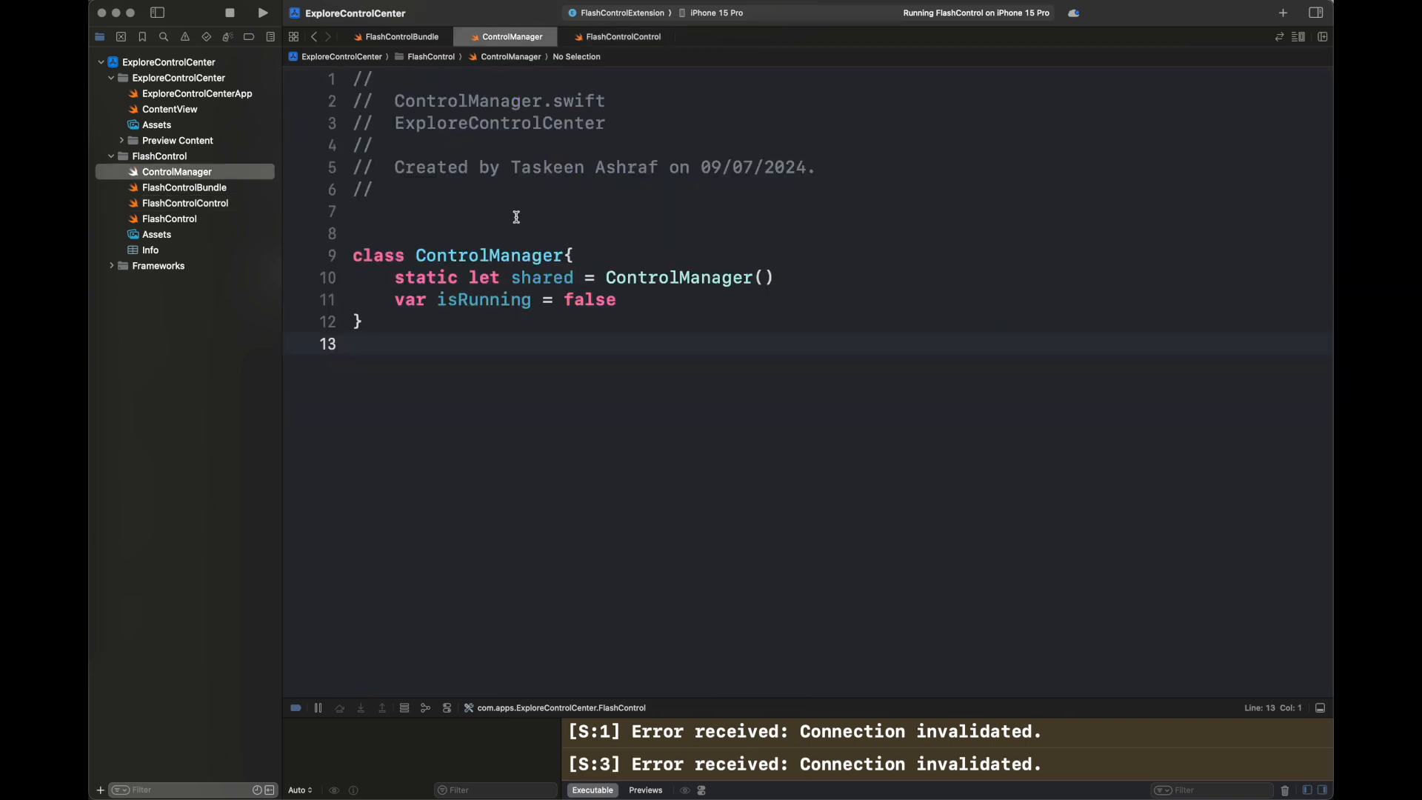
# Add 'var glassesOfWater = 0' to ControlManager.
pyautogui.write('var glas')
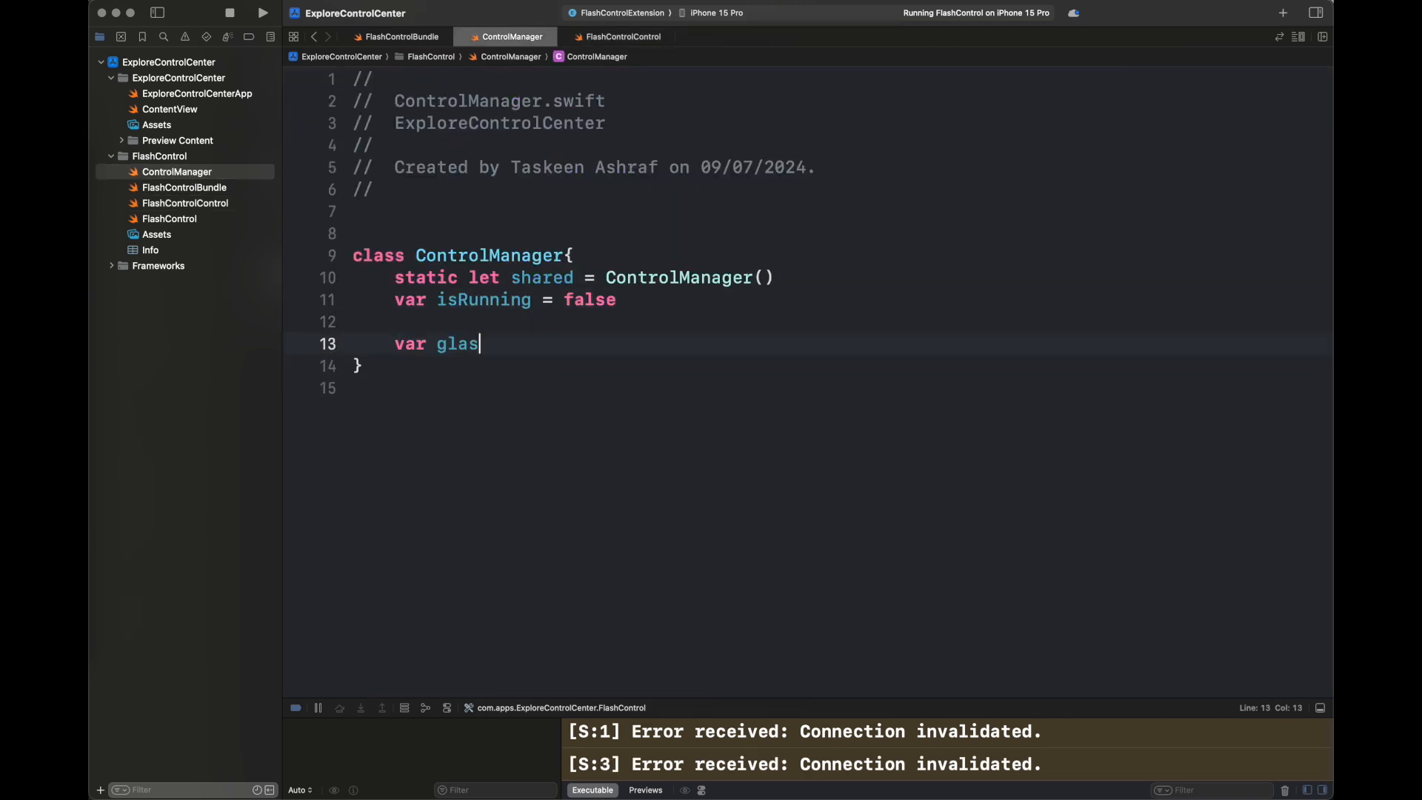
pyautogui.write('sesOfWater =')
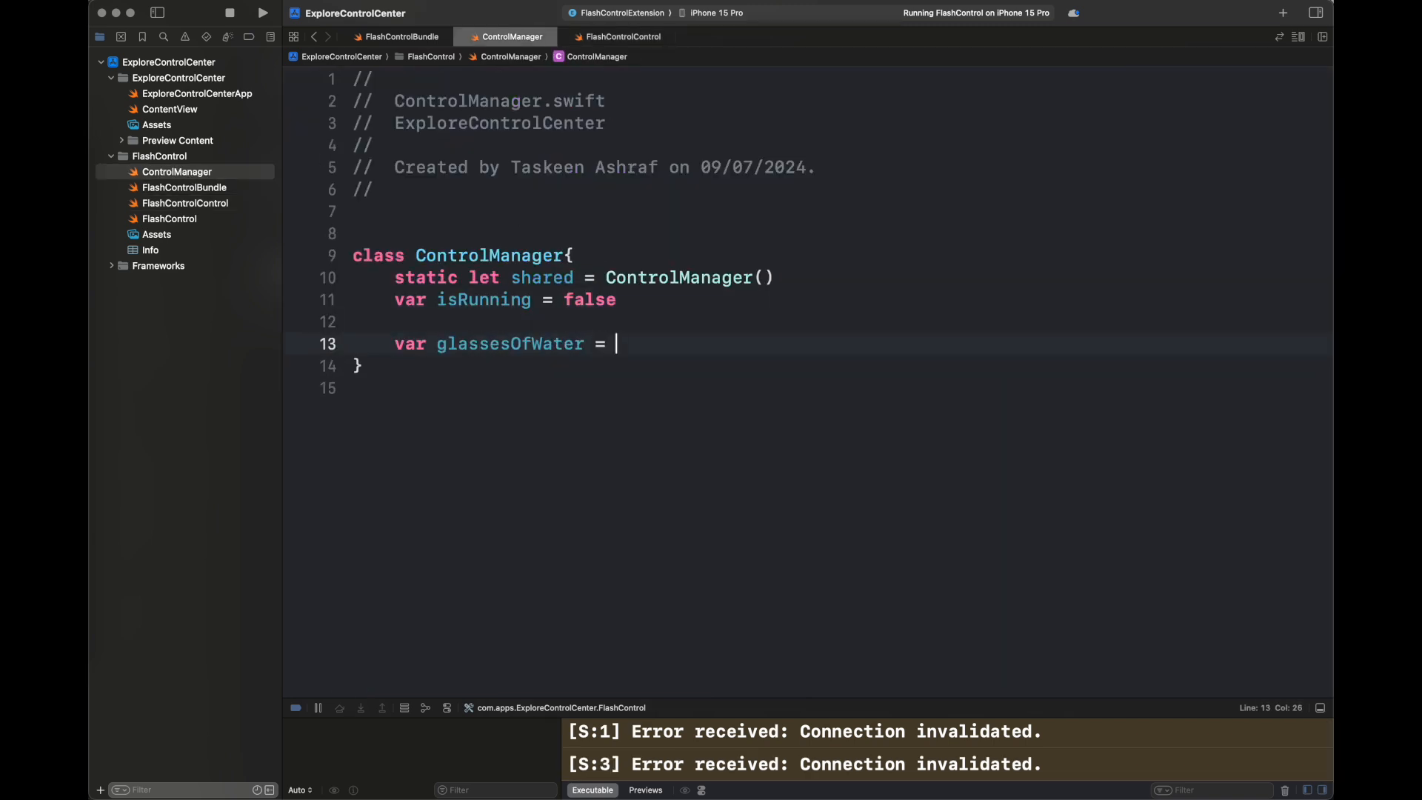
pyautogui.write('0')
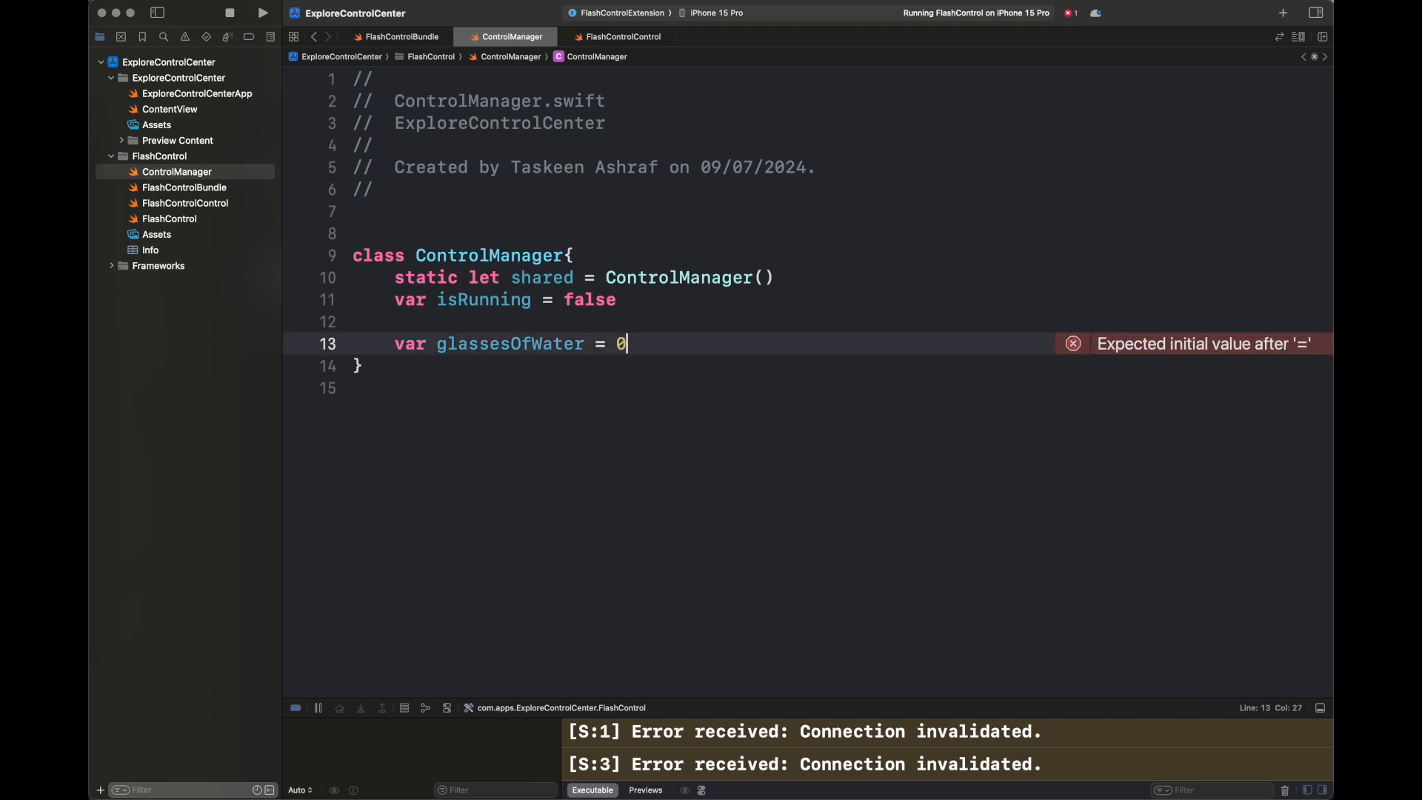
# Comment out the ControlWidgetToggle block in FlashControlControl.swift.
pyautogui.click(186, 203)
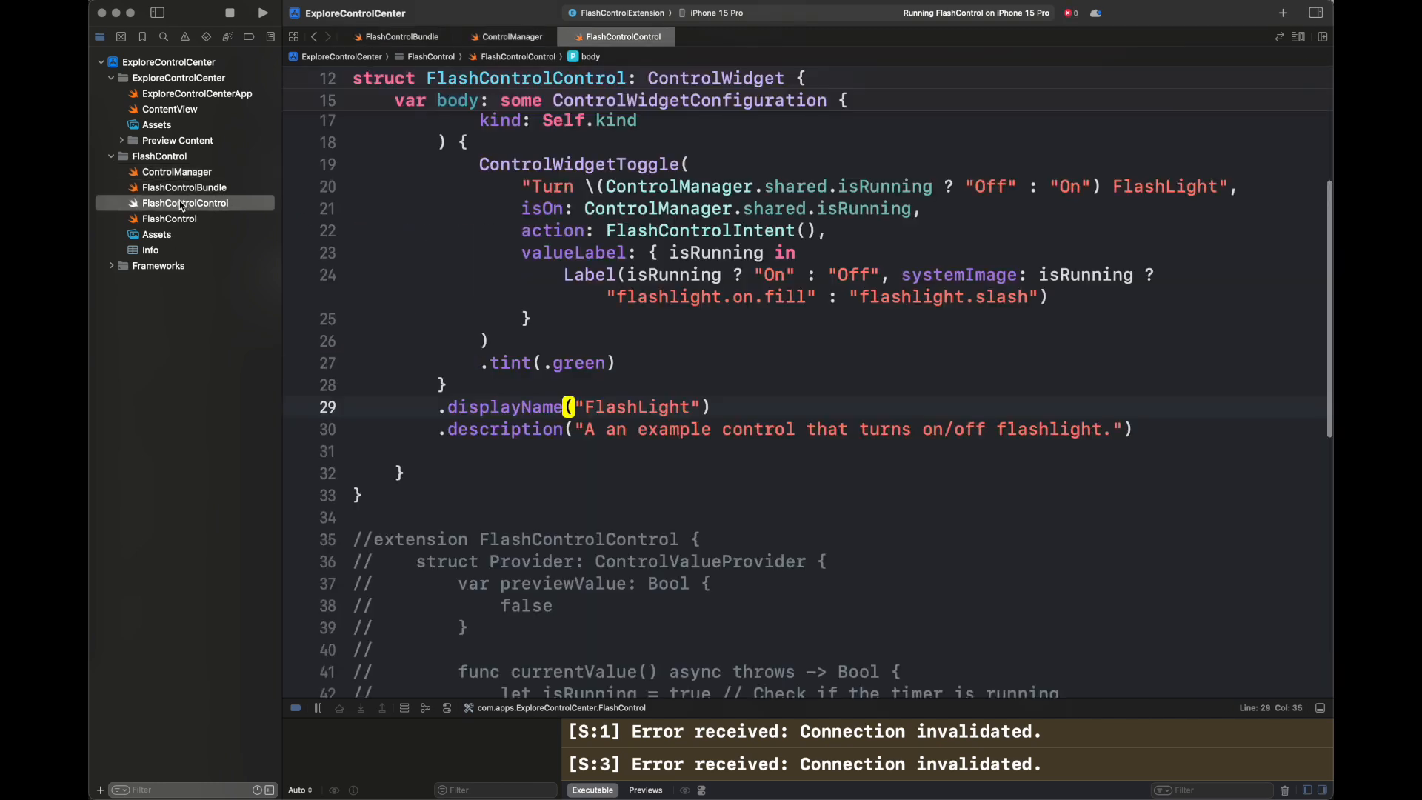
pyautogui.scroll(-3)
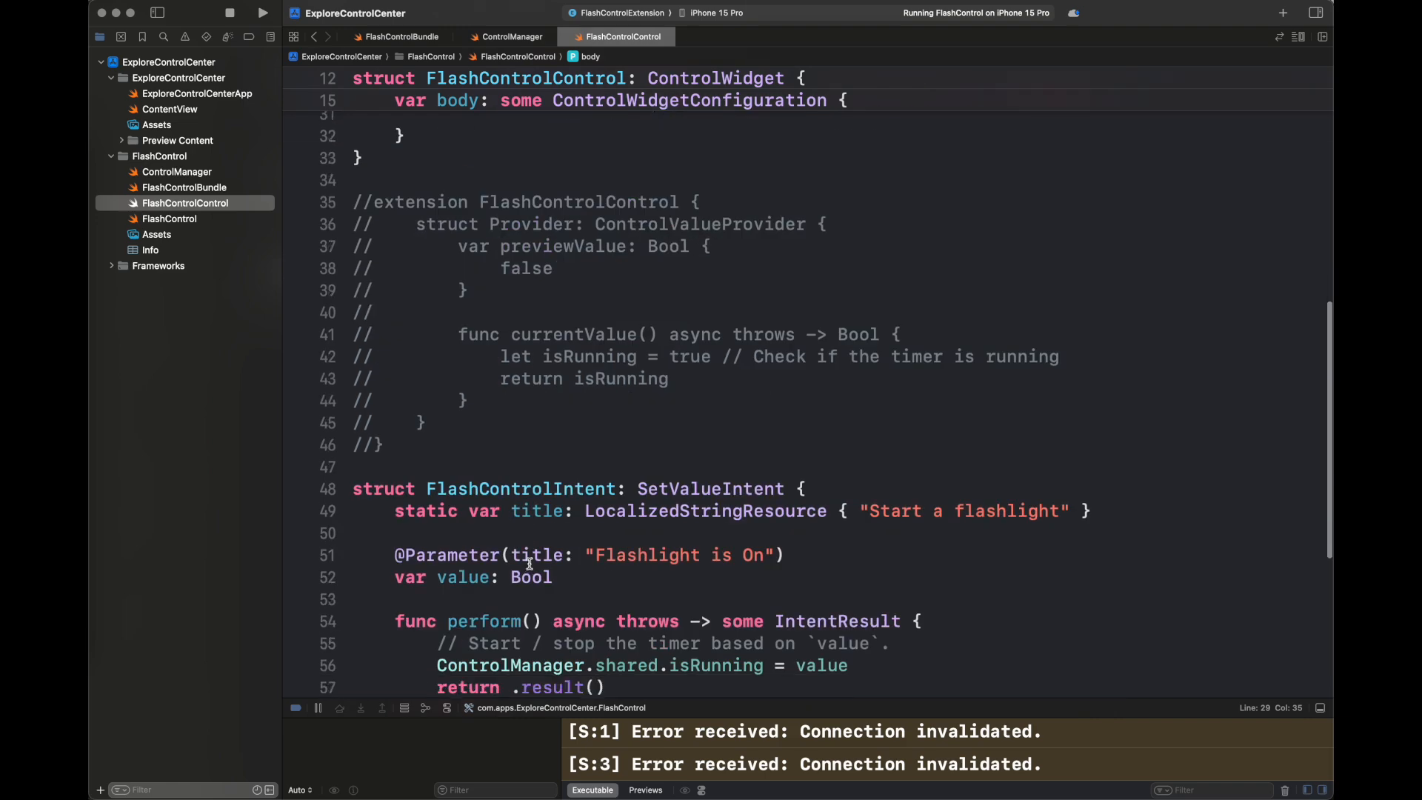
pyautogui.scroll(3)
pyautogui.write('{')
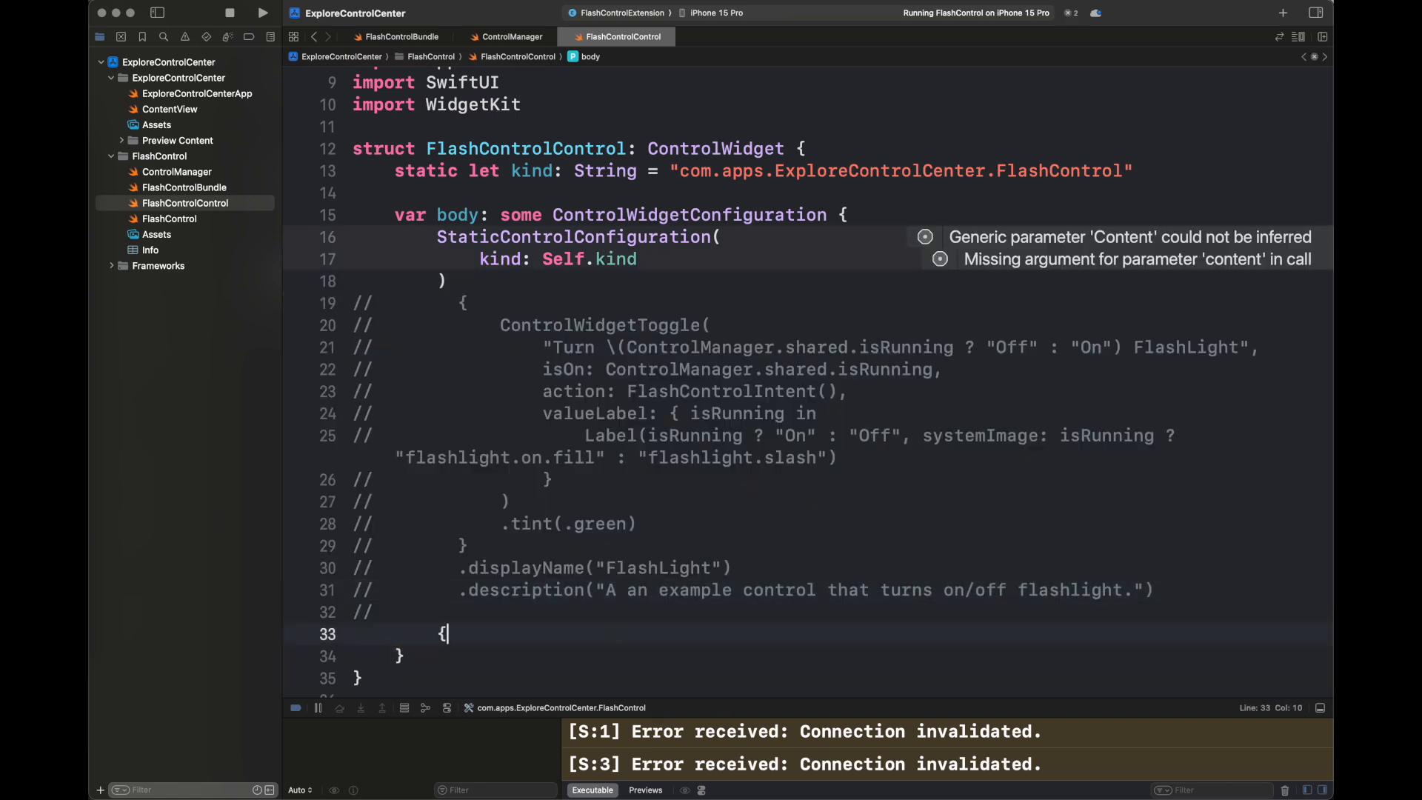
# Add a ControlWidgetButton whose Text interpolates ControlManager.shared.glassesOfWater.
pyautogui.write('ControlWidgetButton')
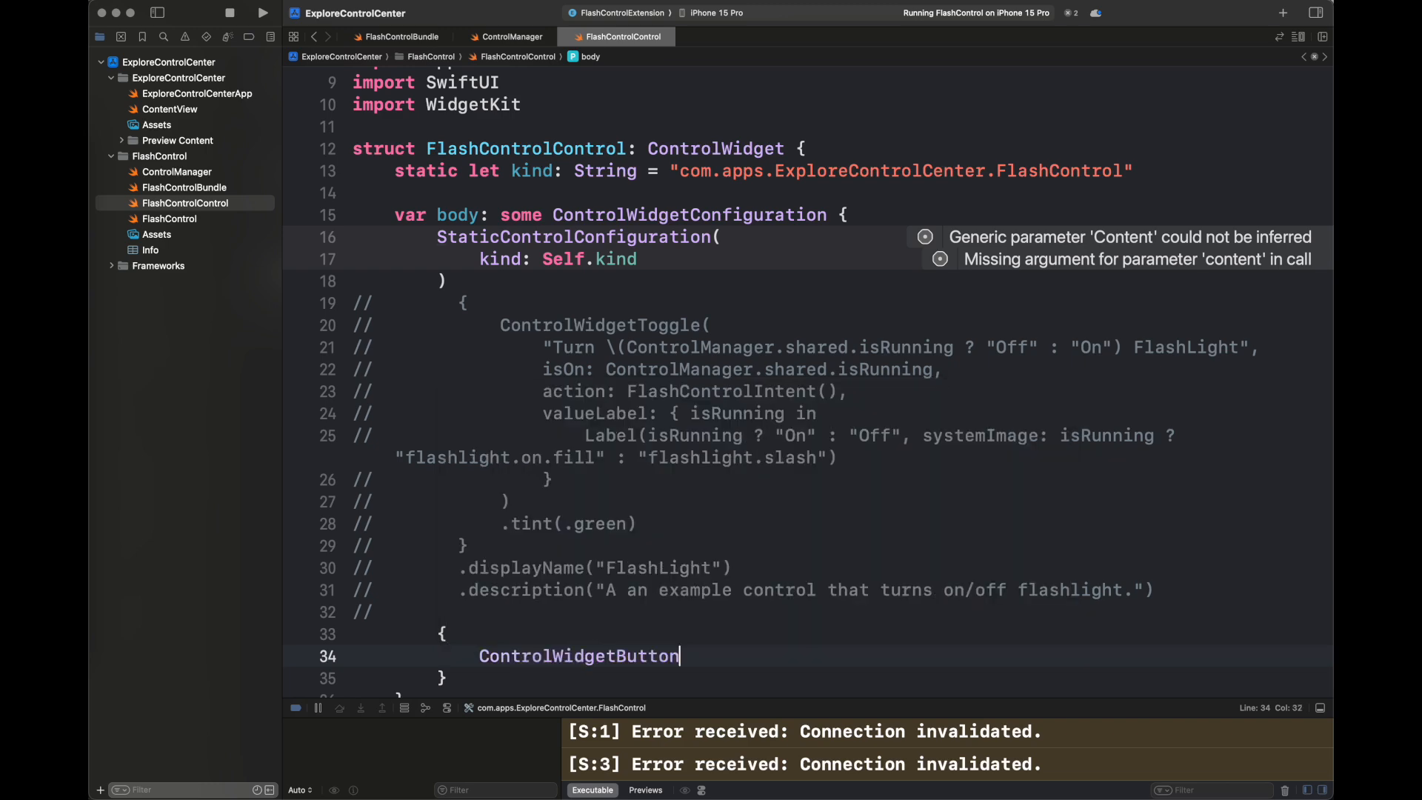
pyautogui.write('(')
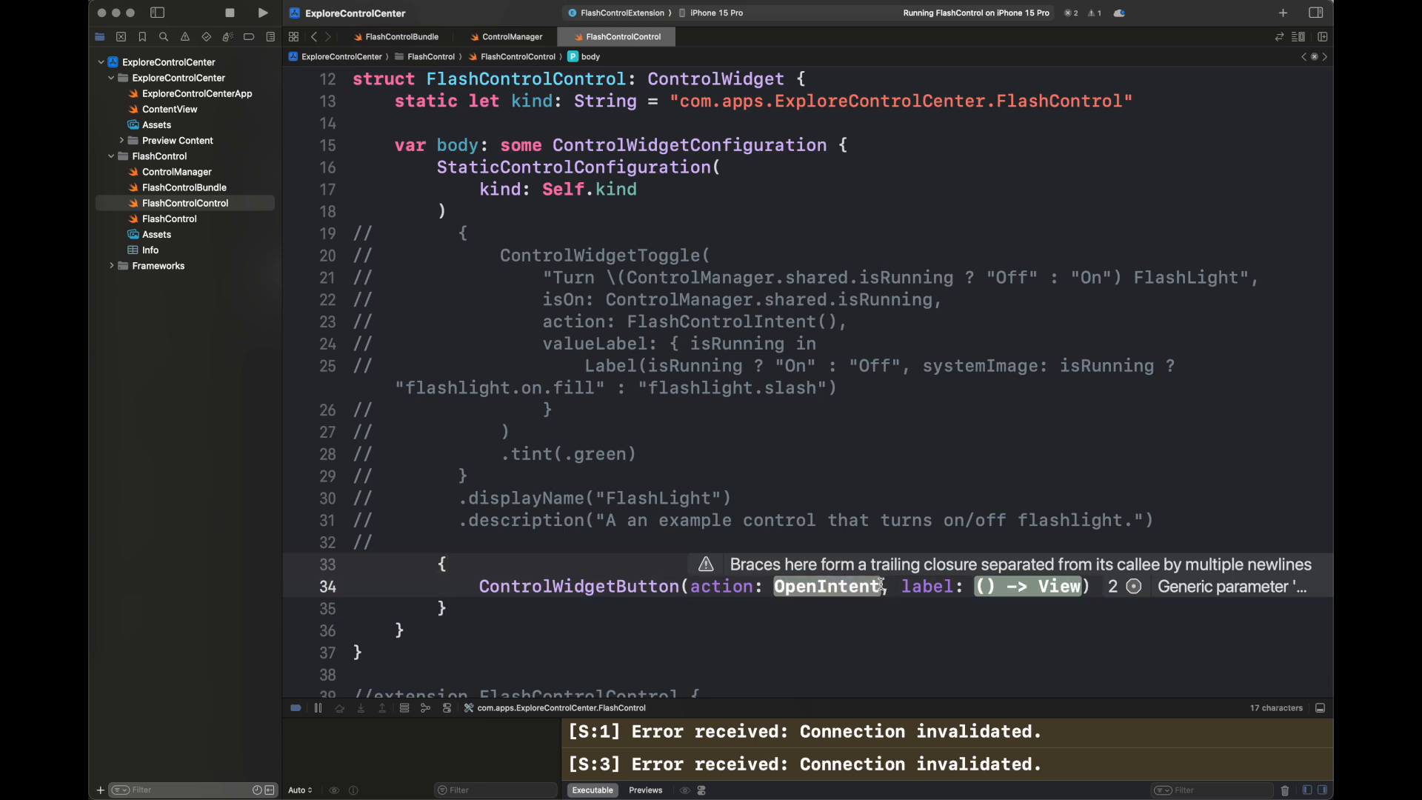
pyautogui.write('){')
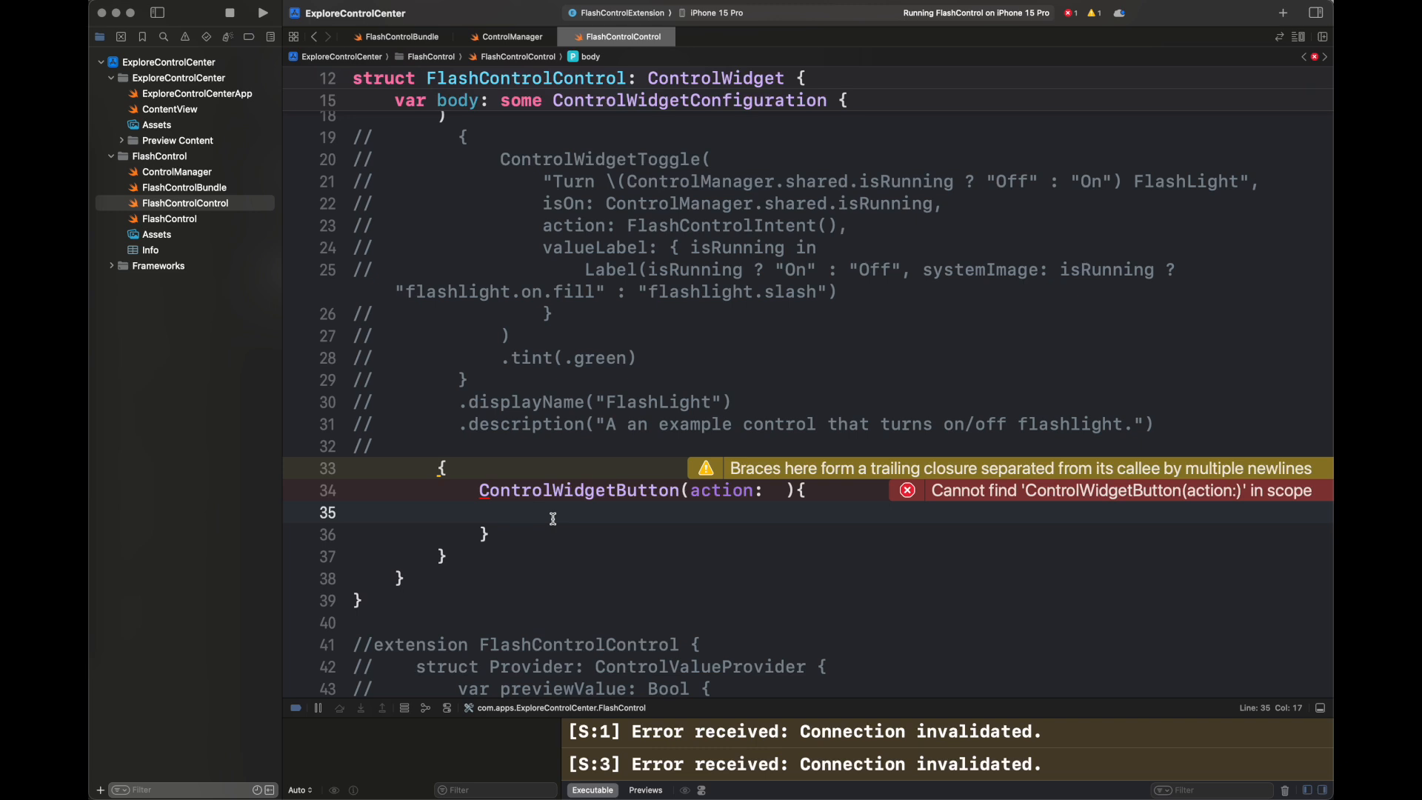
pyautogui.write('Text(')
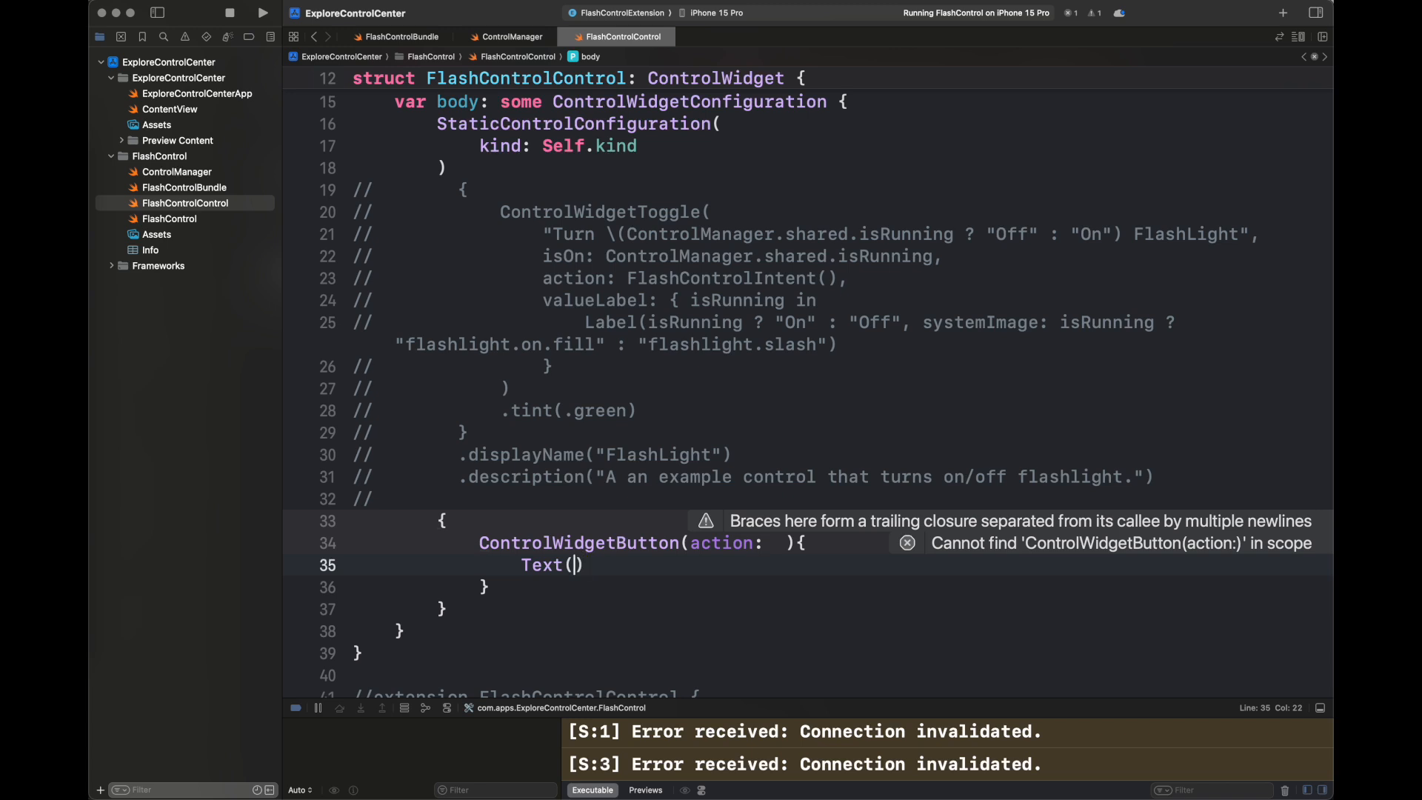
pyautogui.write('"\\')
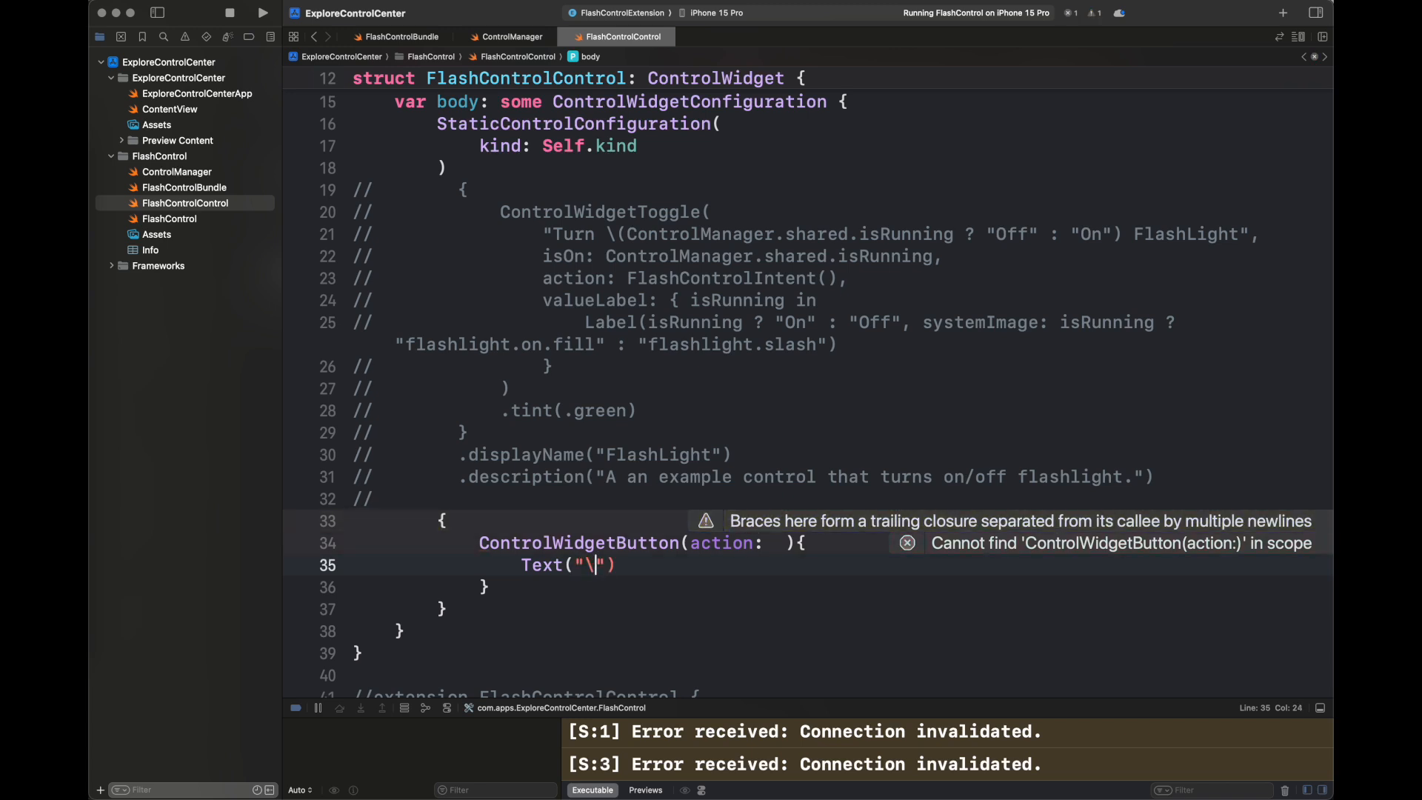
pyautogui.write('(ControlManager.shared.')
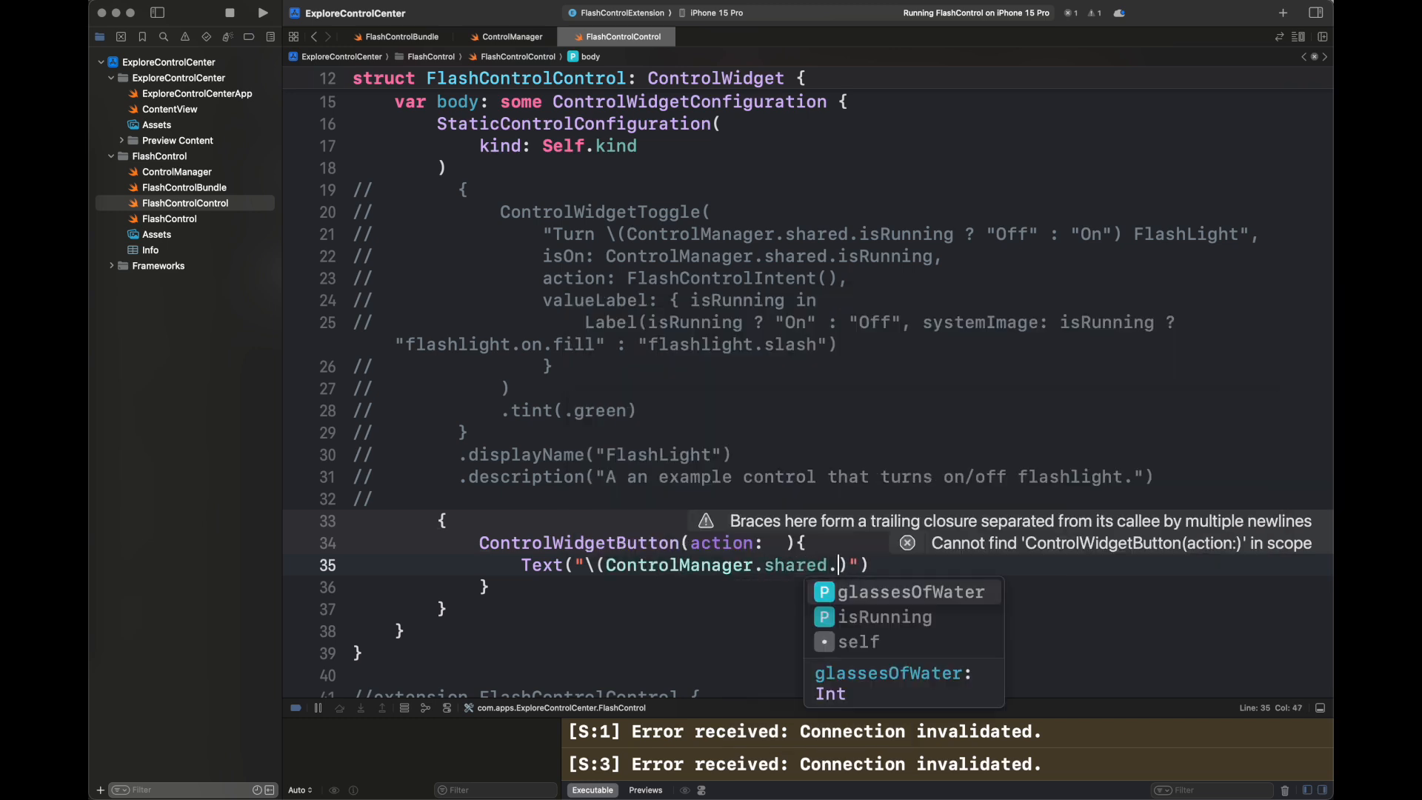
pyautogui.click(910, 591)
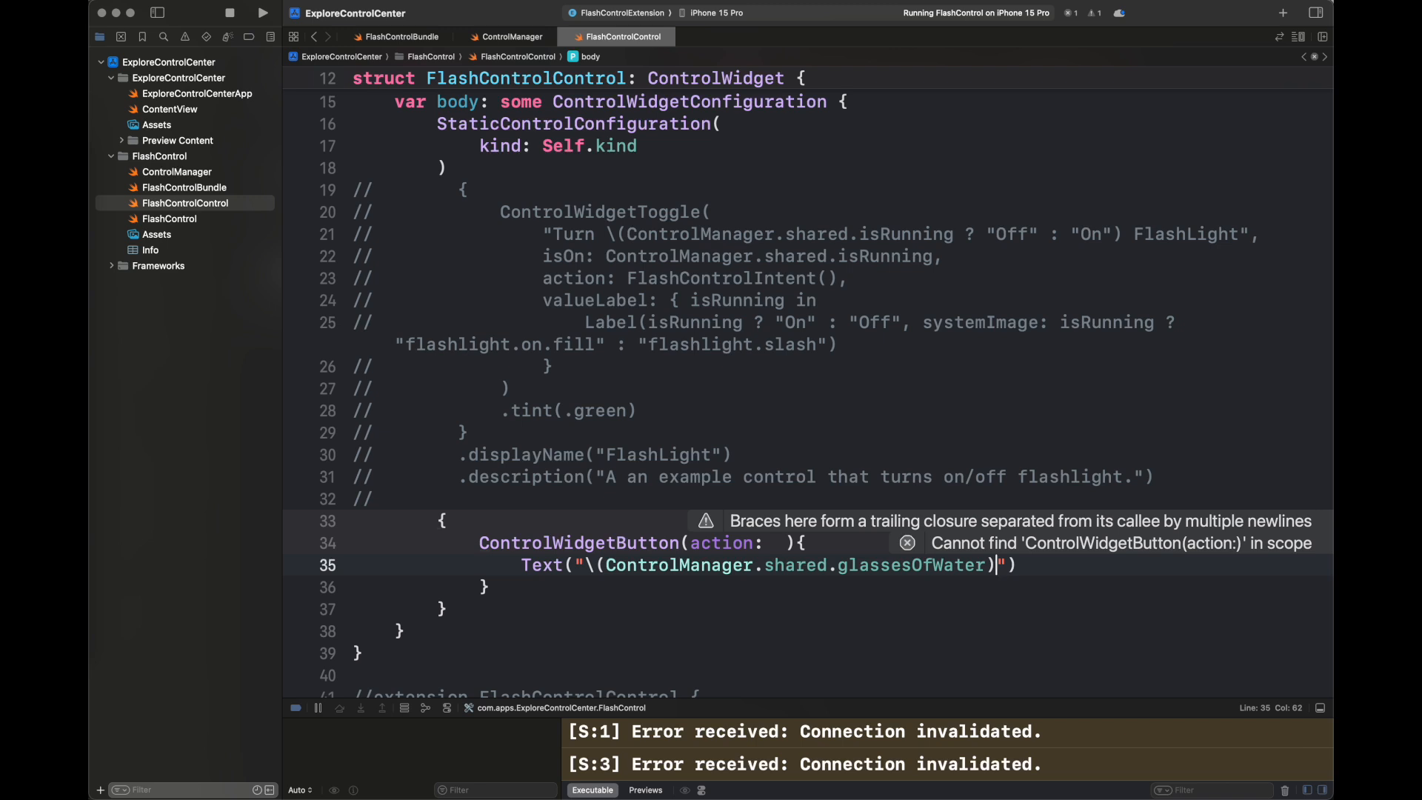
# Word the label 'You had … glass of water', add an Image, and use FlashControlIntent() as action.
pyautogui.click(585, 564)
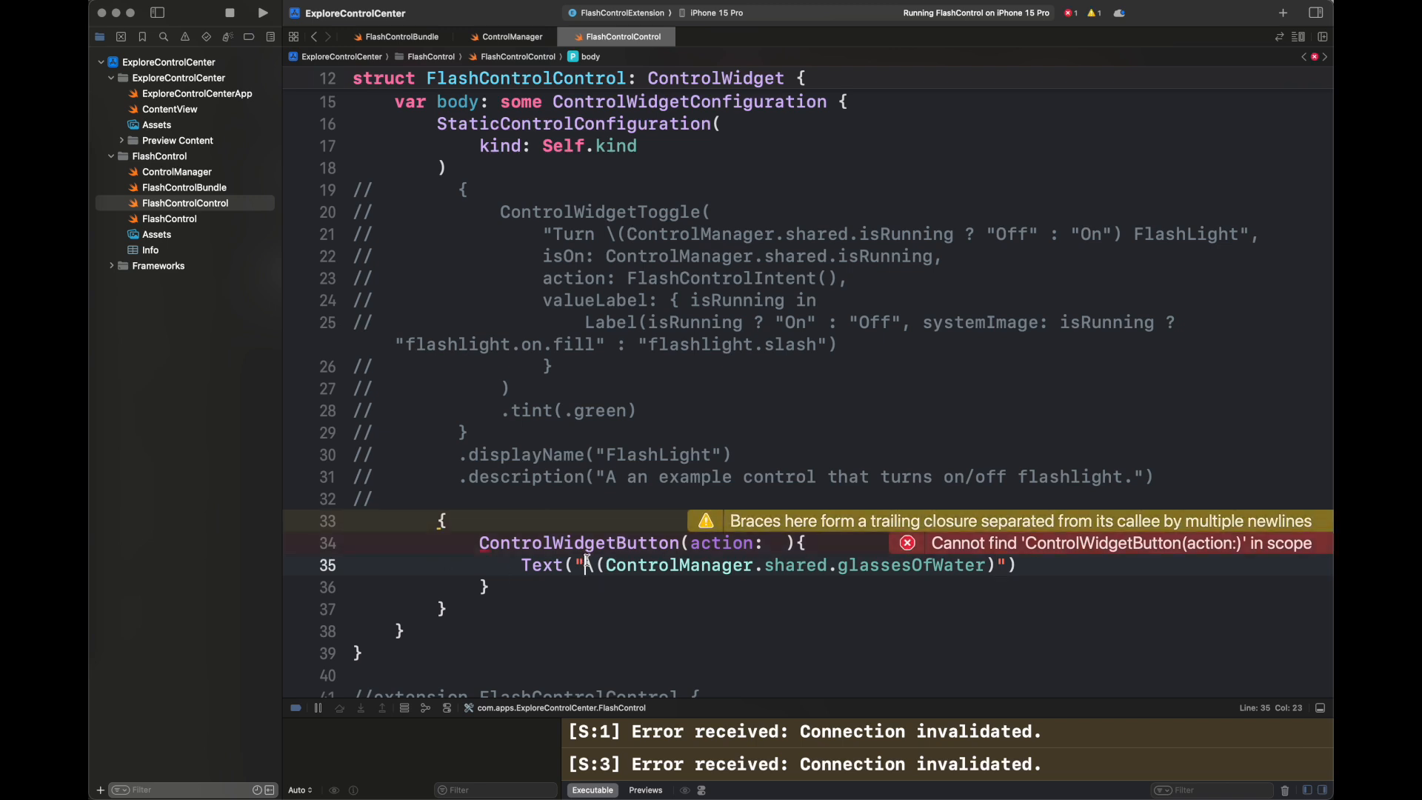
pyautogui.write('You had')
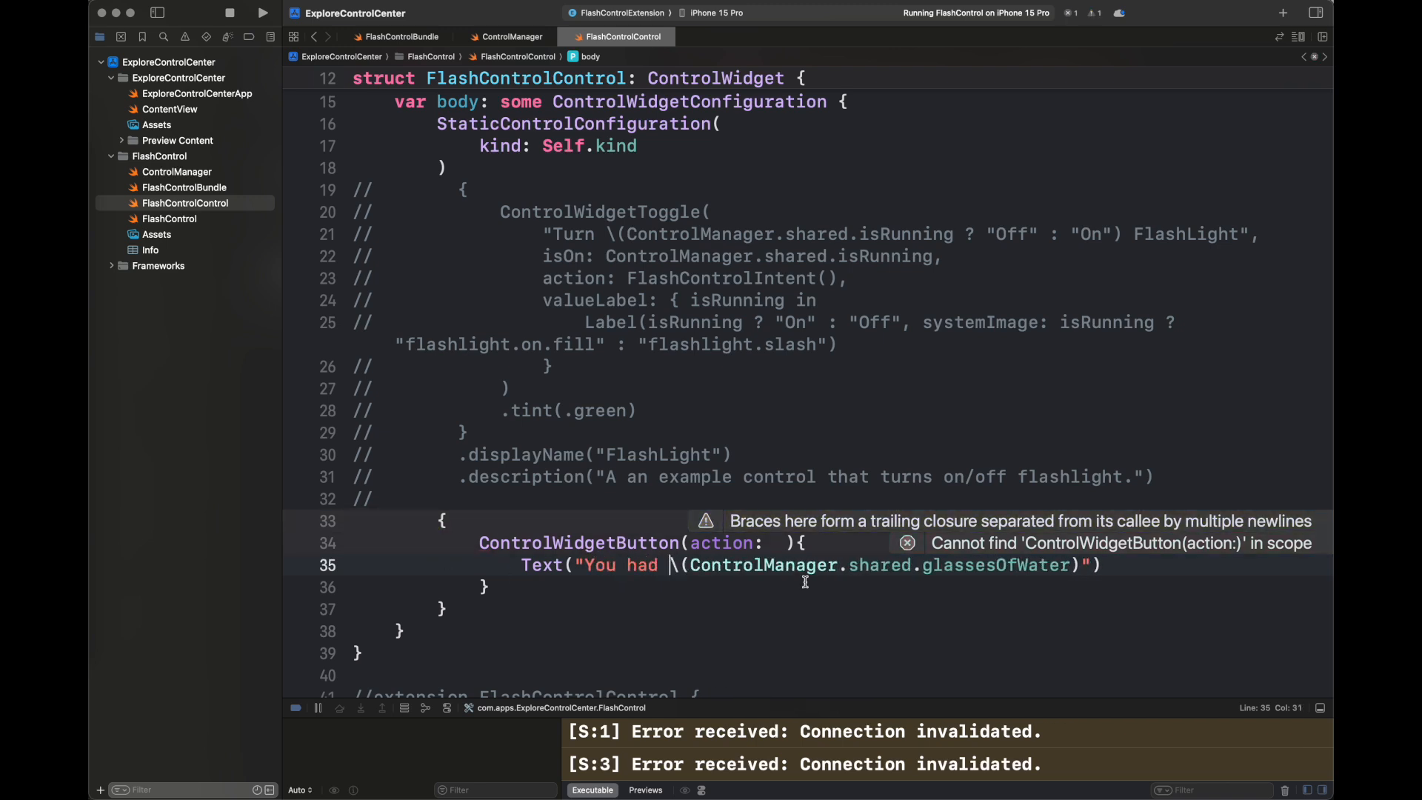
pyautogui.write('fl')
pyautogui.write(' glass of water')
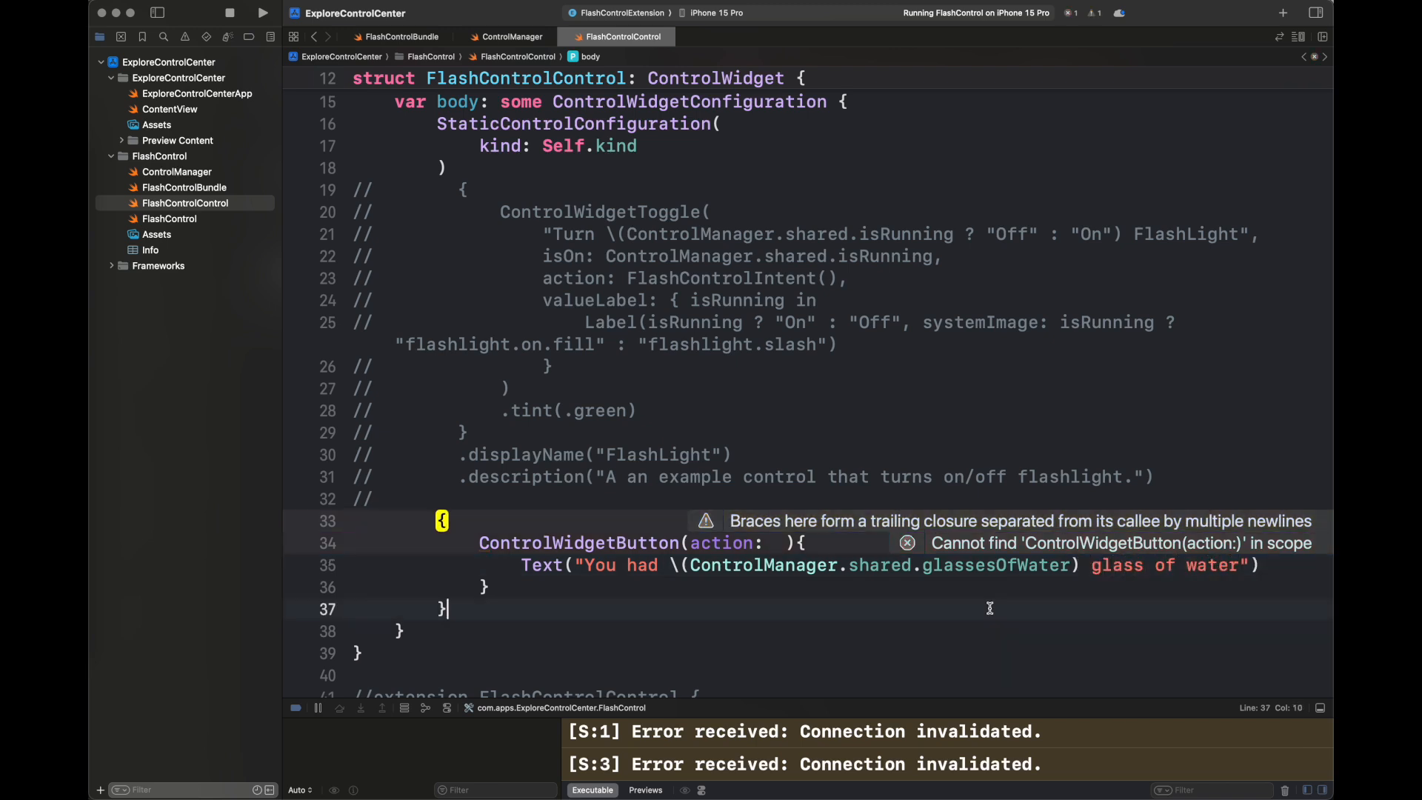
pyautogui.write('Image(')
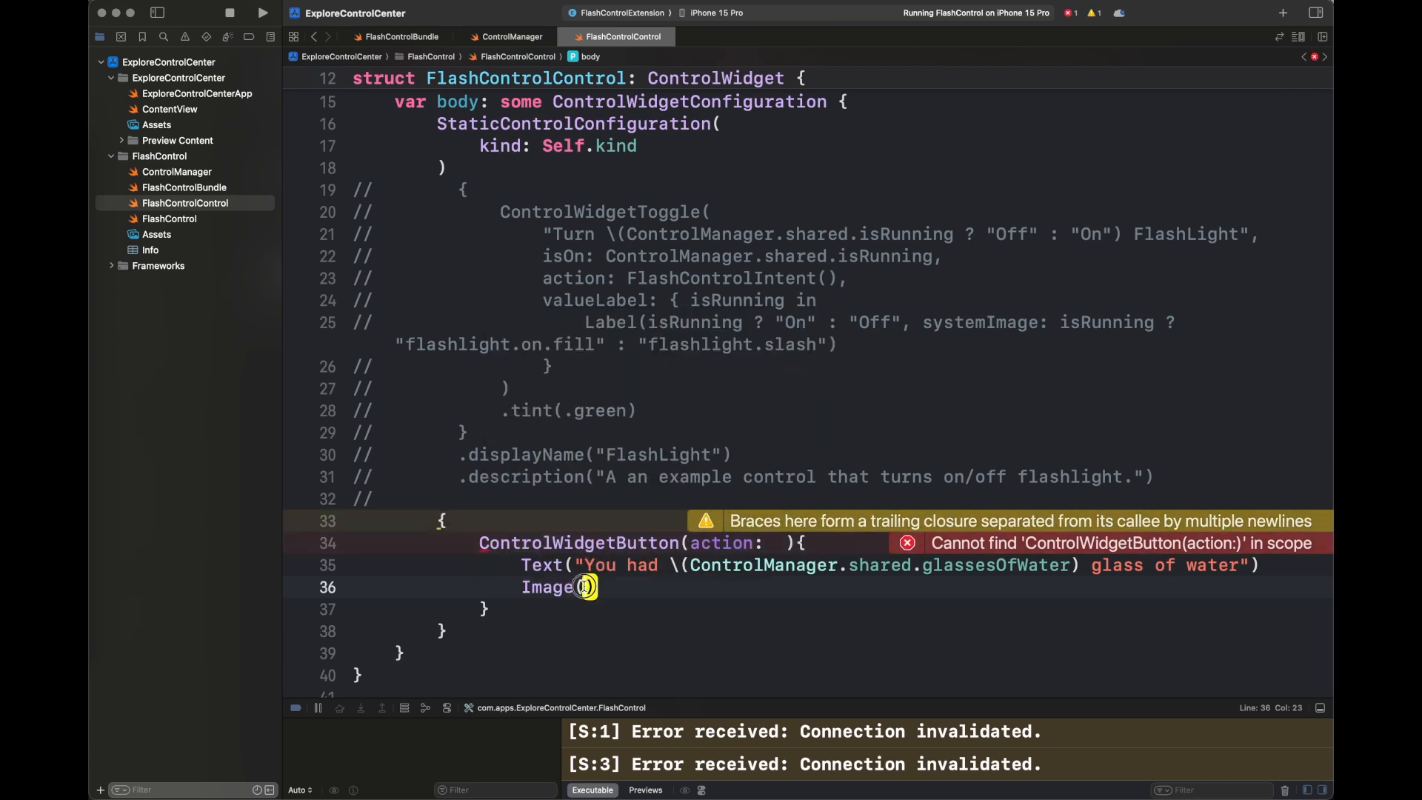
pyautogui.moveTo(771, 545)
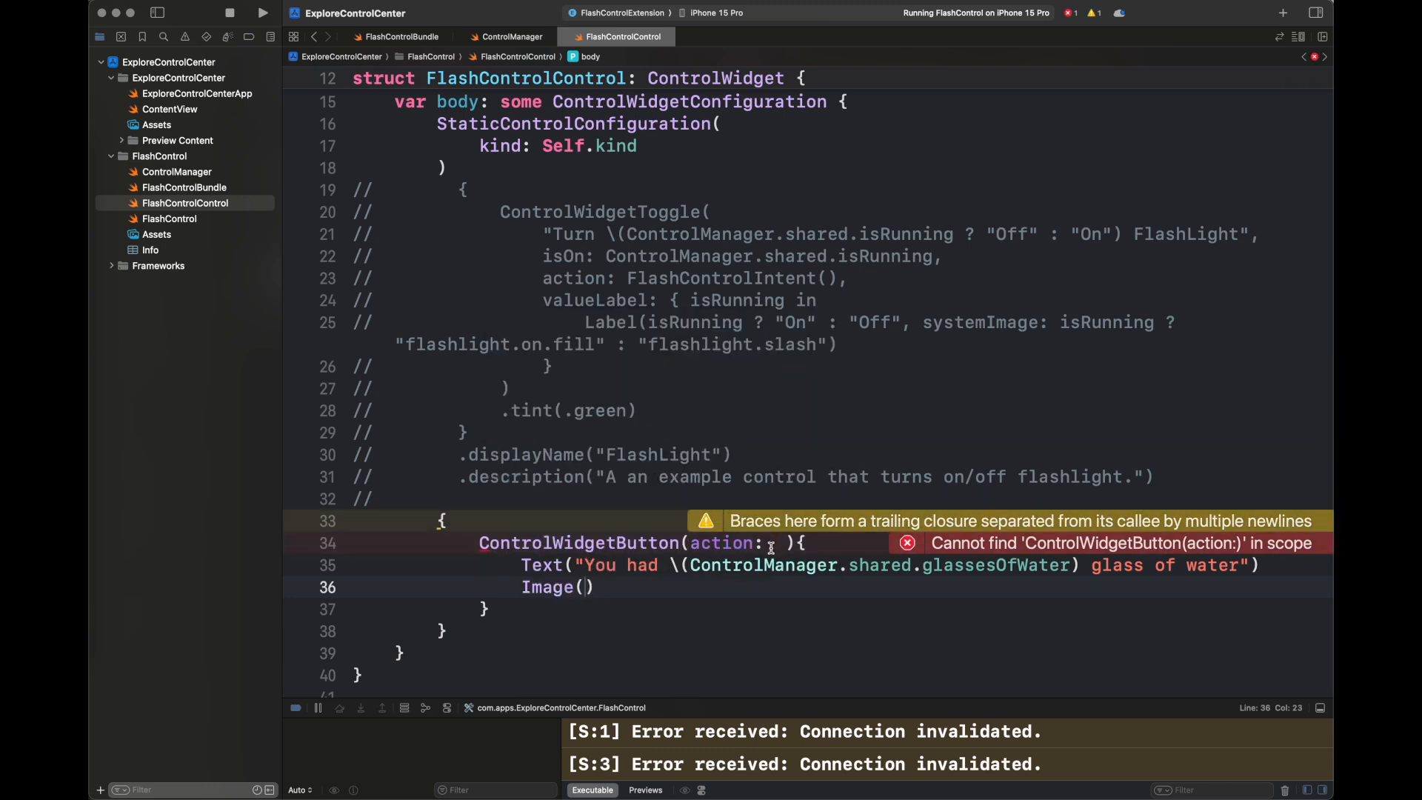
pyautogui.scroll(3)
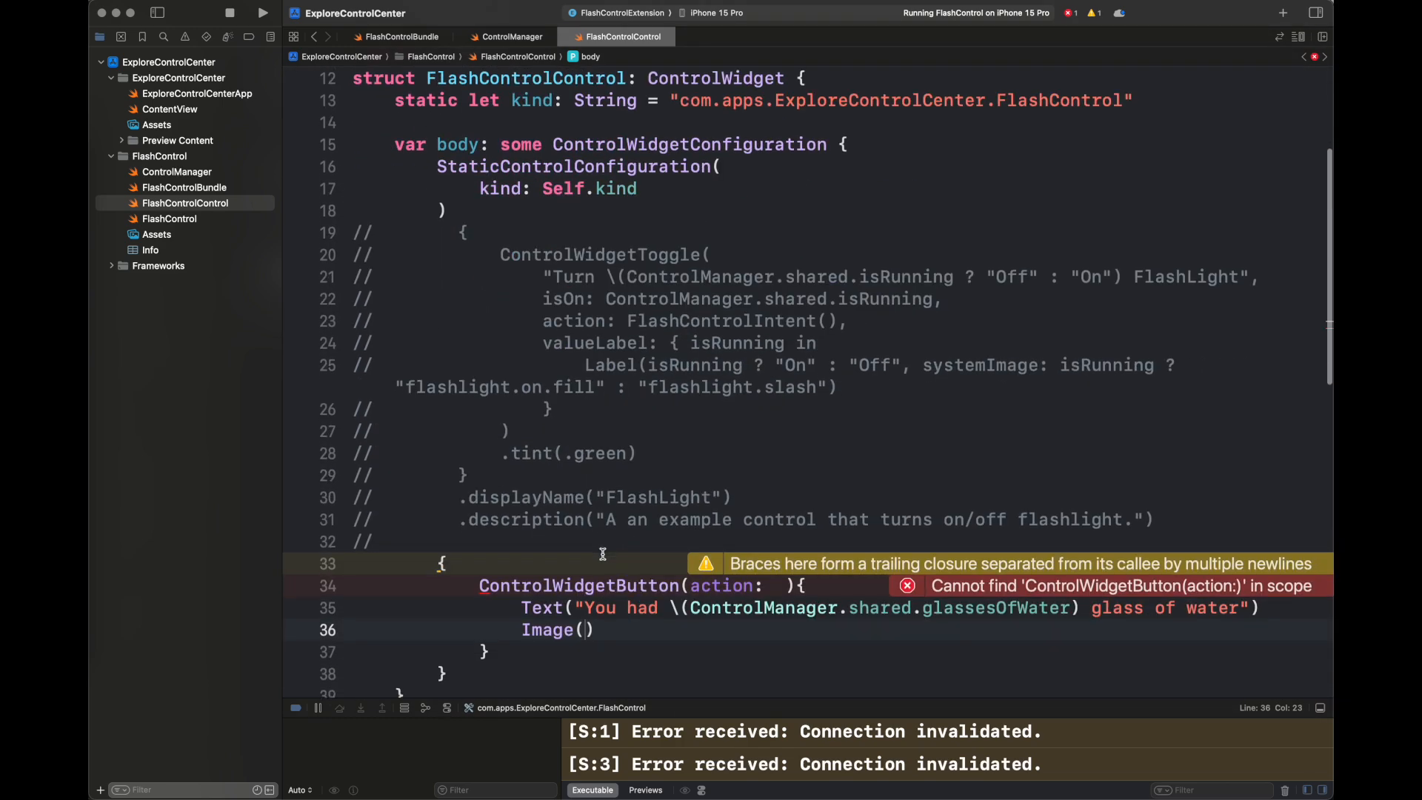
pyautogui.write('FlashControlIntent()')
pyautogui.write('SF')
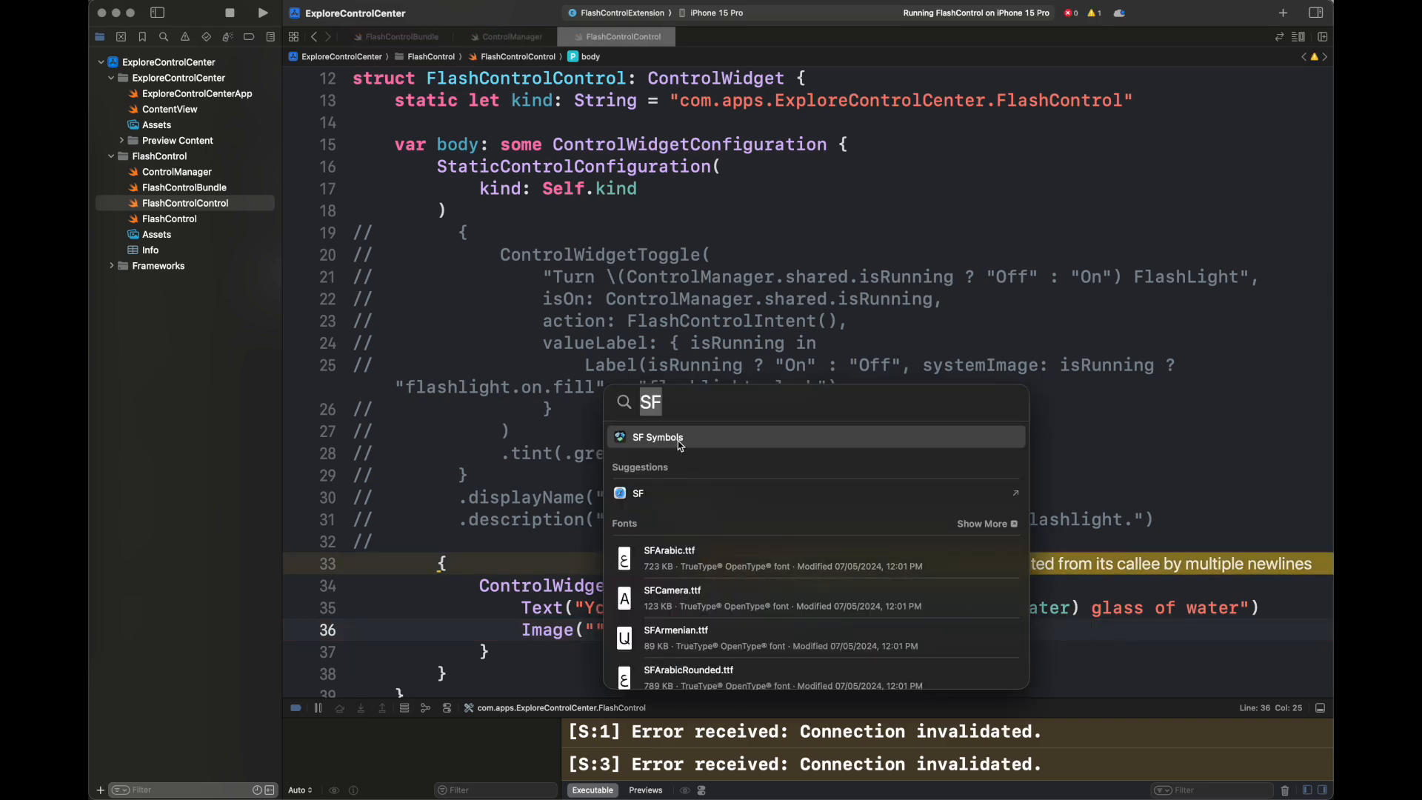
# Search SF Symbols for wine and copy the wineglass.fill name.
pyautogui.click(657, 436)
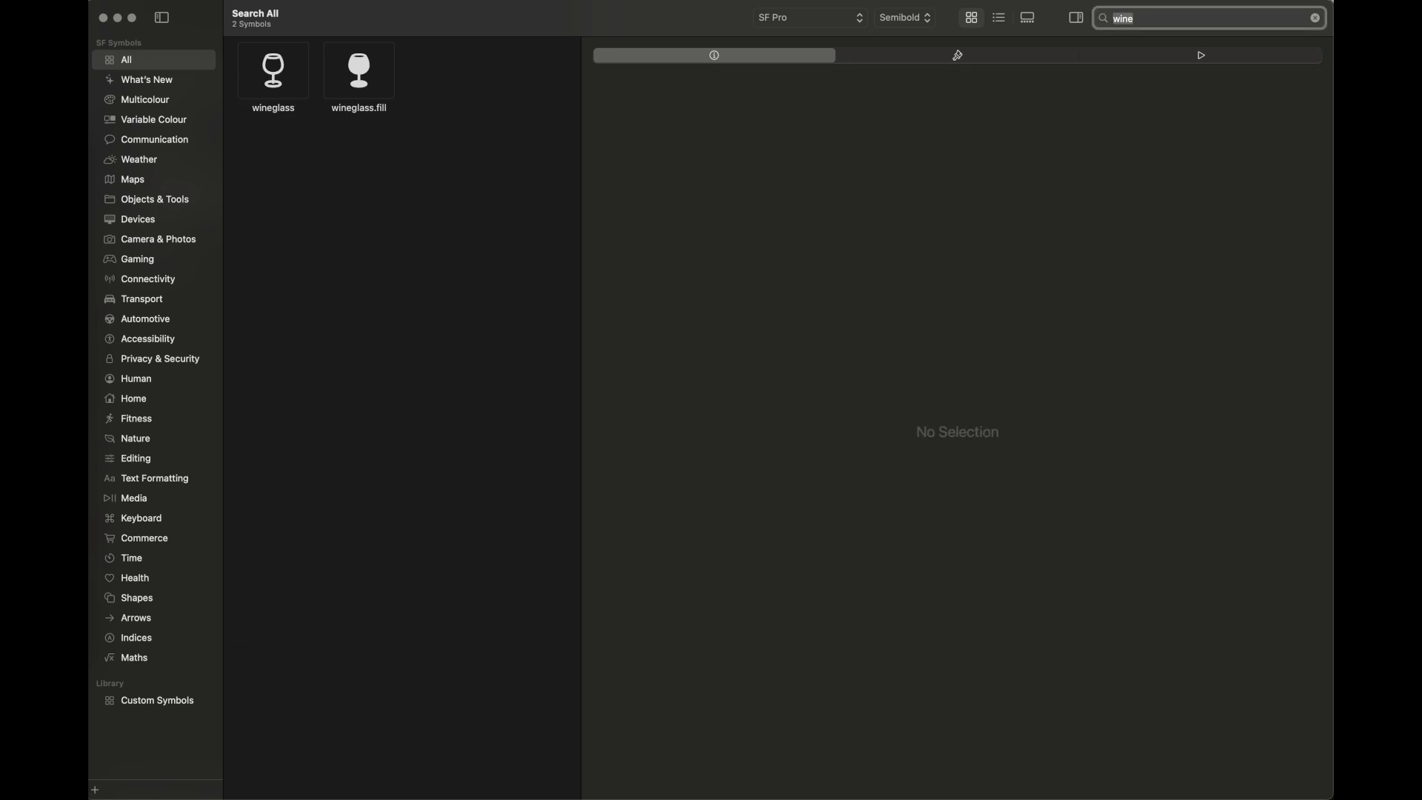
pyautogui.rightClick(357, 69)
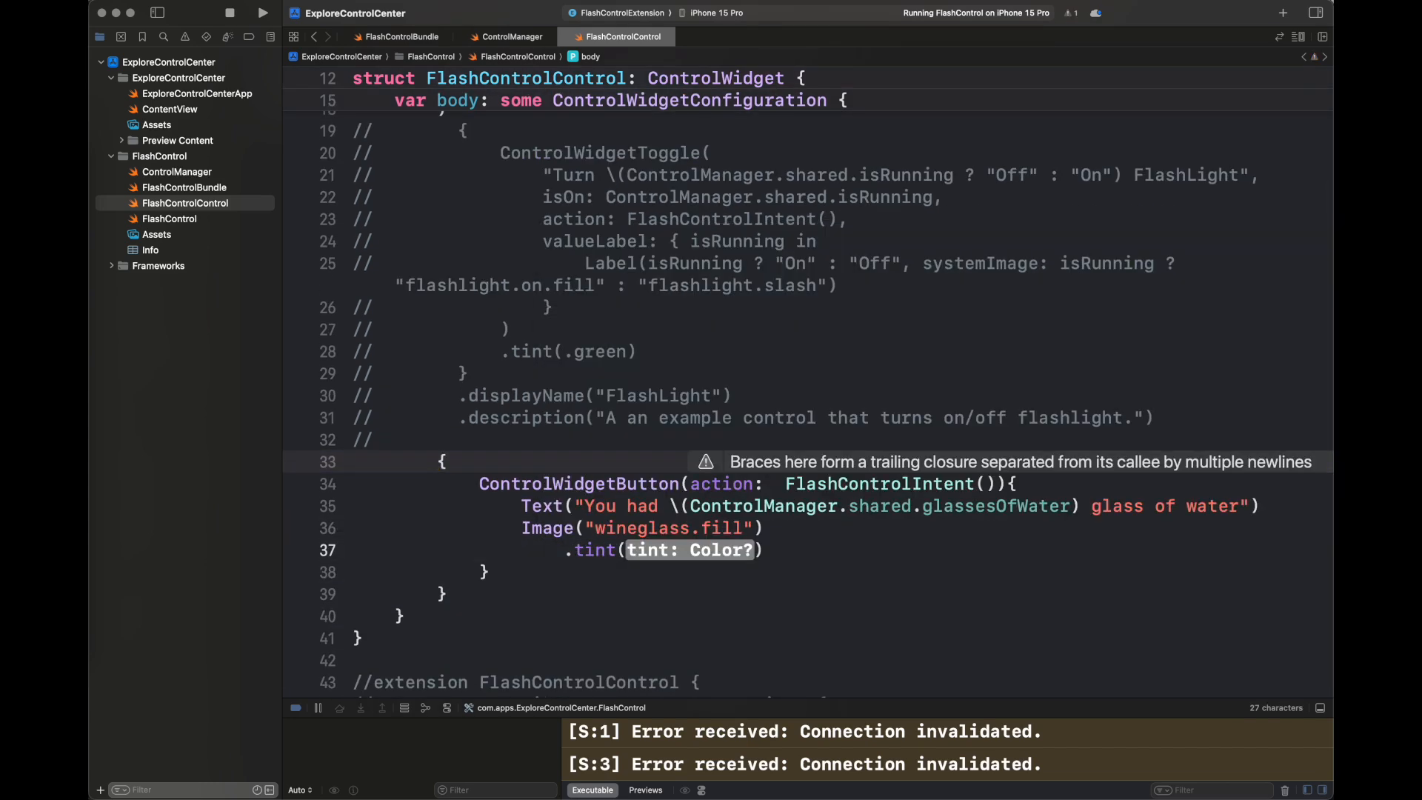
# Use wineglass.fill for the button image and tint it pink.
pyautogui.write('.pink)')
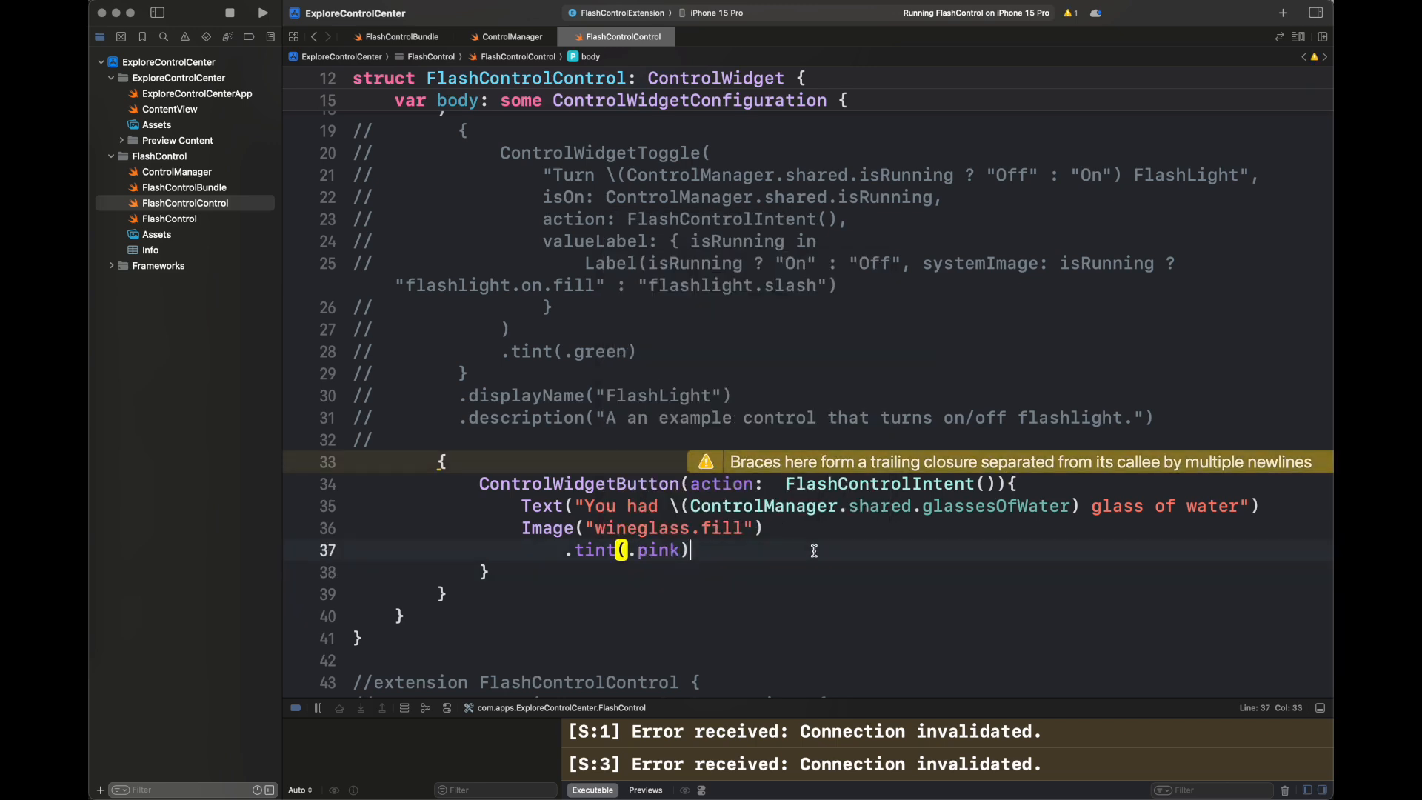
pyautogui.scroll(-3)
pyautogui.write('struct')
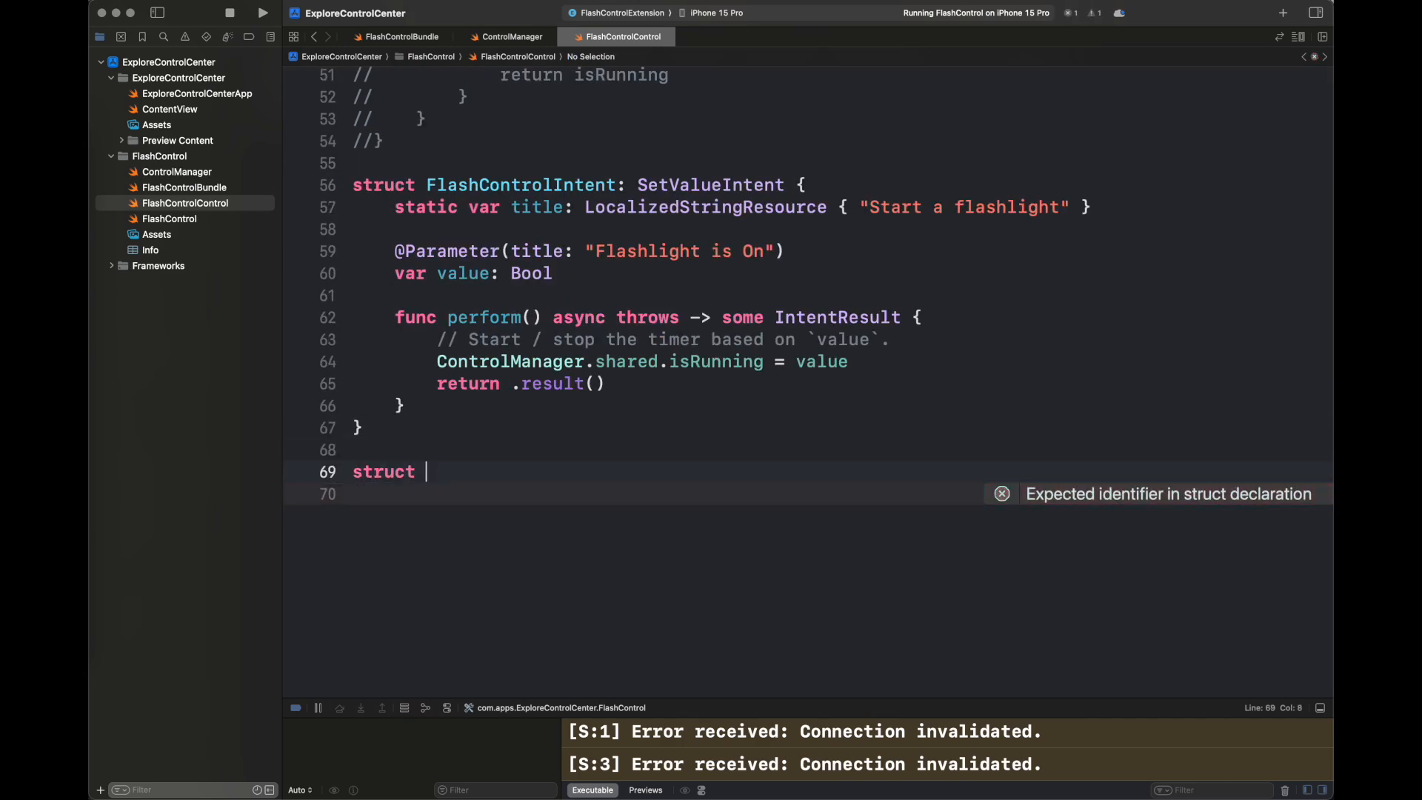
# Declare the WaterIntakeIntent struct conforming to AppIntent, titled 'Record Water Intake'.
pyautogui.write('W')
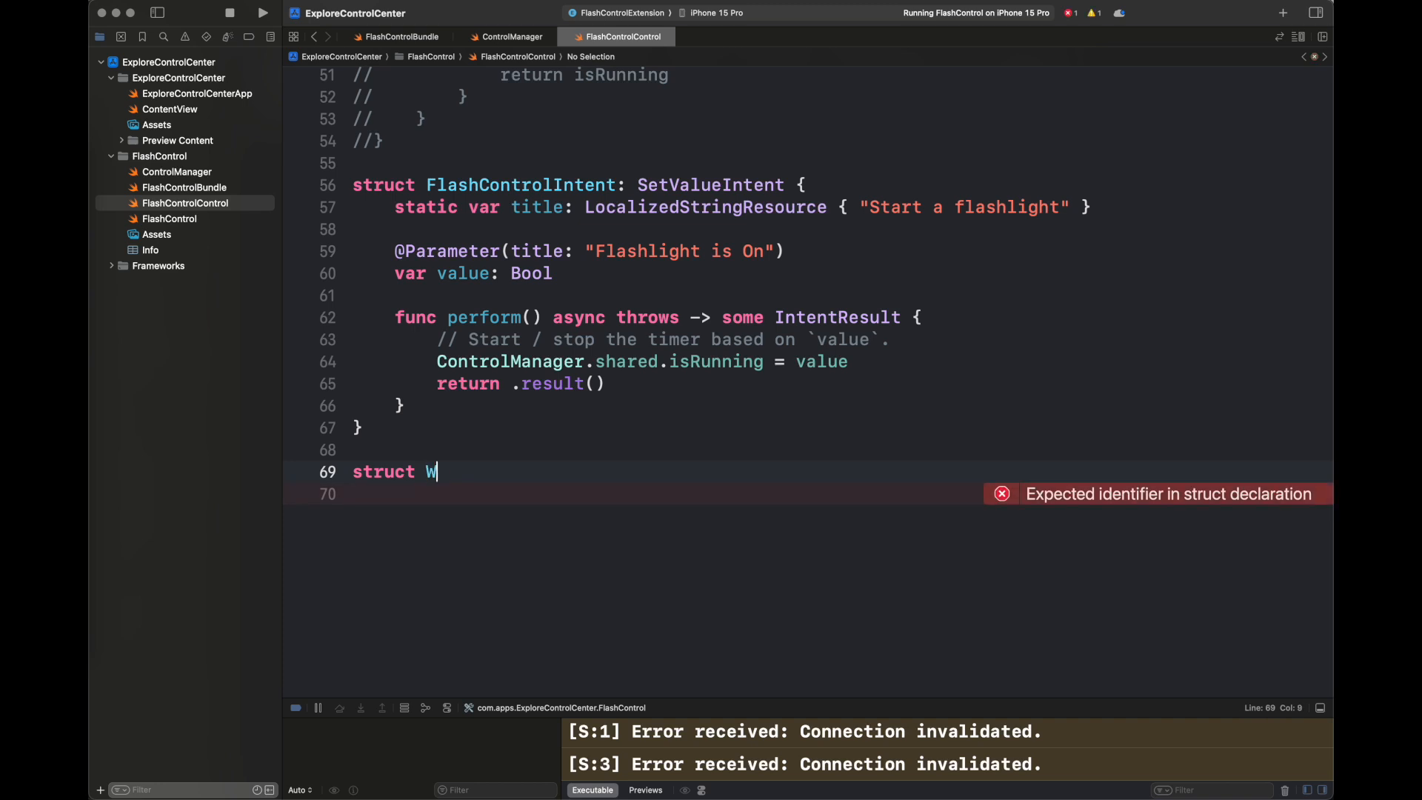
pyautogui.write('aterIntakeIntent')
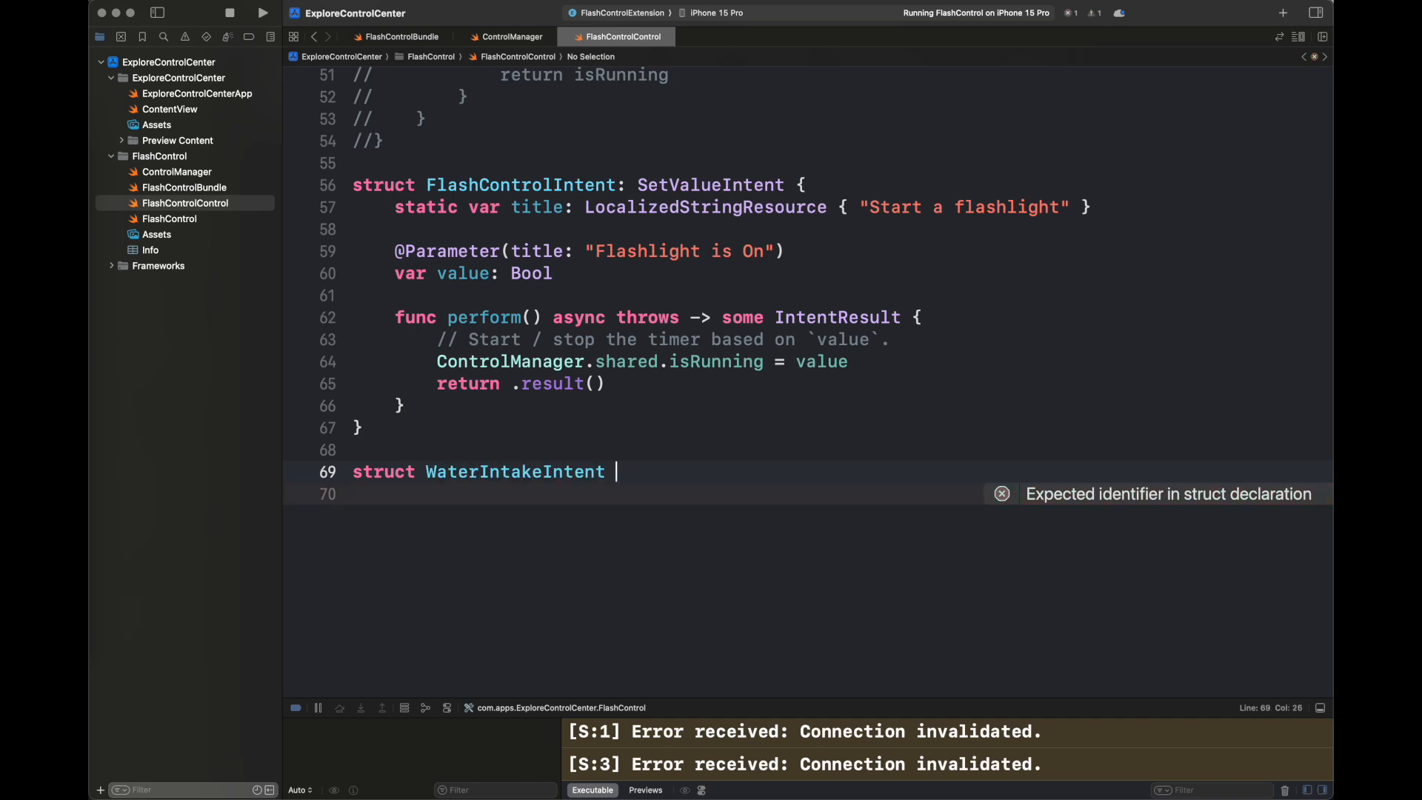
pyautogui.write(': AppIntent')
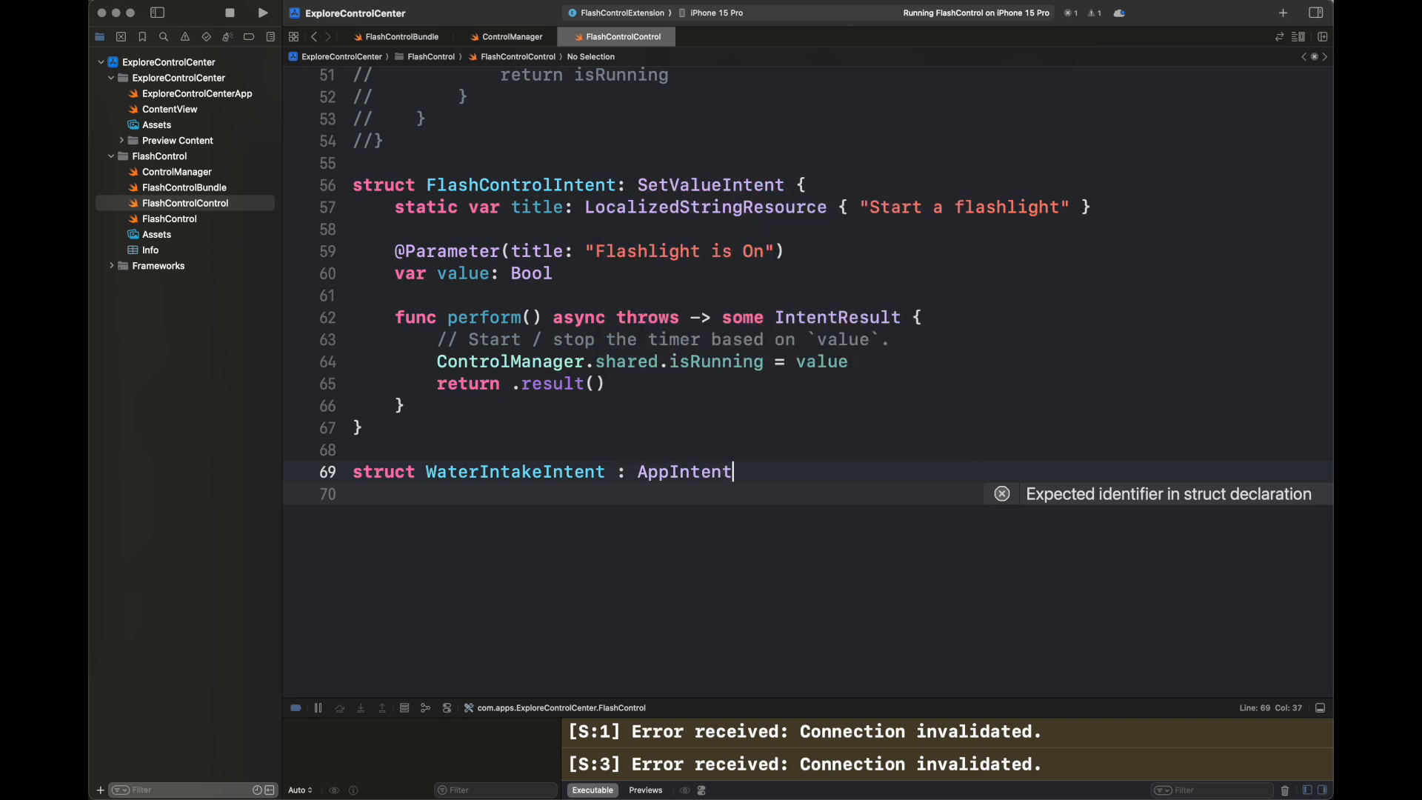
pyautogui.write('{')
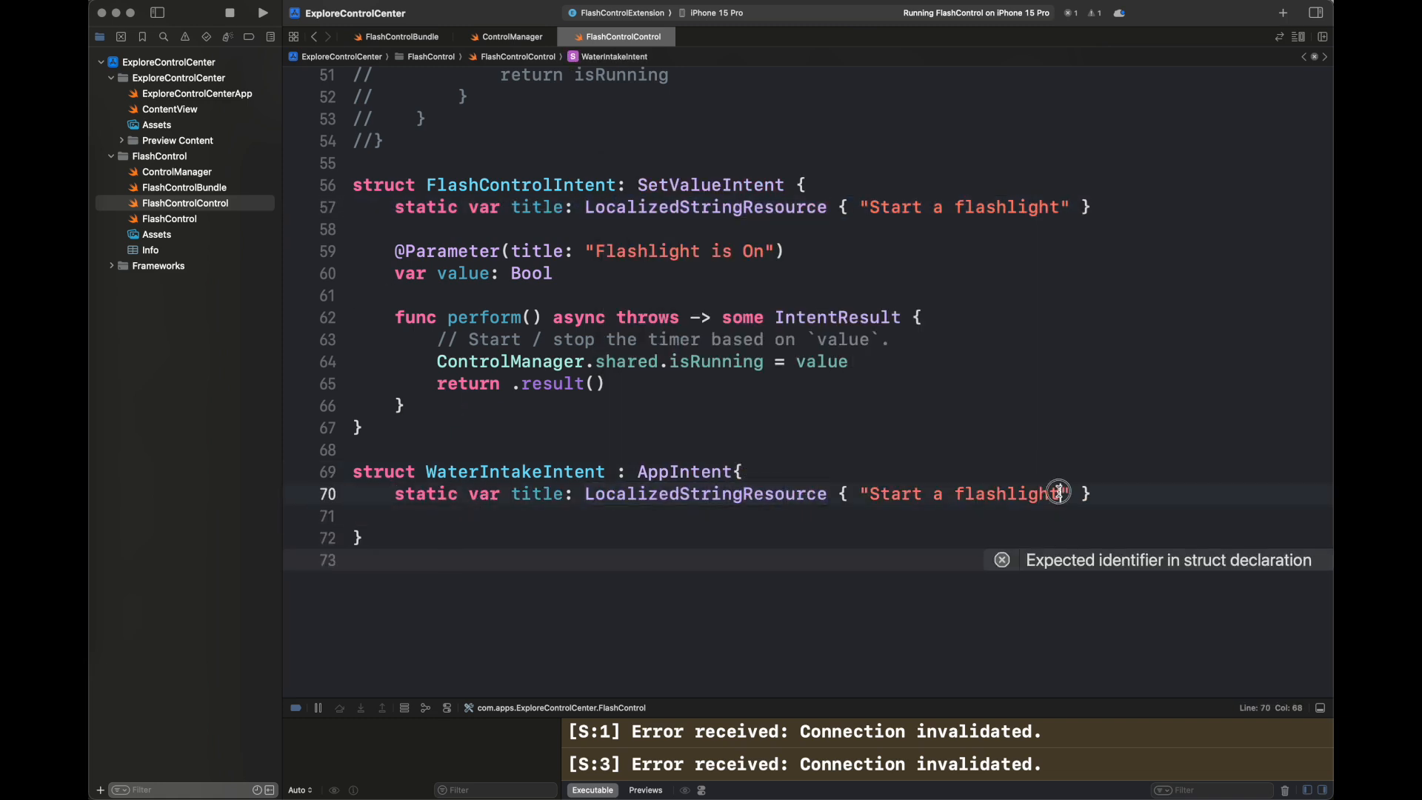
pyautogui.write('Rec')
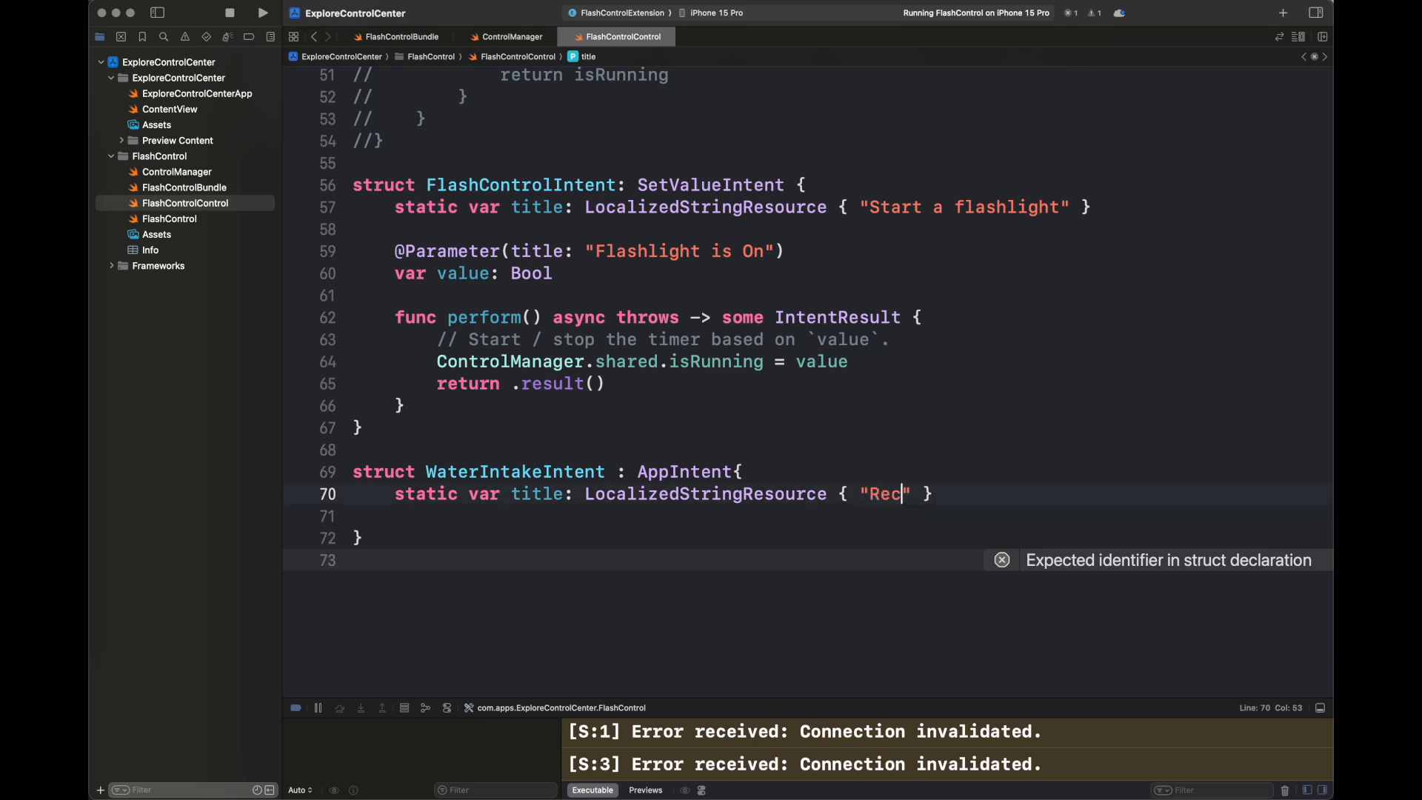
pyautogui.write('ord Water Intake')
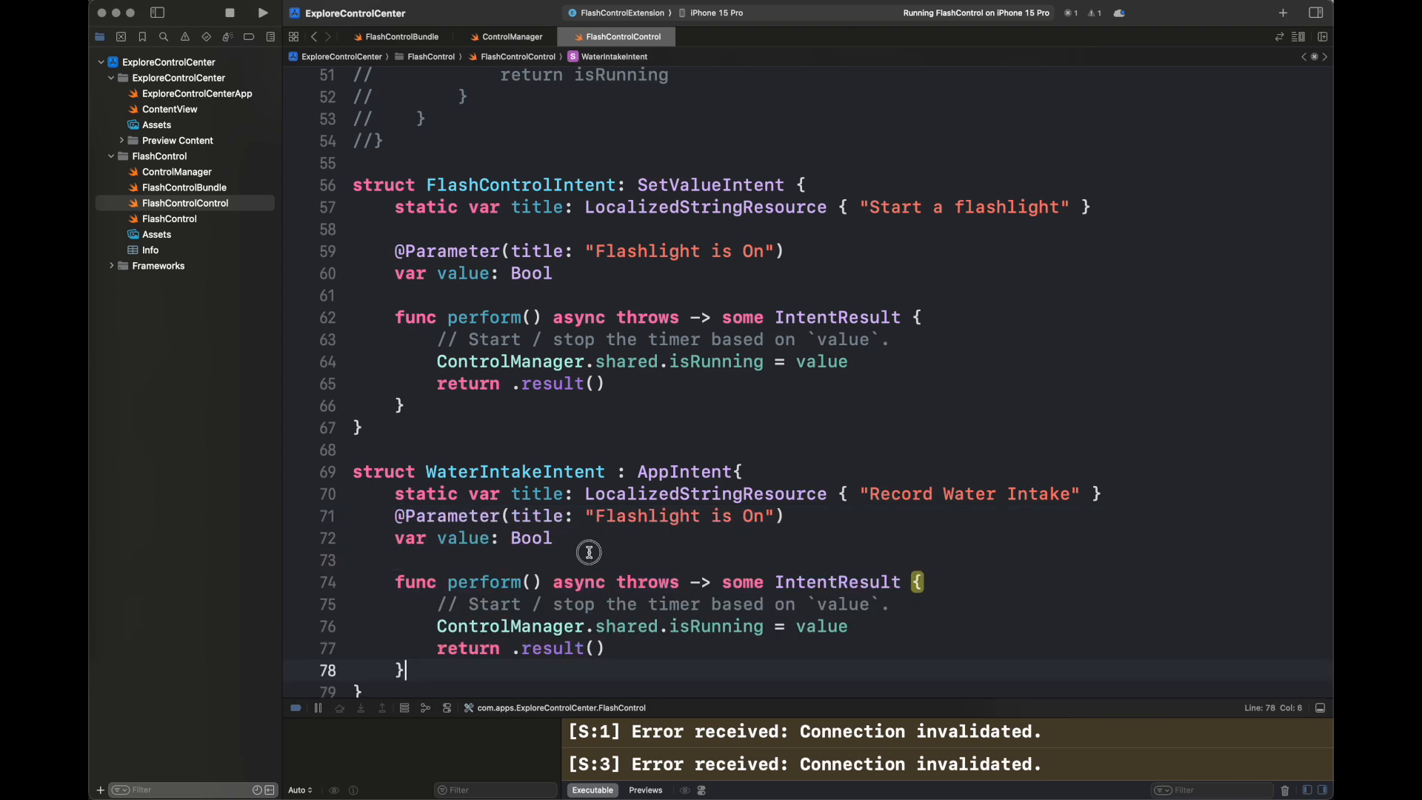
# Add a count: Int parameter and make perform add count to ControlManager.shared.glassesOfWater.
pyautogui.write('Add Water')
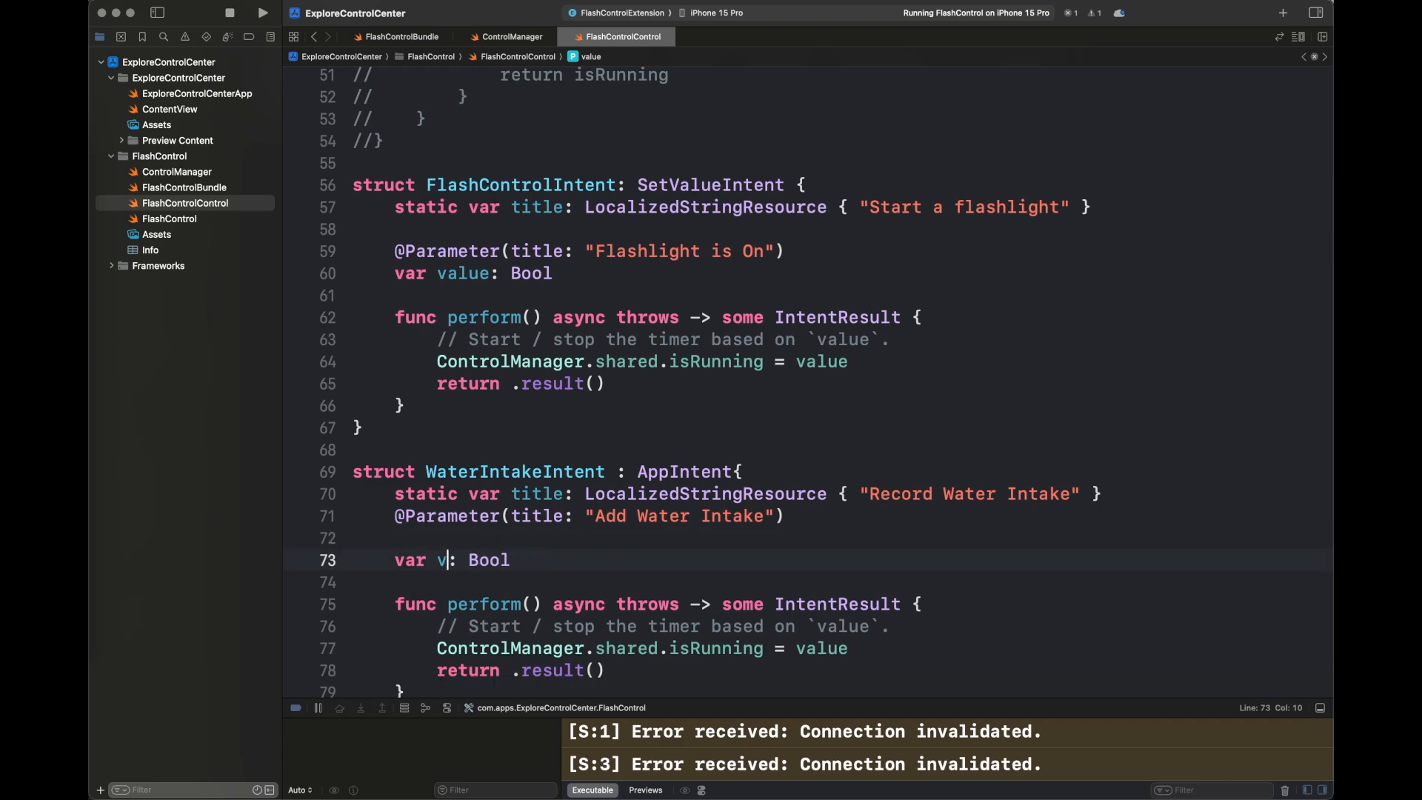
pyautogui.write('count: Int')
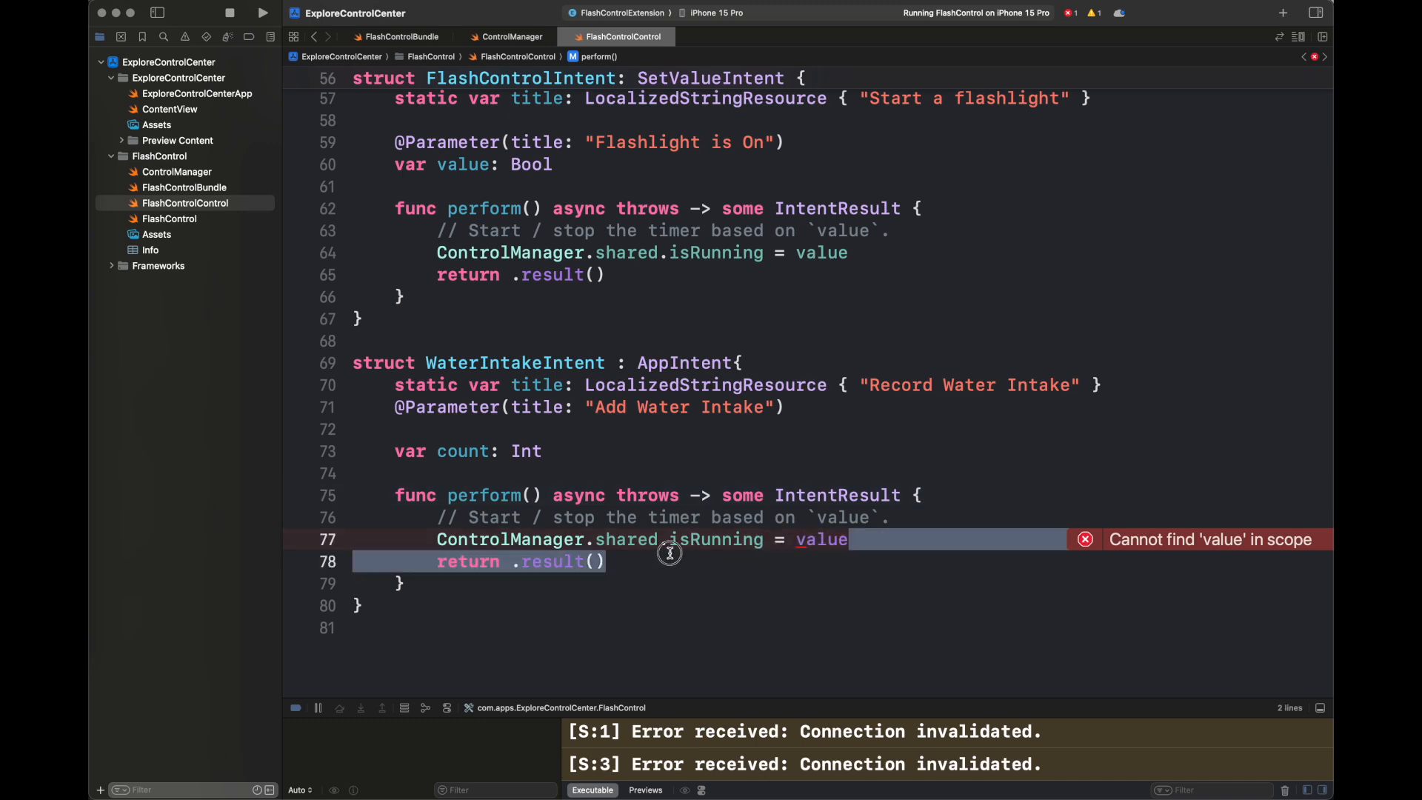
pyautogui.write('.glassesOfWater += count')
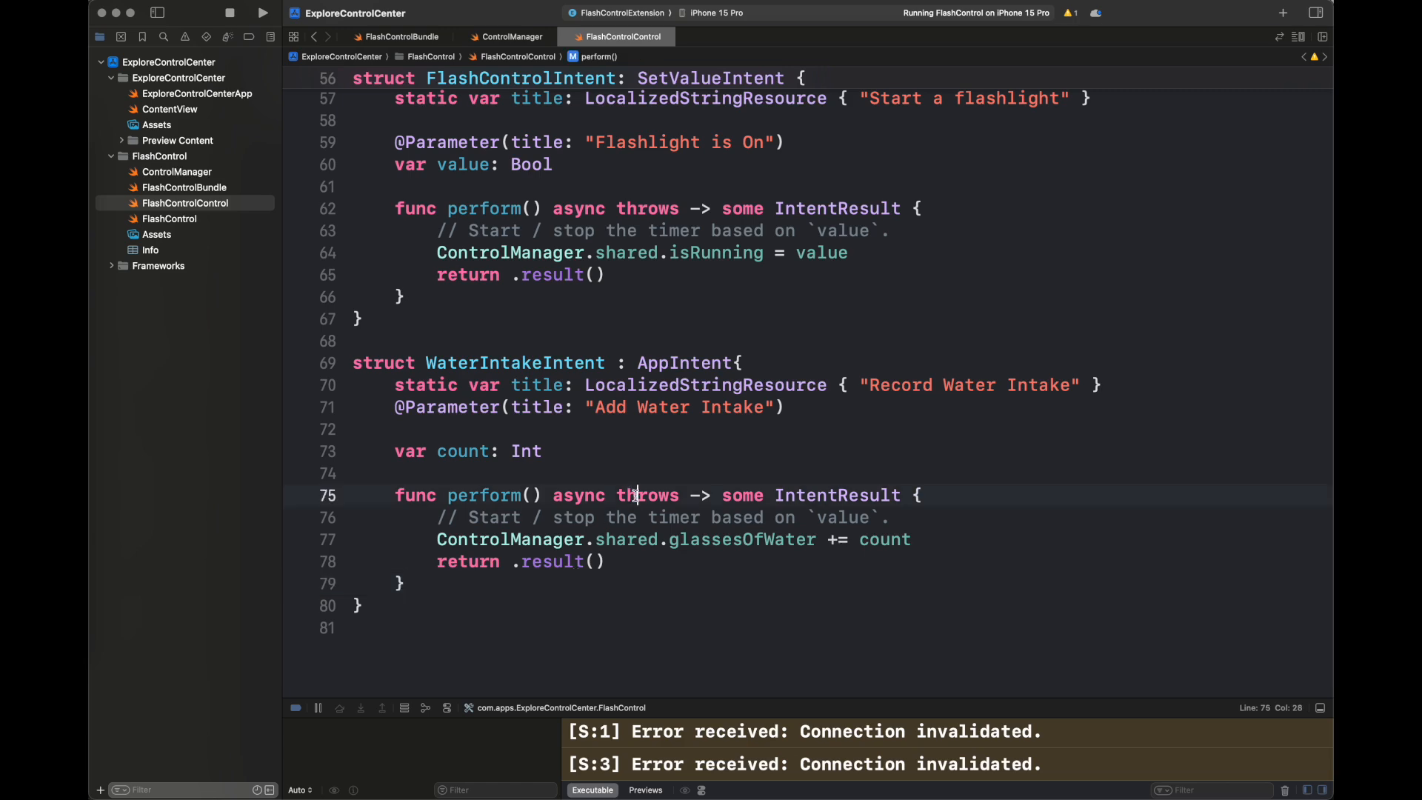
pyautogui.scroll(3)
pyautogui.write('ControlWidgetButton(action:  WaterIntakeIntent(){')
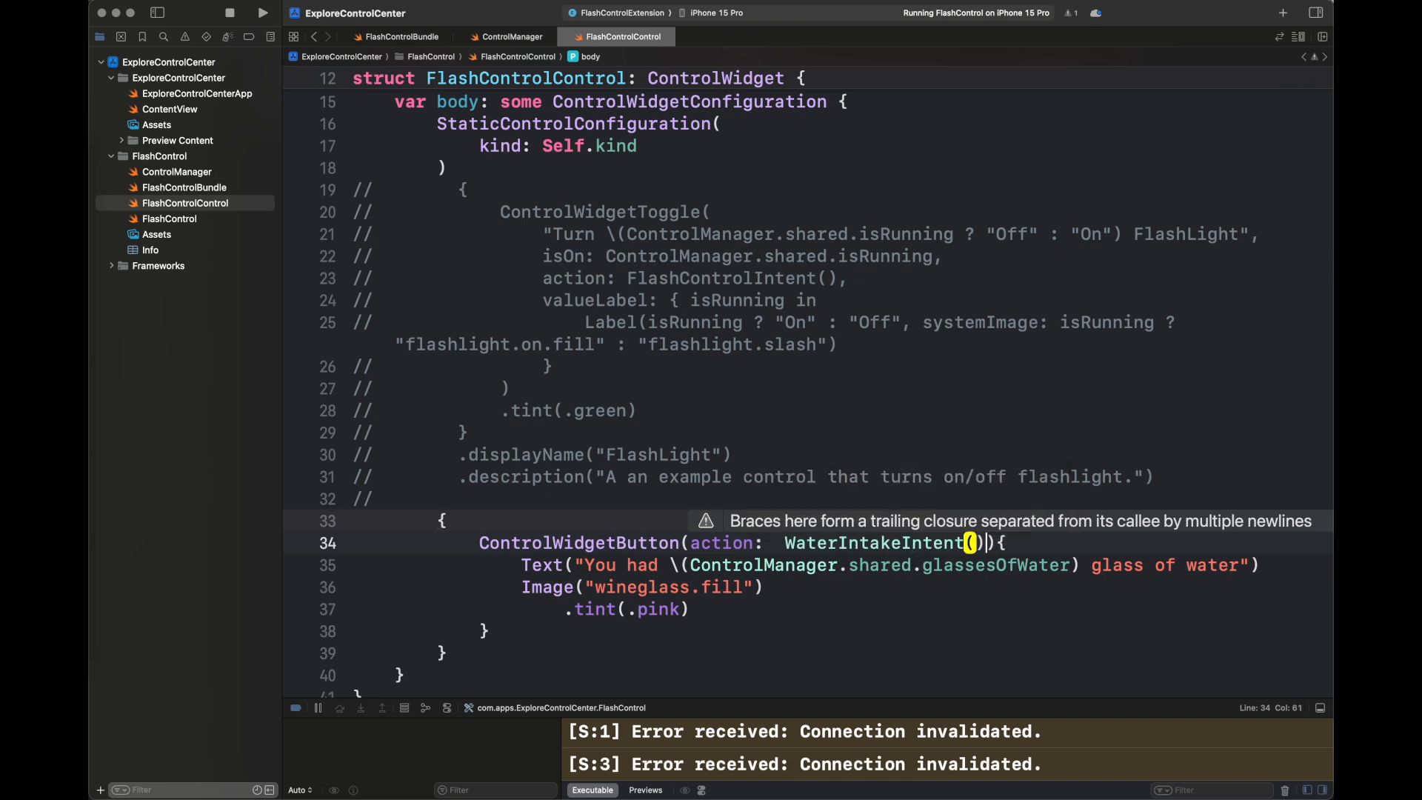
# Pass count: 1 to WaterIntakeIntent, add init() and init(count:), and rebuild the extension.
pyautogui.write('count: 1')
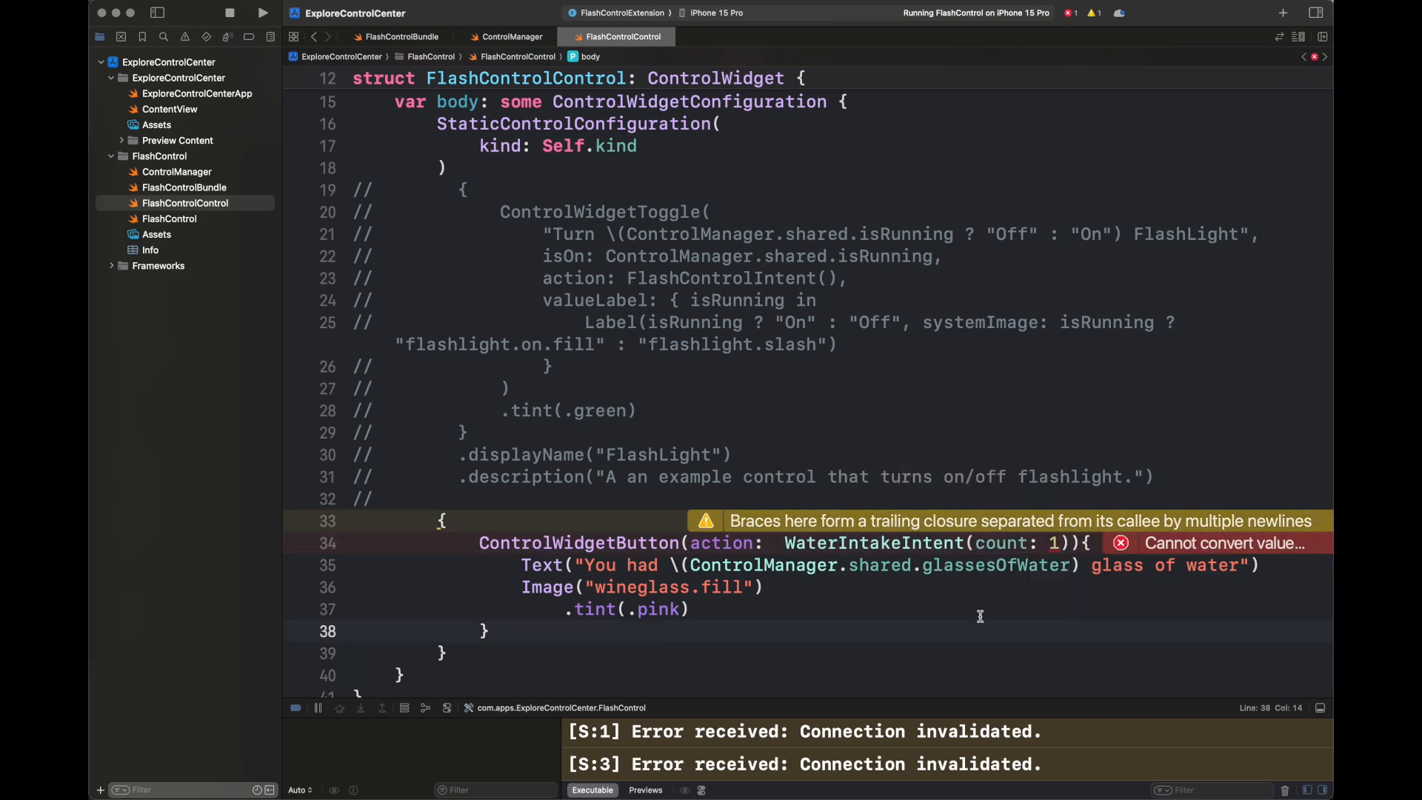
pyautogui.write('init(count: Int) {')
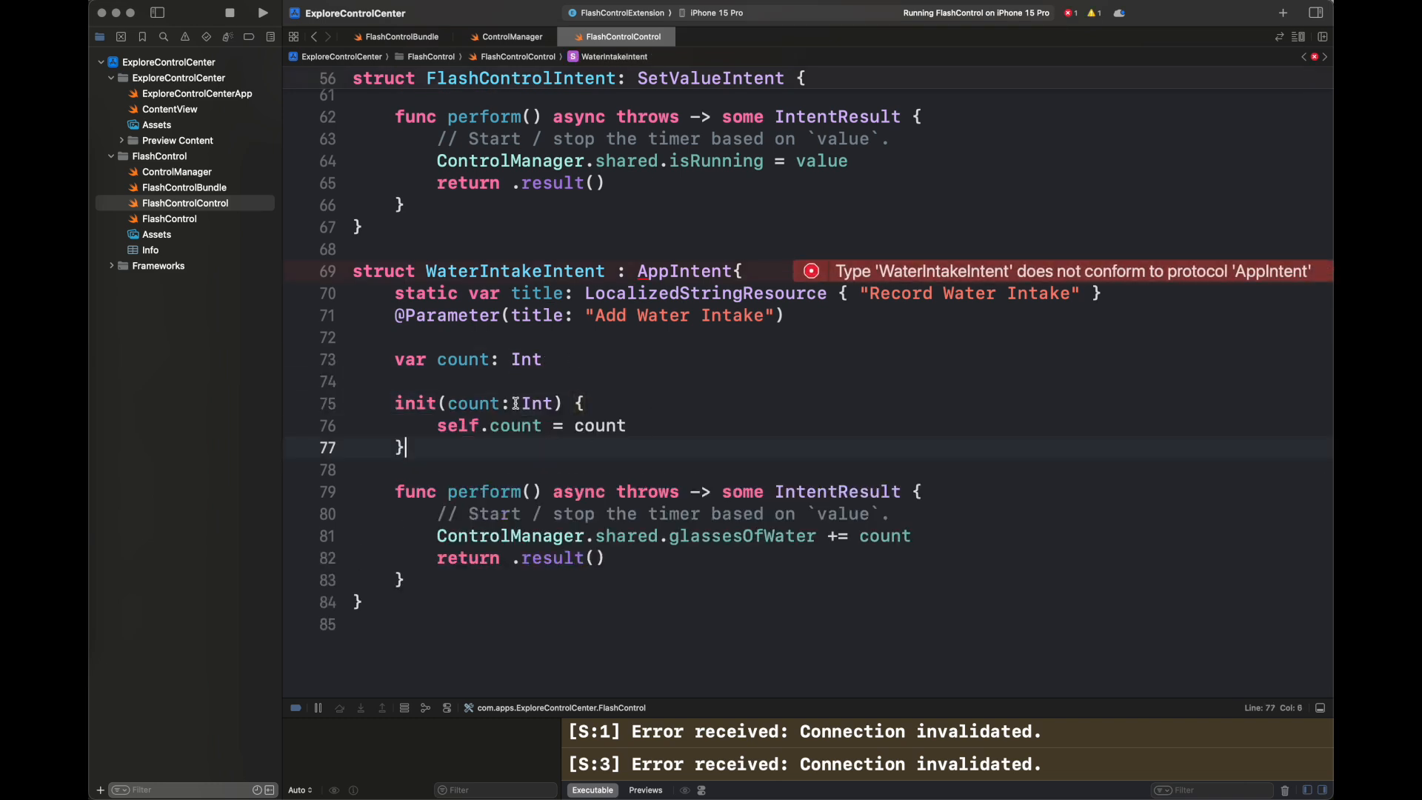
pyautogui.write('init(){')
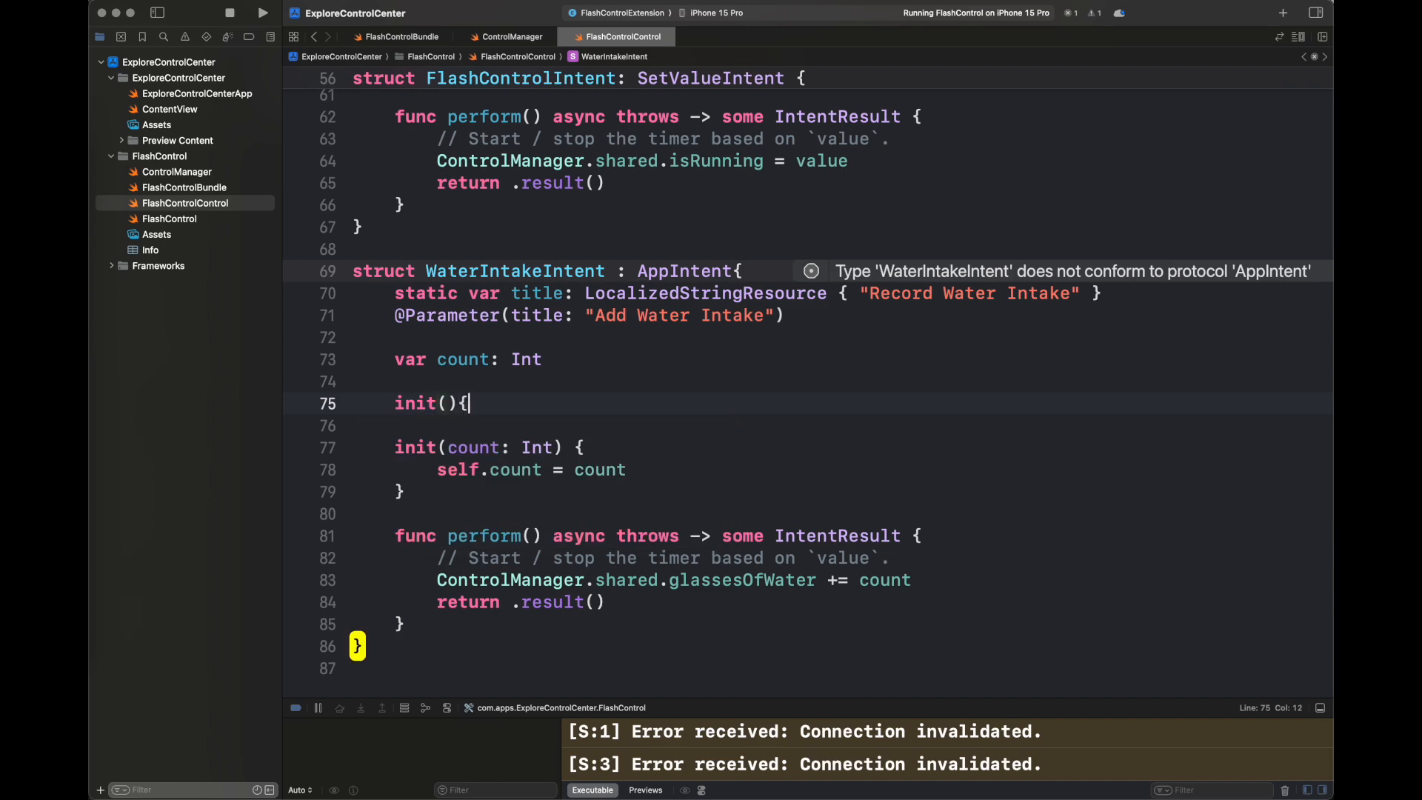
pyautogui.scroll(3)
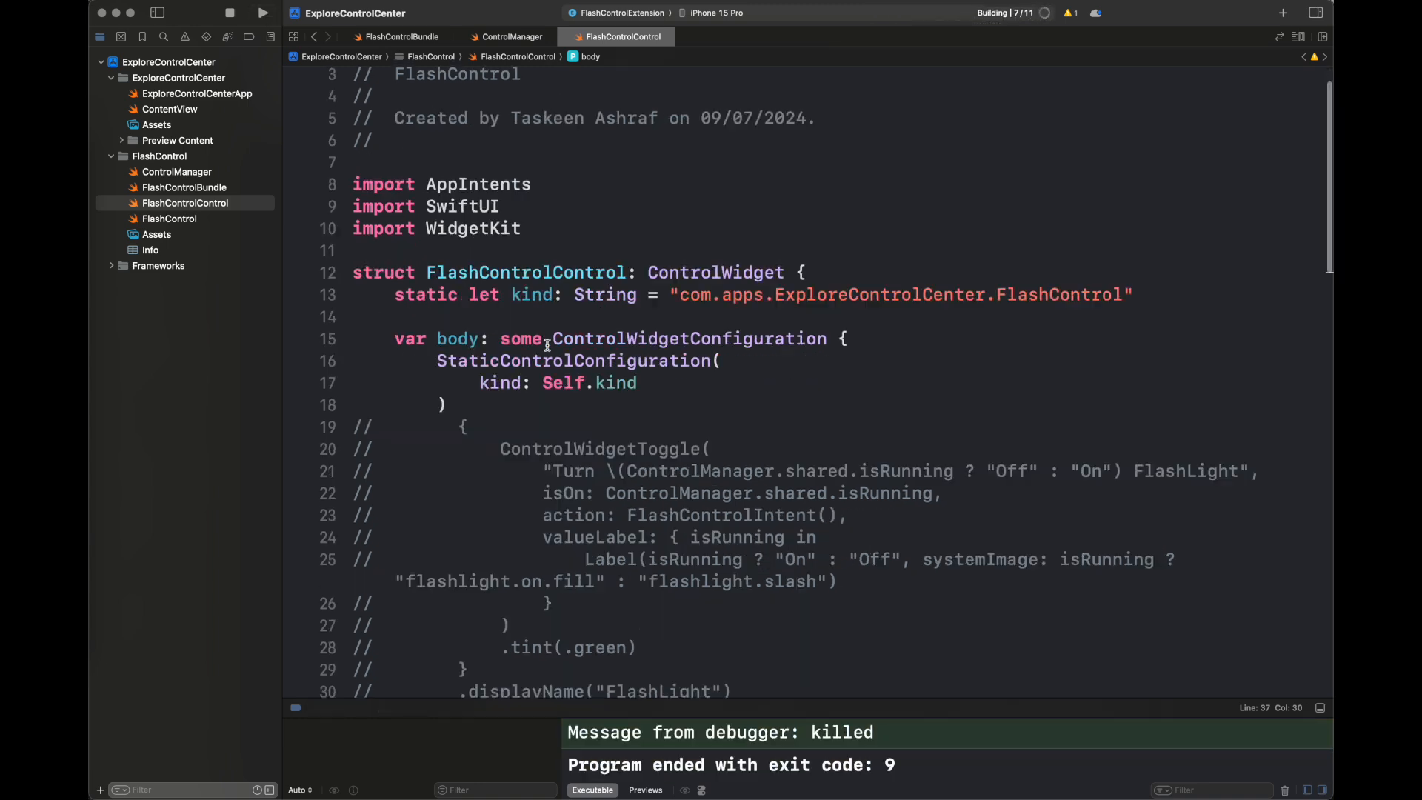
pyautogui.click(262, 13)
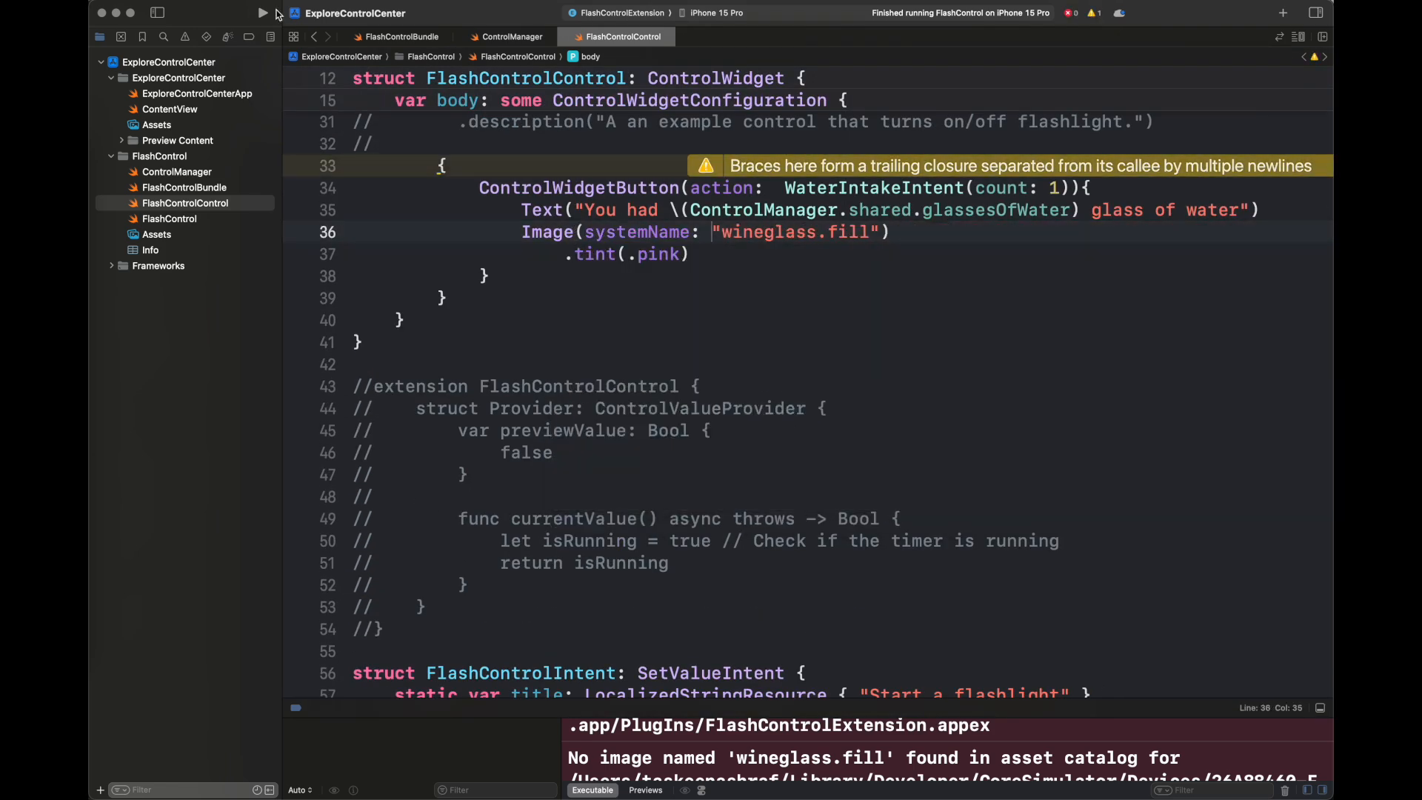
pyautogui.click(263, 13)
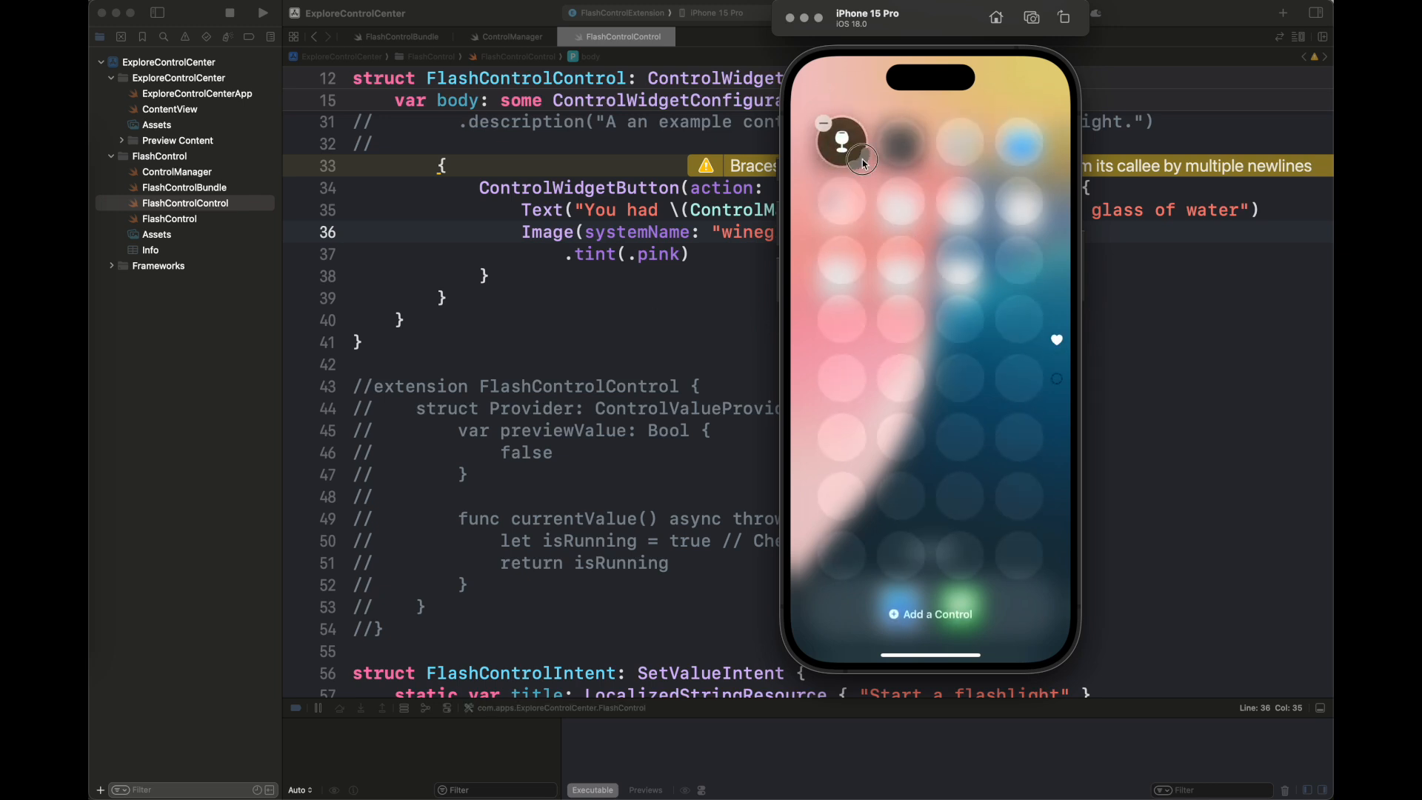
# Leave Control Center edit mode and tap the water control three times to record glasses.
pyautogui.click(841, 141)
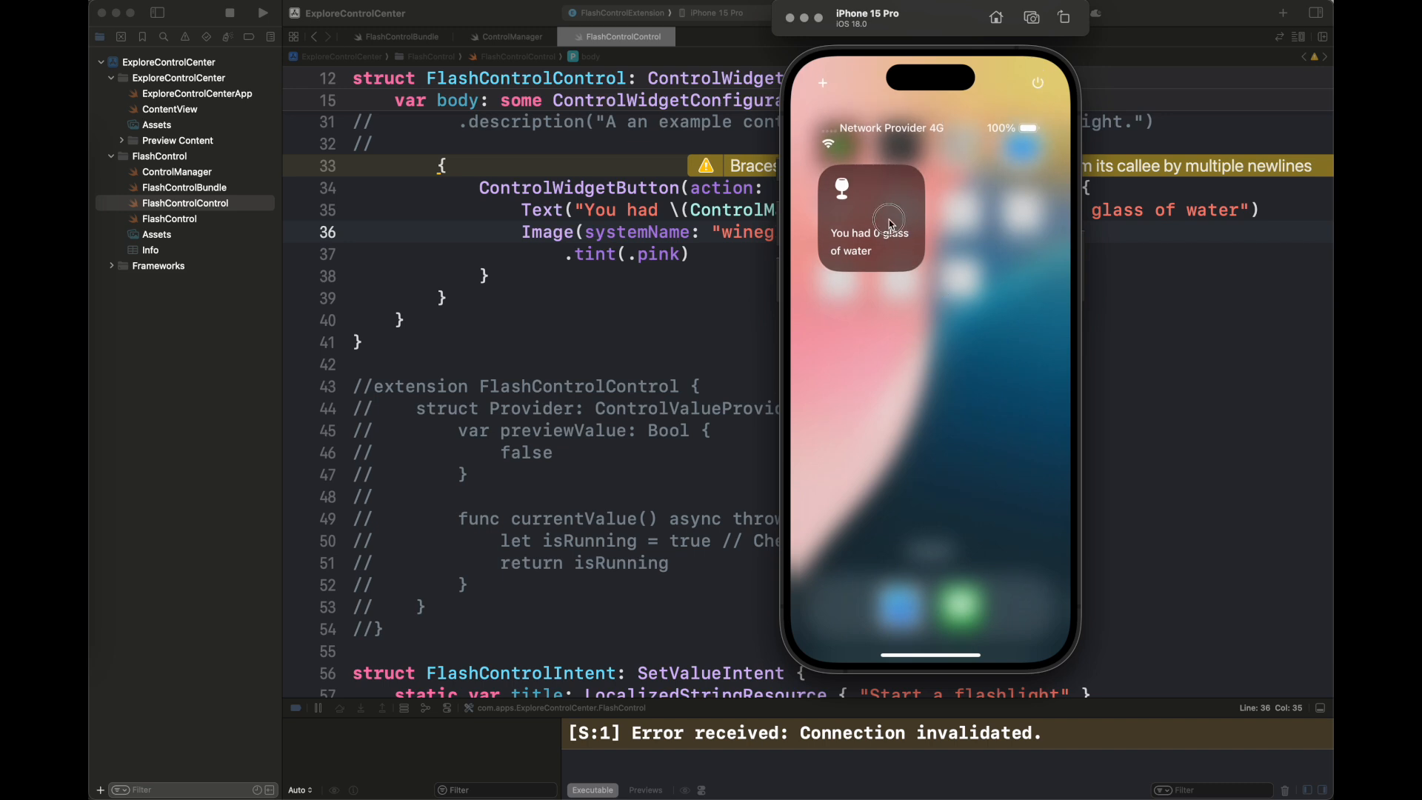
pyautogui.click(888, 222)
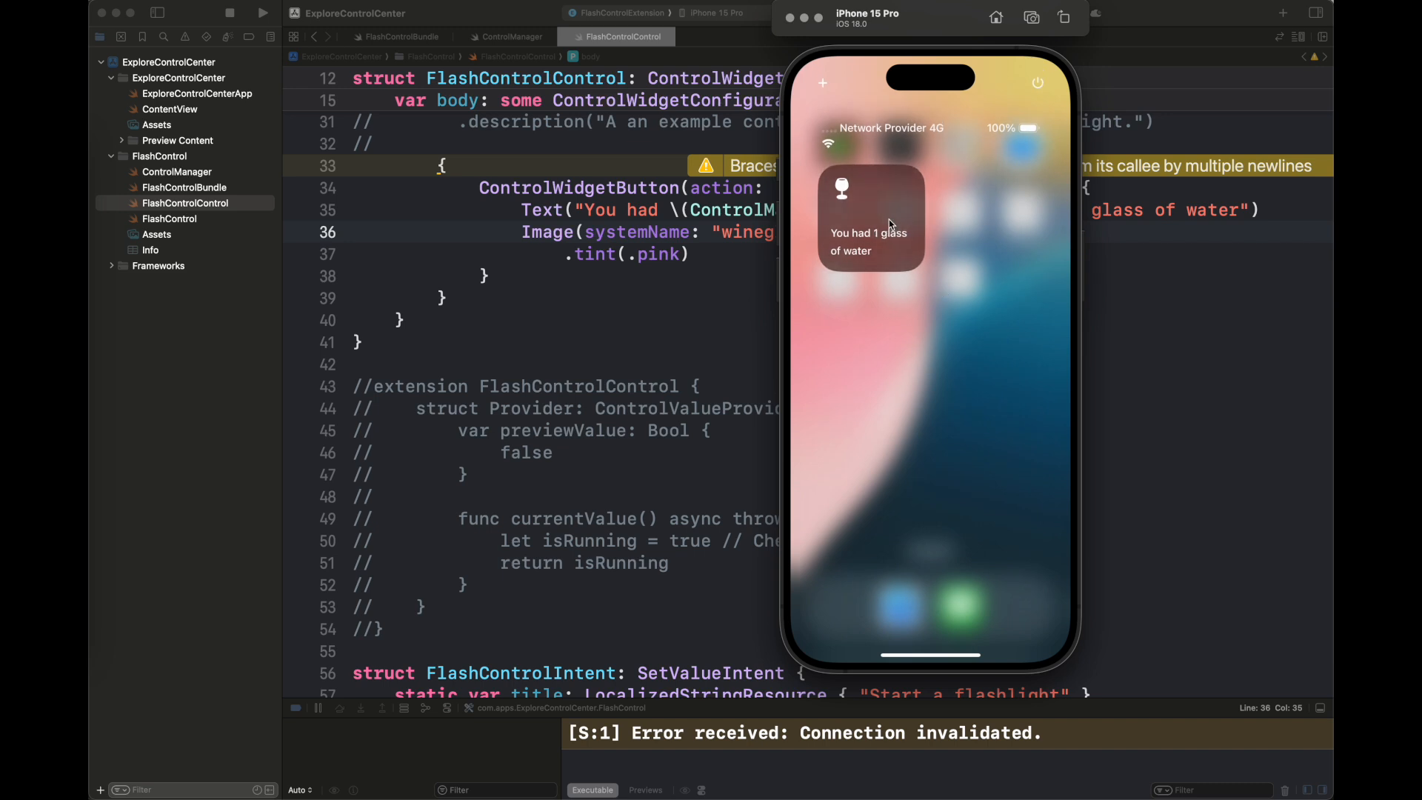
pyautogui.click(868, 213)
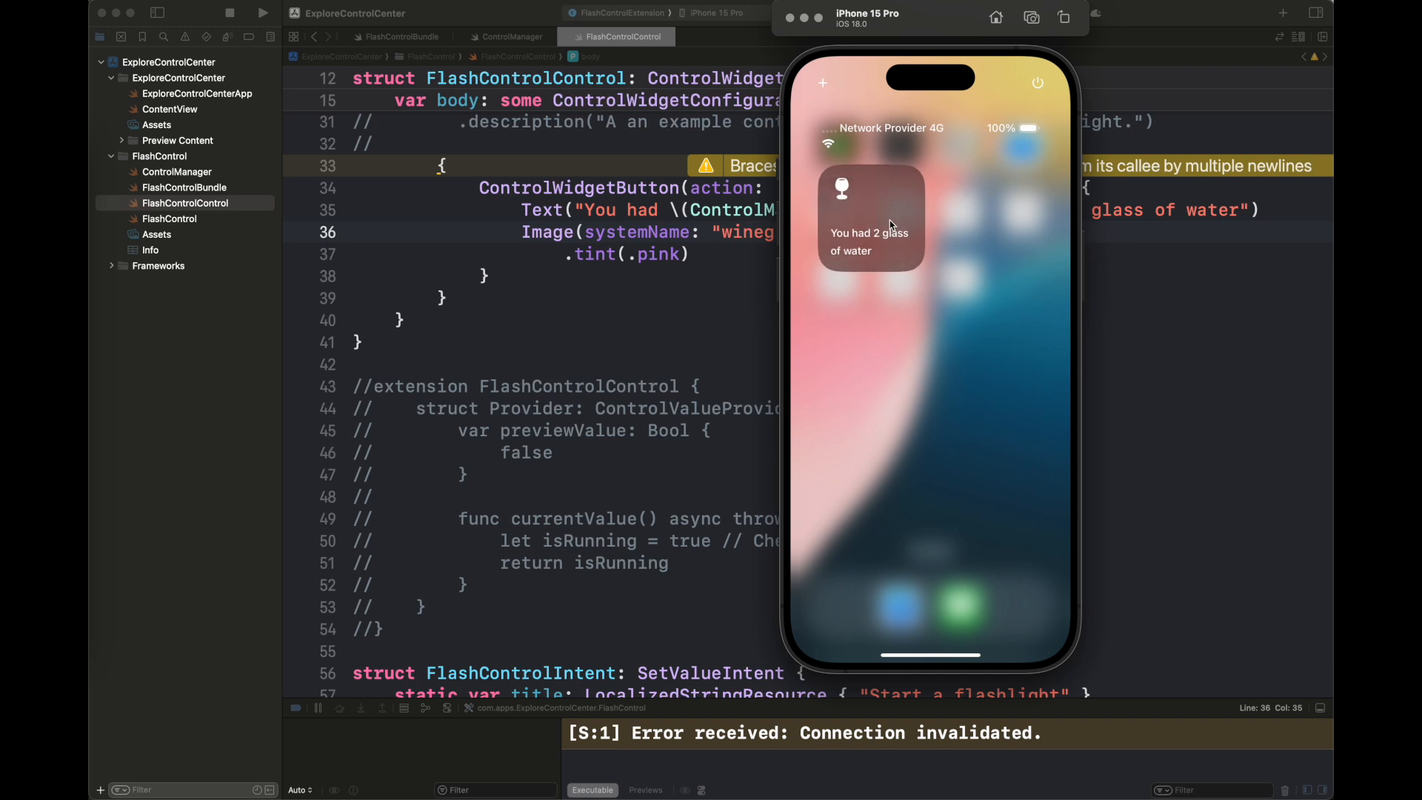
pyautogui.click(869, 215)
pyautogui.write('SF')
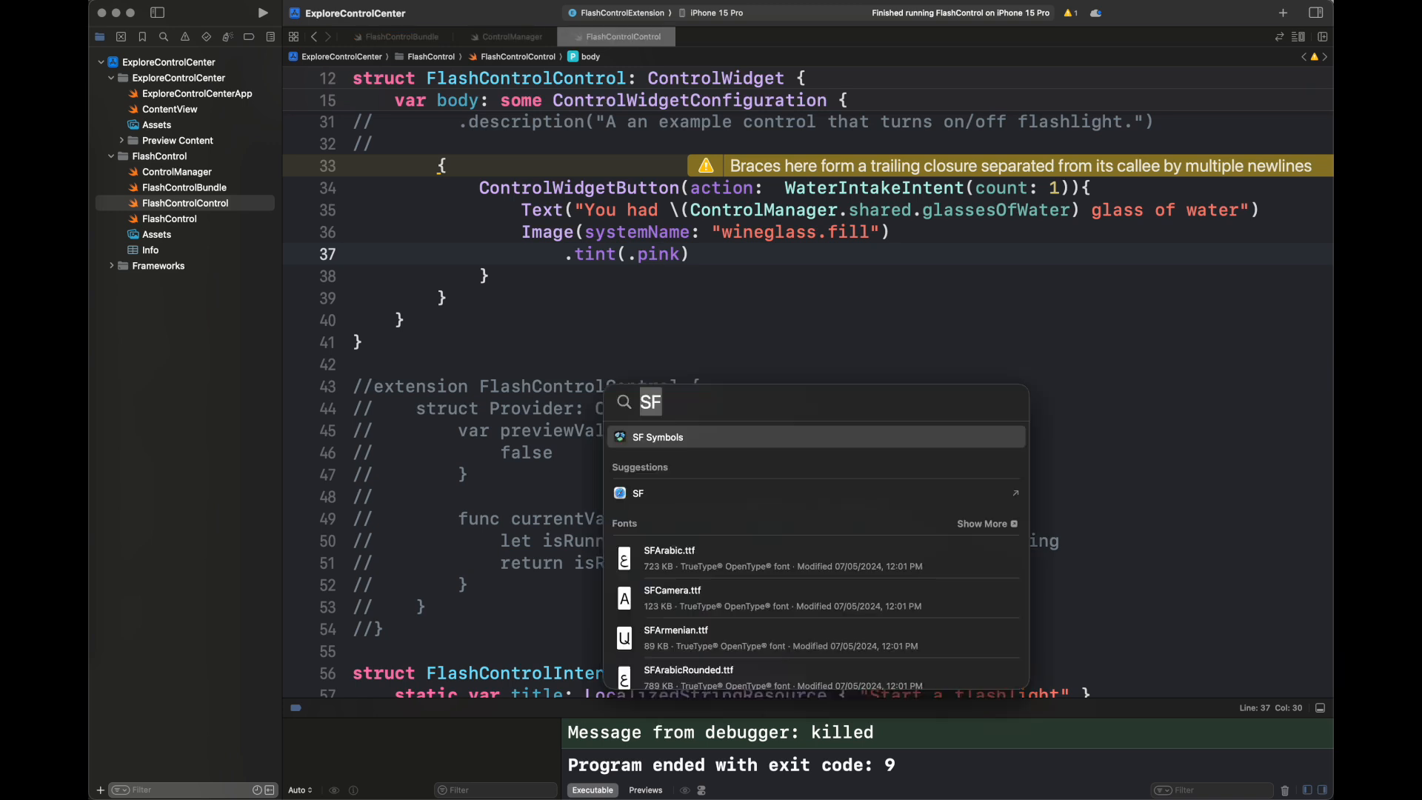
# Open SF Symbols and add a glassesOfWater >= 5 condition choosing wineglass.fill.
pyautogui.click(658, 437)
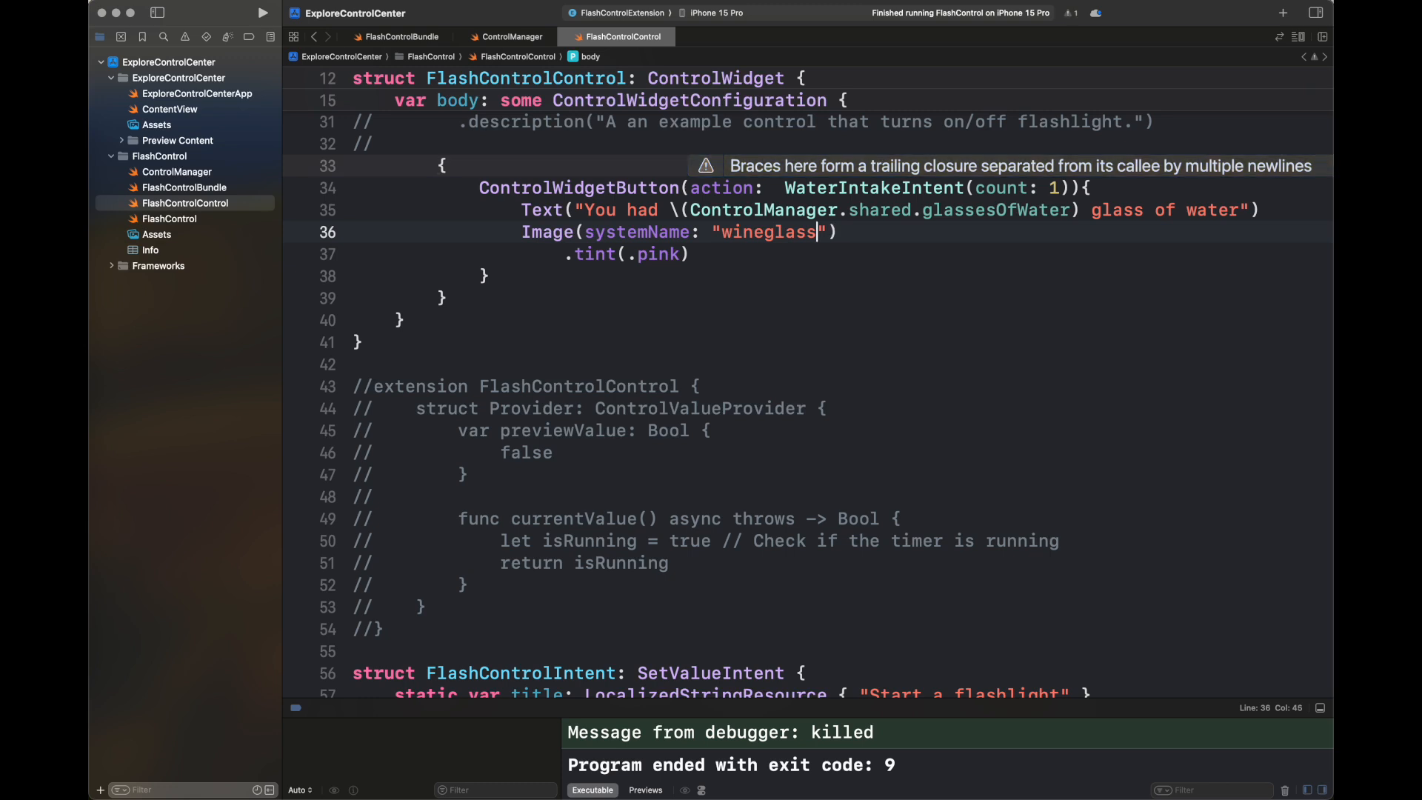
pyautogui.click(708, 232)
pyautogui.write('ControlManager.shared.glassesOfWater')
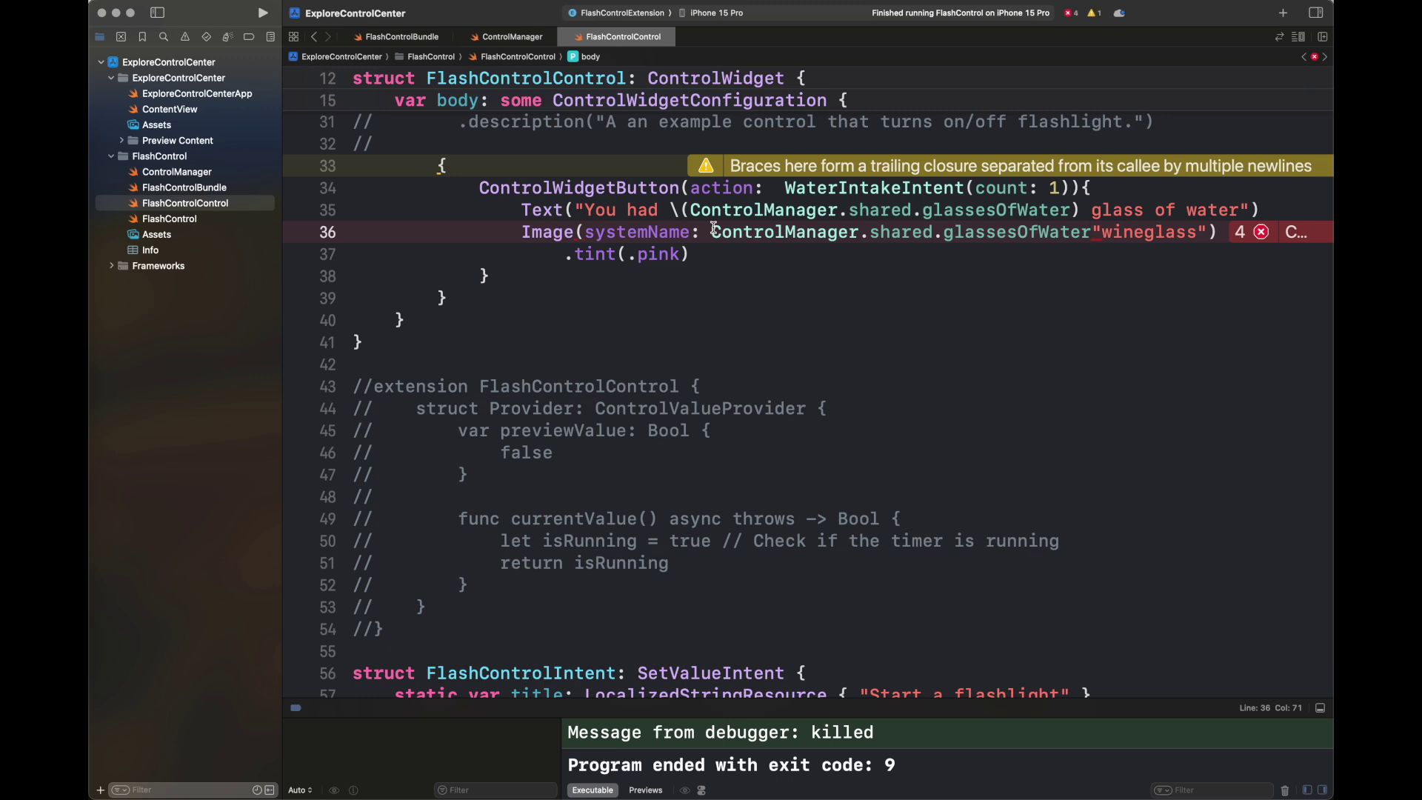
pyautogui.write('>=5 ?')
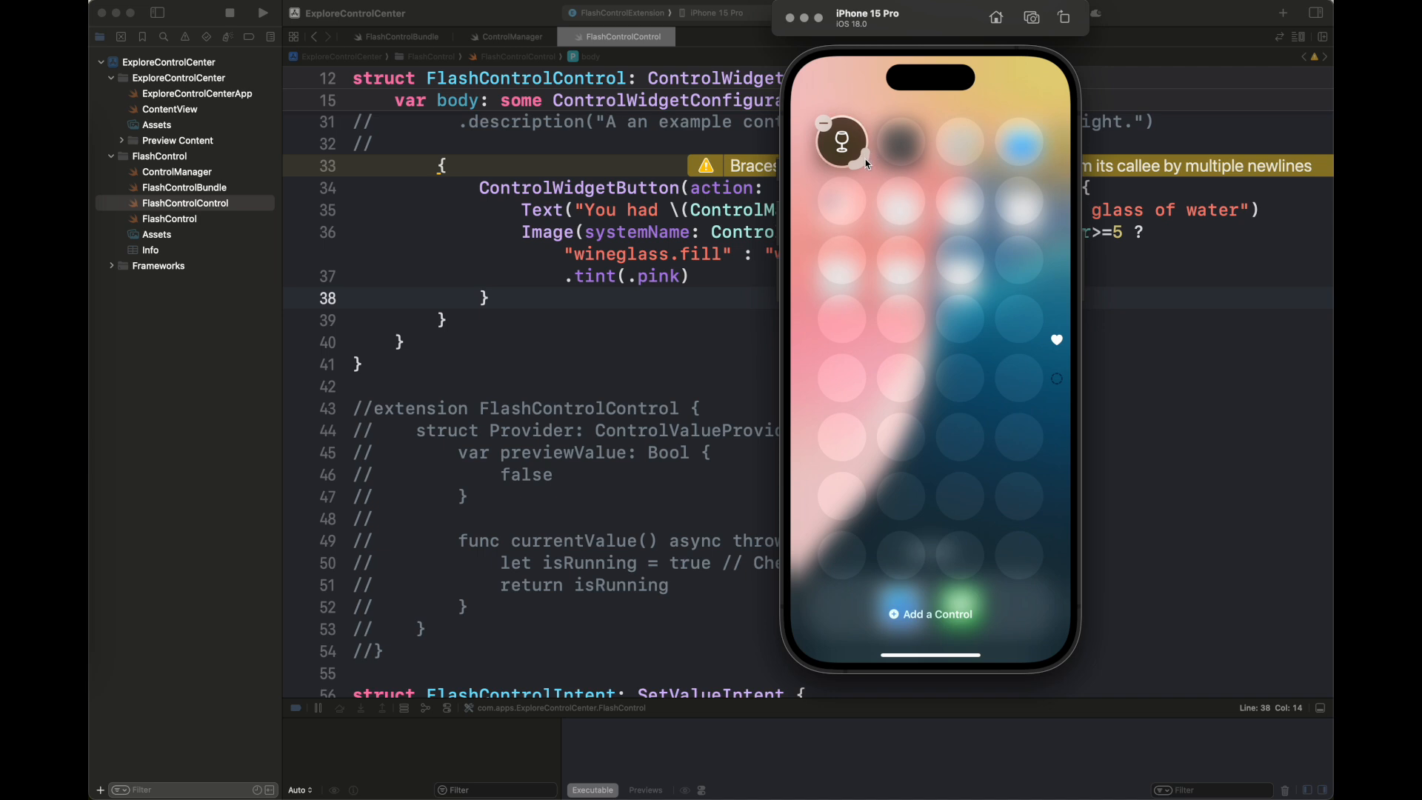
# Exit edit mode and tap the water control four times, reaching 6 glasses.
pyautogui.click(840, 142)
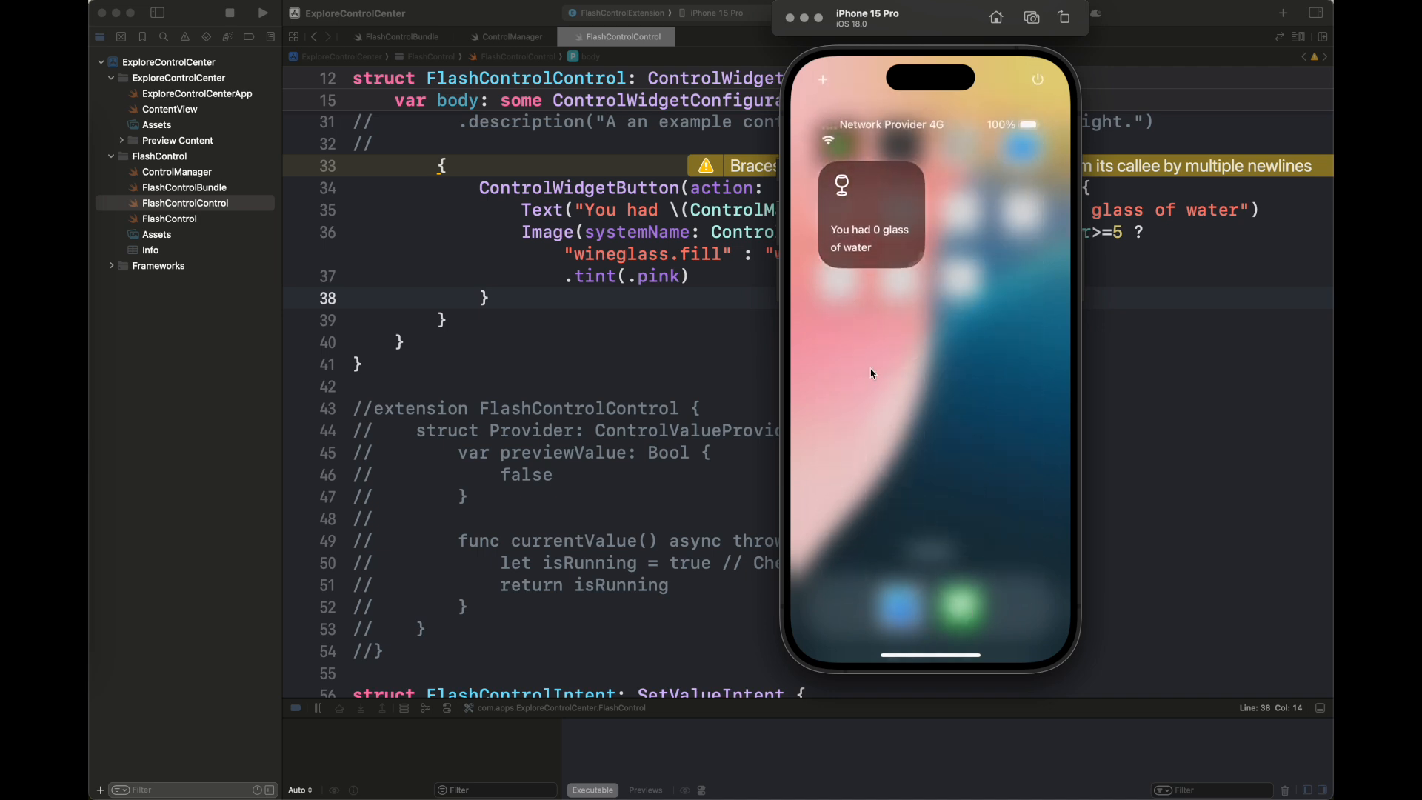
pyautogui.click(869, 213)
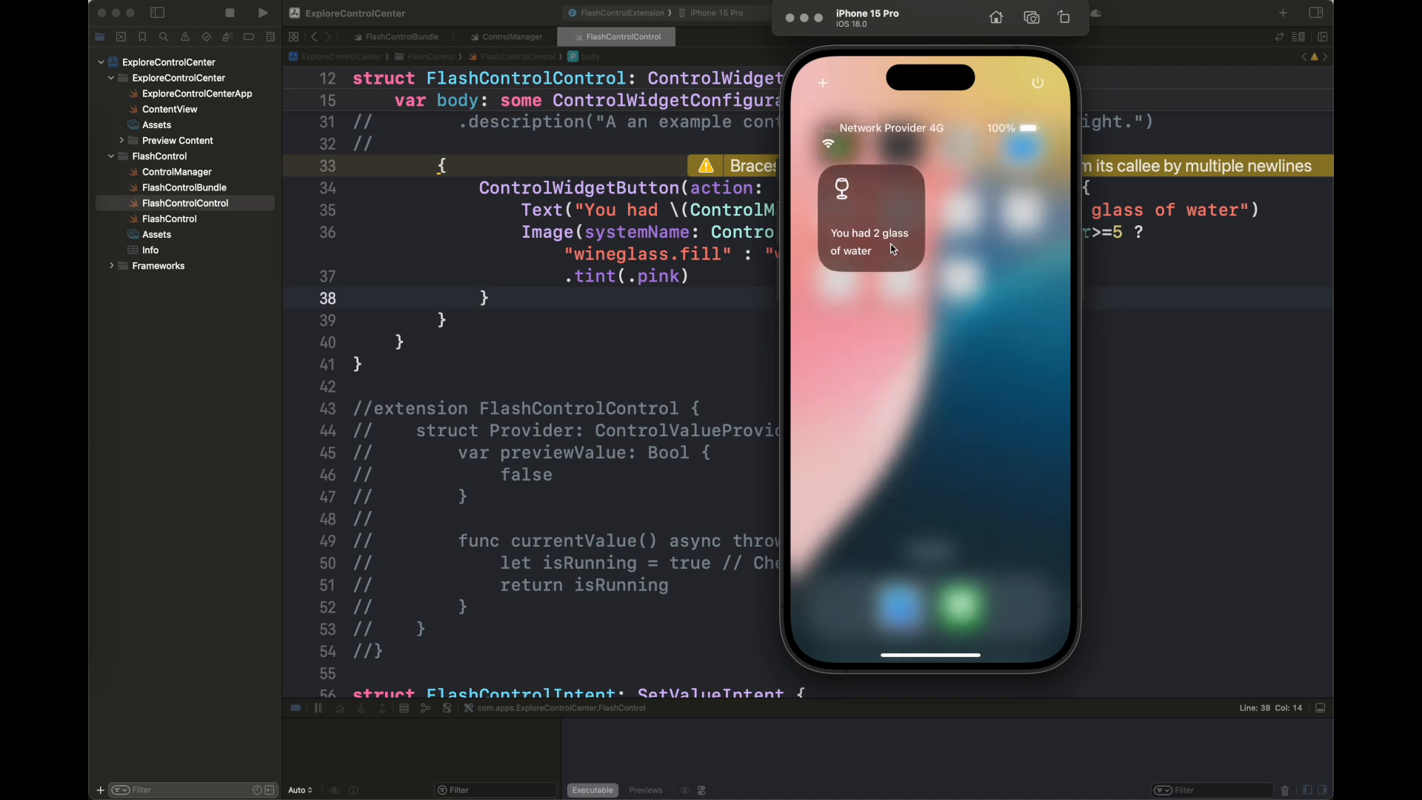
pyautogui.click(869, 217)
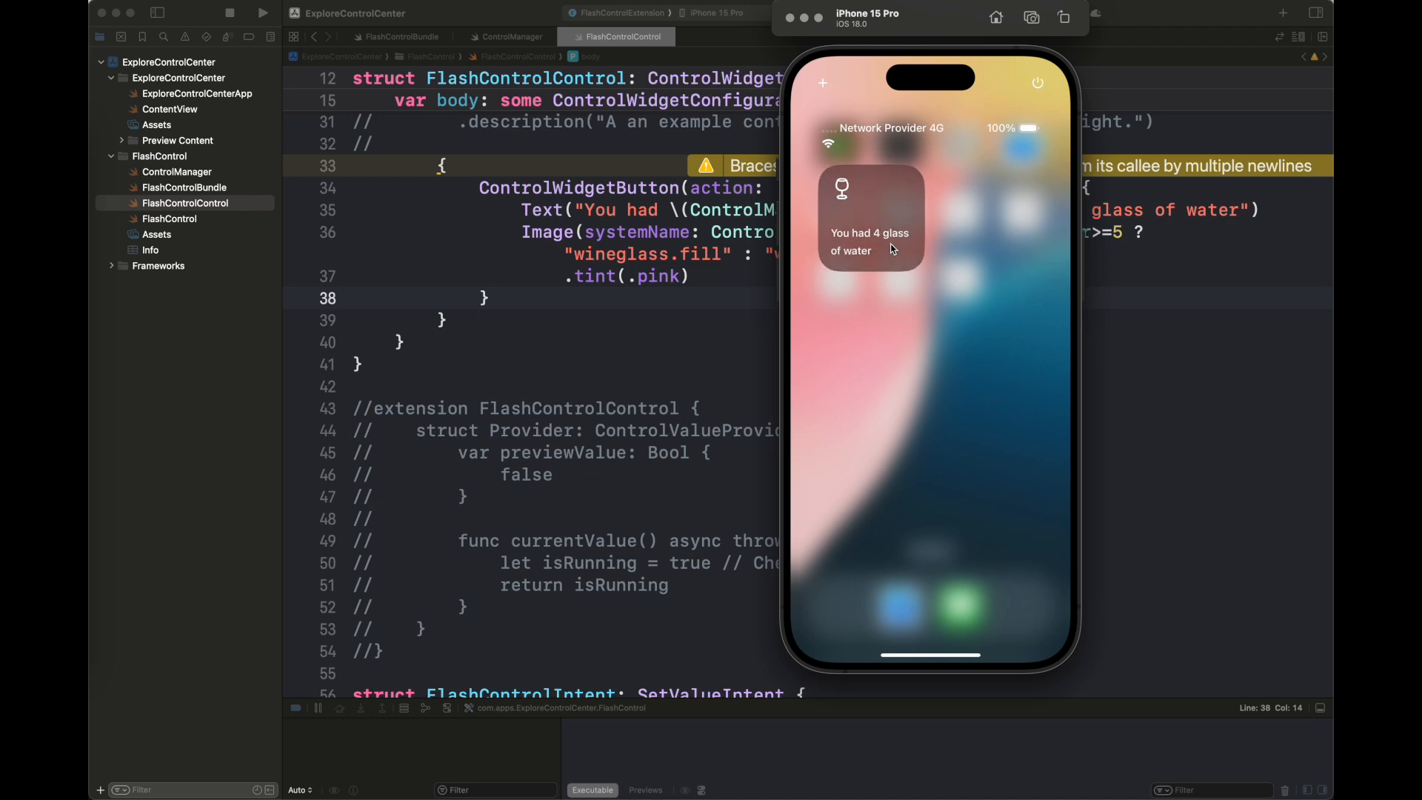
pyautogui.click(869, 218)
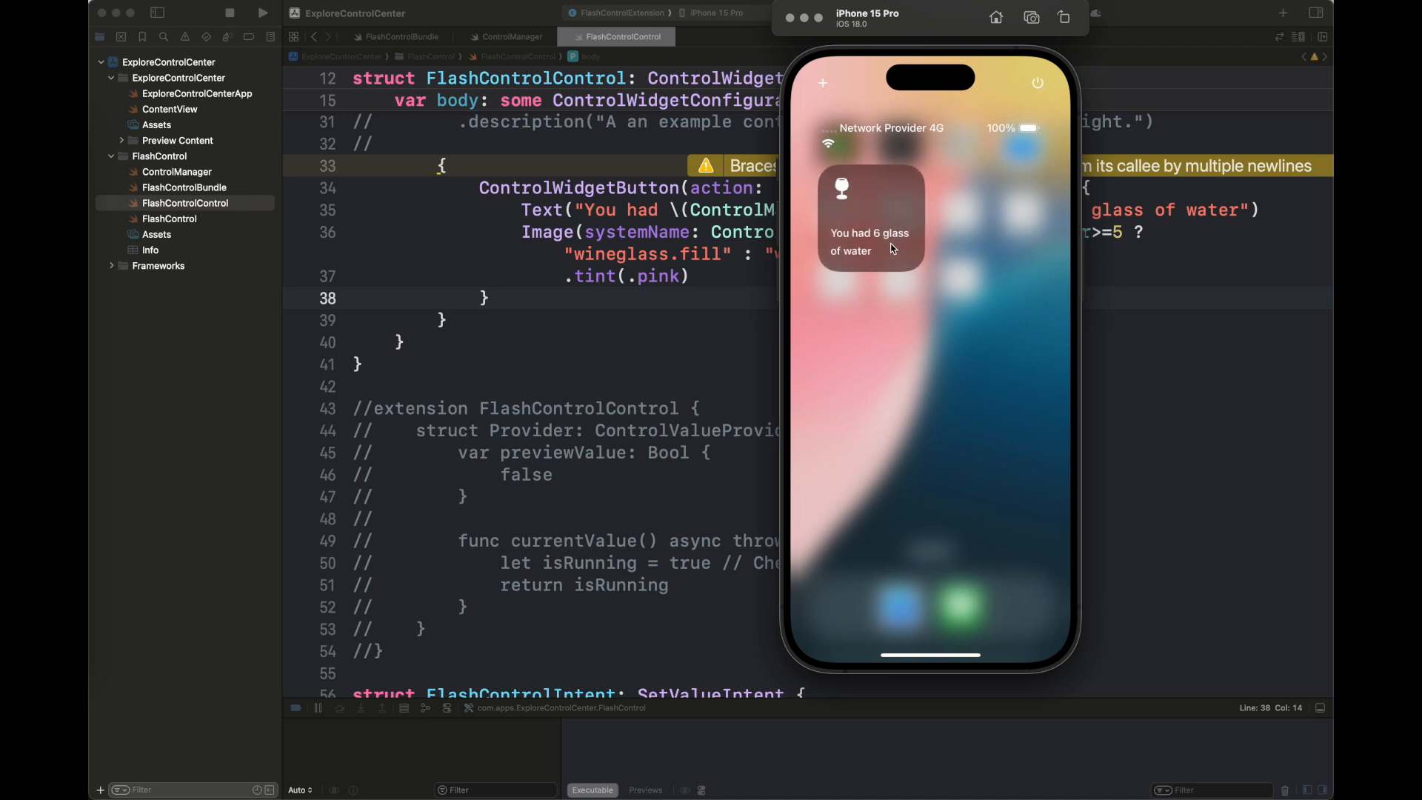
pyautogui.click(841, 189)
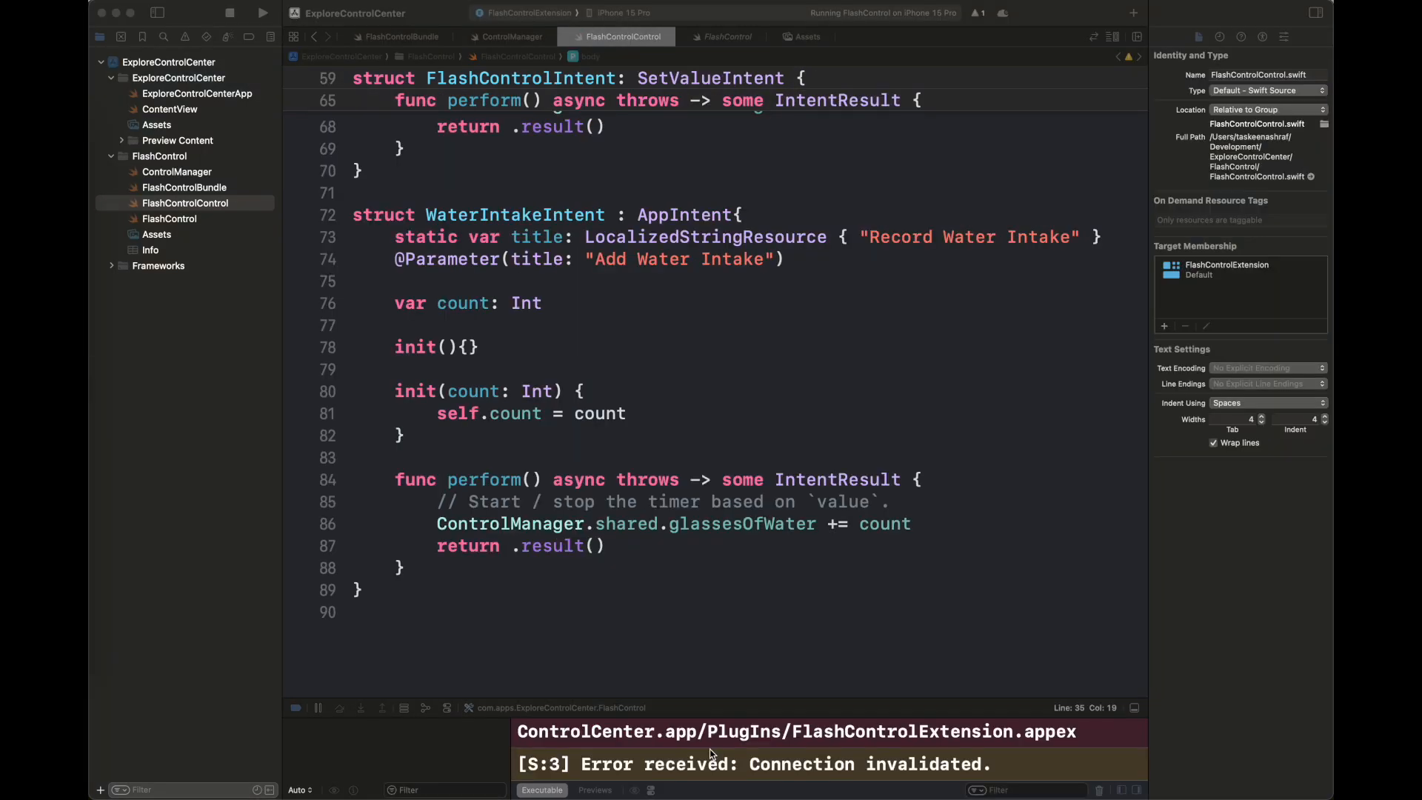
# Set a breakpoint on the glassesOfWater increment and trigger the control from the add-control gallery.
pyautogui.scroll(3)
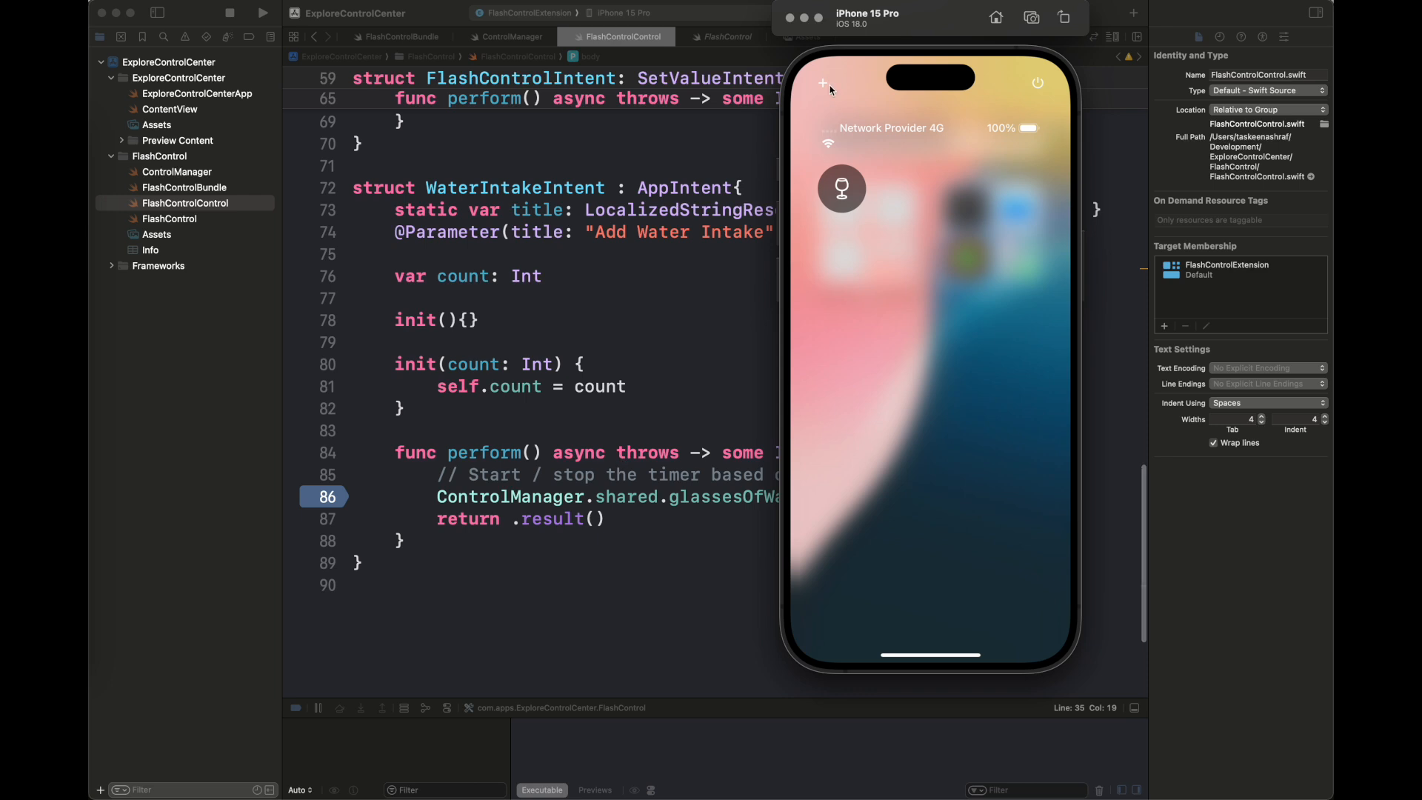
pyautogui.click(823, 82)
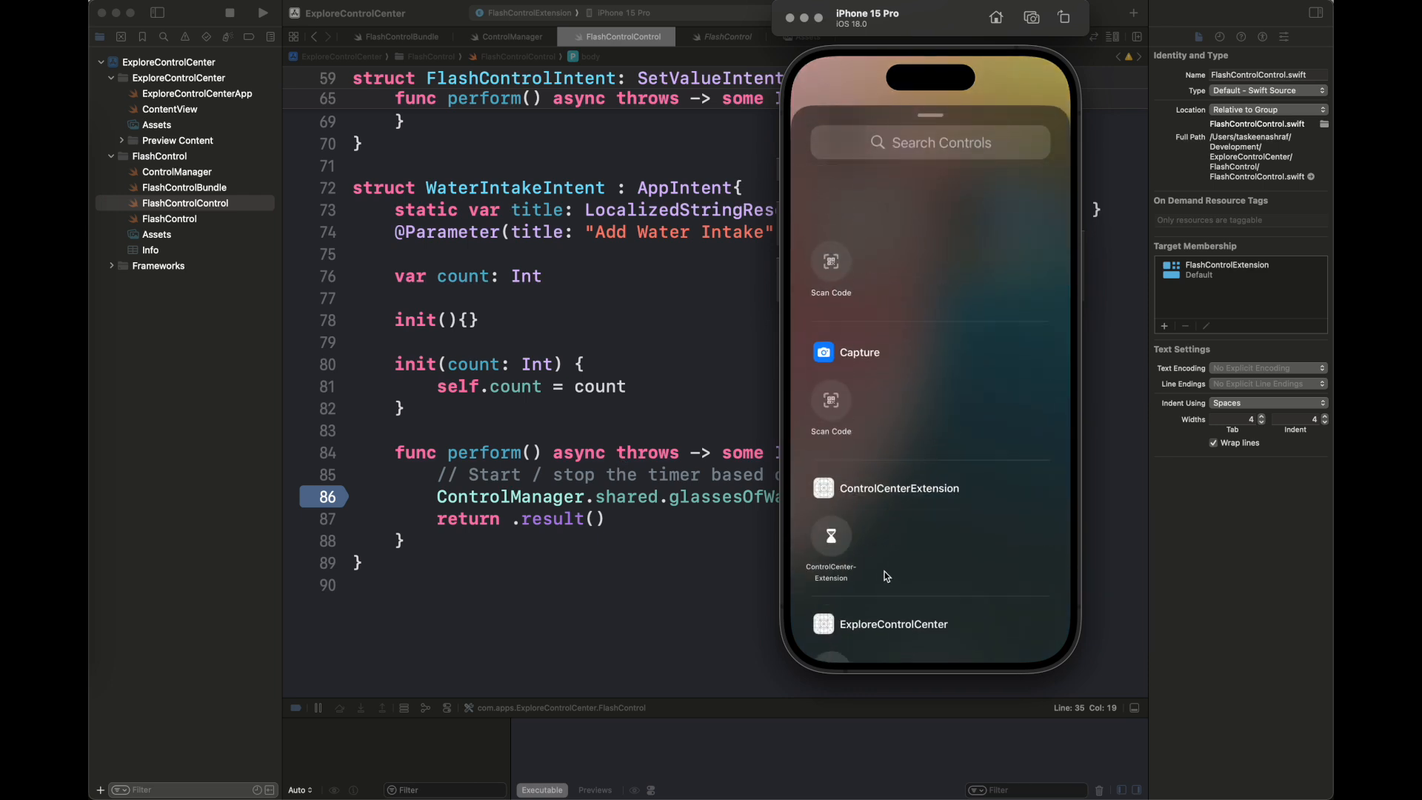
pyautogui.scroll(3)
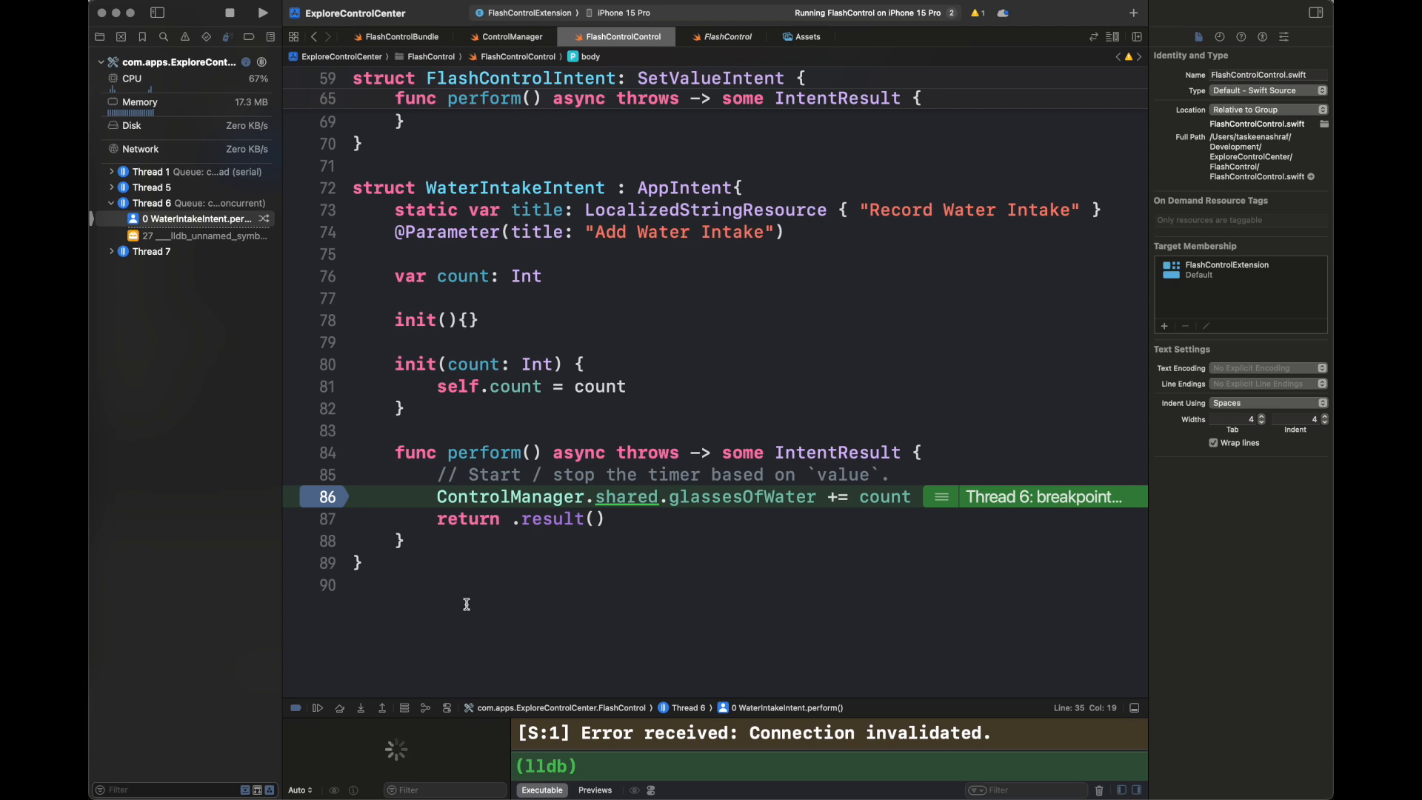
# Step over the increment, print ControlManager.shared.glassesOfWater, then continue, step again and resume.
pyautogui.click(339, 707)
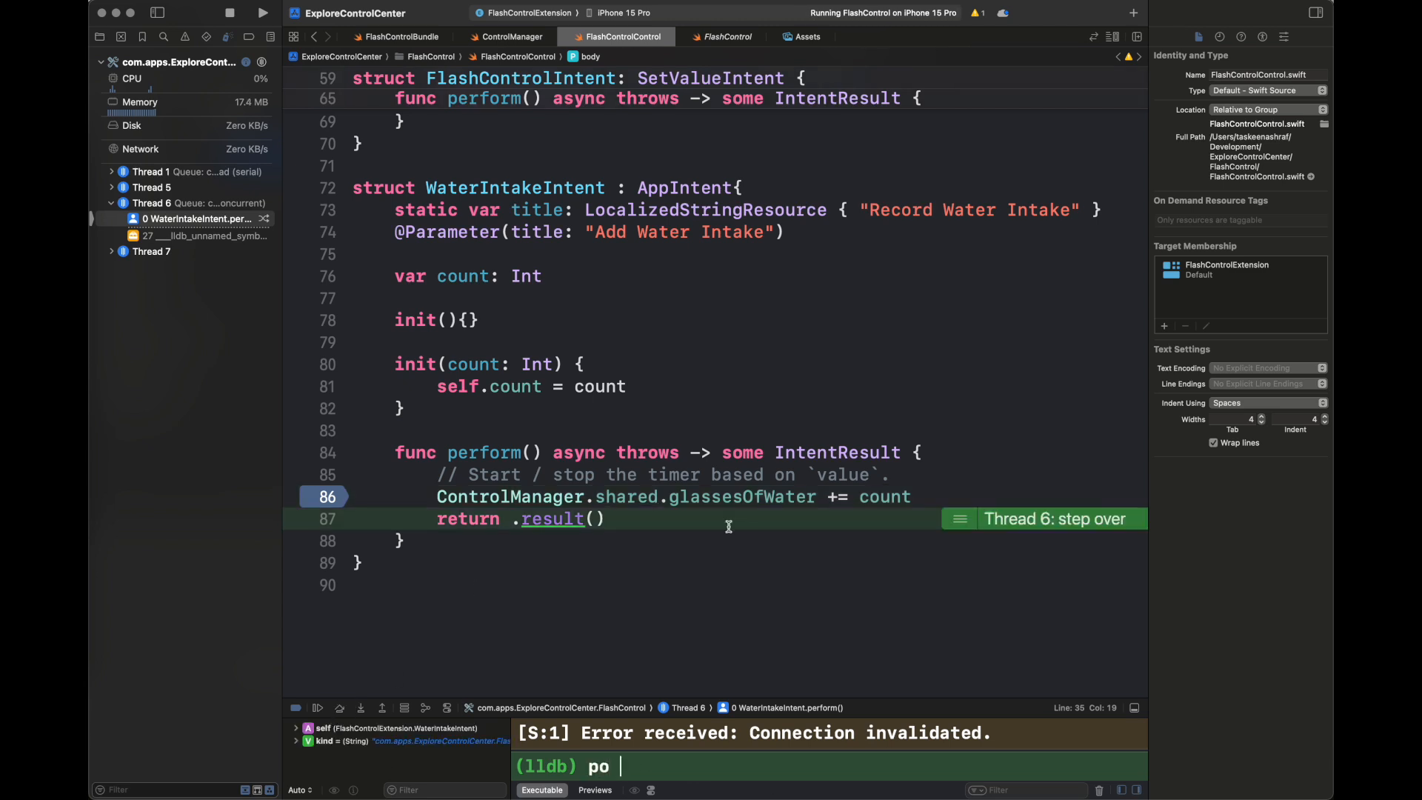
pyautogui.write('ControlManager.shared.glassesOfWater')
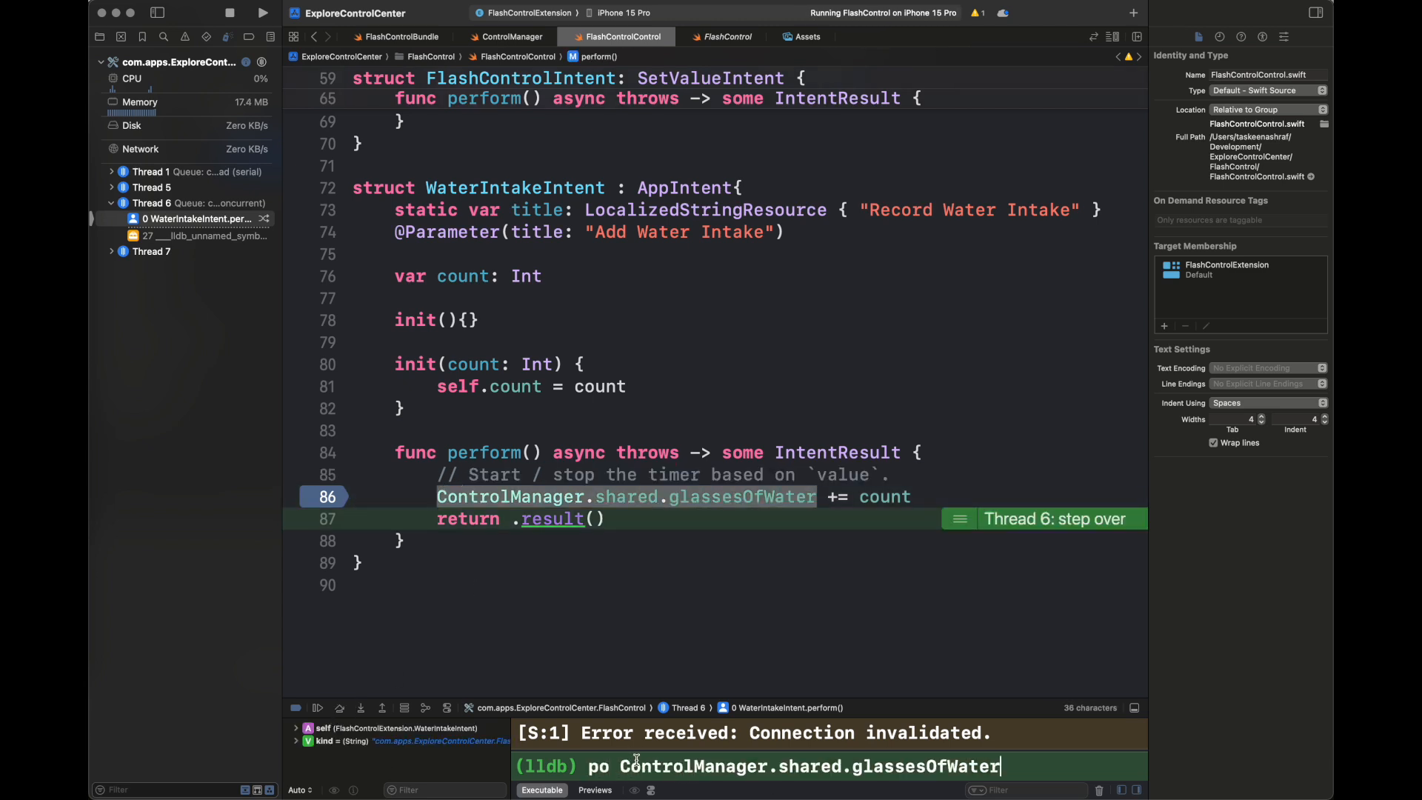
pyautogui.press('Return')
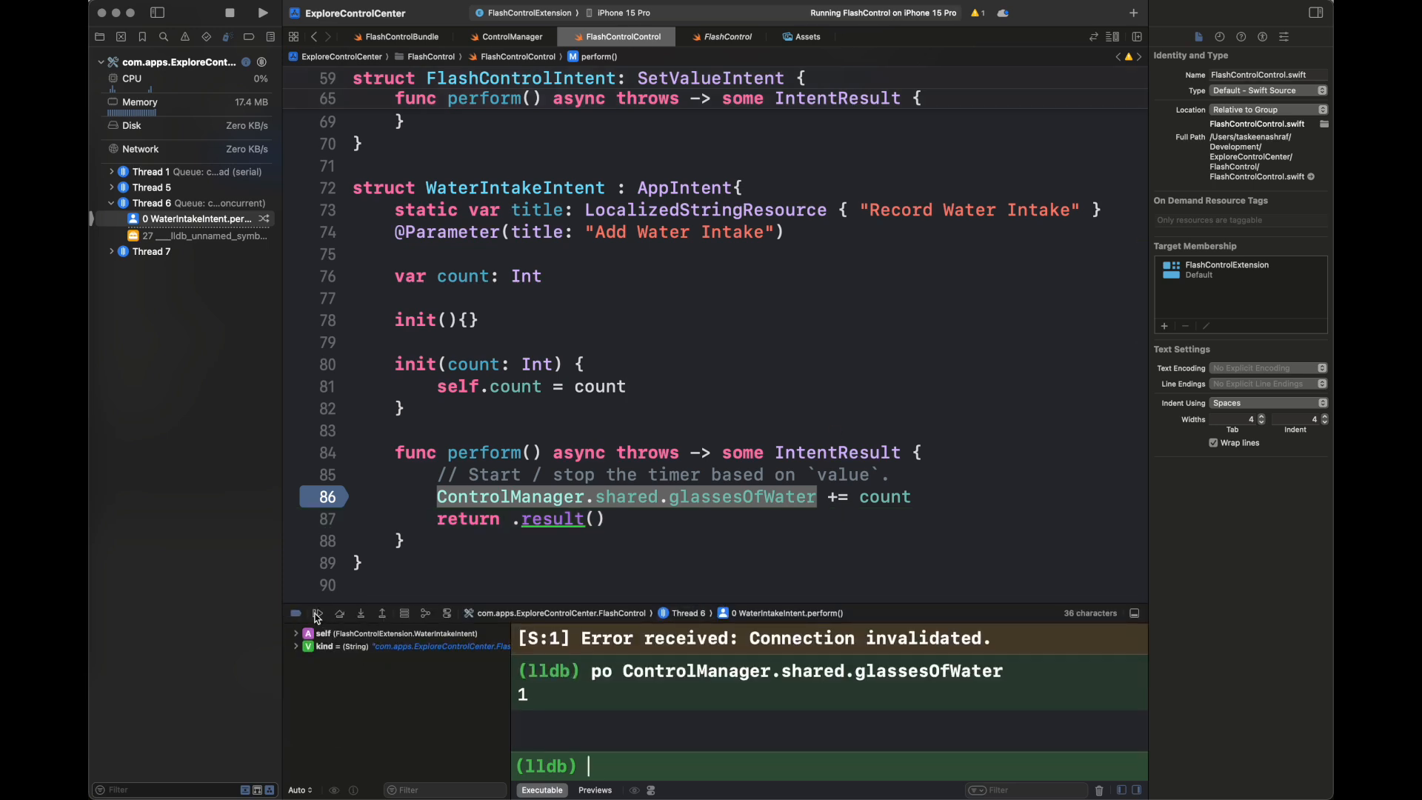
pyautogui.click(316, 613)
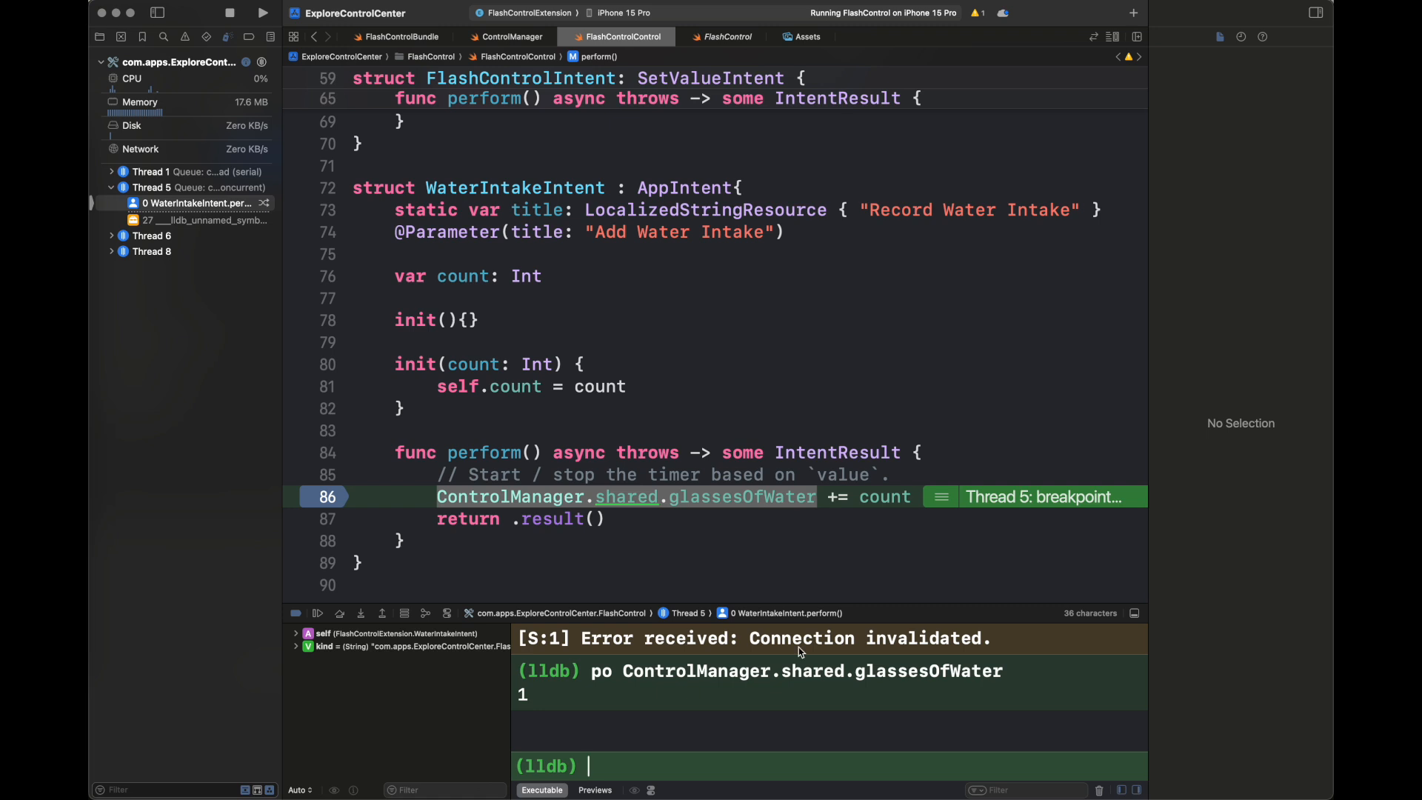
pyautogui.click(340, 613)
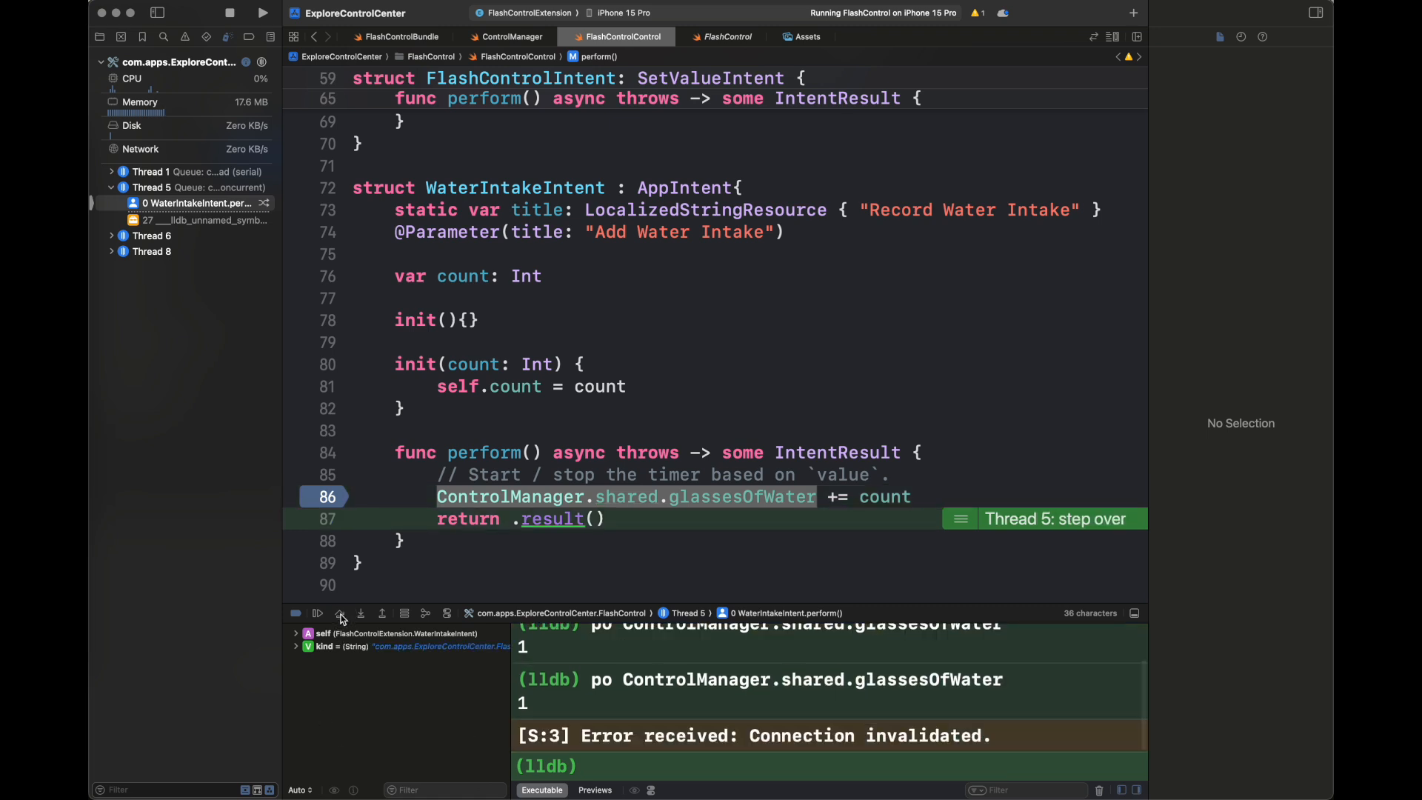
pyautogui.click(340, 613)
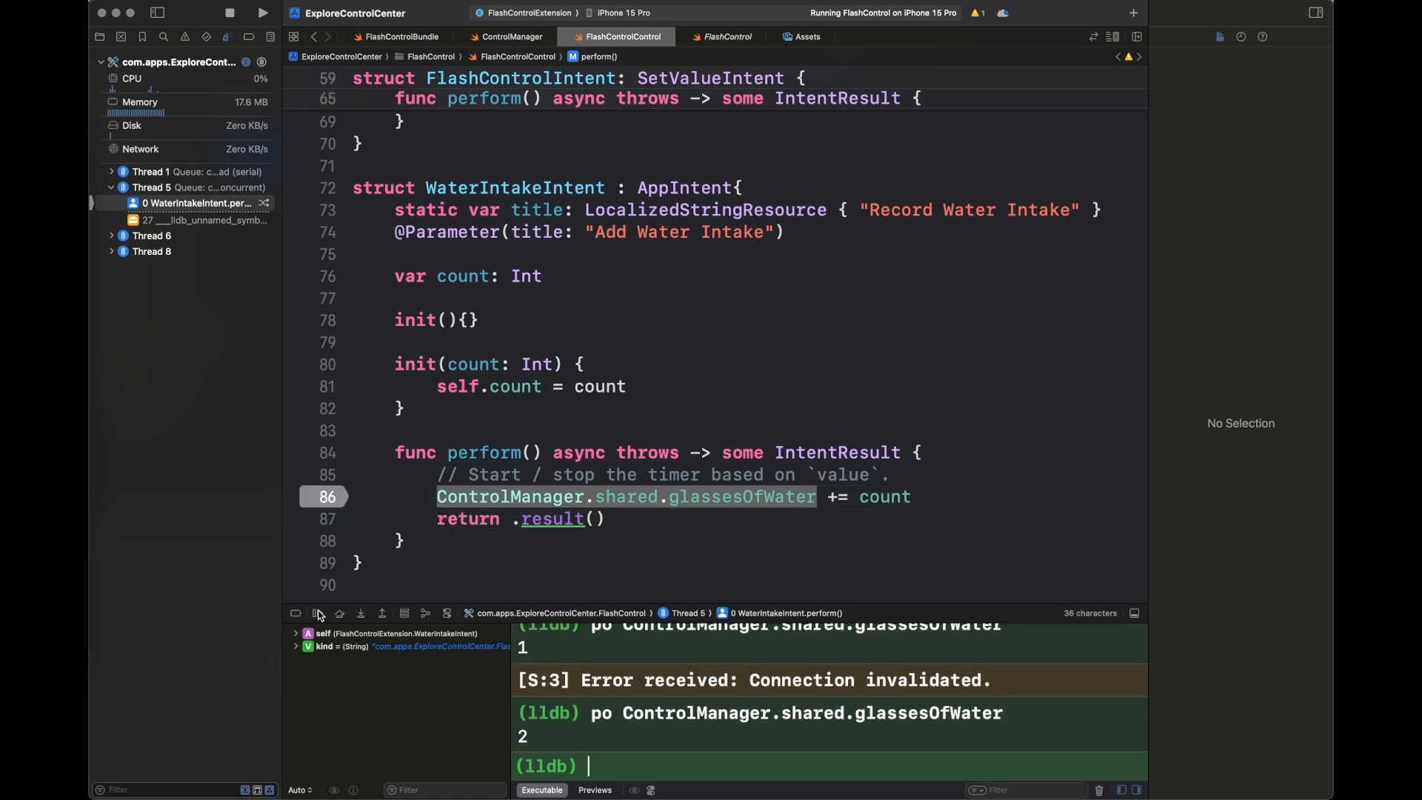